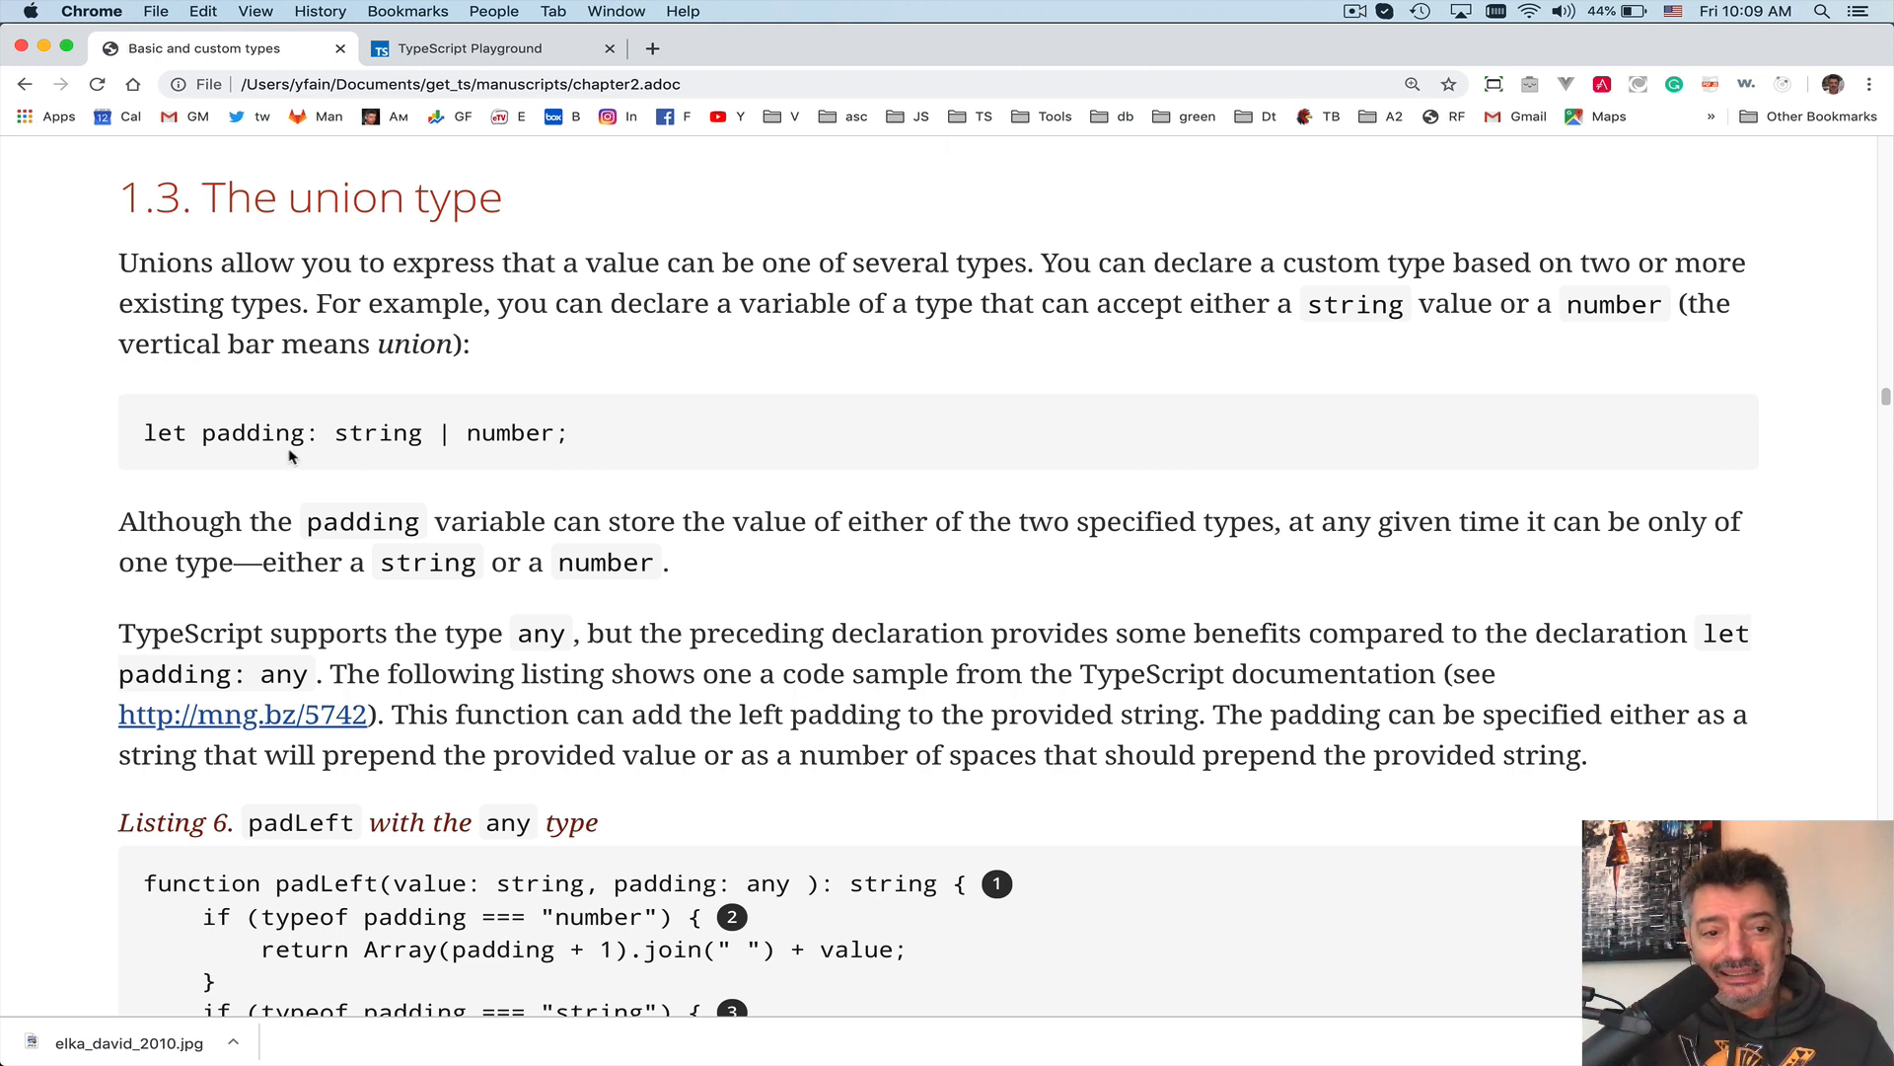
{"action": "mouse_move", "coordinate": [376, 458]}
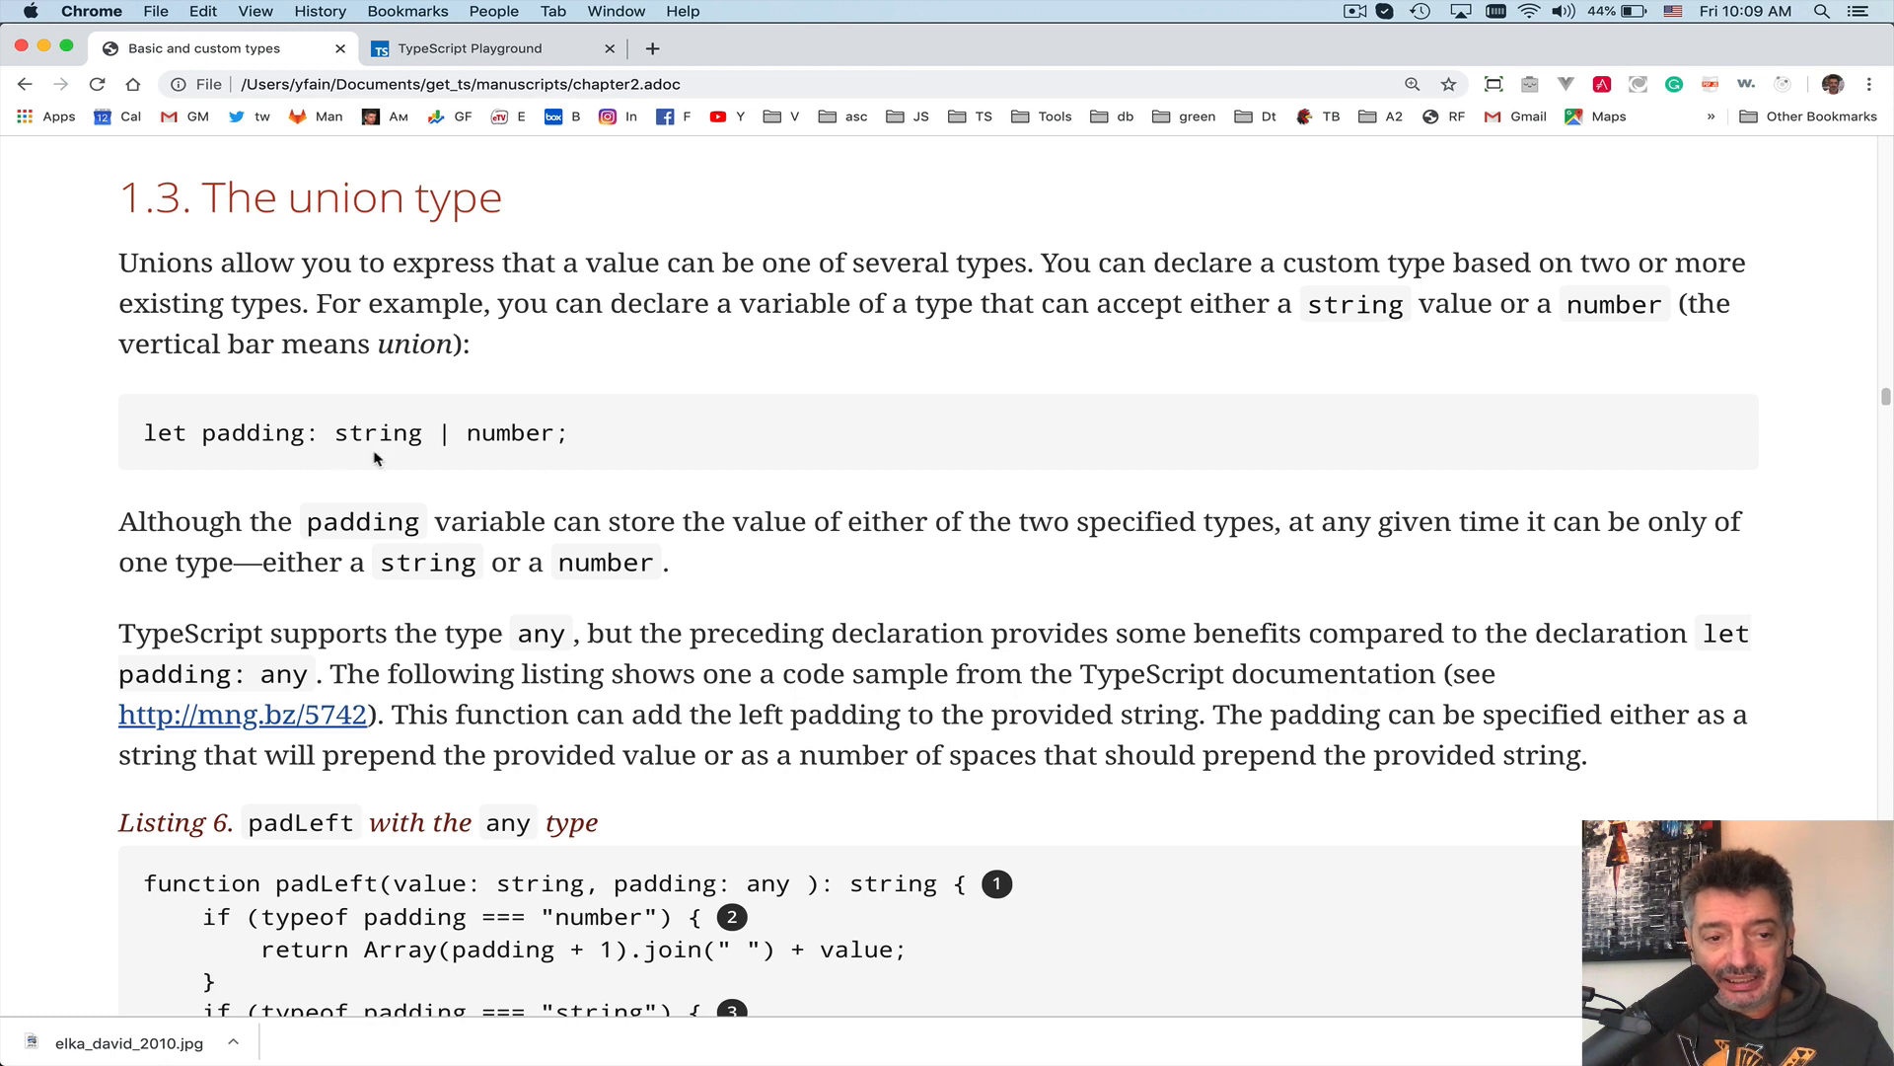
{"action": "mouse_move", "coordinate": [389, 457]}
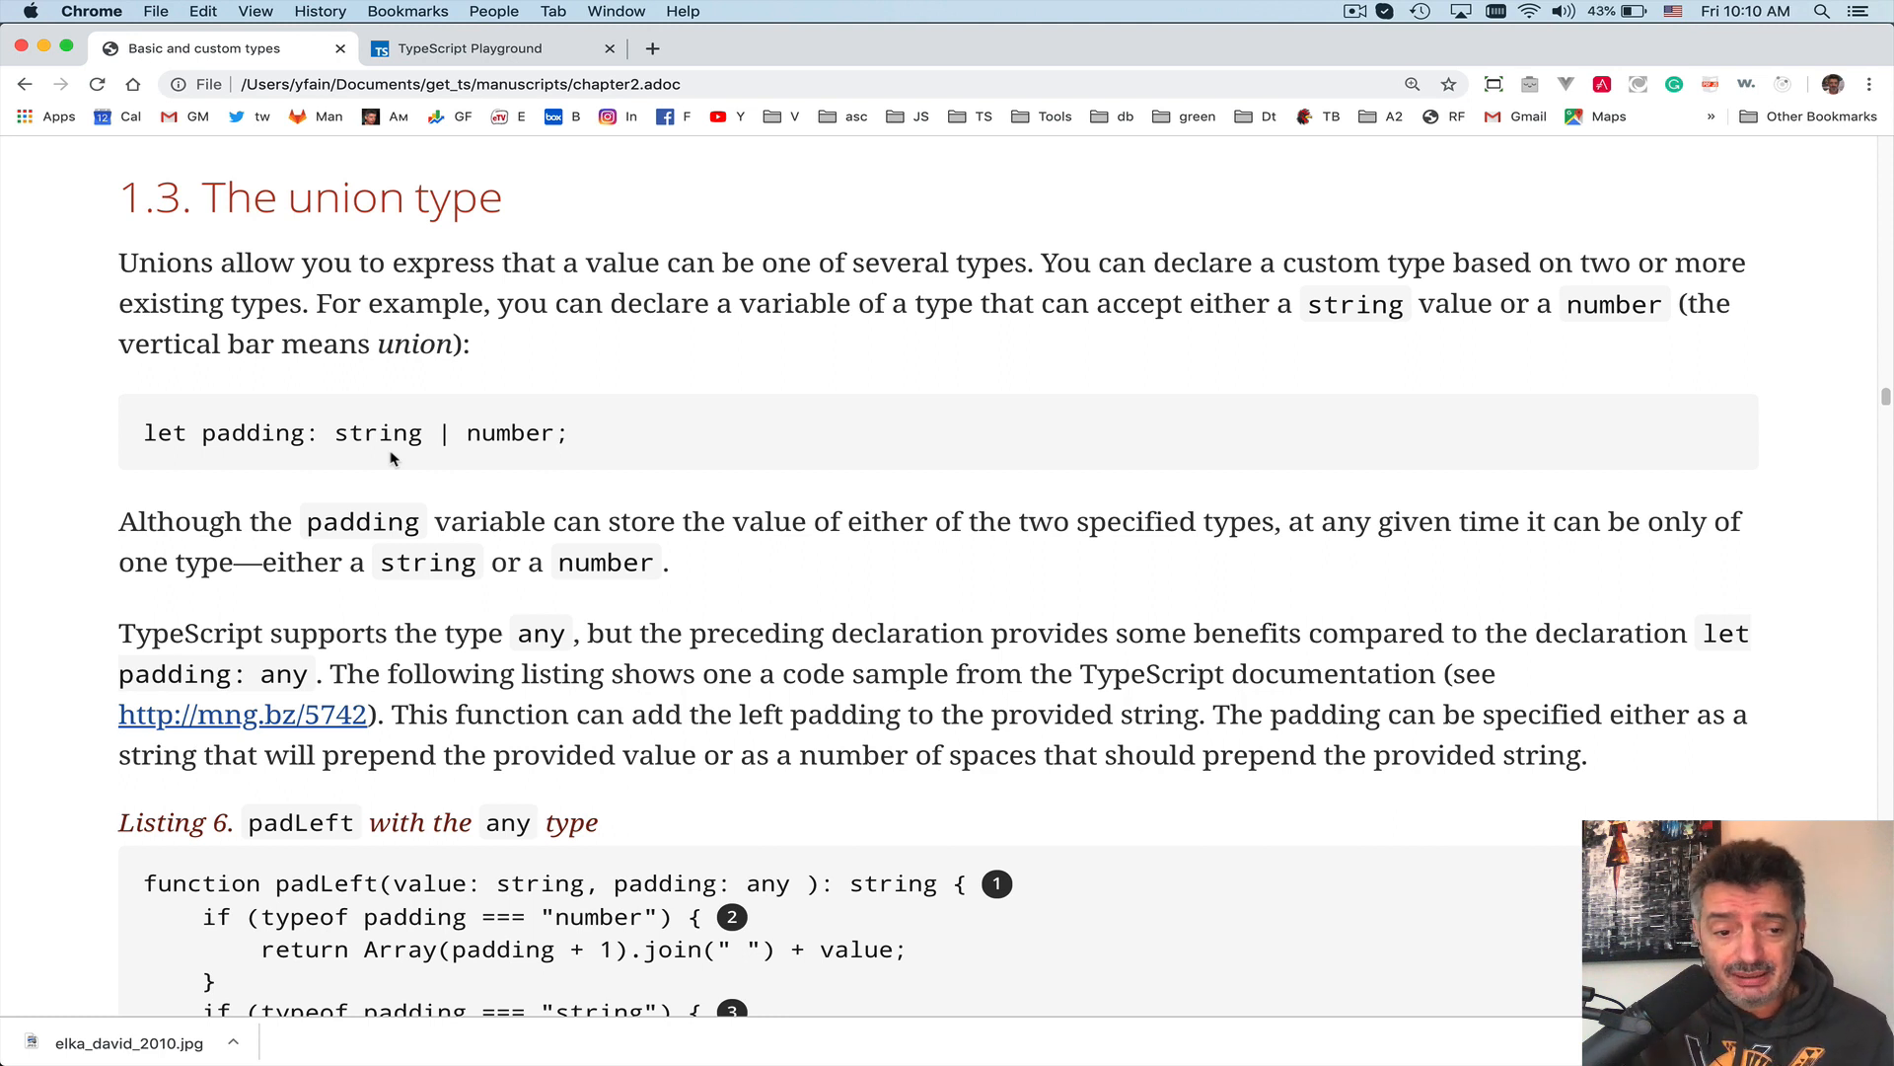
- Scroll to Listing 6 and select and copy the complete padLeft function code
{"action": "scroll", "scroll_direction": "down", "scroll_amount": 3}
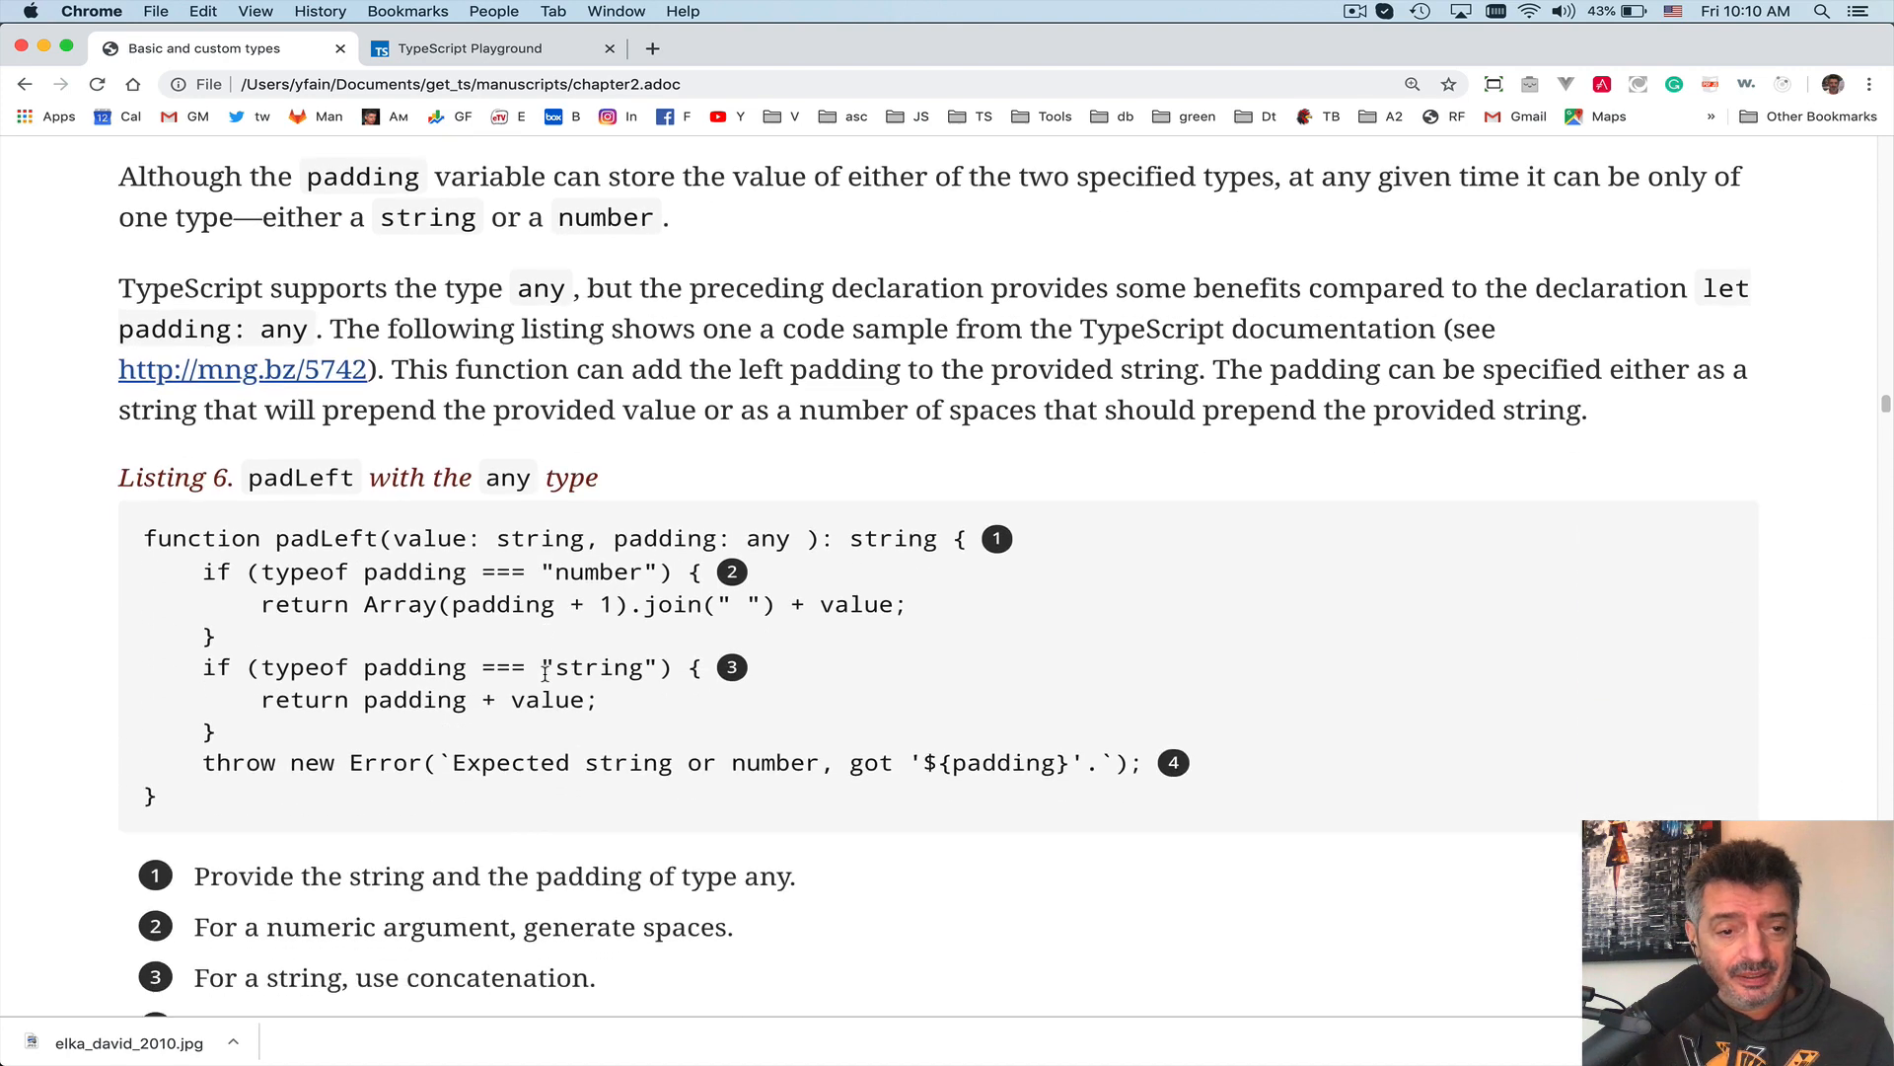
{"action": "scroll", "scroll_direction": "down", "scroll_amount": 3}
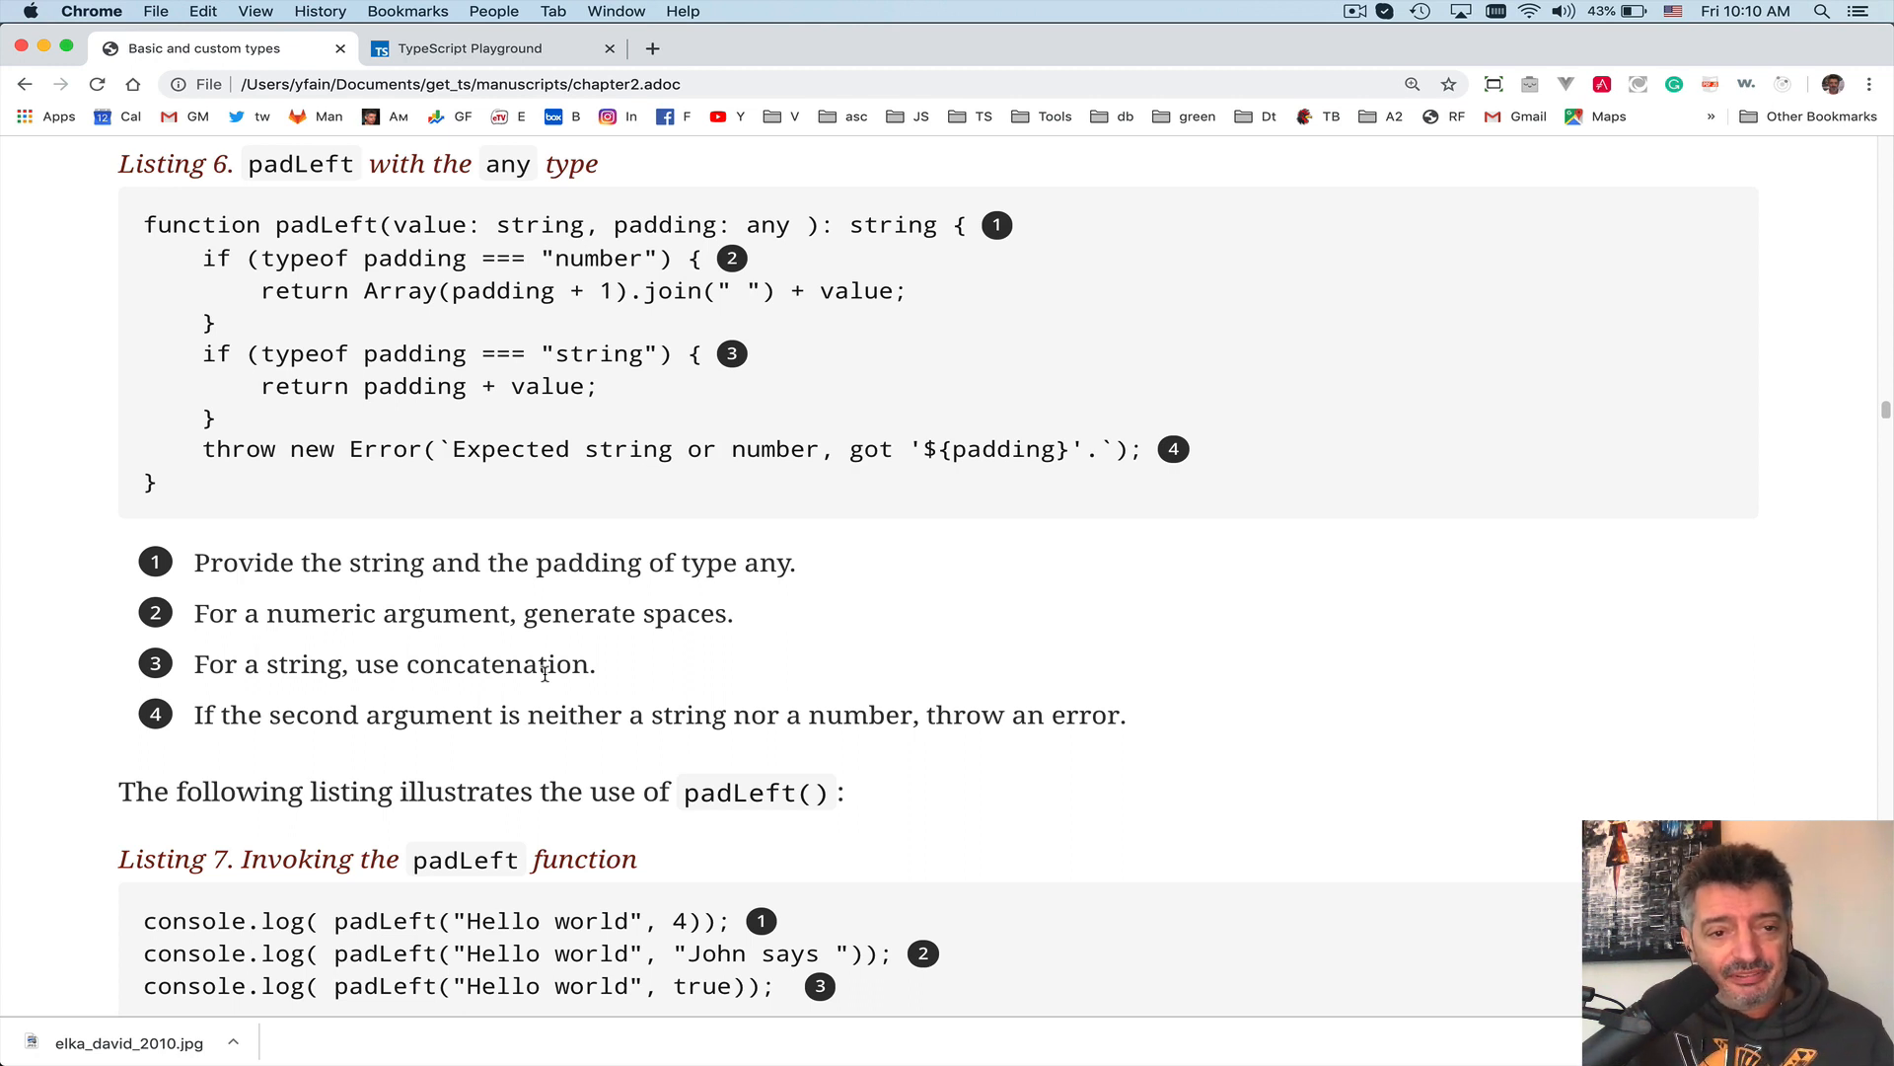
{"action": "left_click_drag", "start_coordinate": [391, 225], "coordinate": [583, 225]}
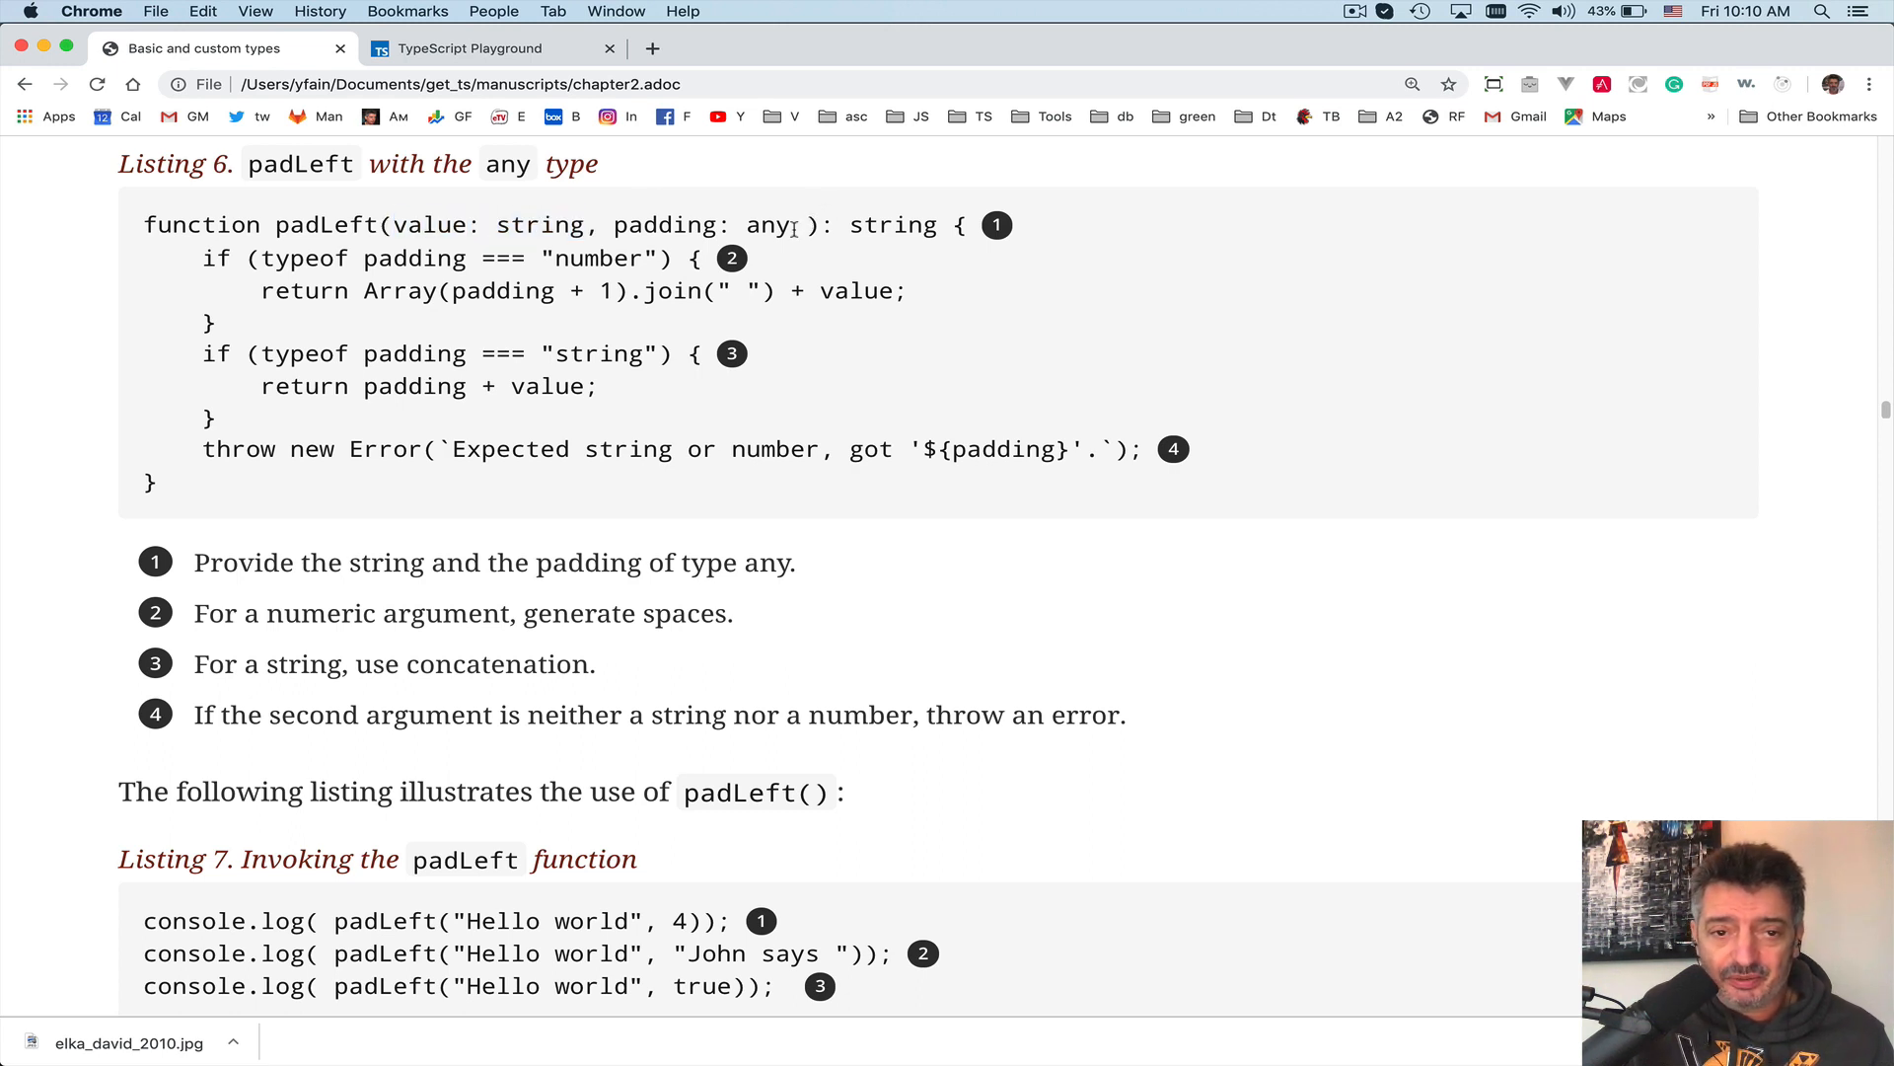
{"action": "left_click_drag", "start_coordinate": [614, 225], "coordinate": [790, 225]}
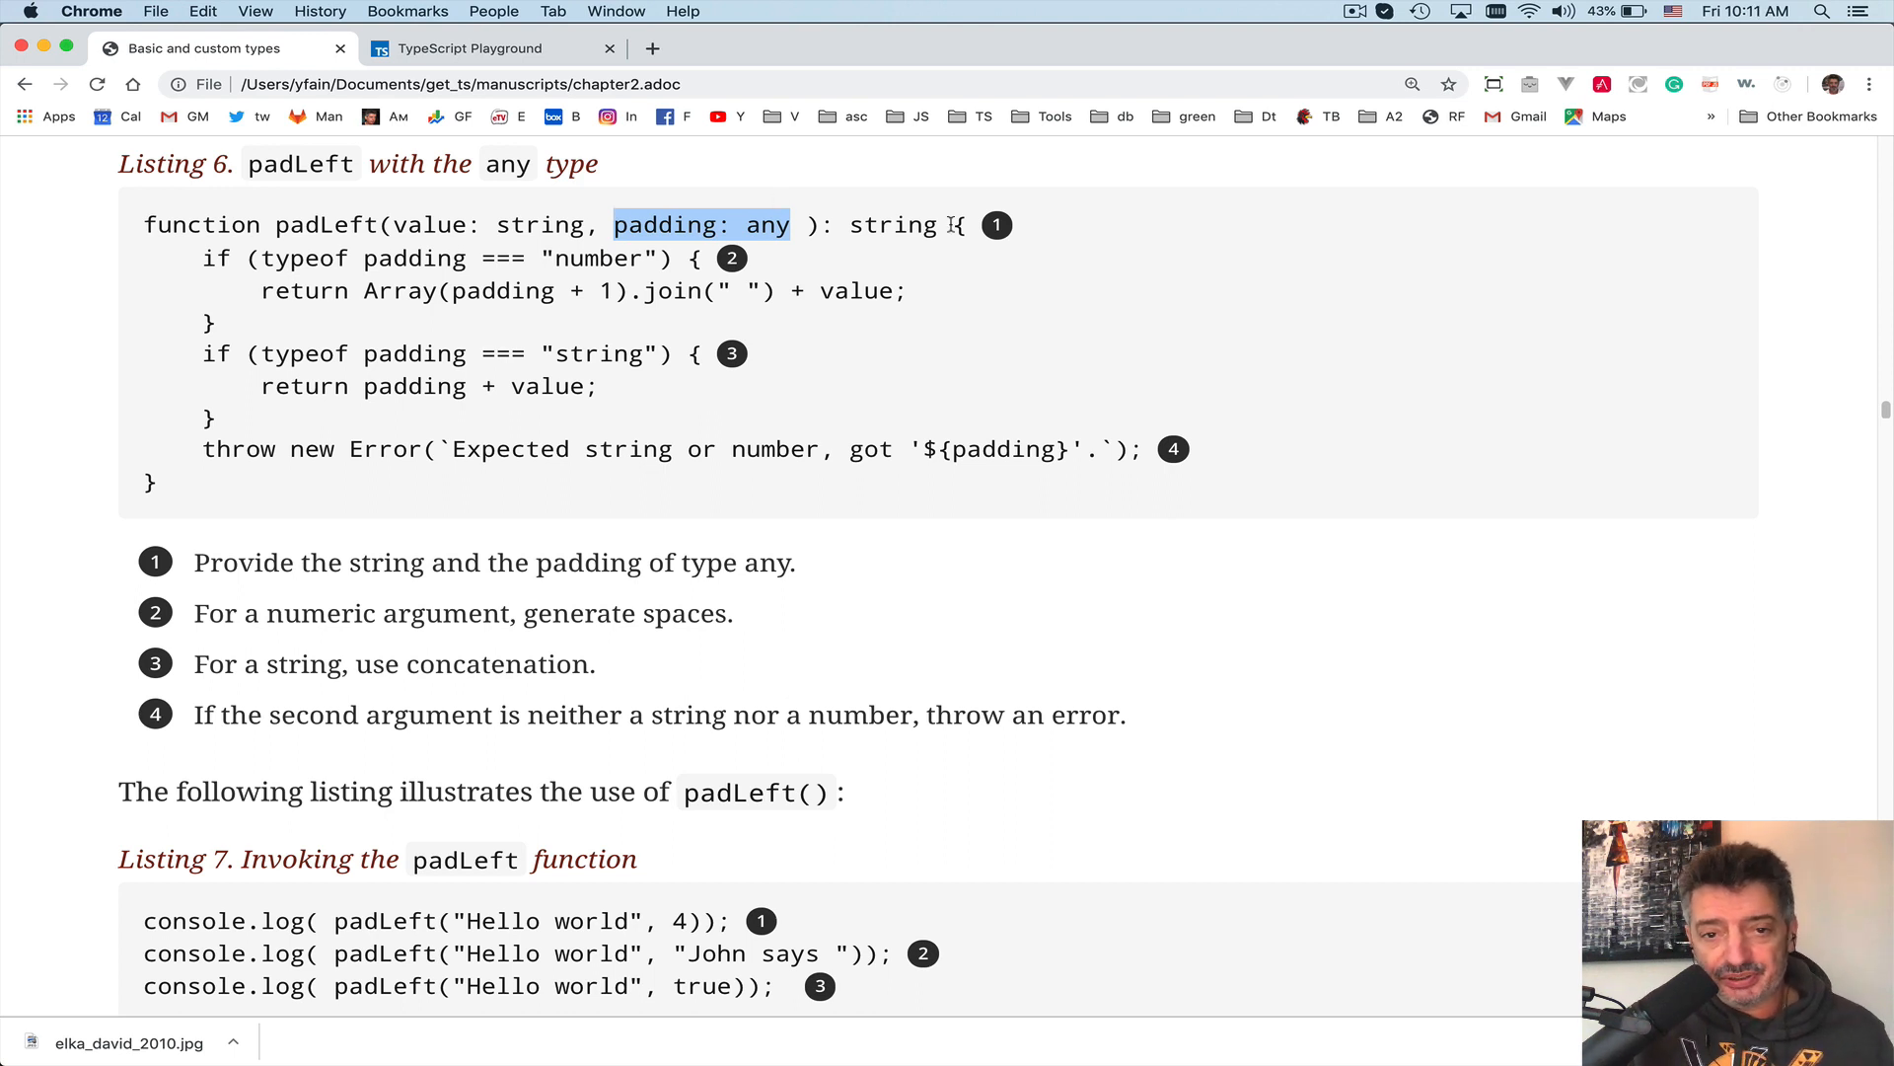
{"action": "left_click", "coordinate": [201, 490]}
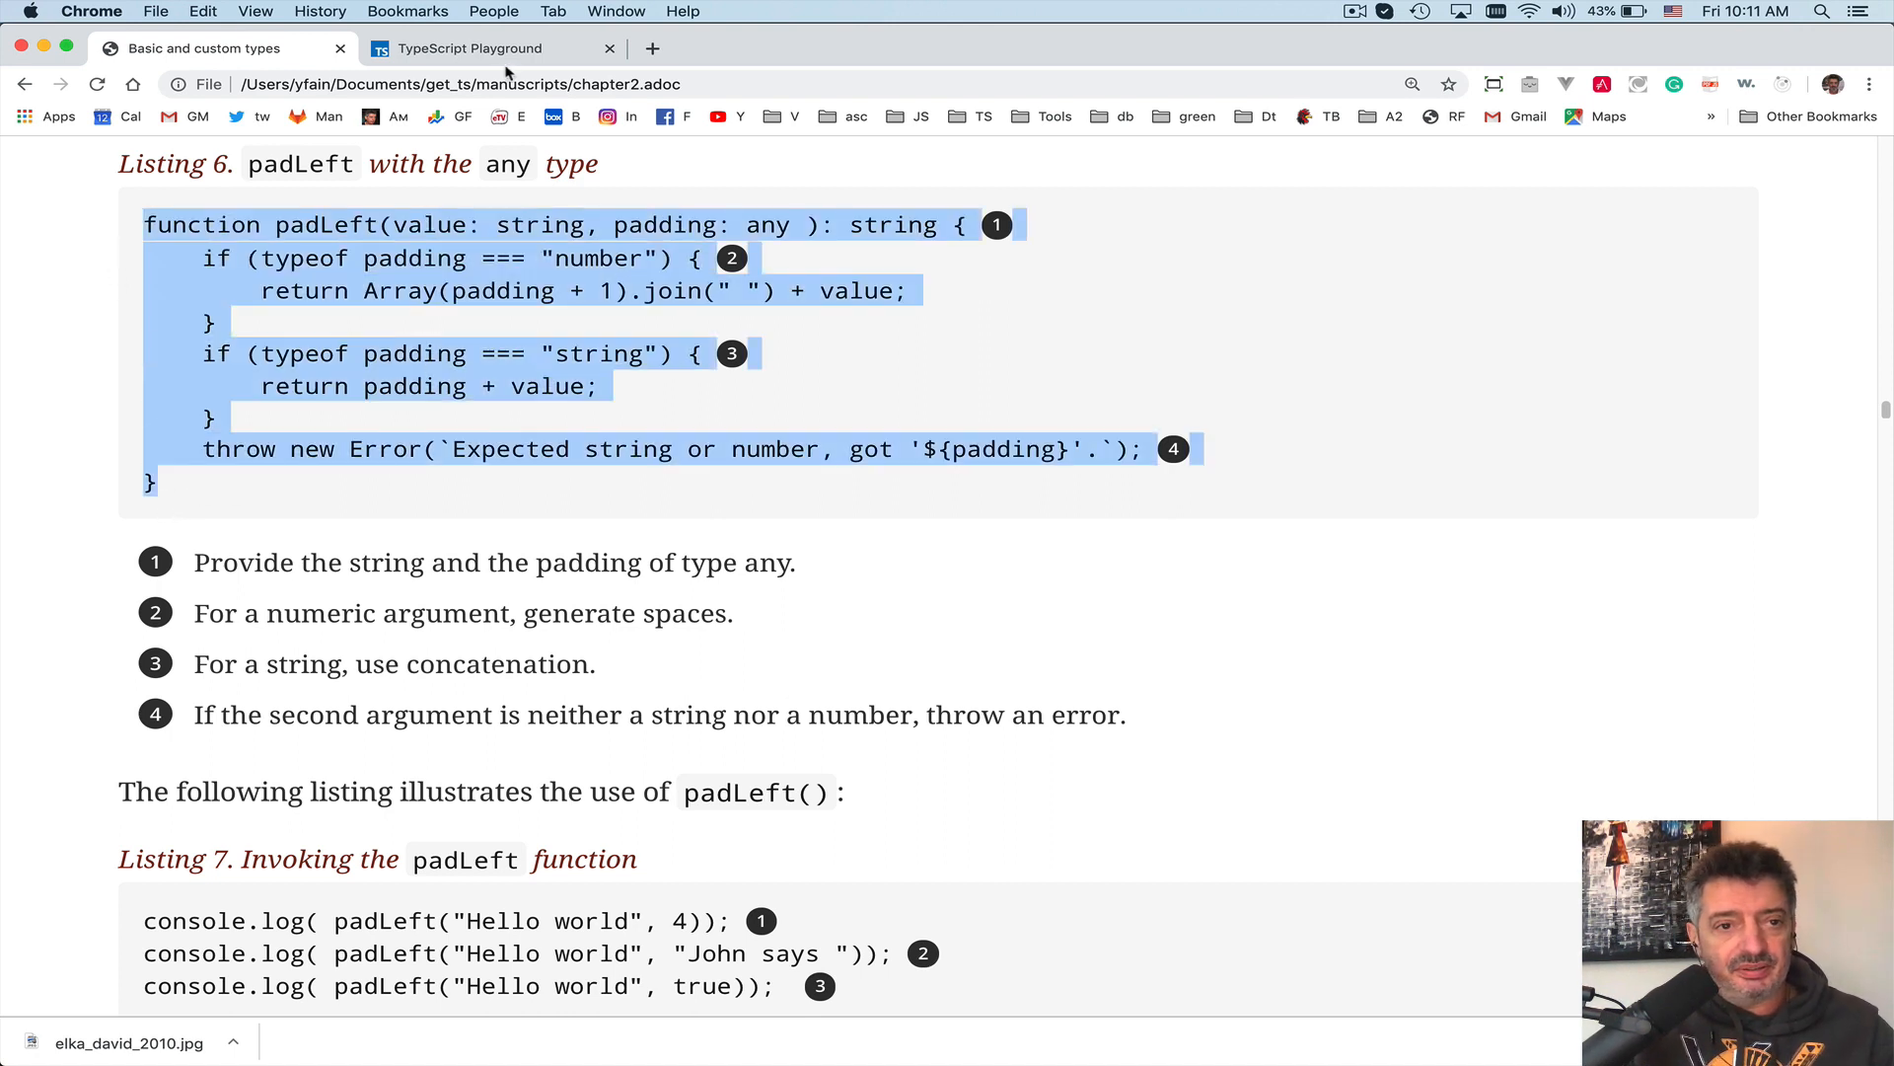
- Paste the any-typed padLeft function into the Playground editor, adding a blank line below
{"action": "left_click", "coordinate": [481, 48]}
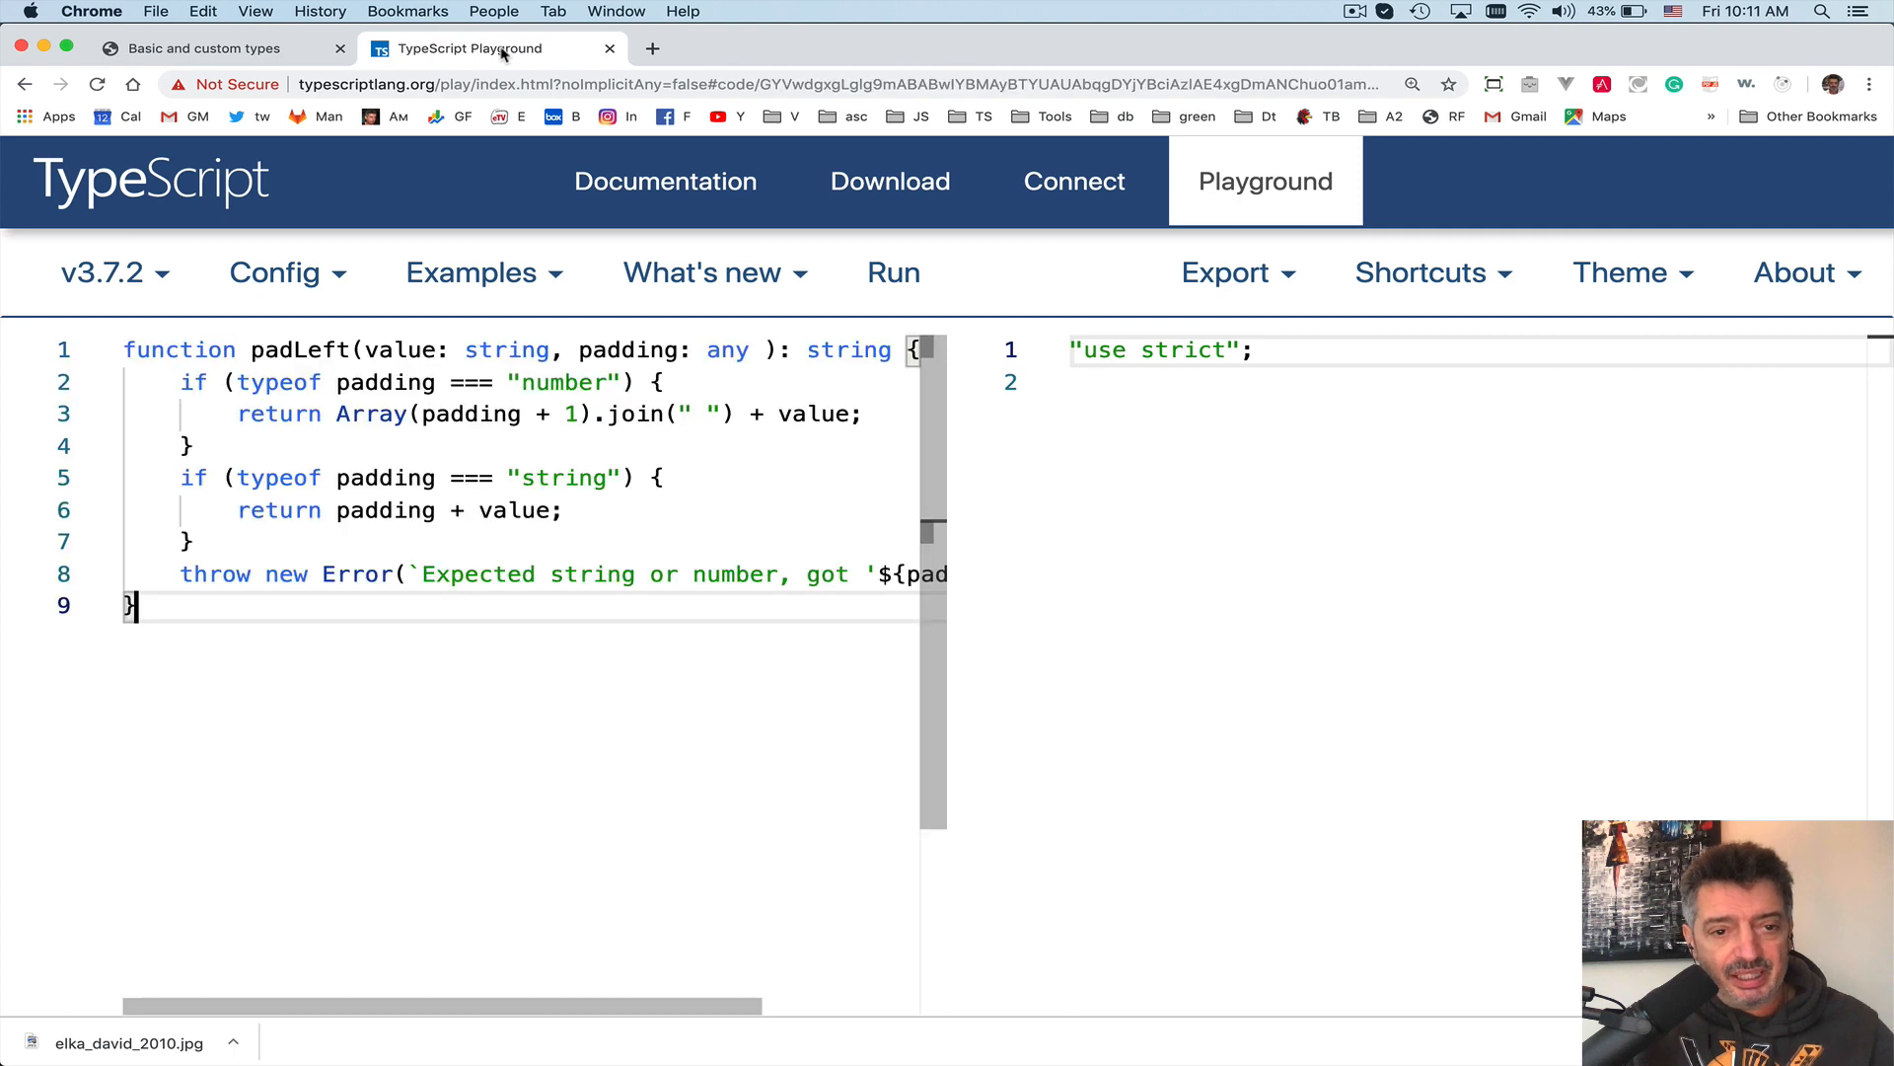
{"action": "left_click", "coordinate": [893, 273]}
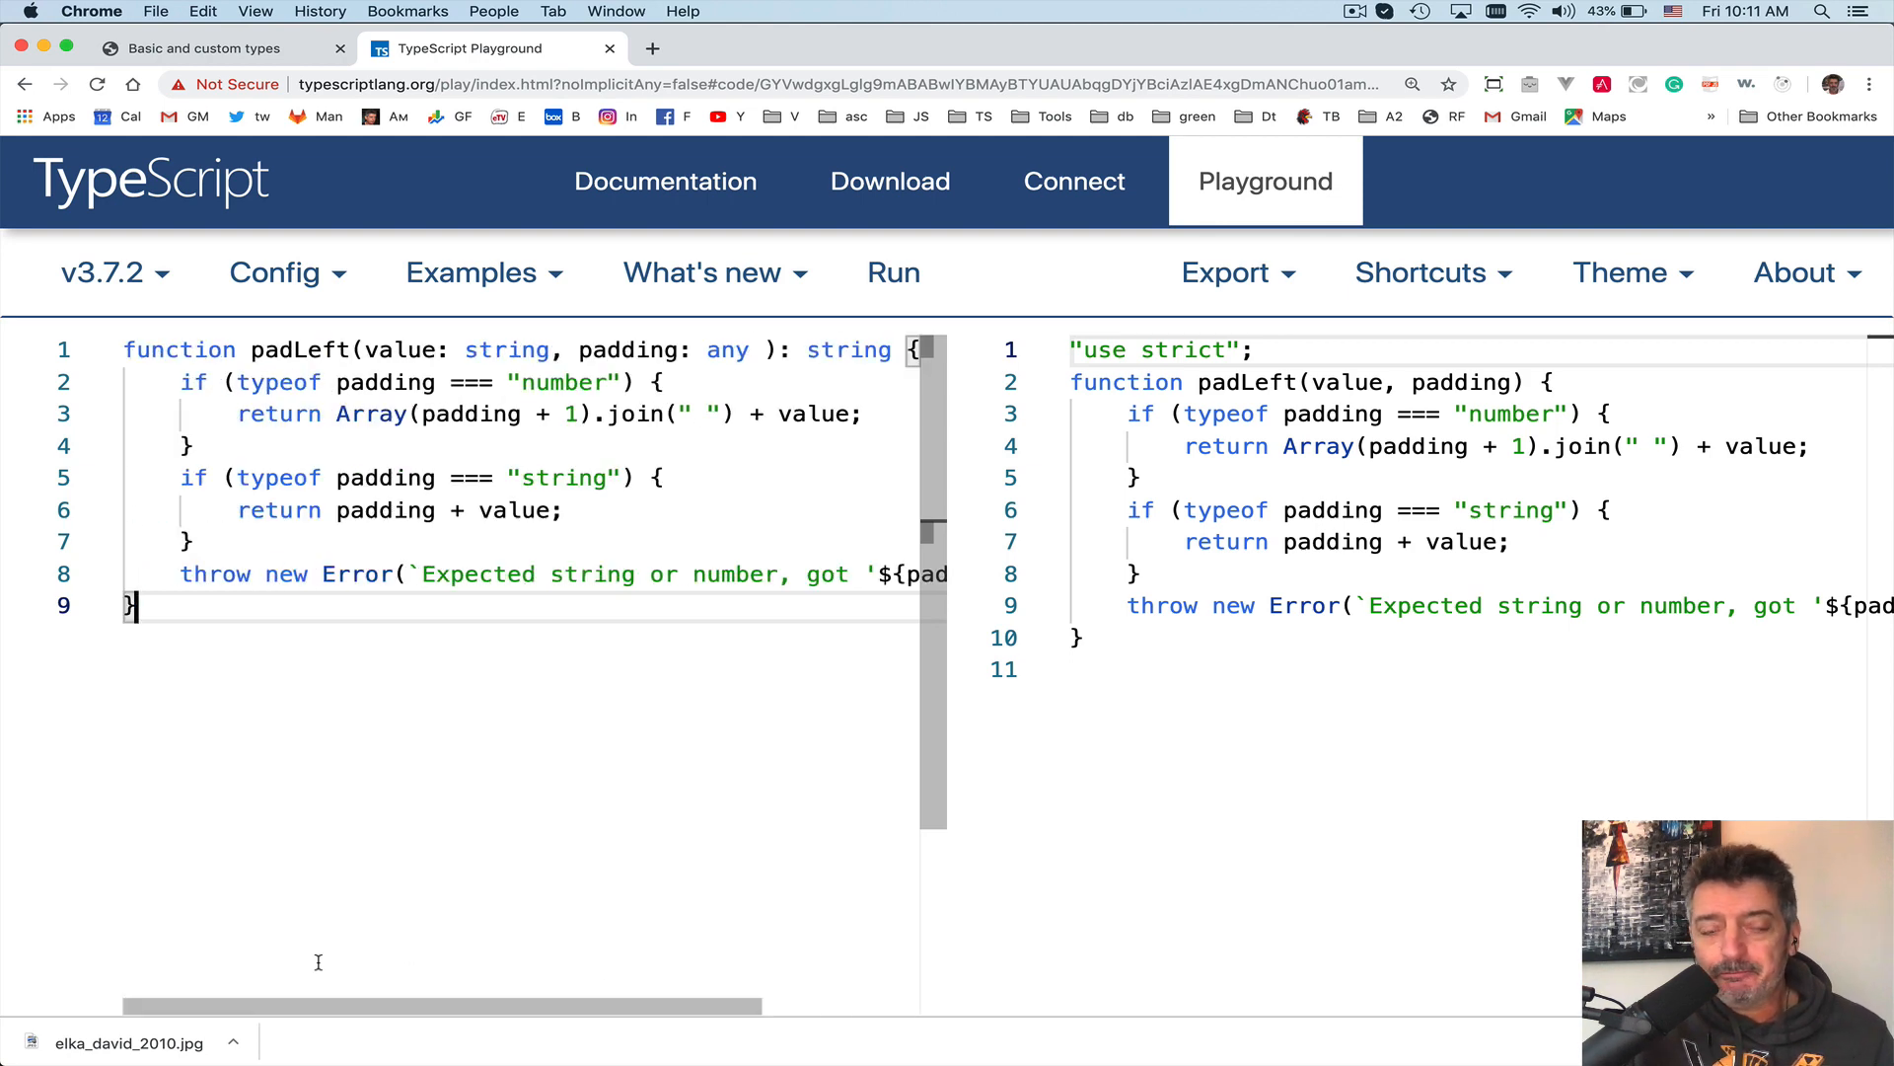
{"action": "mouse_move", "coordinate": [713, 904]}
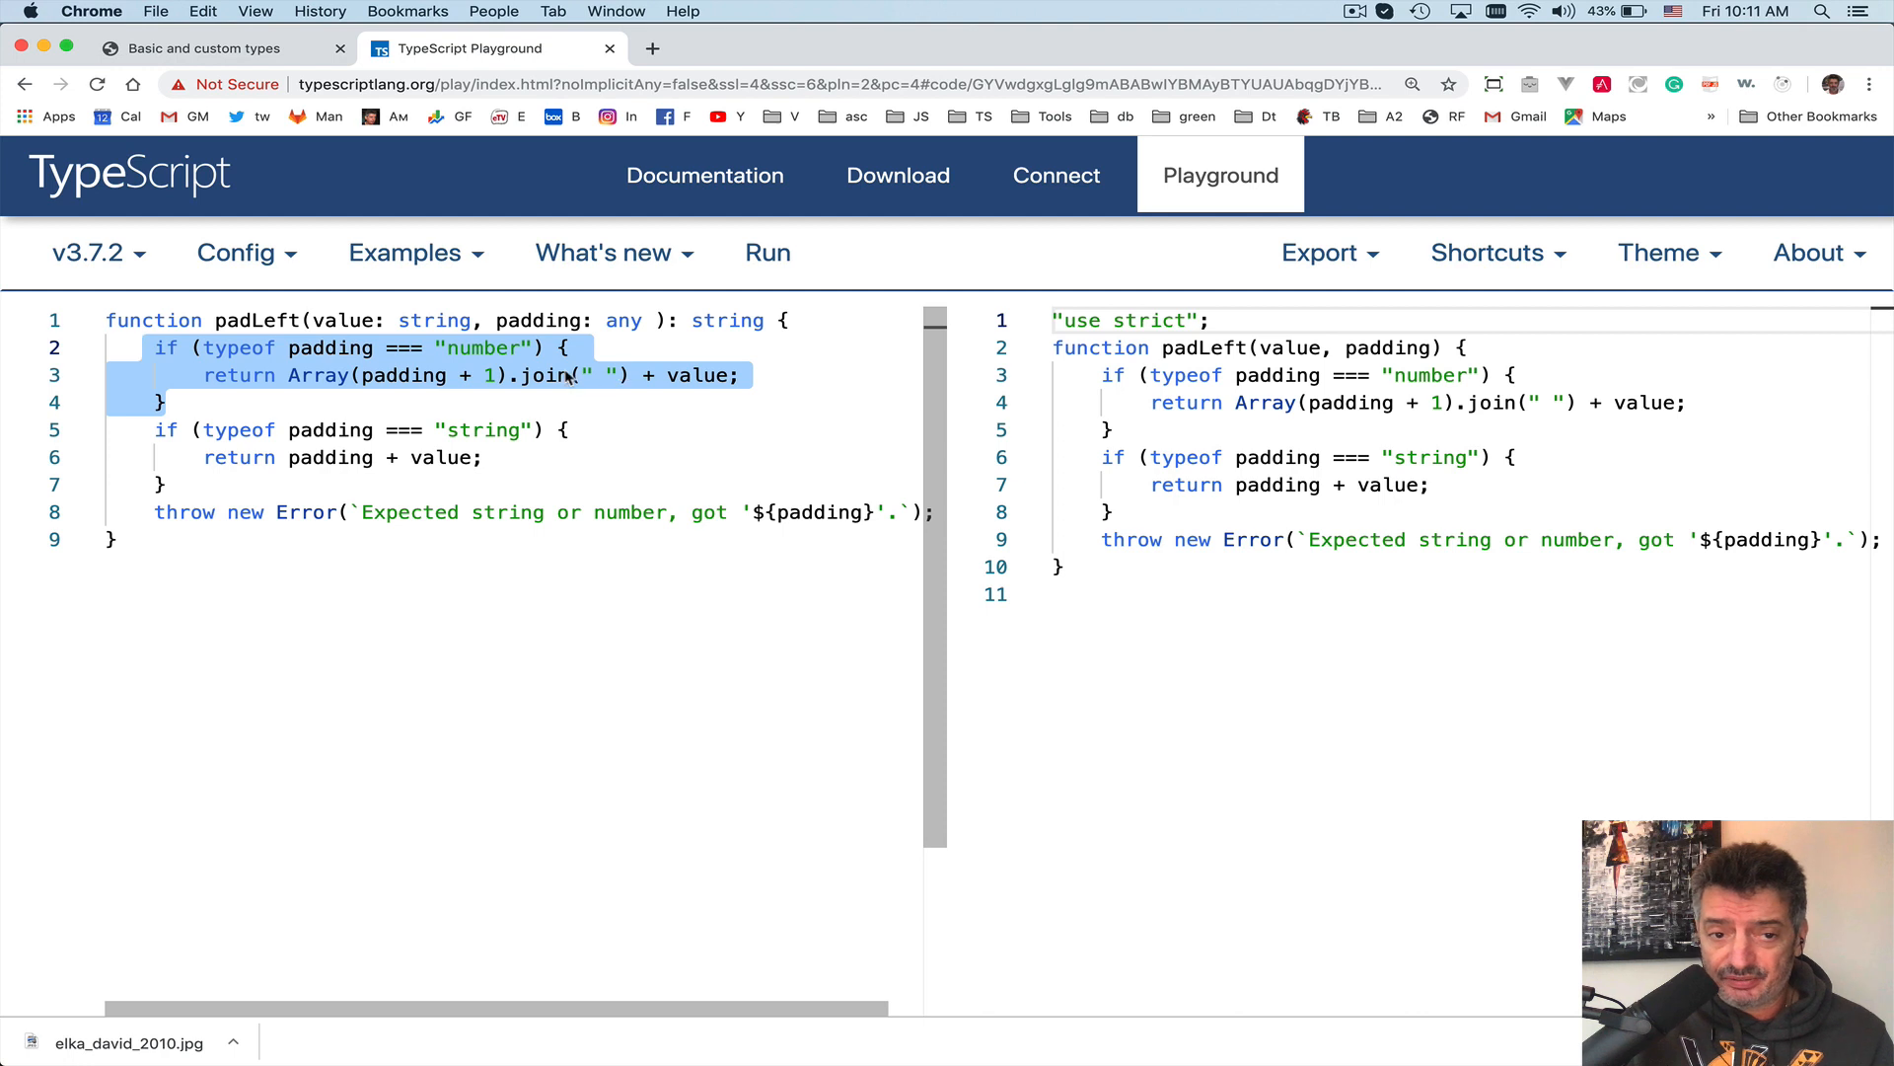
{"action": "left_click", "coordinate": [618, 375]}
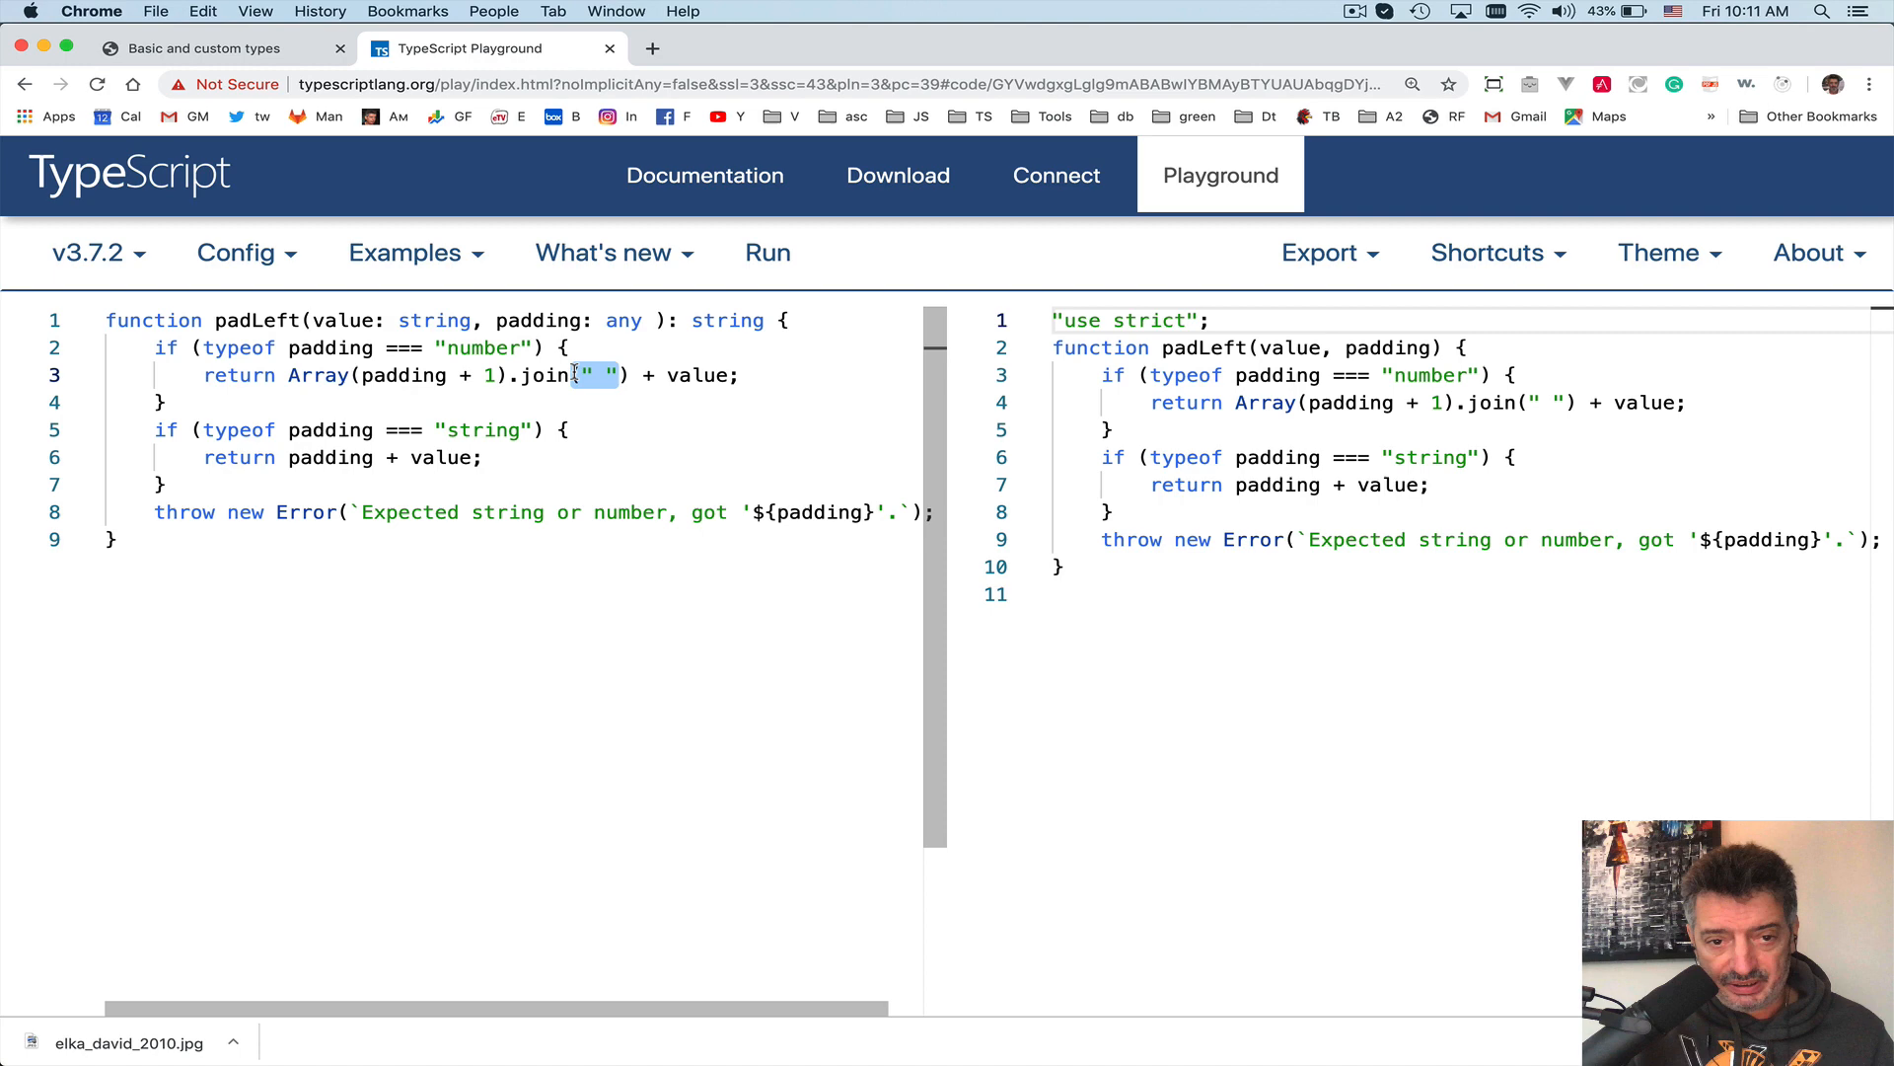
{"action": "mouse_move", "coordinate": [537, 376]}
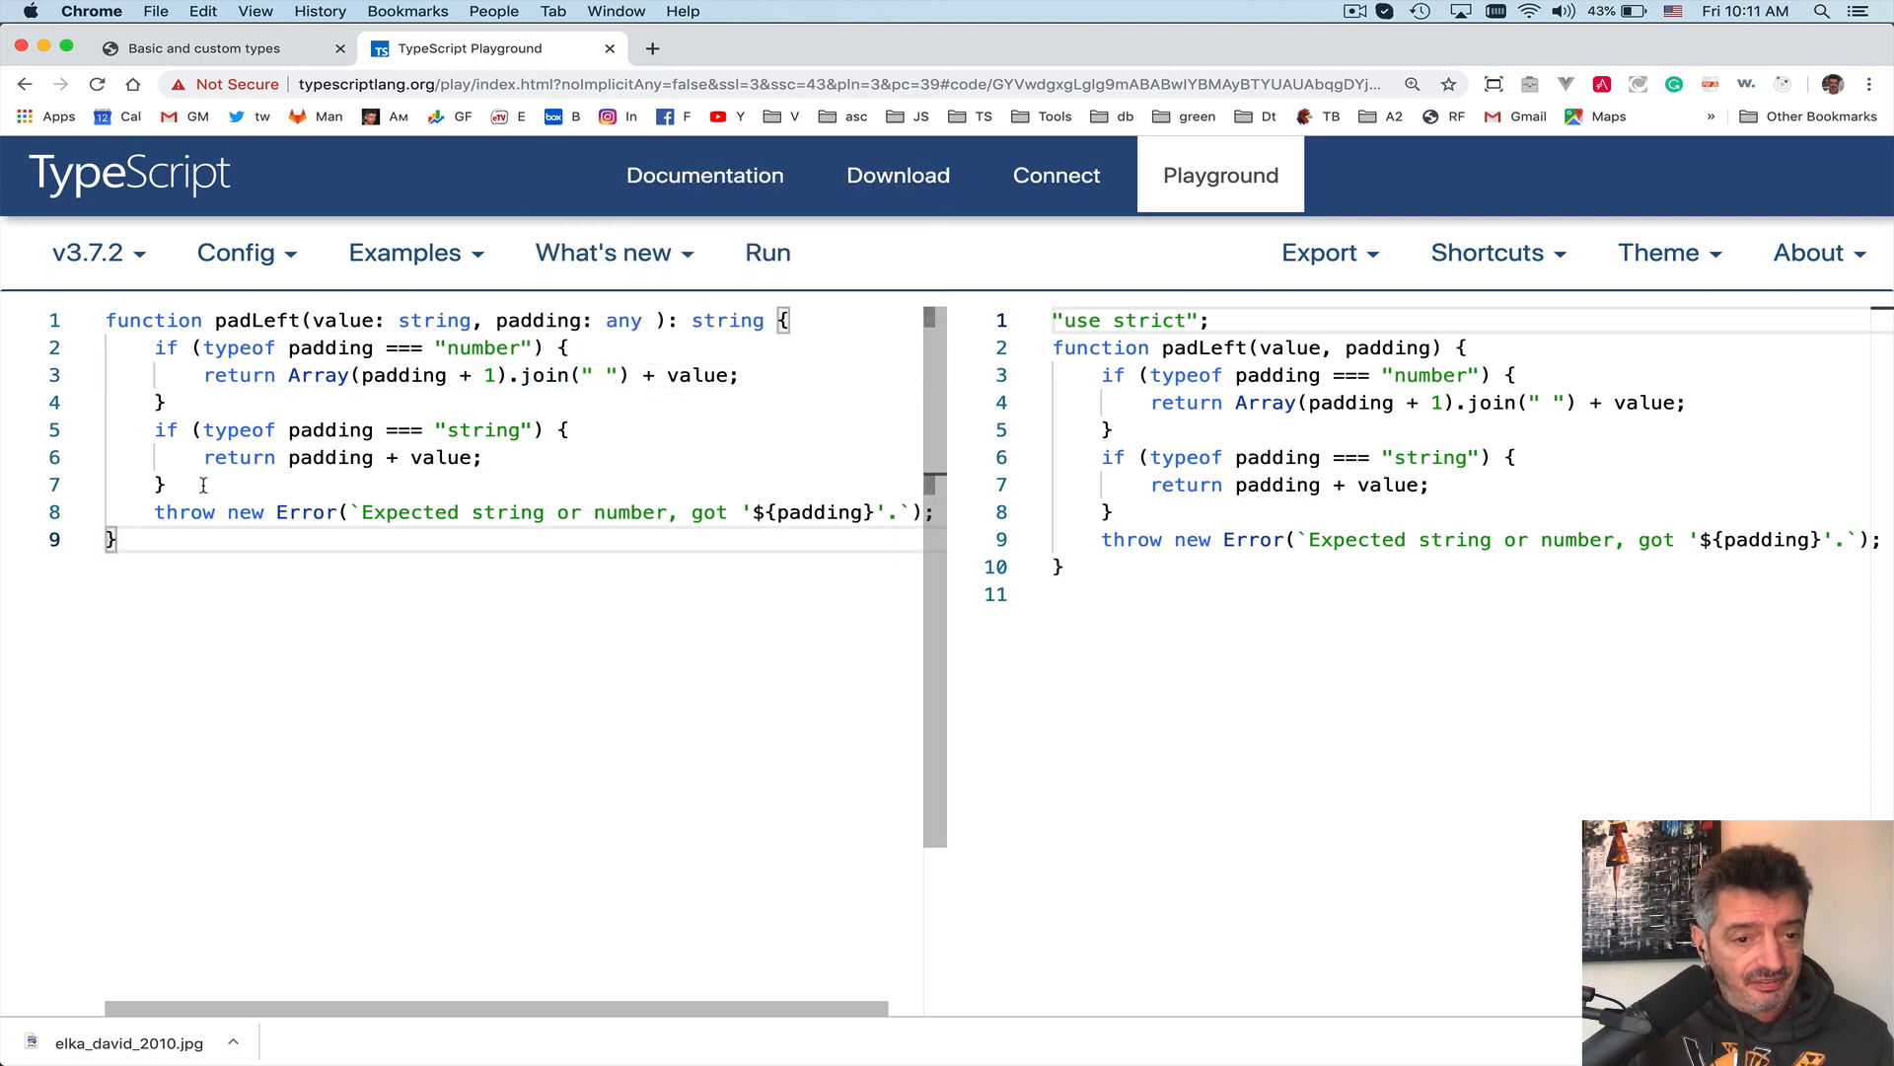
{"action": "left_click_drag", "start_coordinate": [327, 430], "coordinate": [532, 430]}
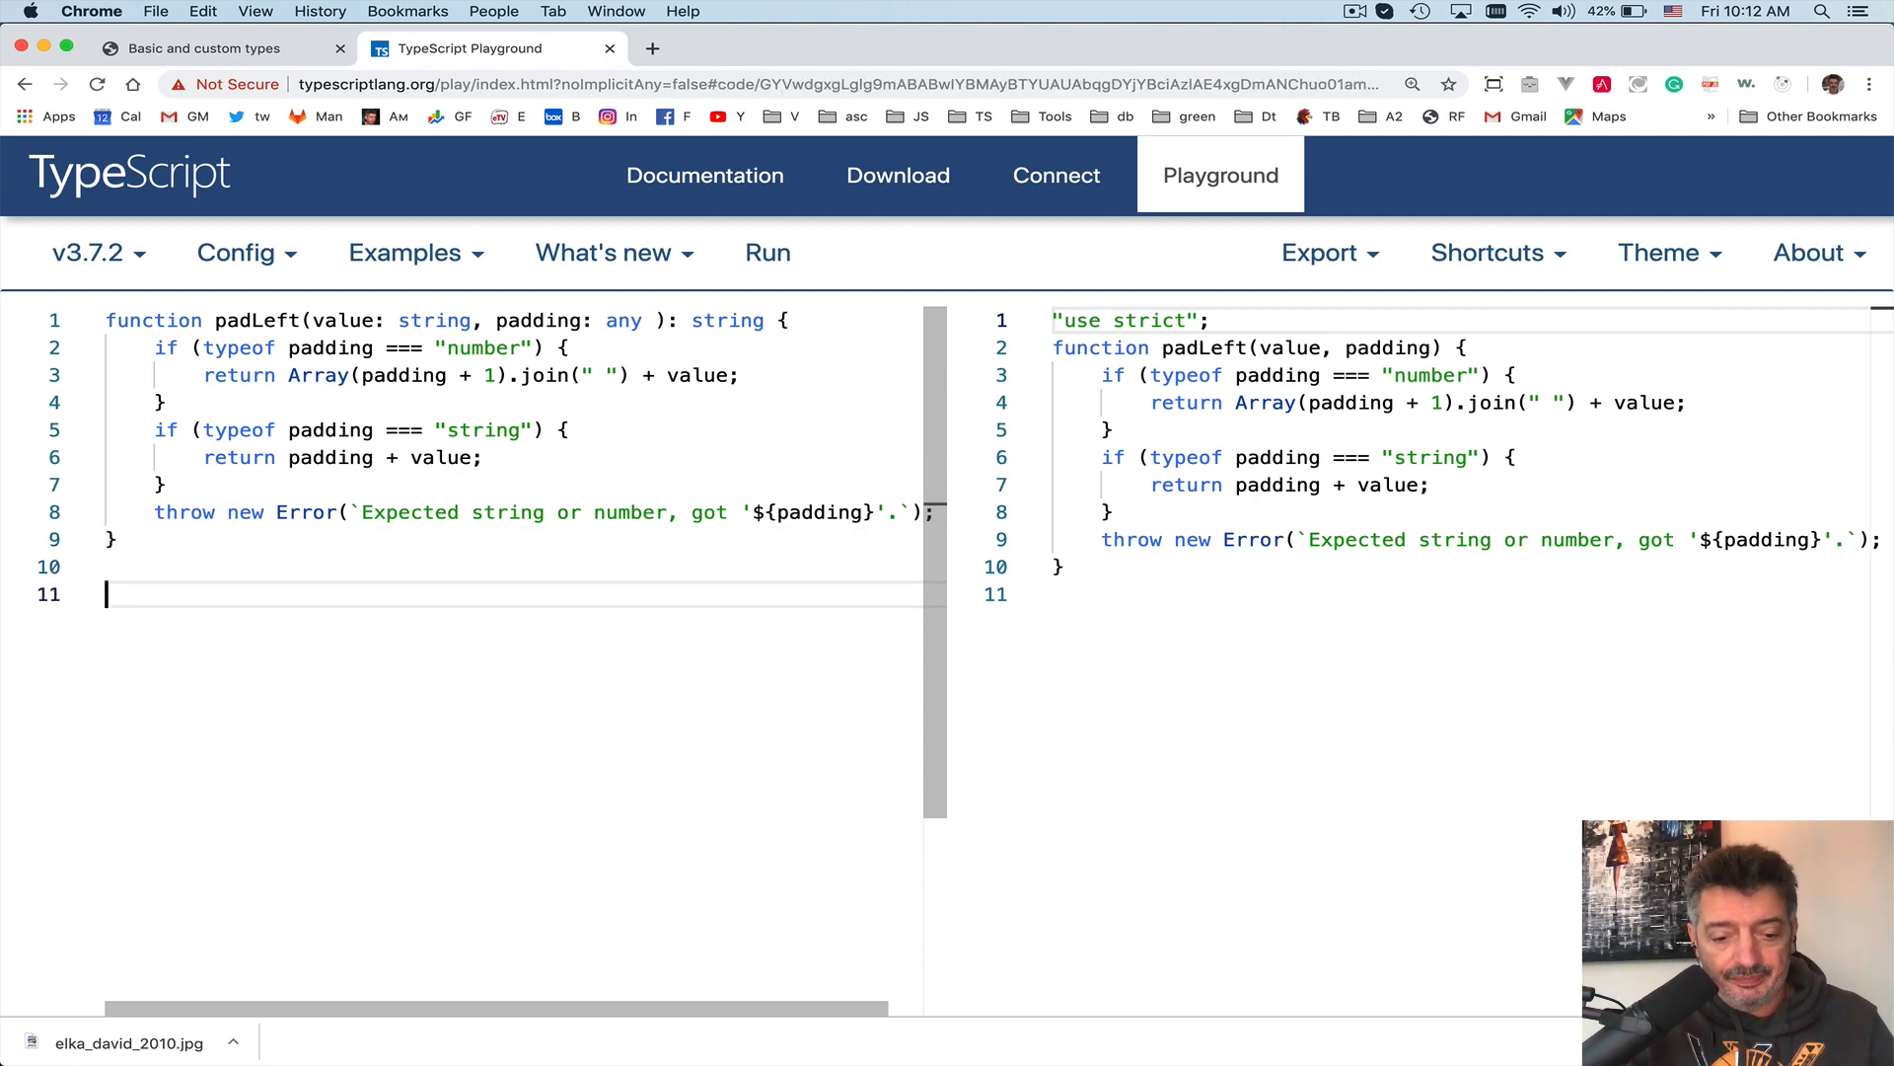
- Add the call padLeft('Hello!!', 4); below the function and open the browser console
{"action": "type", "text": "padLe"}
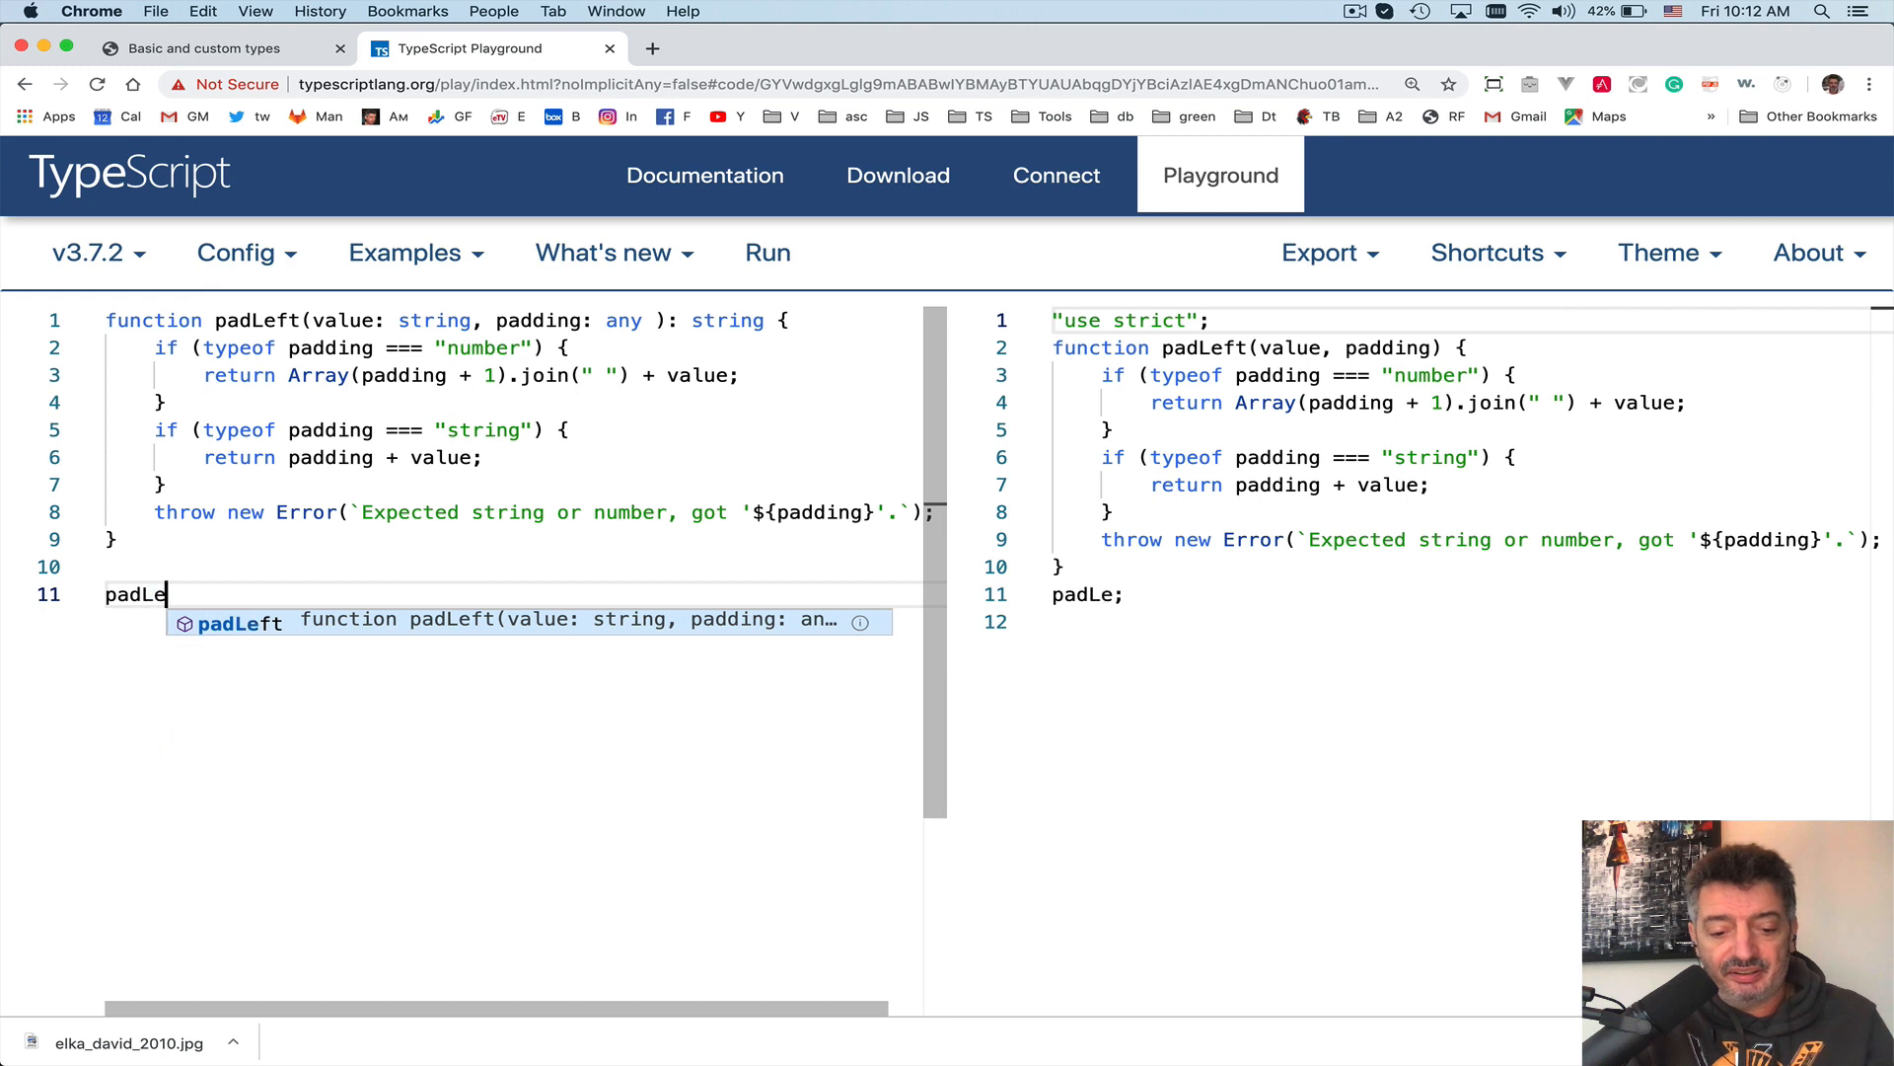
{"action": "type", "text": "ft"}
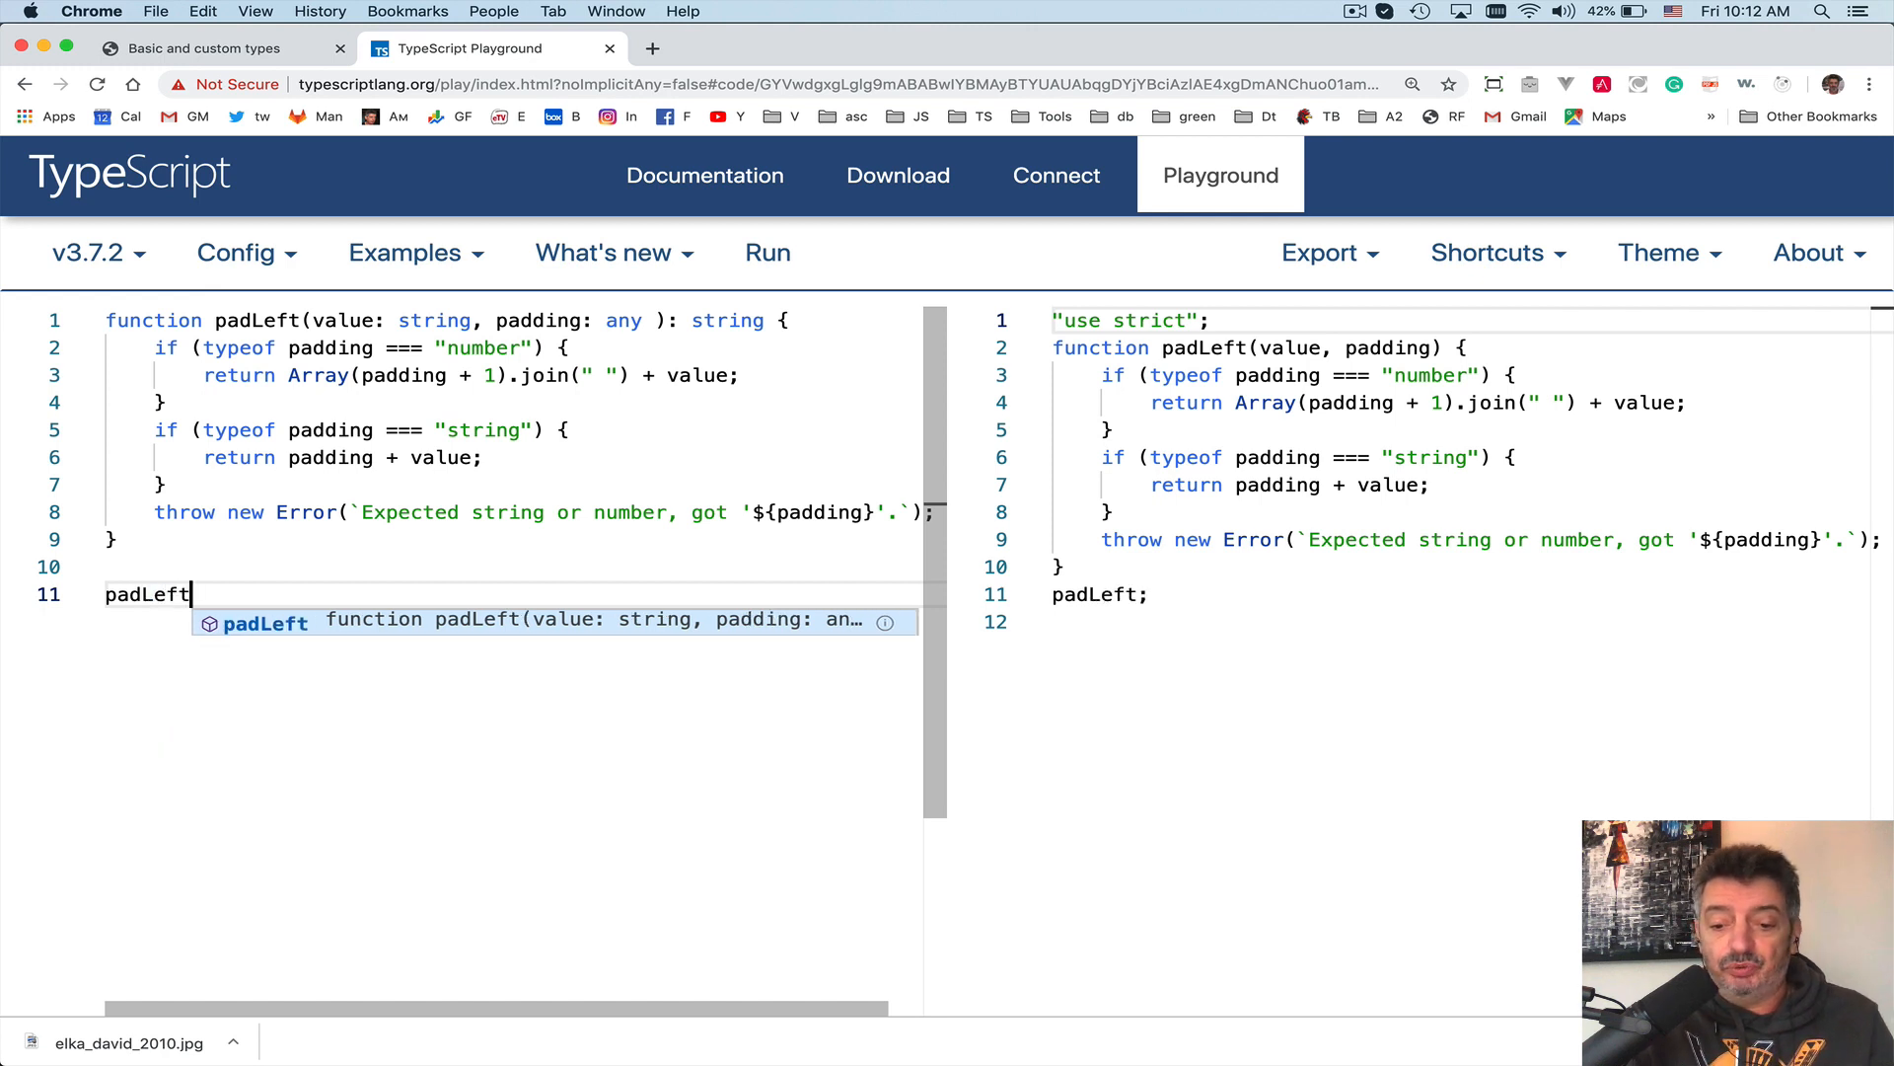
{"action": "type", "text": "()"}
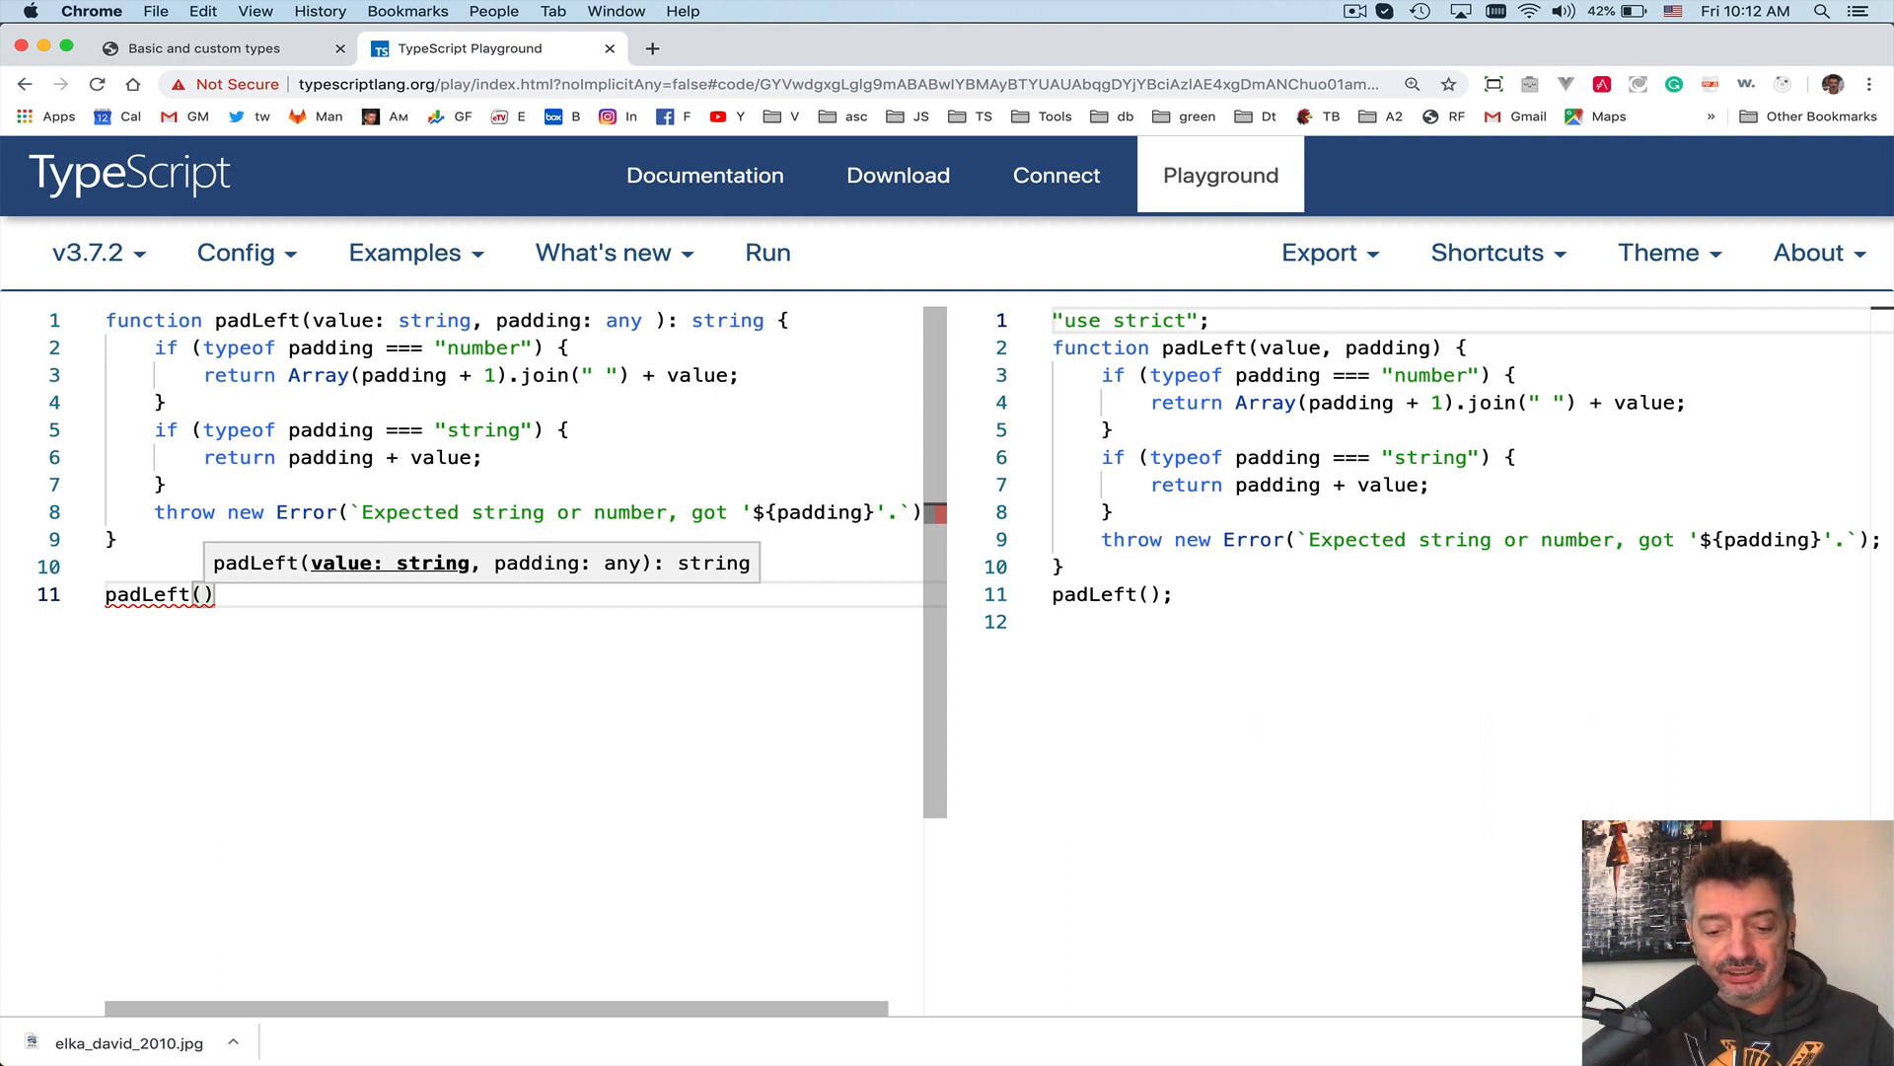
{"action": "type", "text": "'He'"}
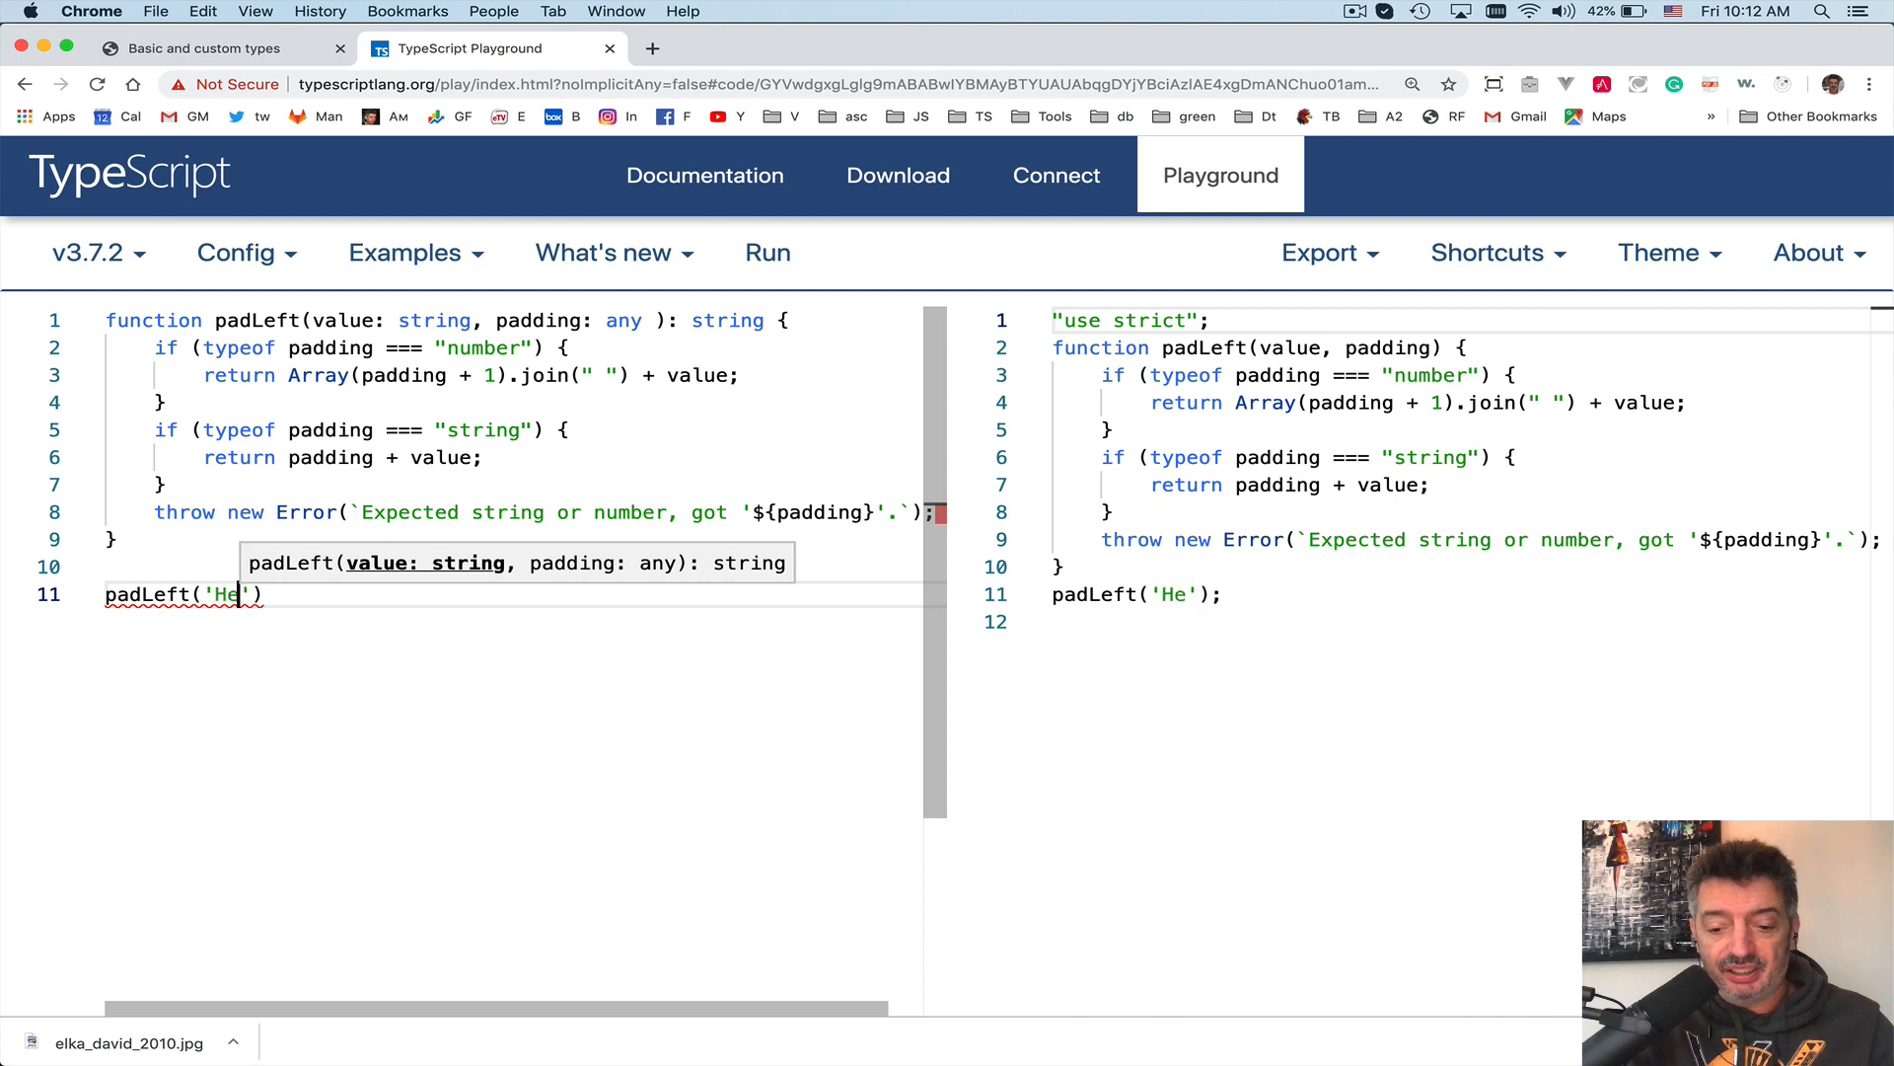
{"action": "type", "text": "llo!!"}
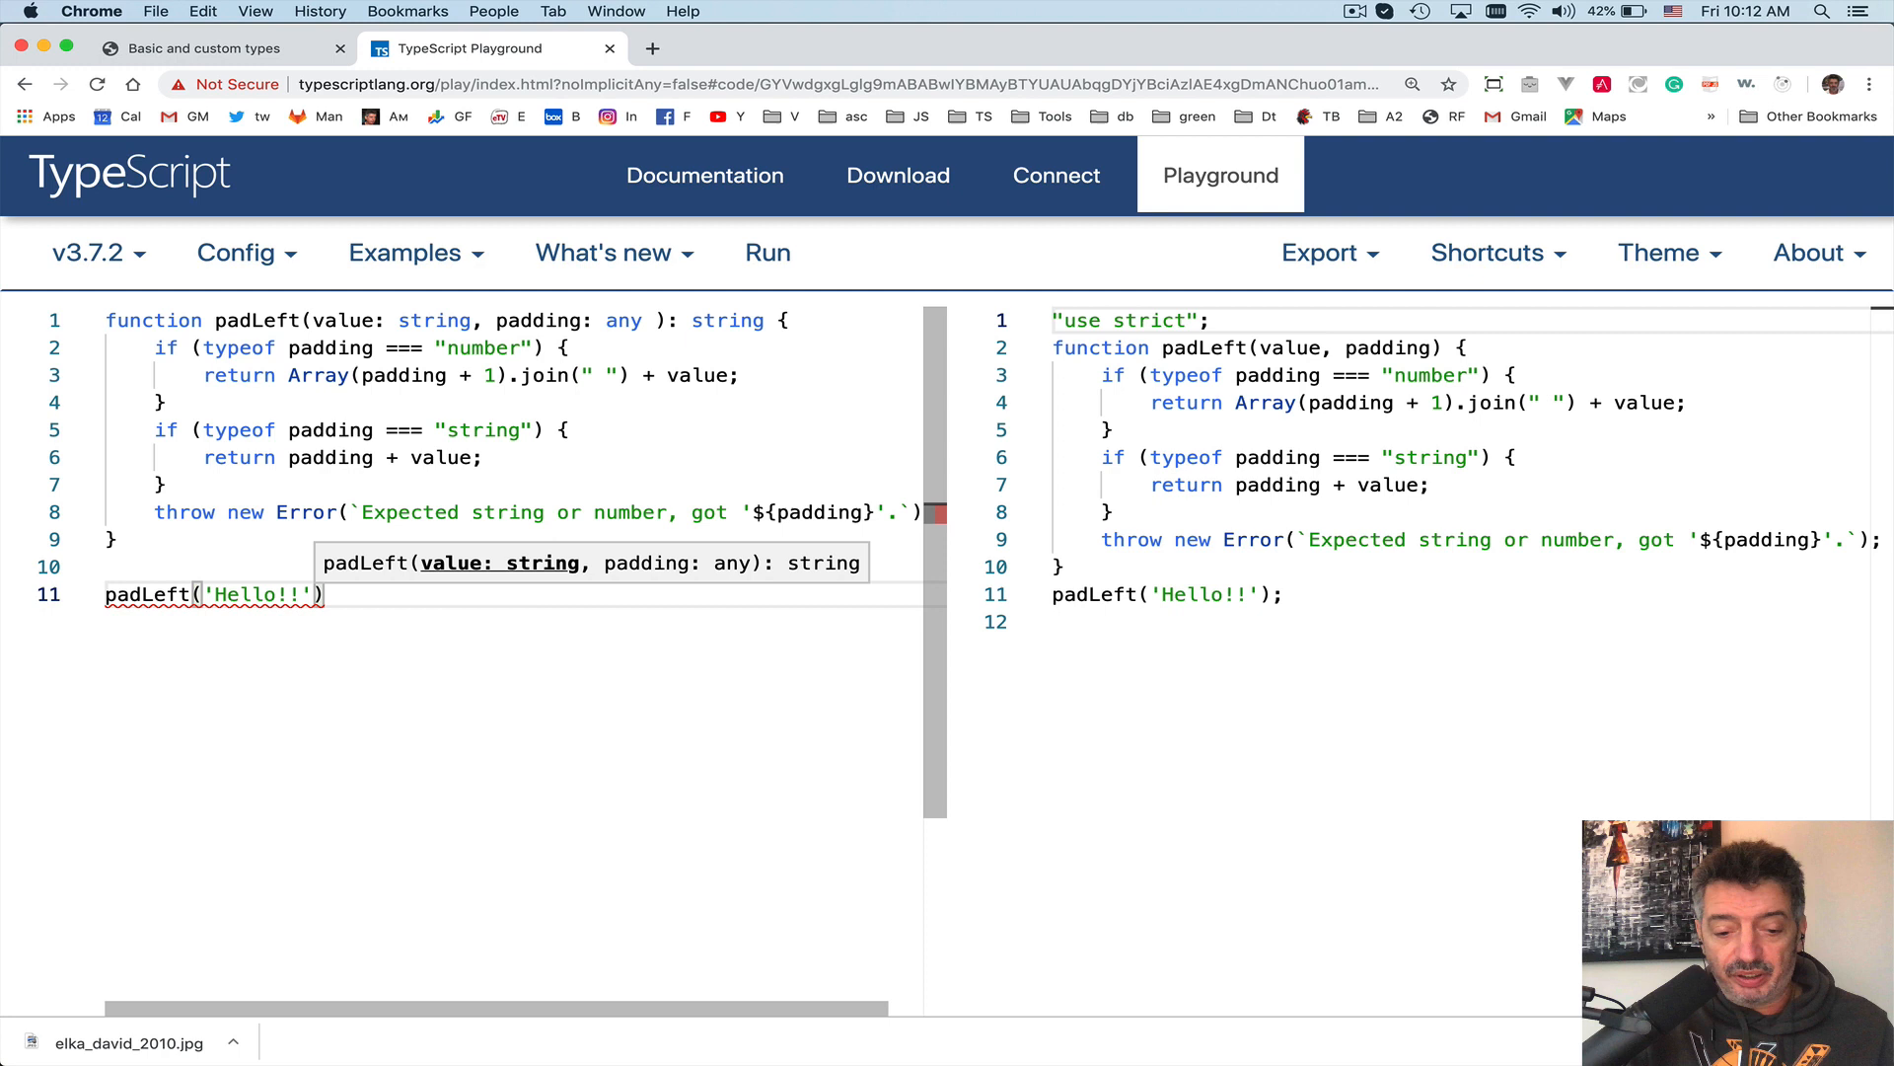
{"action": "type", "text": ", 4"}
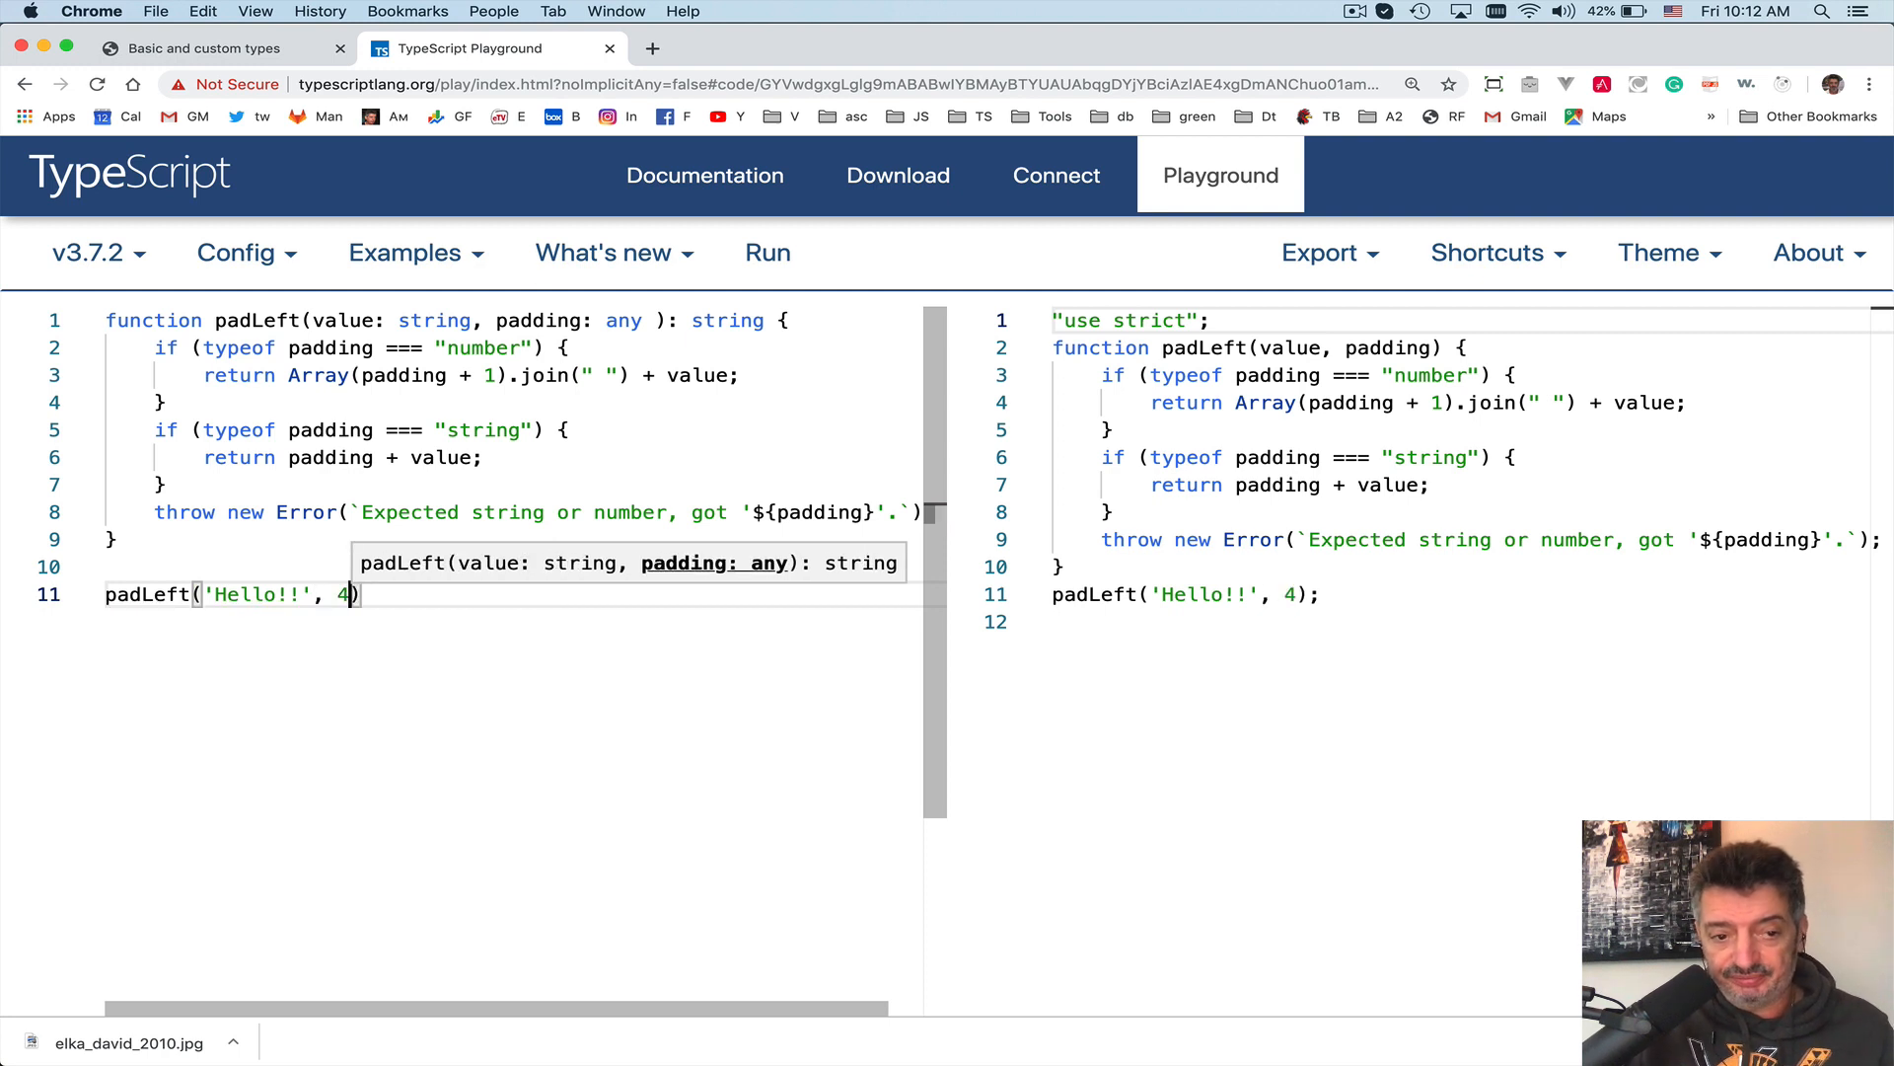
{"action": "type", "text": ");"}
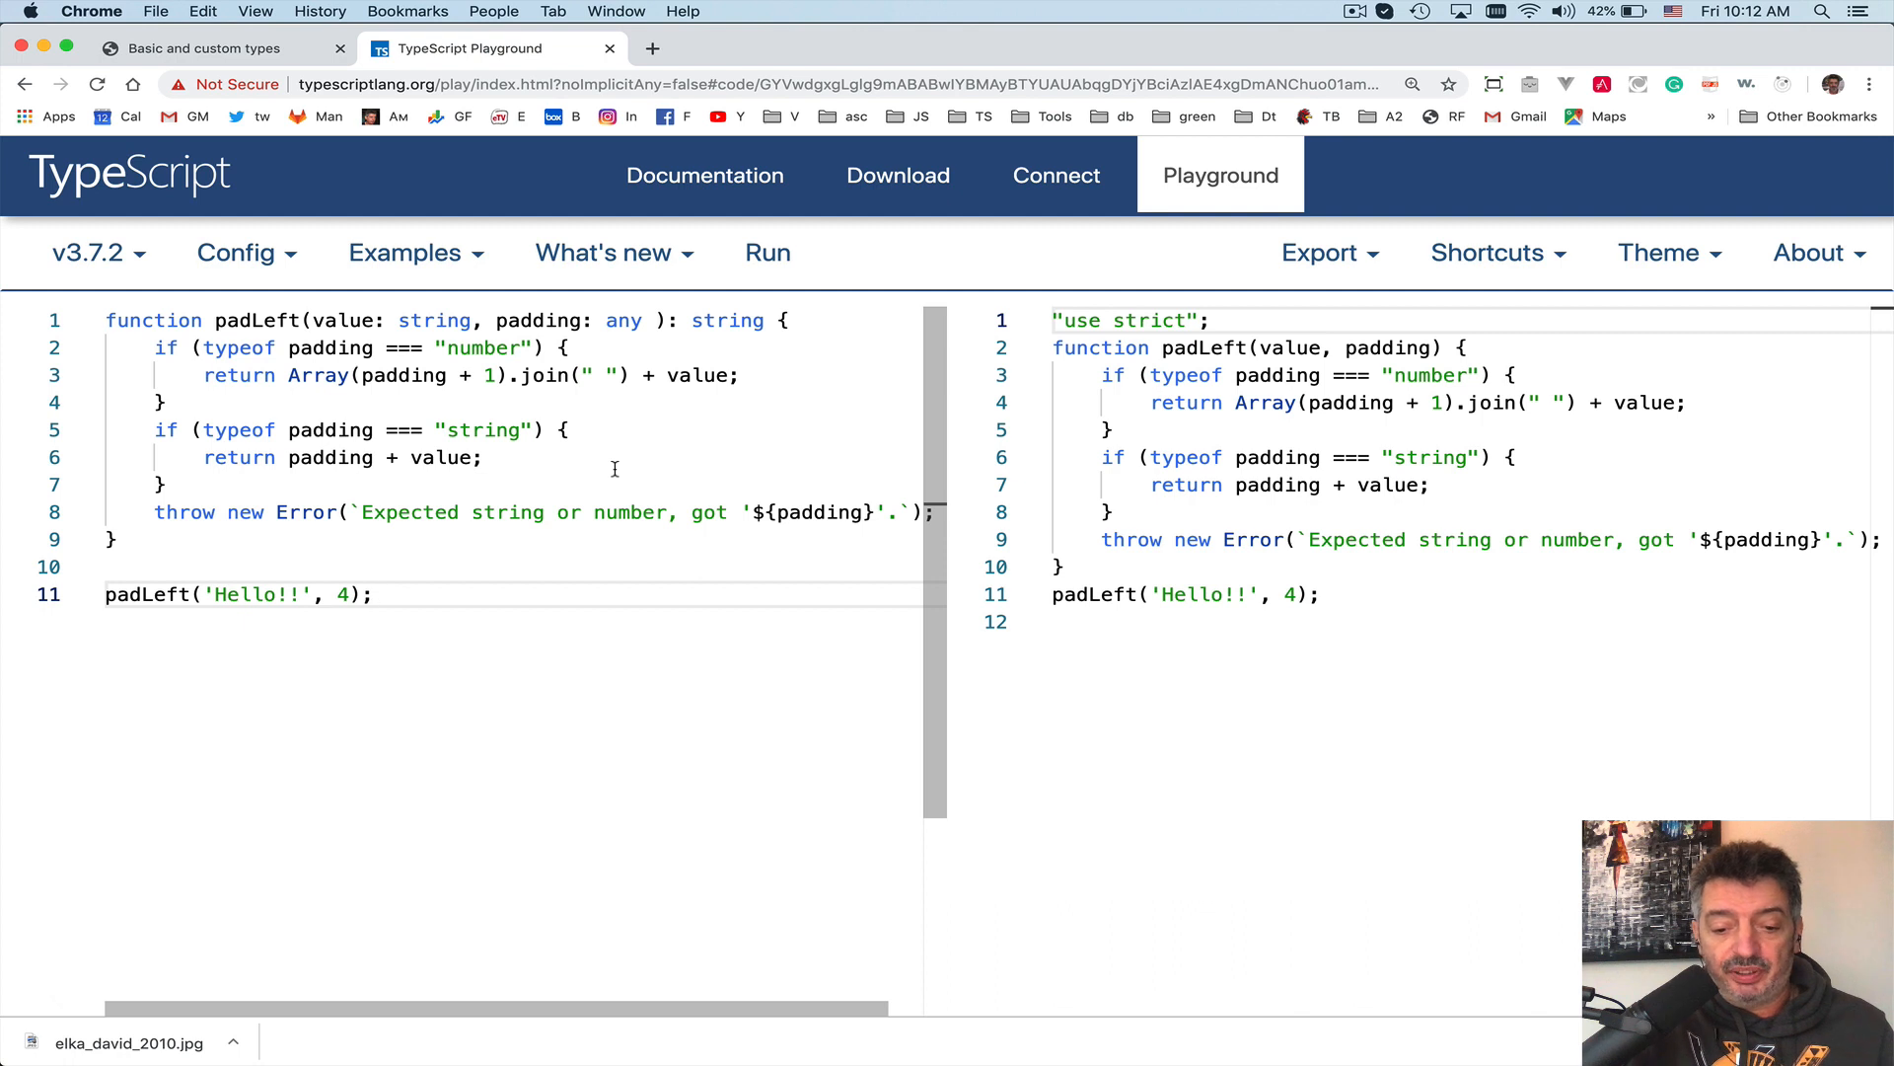
{"action": "key", "text": "F12"}
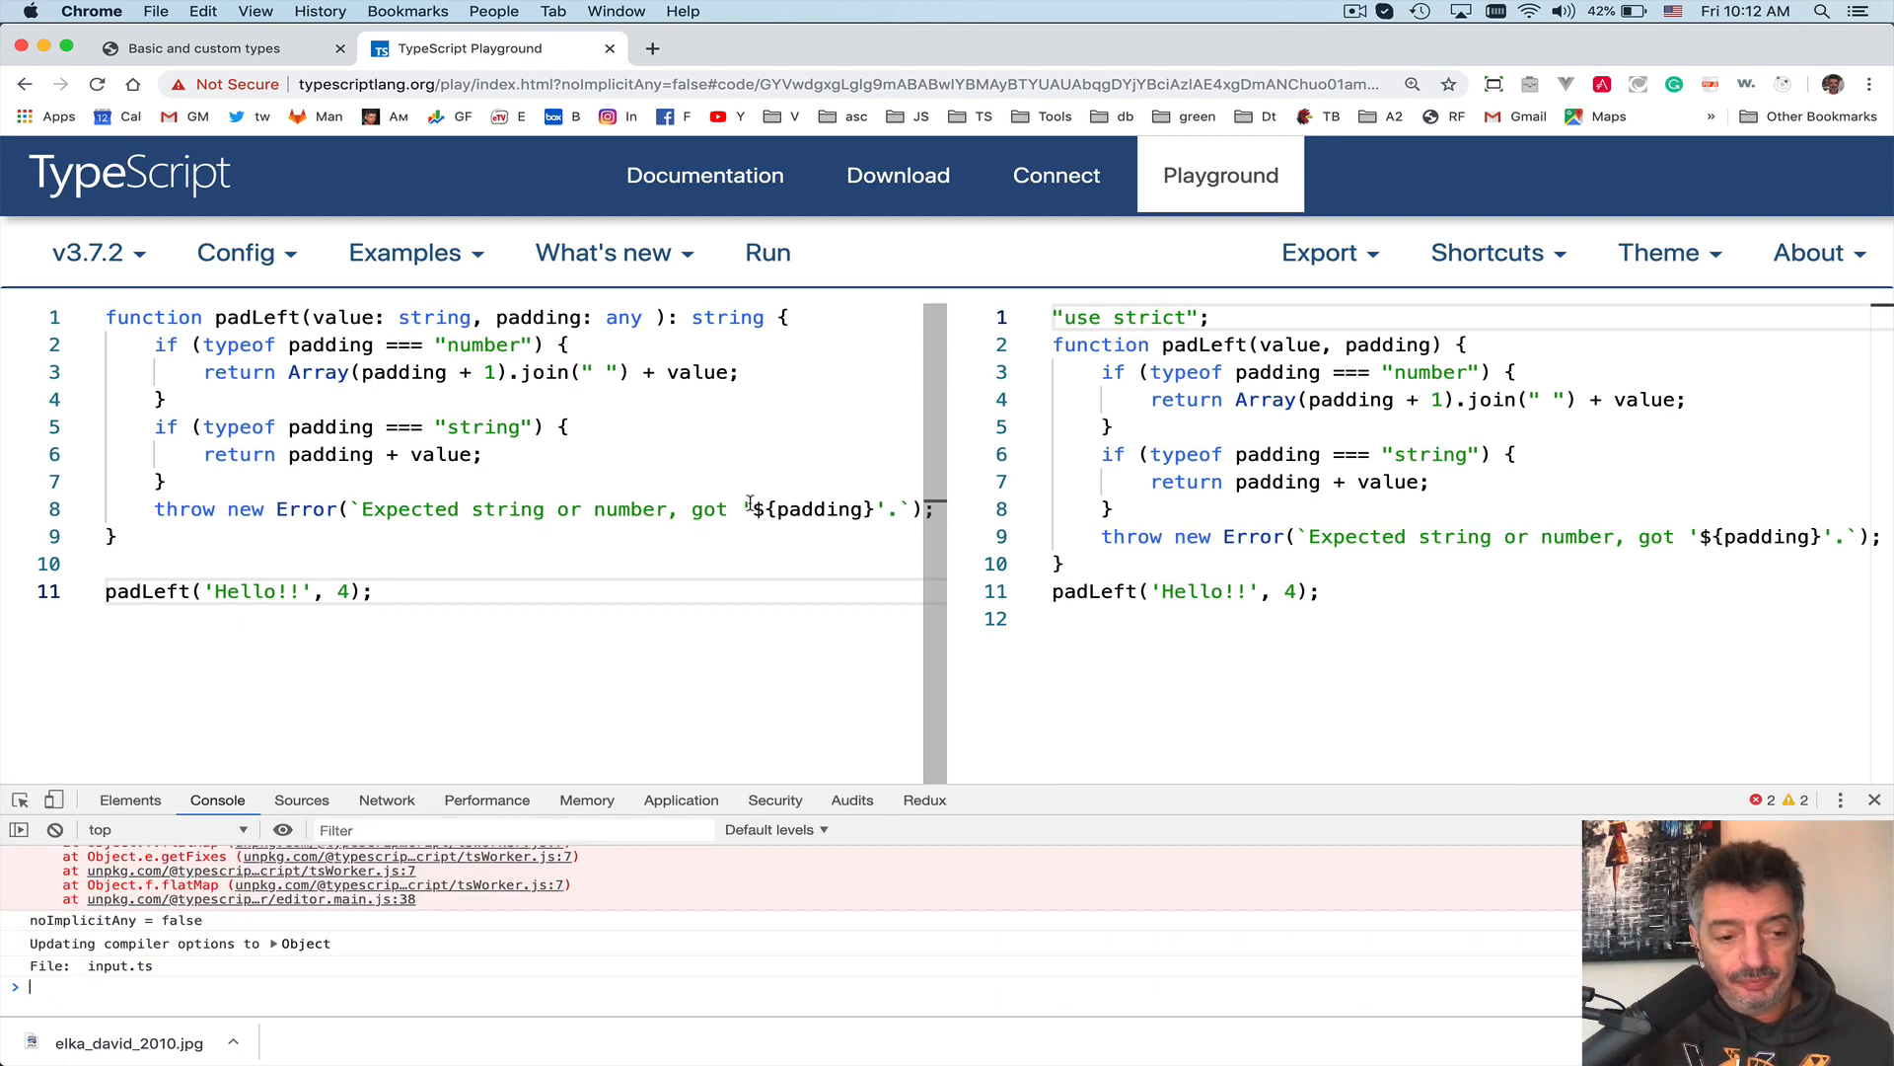
- Clear the console, wrap the call in console.log, and run it to print padded Hello!!
{"action": "left_click", "coordinate": [57, 830]}
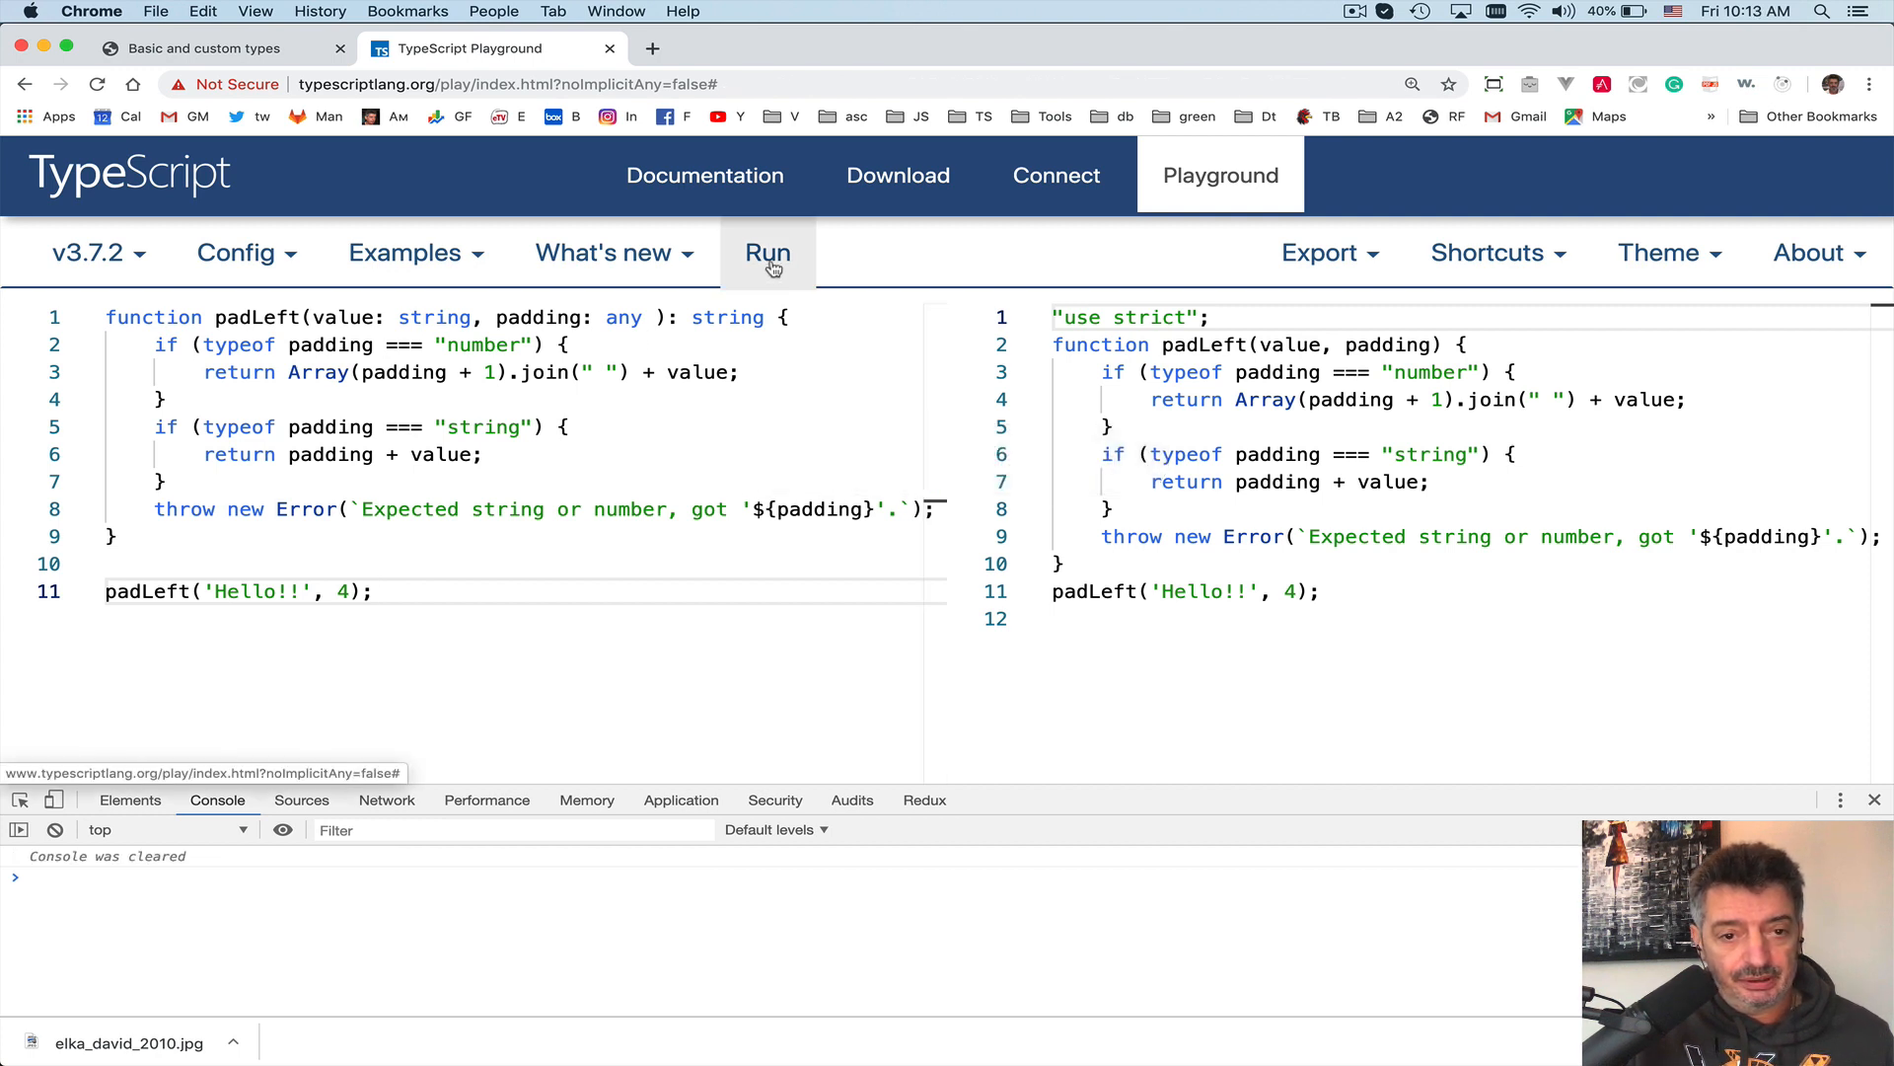
{"action": "left_click", "coordinate": [768, 252]}
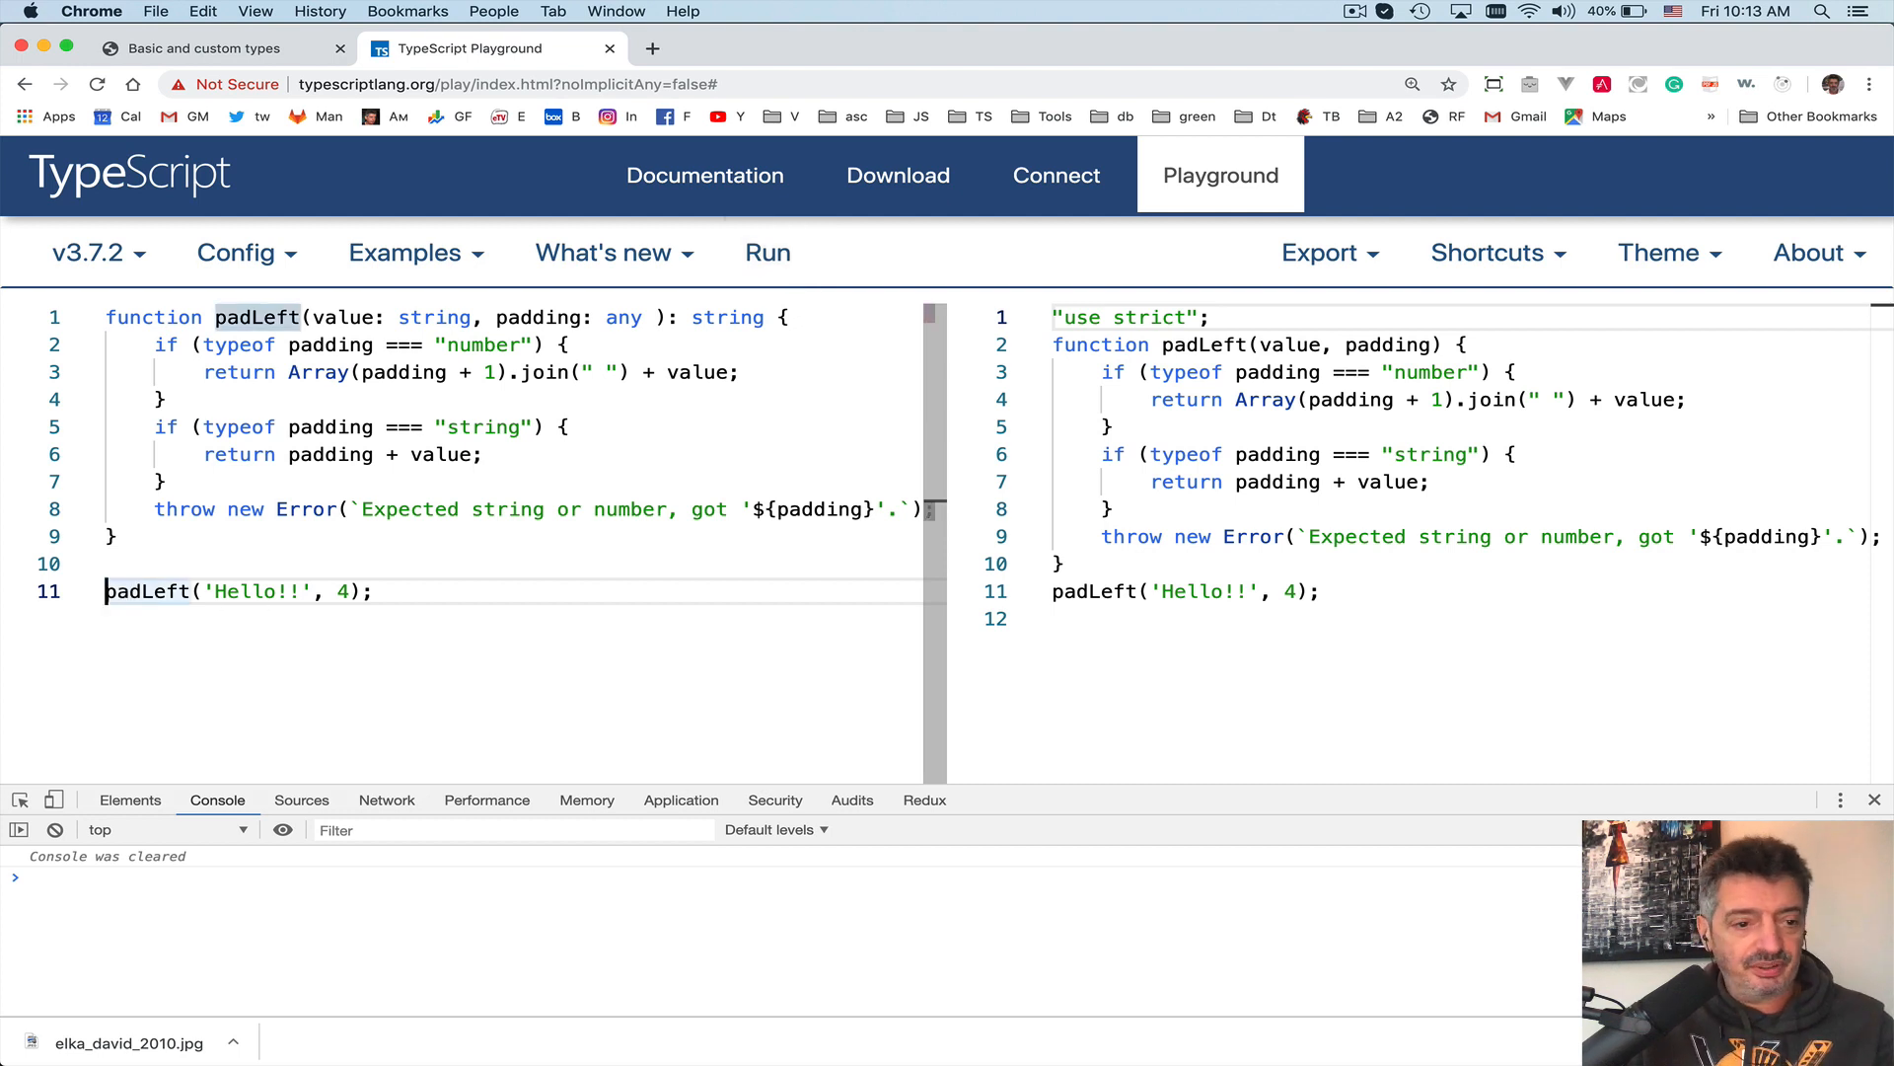
{"action": "type", "text": "consl"}
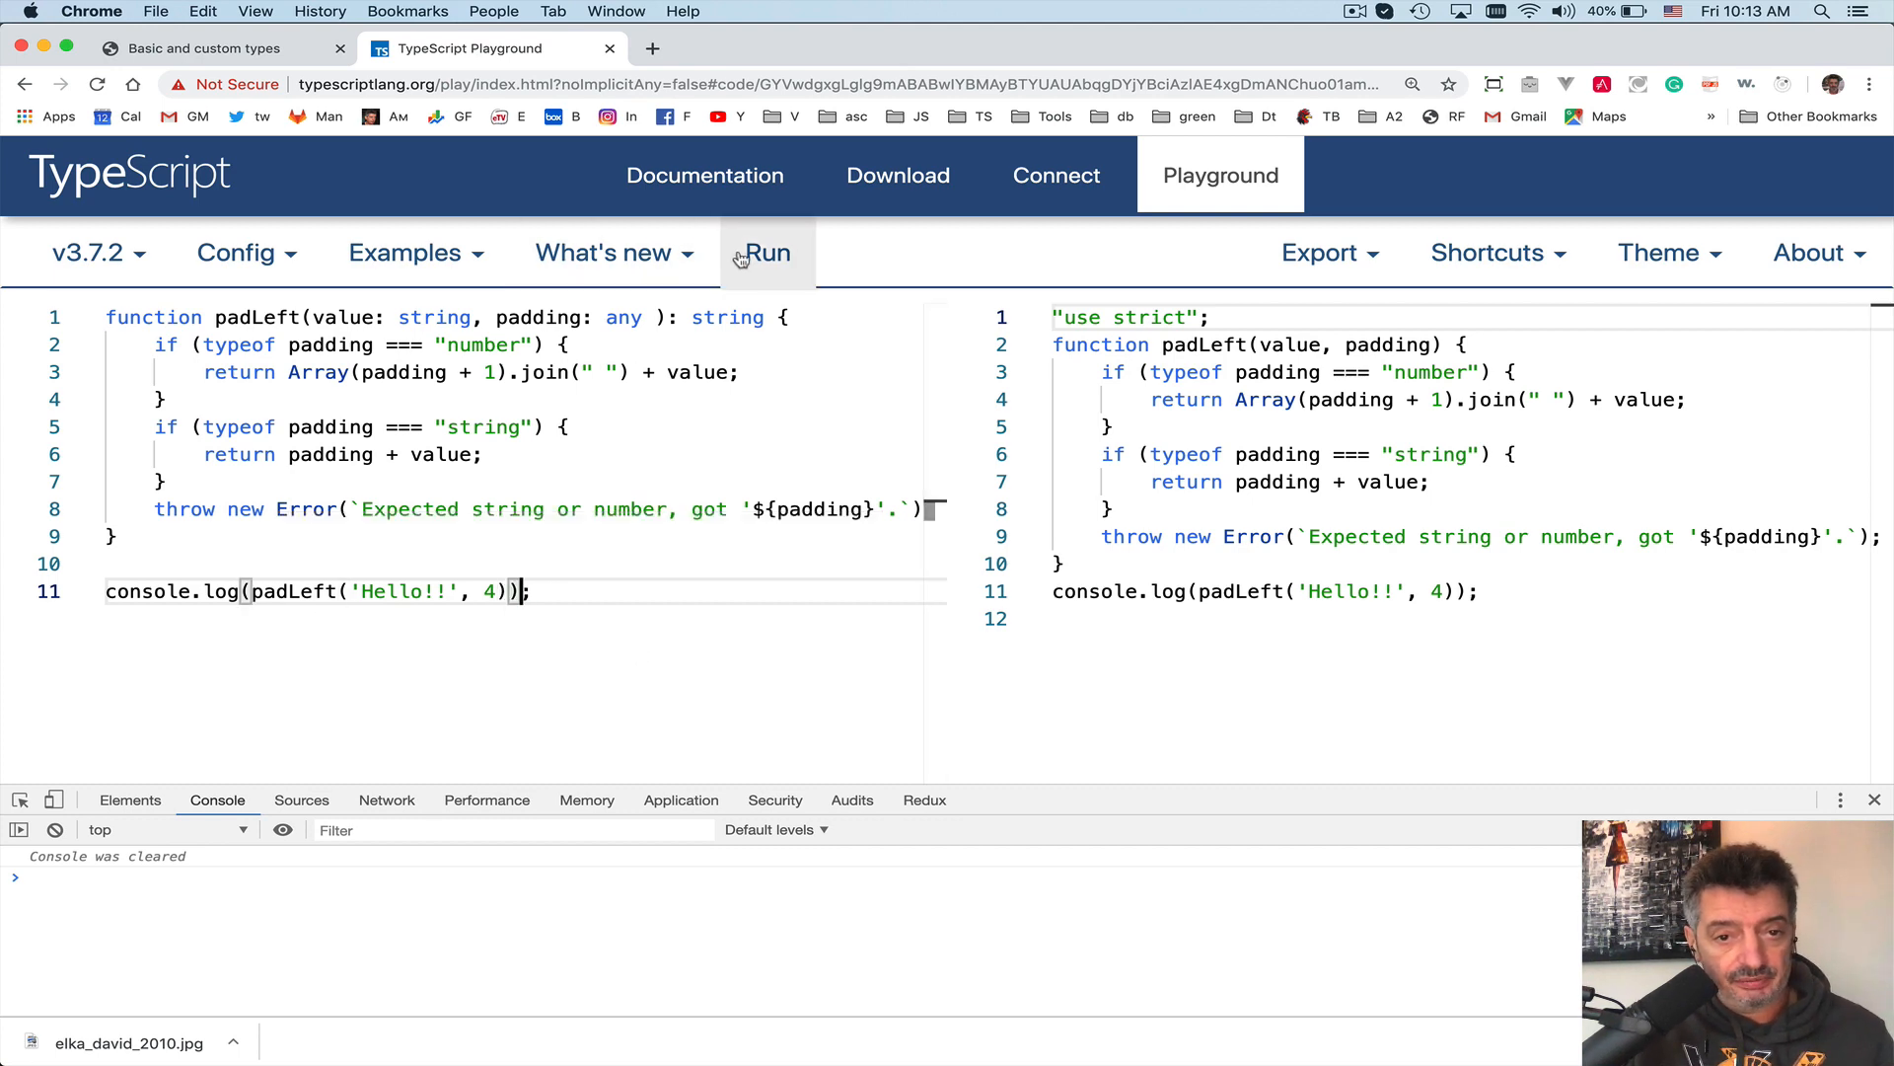
{"action": "left_click", "coordinate": [767, 253]}
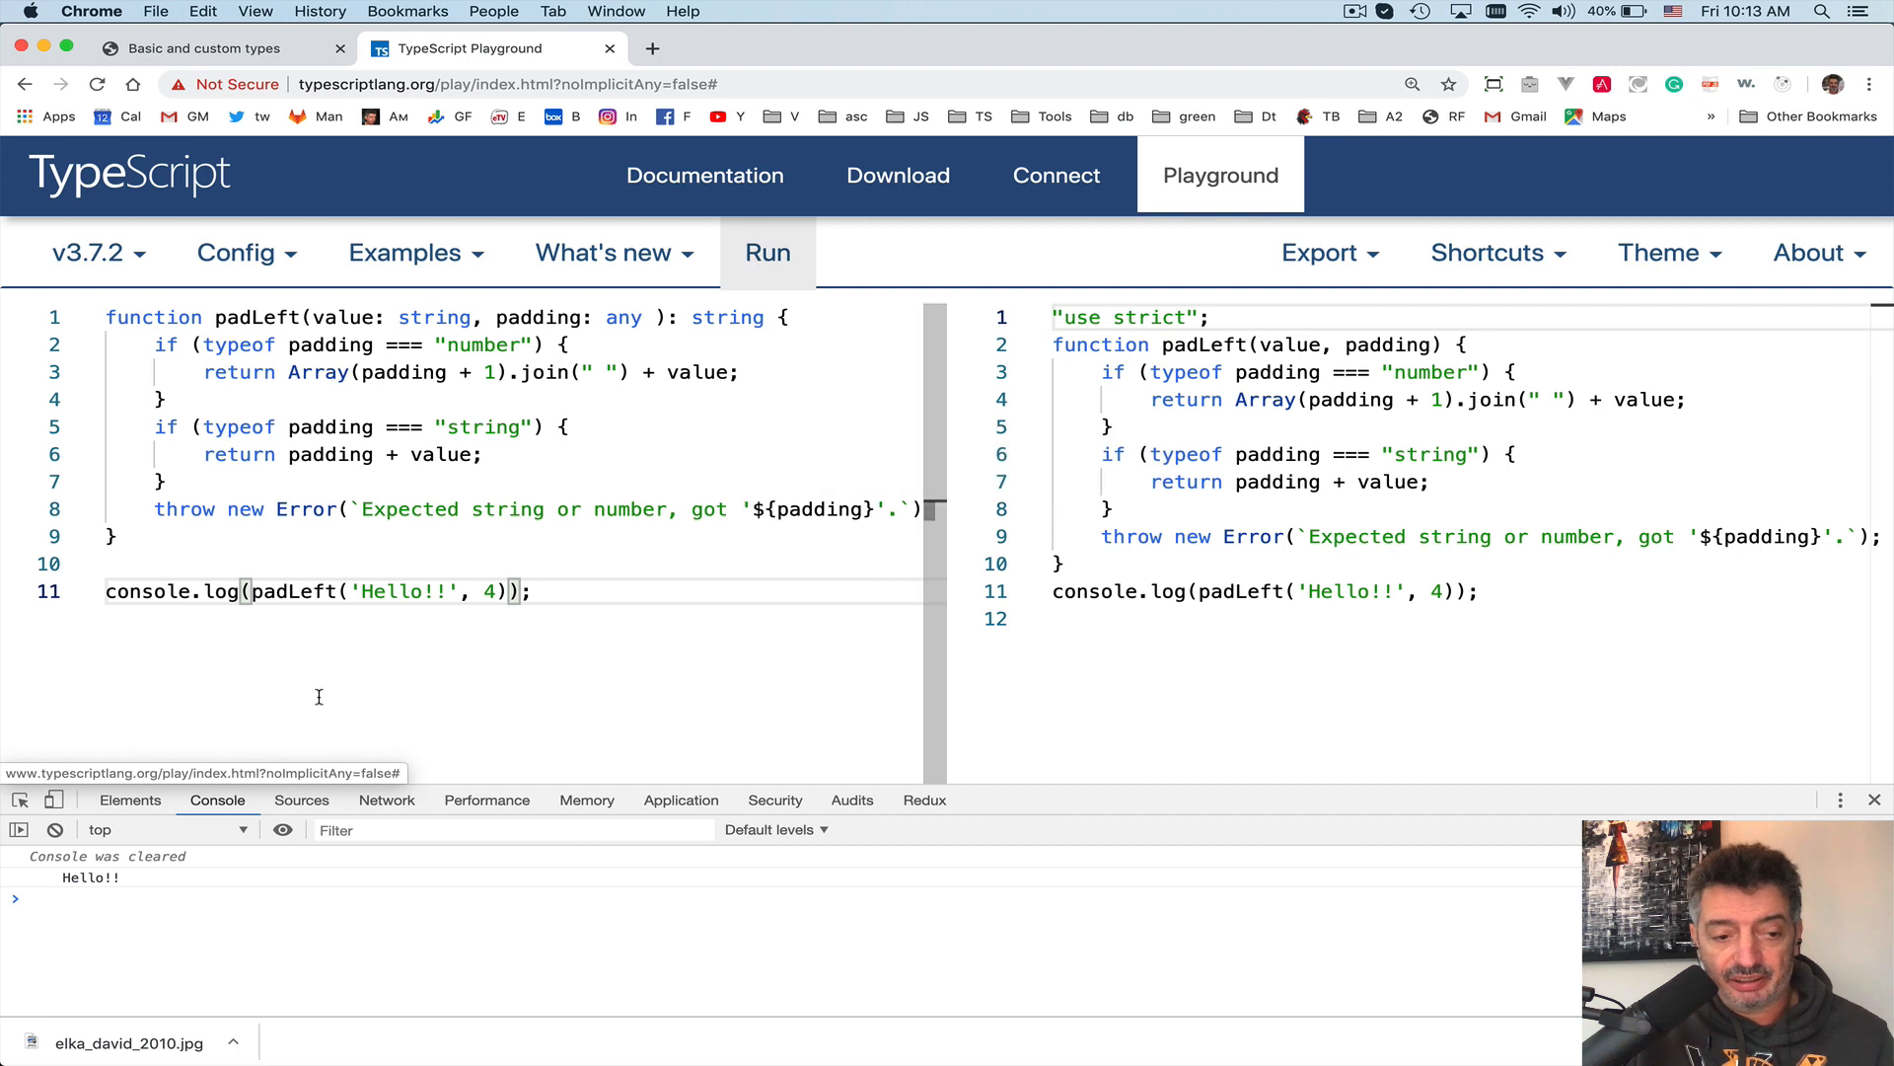
{"action": "mouse_move", "coordinate": [54, 891]}
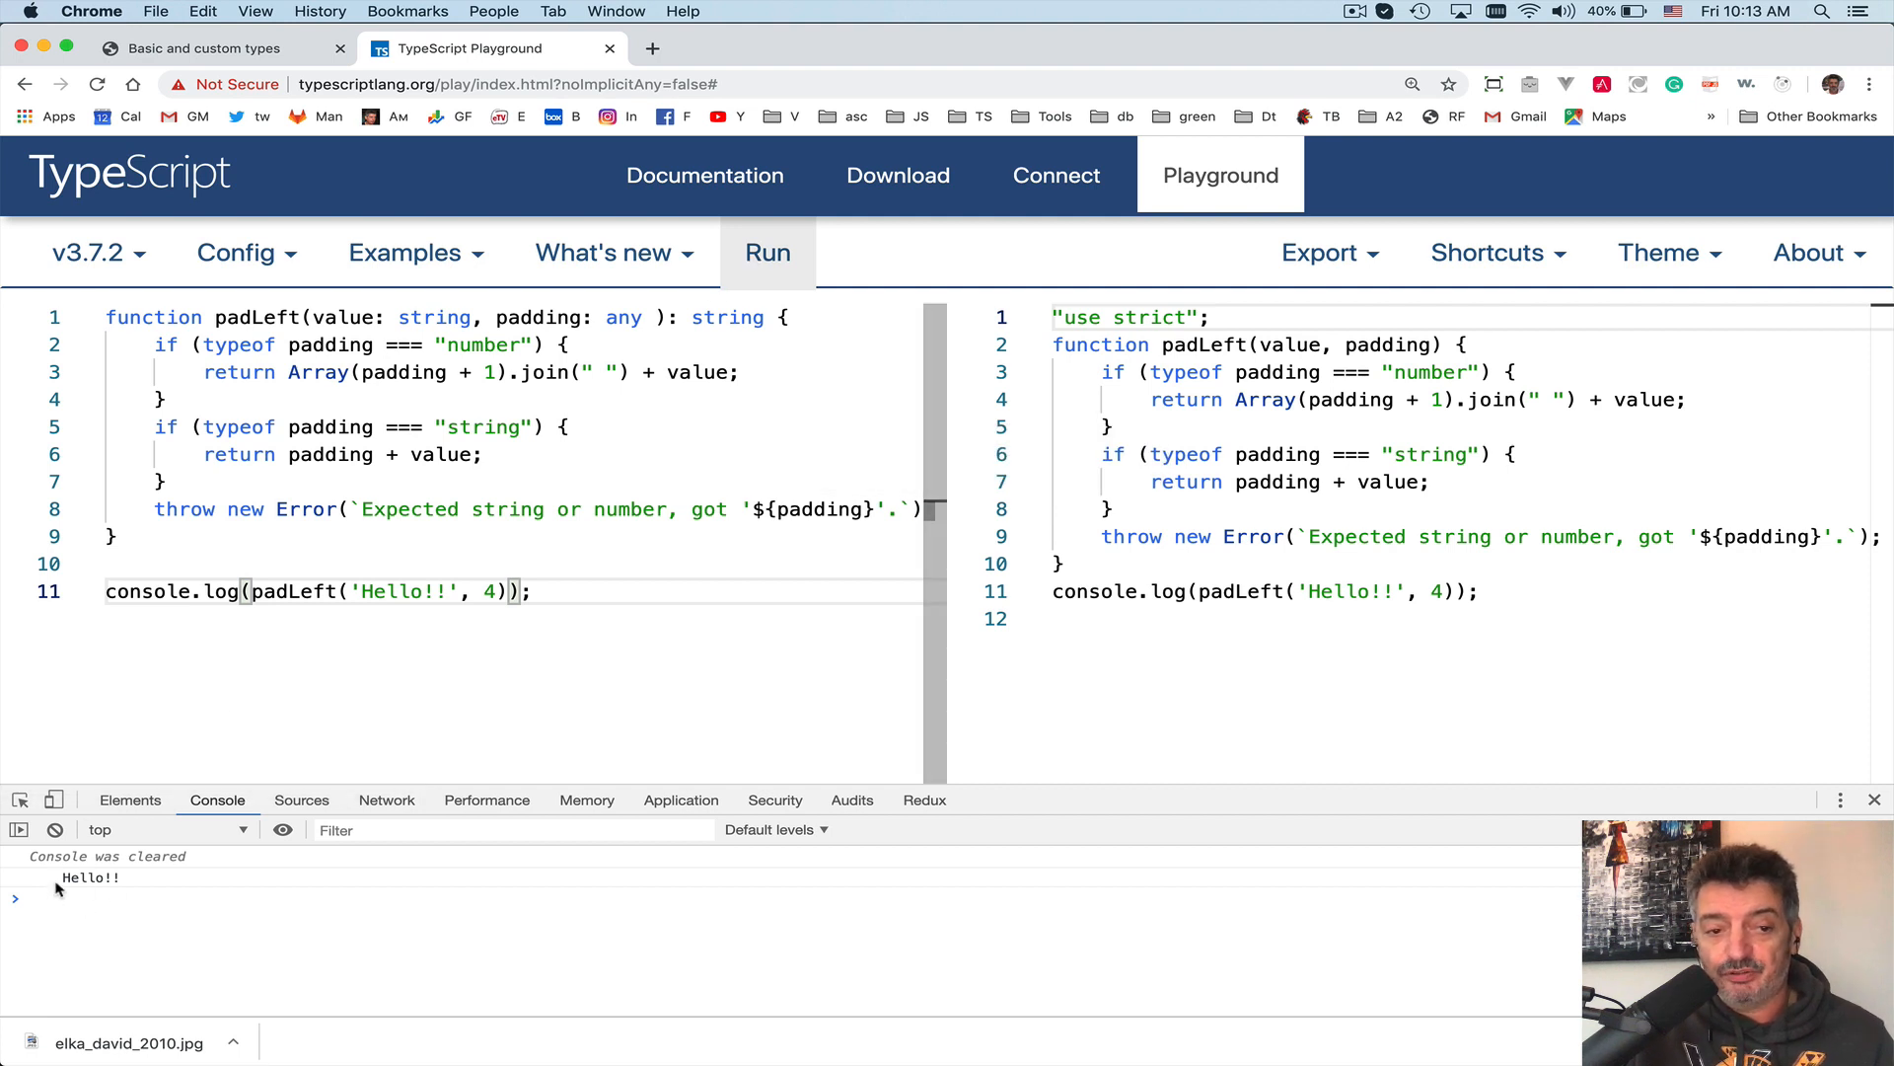
{"action": "mouse_move", "coordinate": [37, 915]}
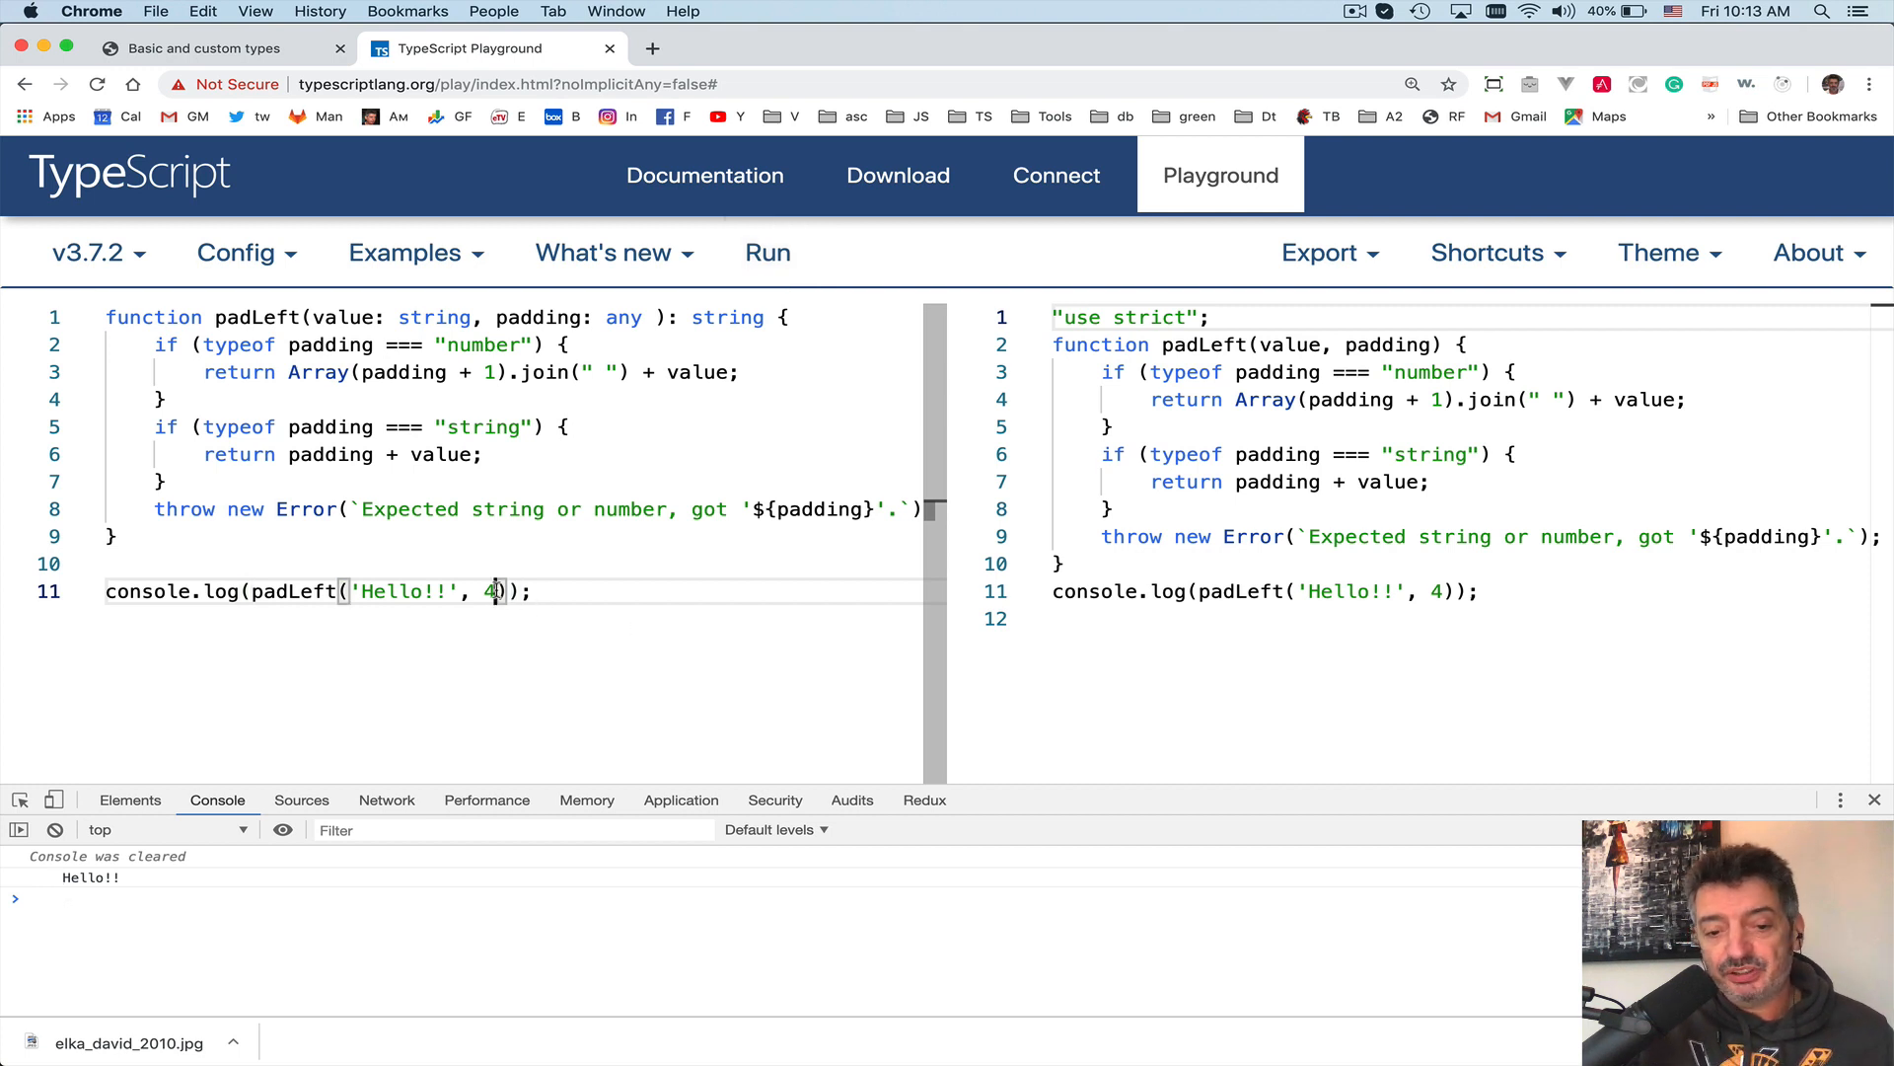
- Replace the 4 with 'Yakov says ' and run to print Yakov says Hello!!
{"action": "key", "text": "Backspace"}
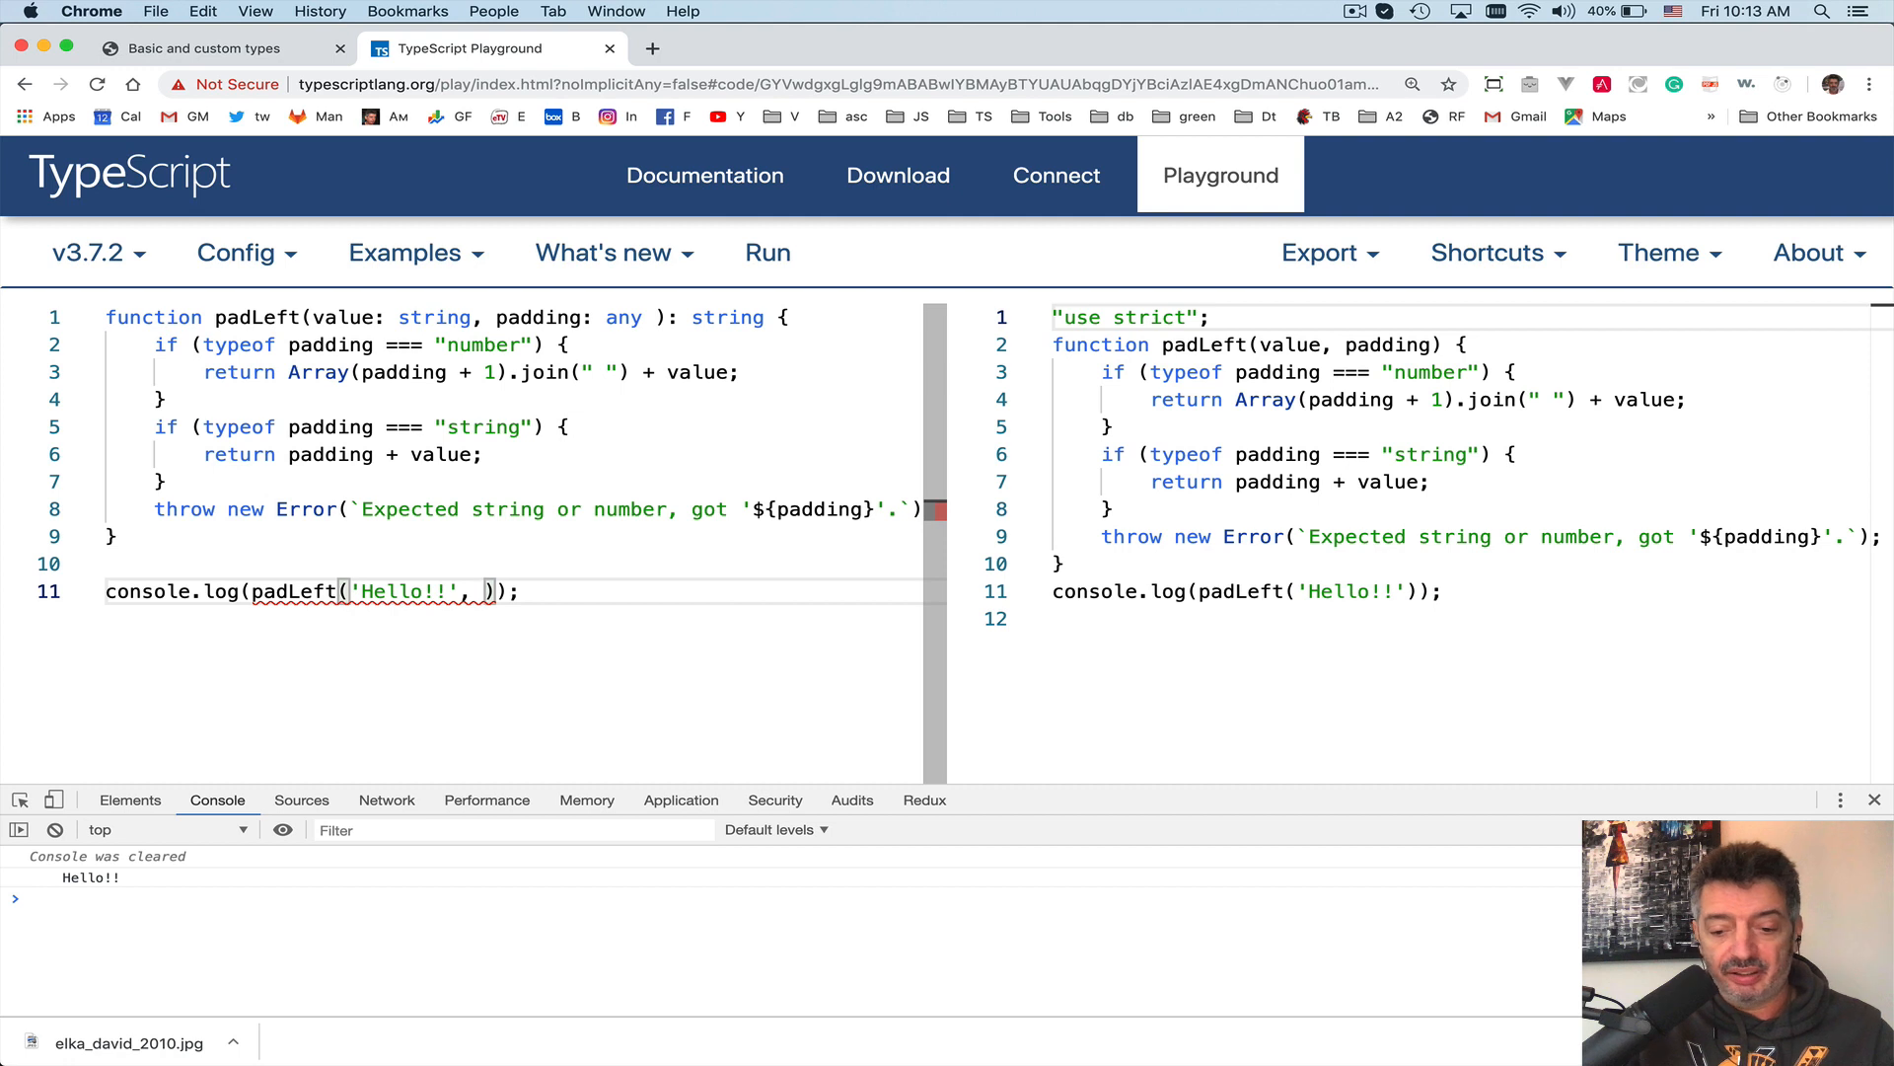
{"action": "type", "text": "'Yak'"}
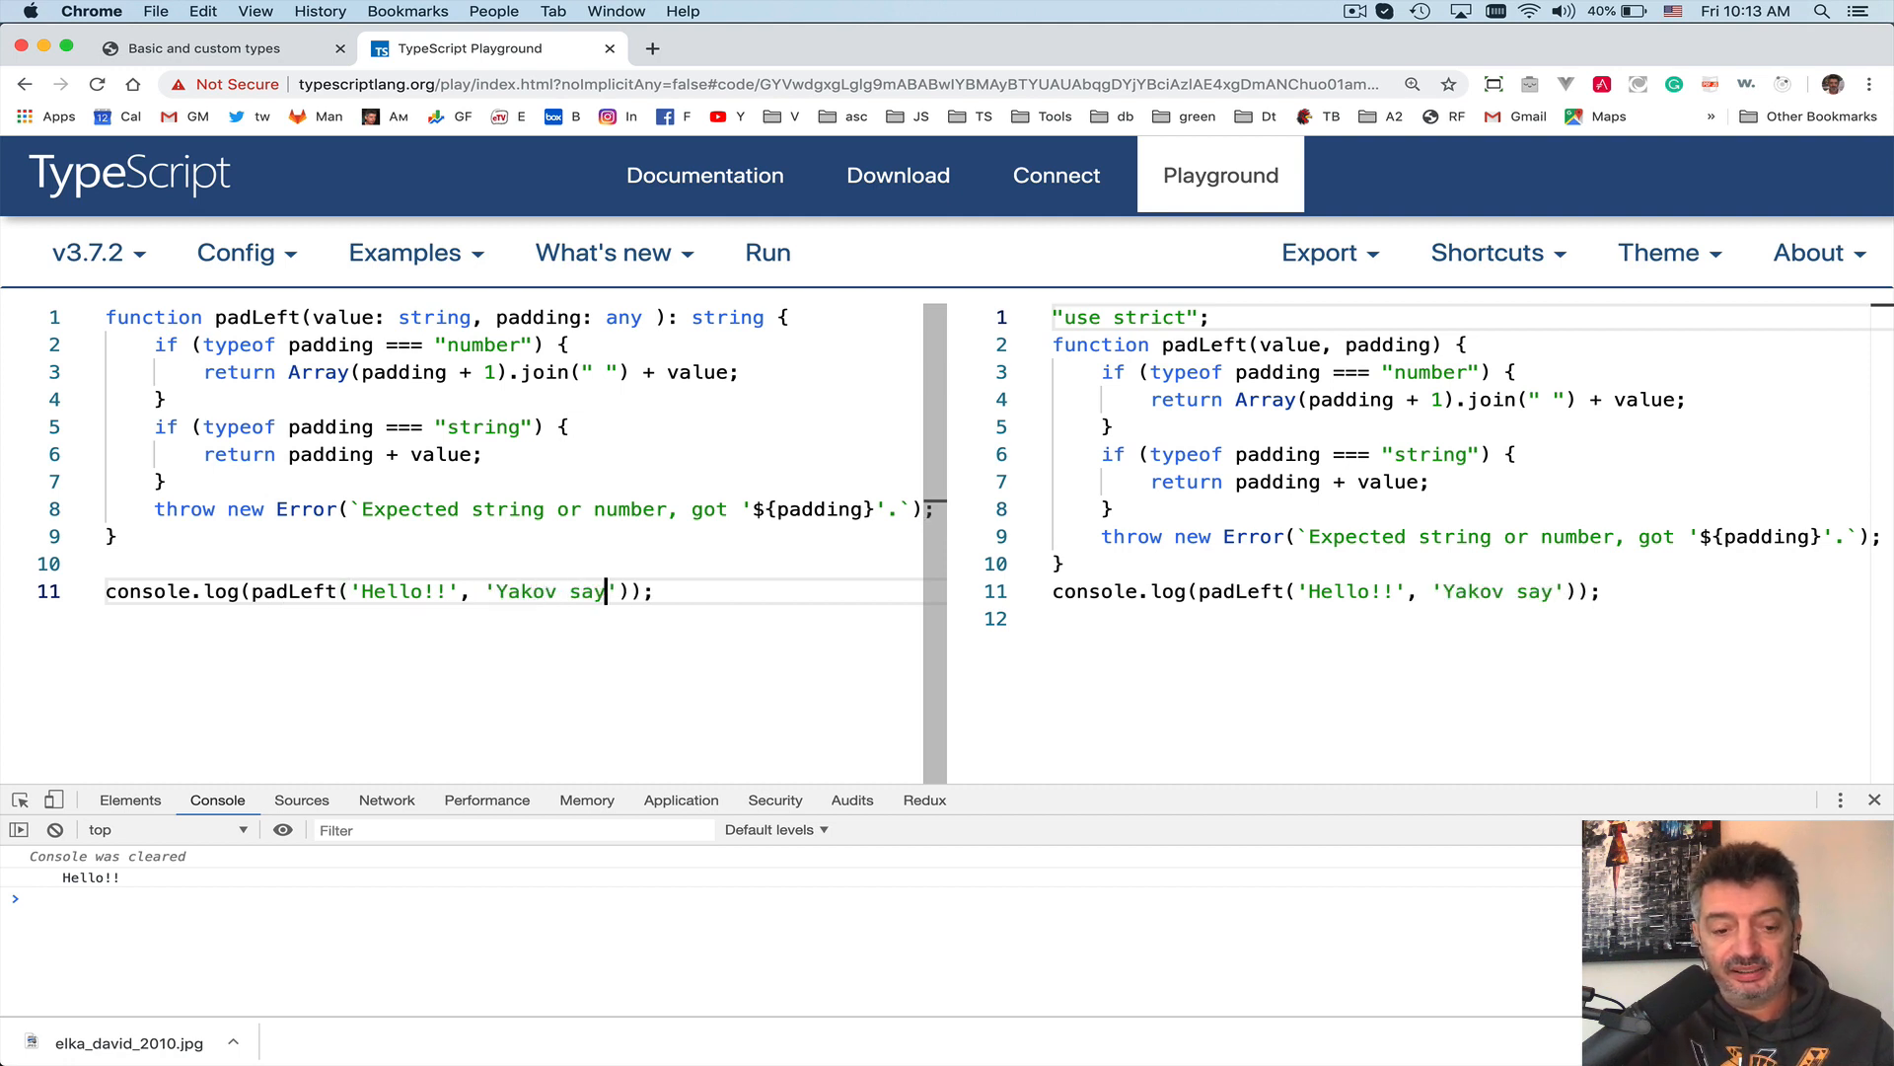
{"action": "type", "text": "s"}
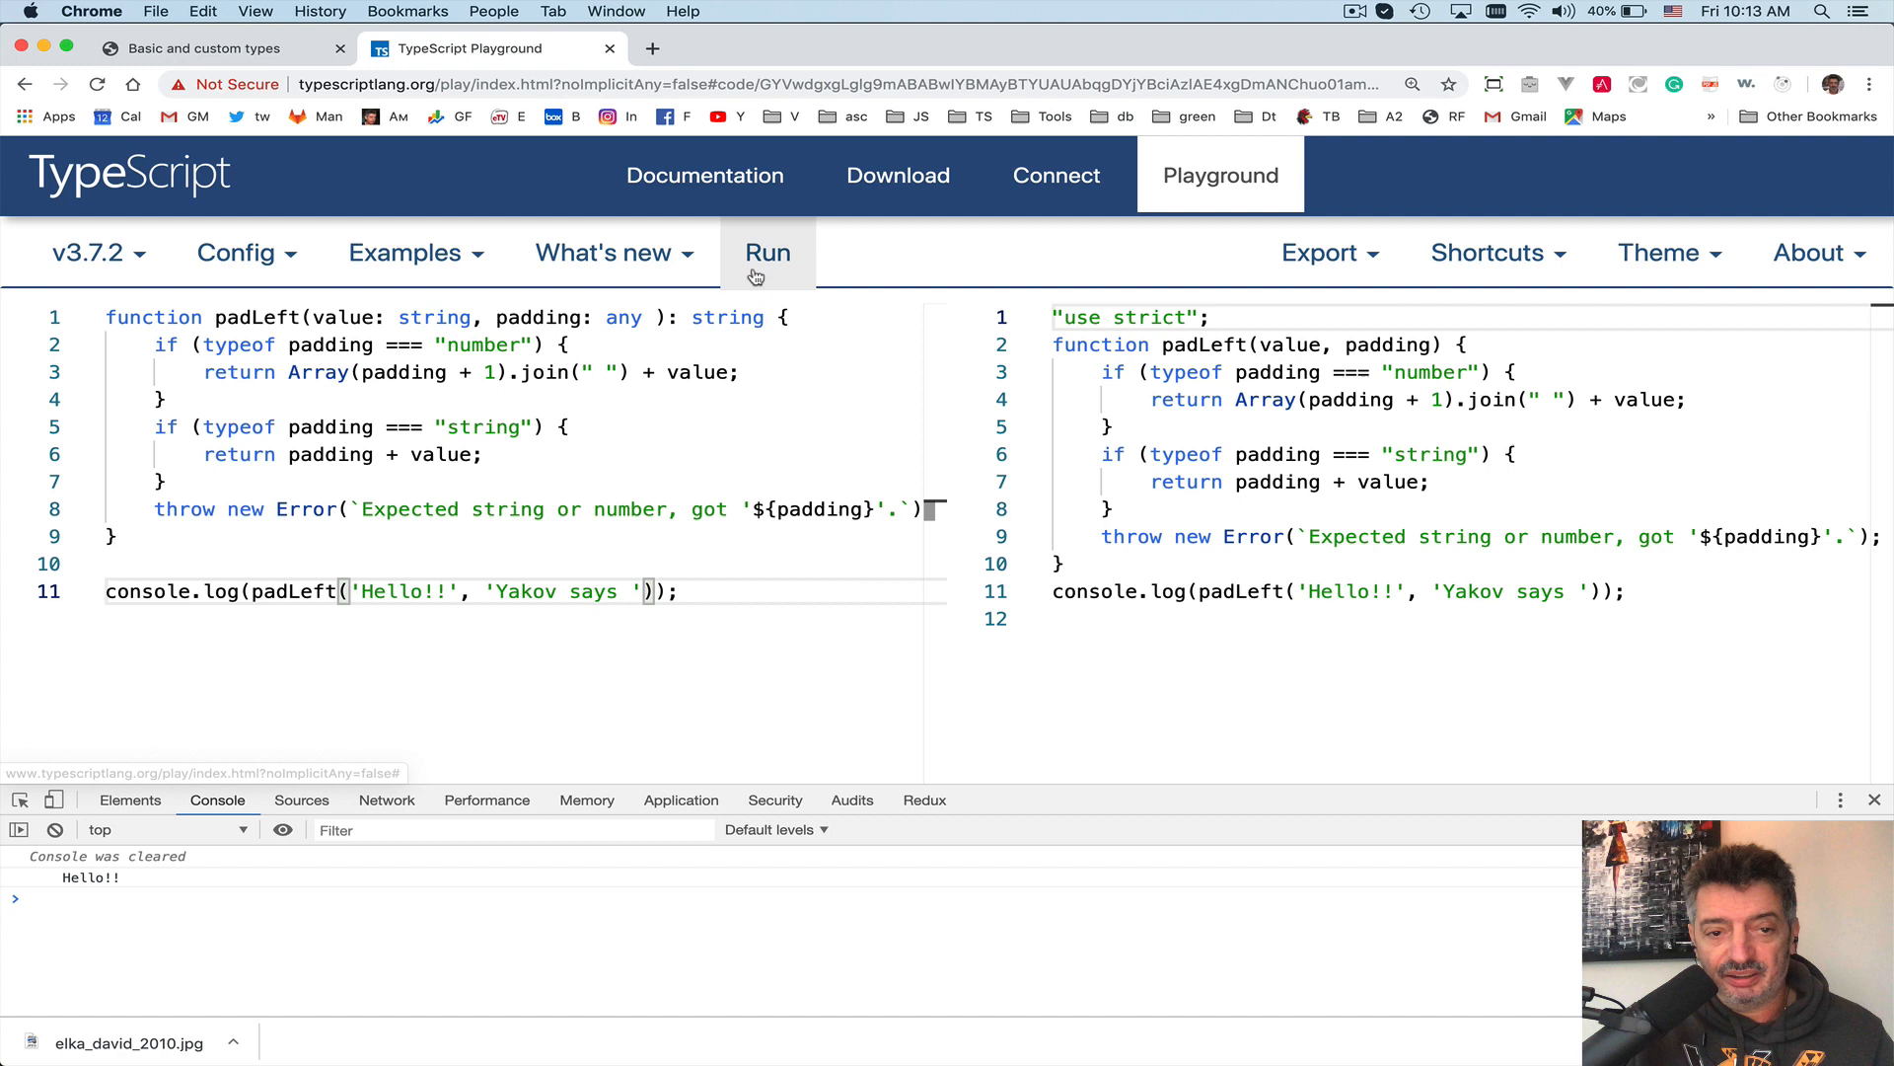
{"action": "left_click", "coordinate": [767, 253]}
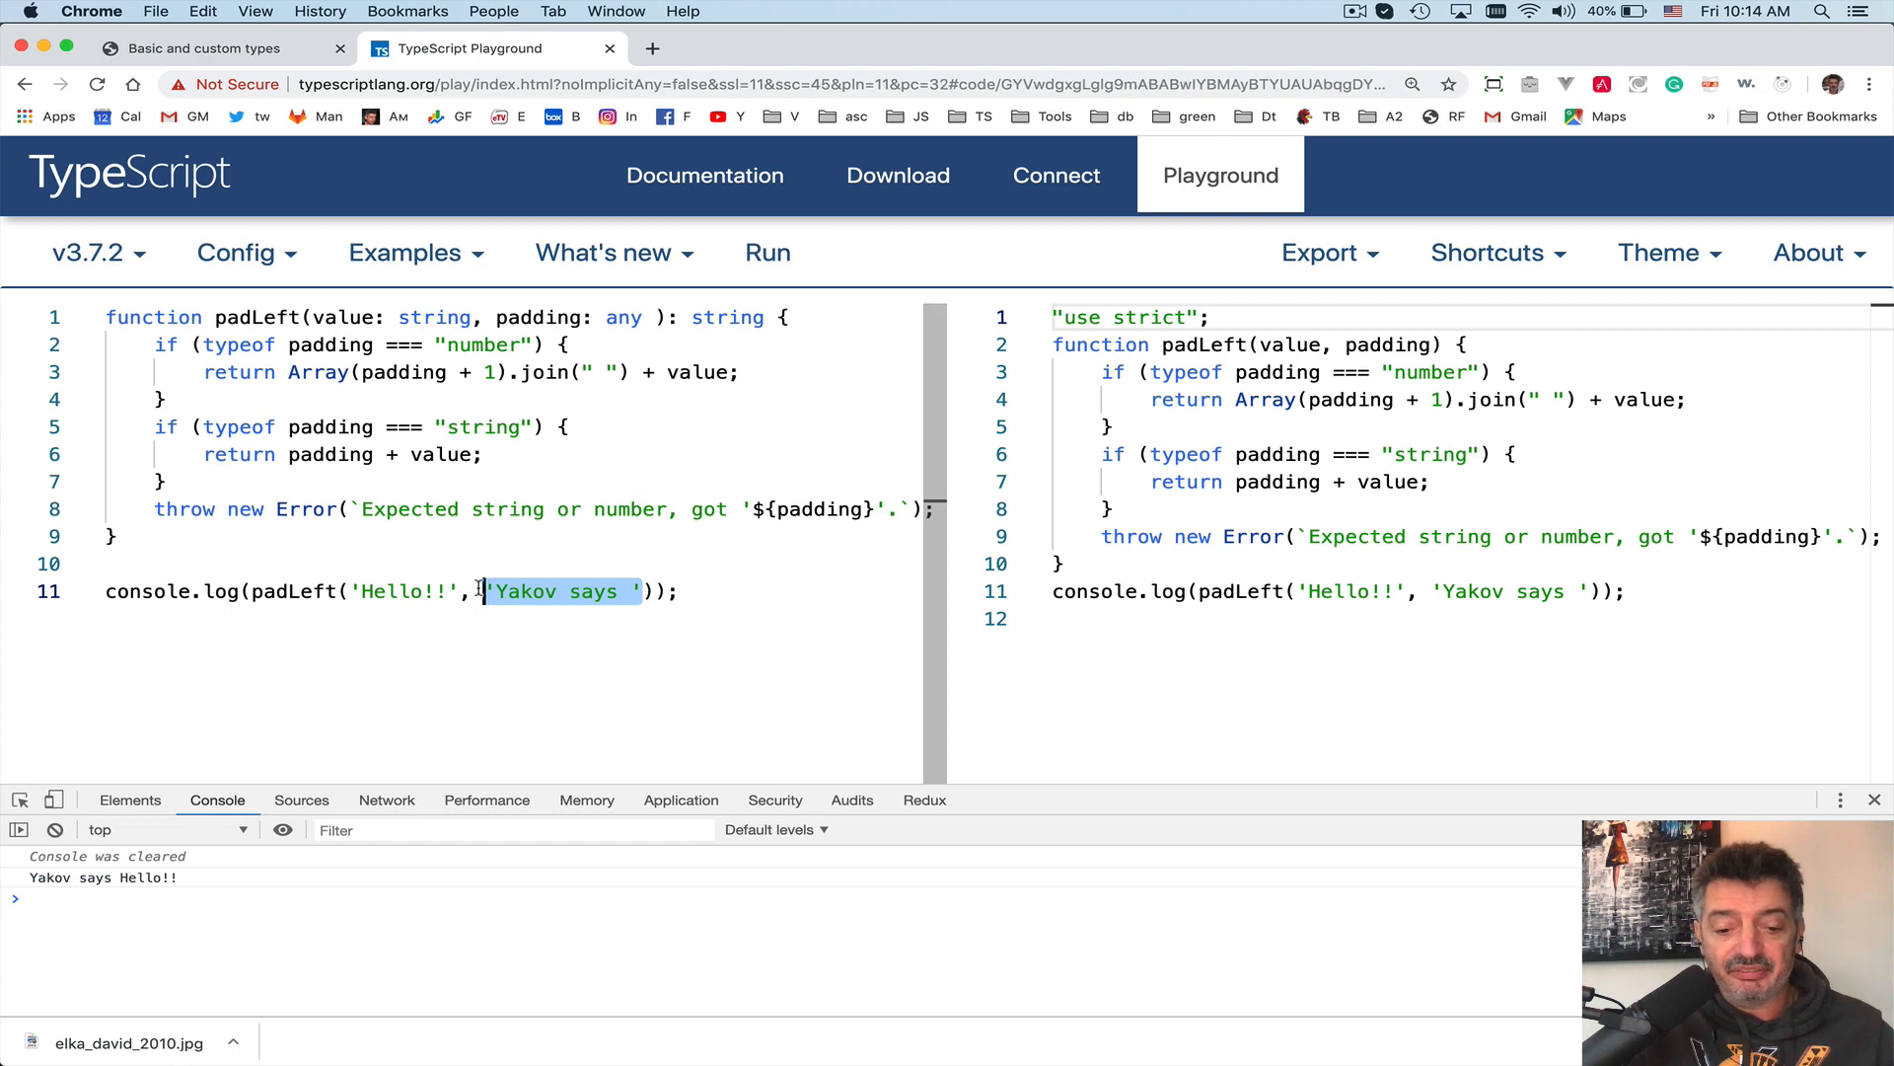
- Pass true as padding, run to get the 'Expected string or number' error, and select any
{"action": "type", "text": "true"}
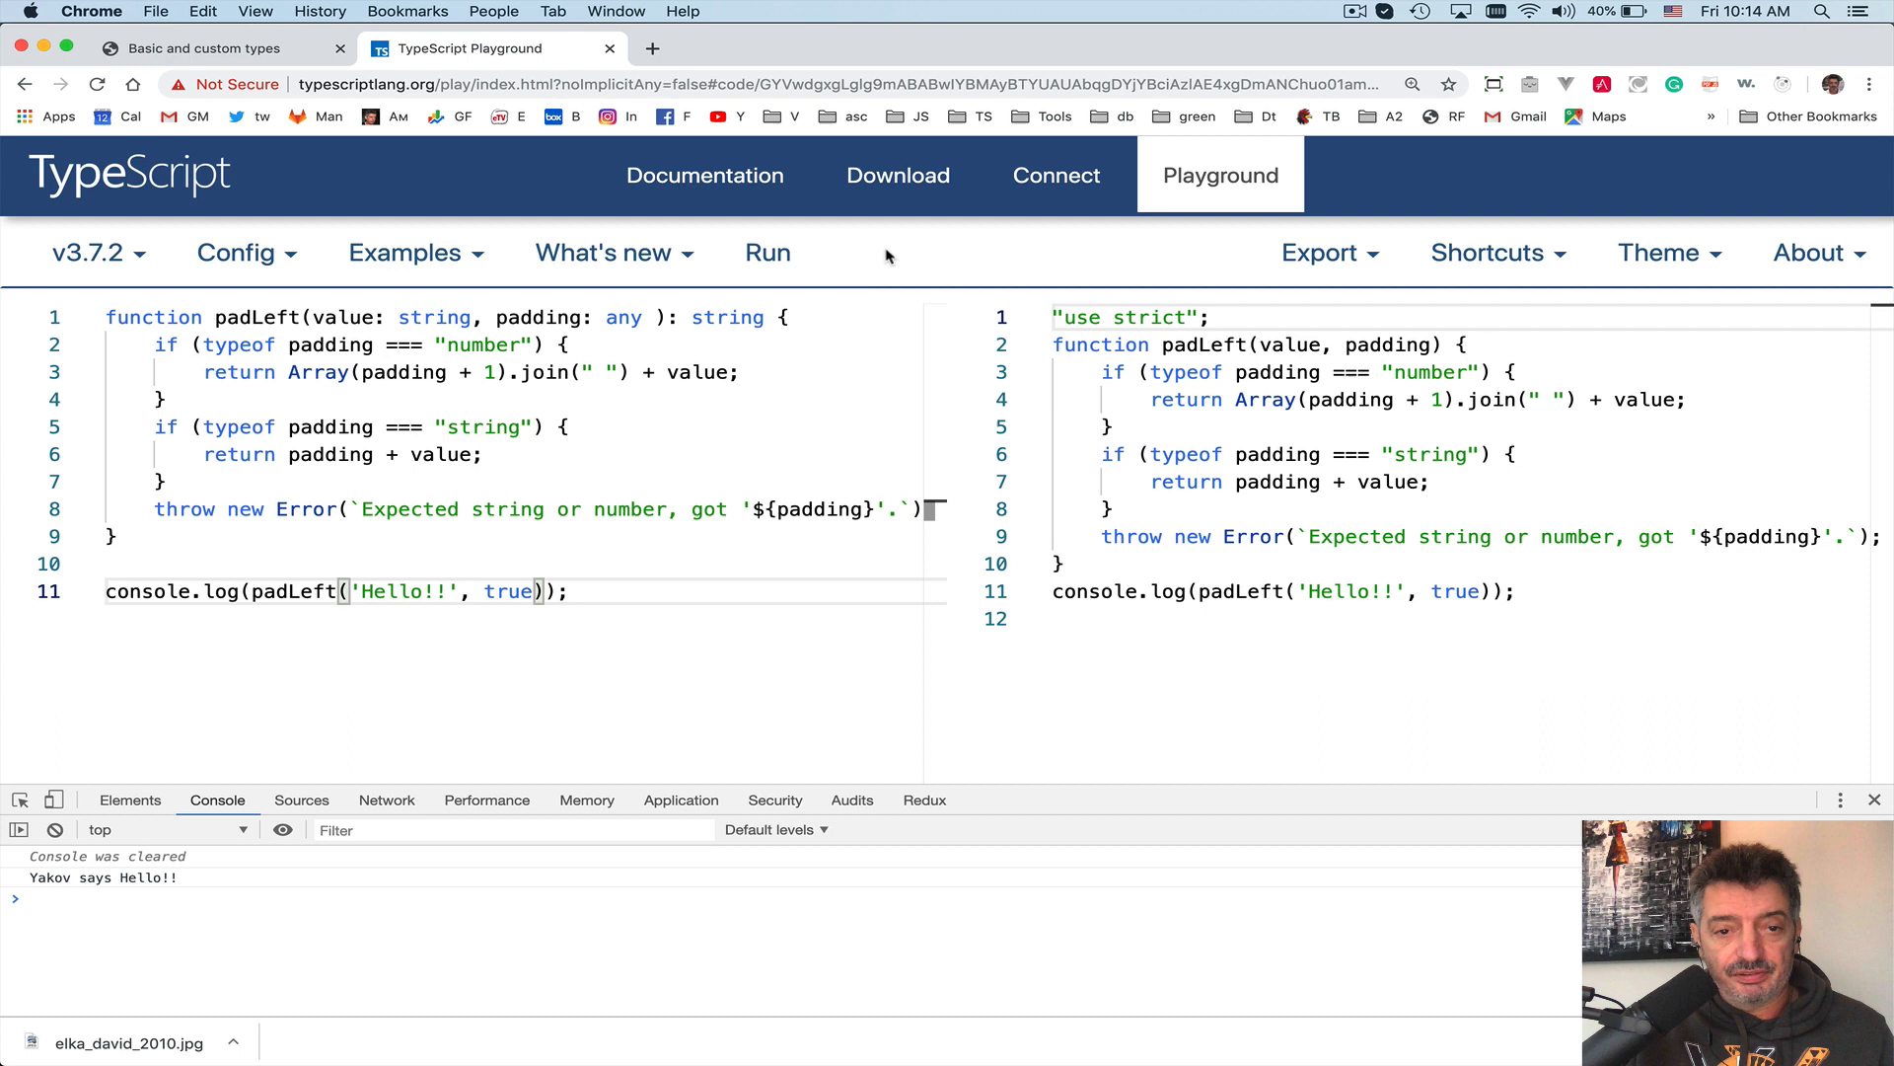
{"action": "left_click", "coordinate": [768, 253]}
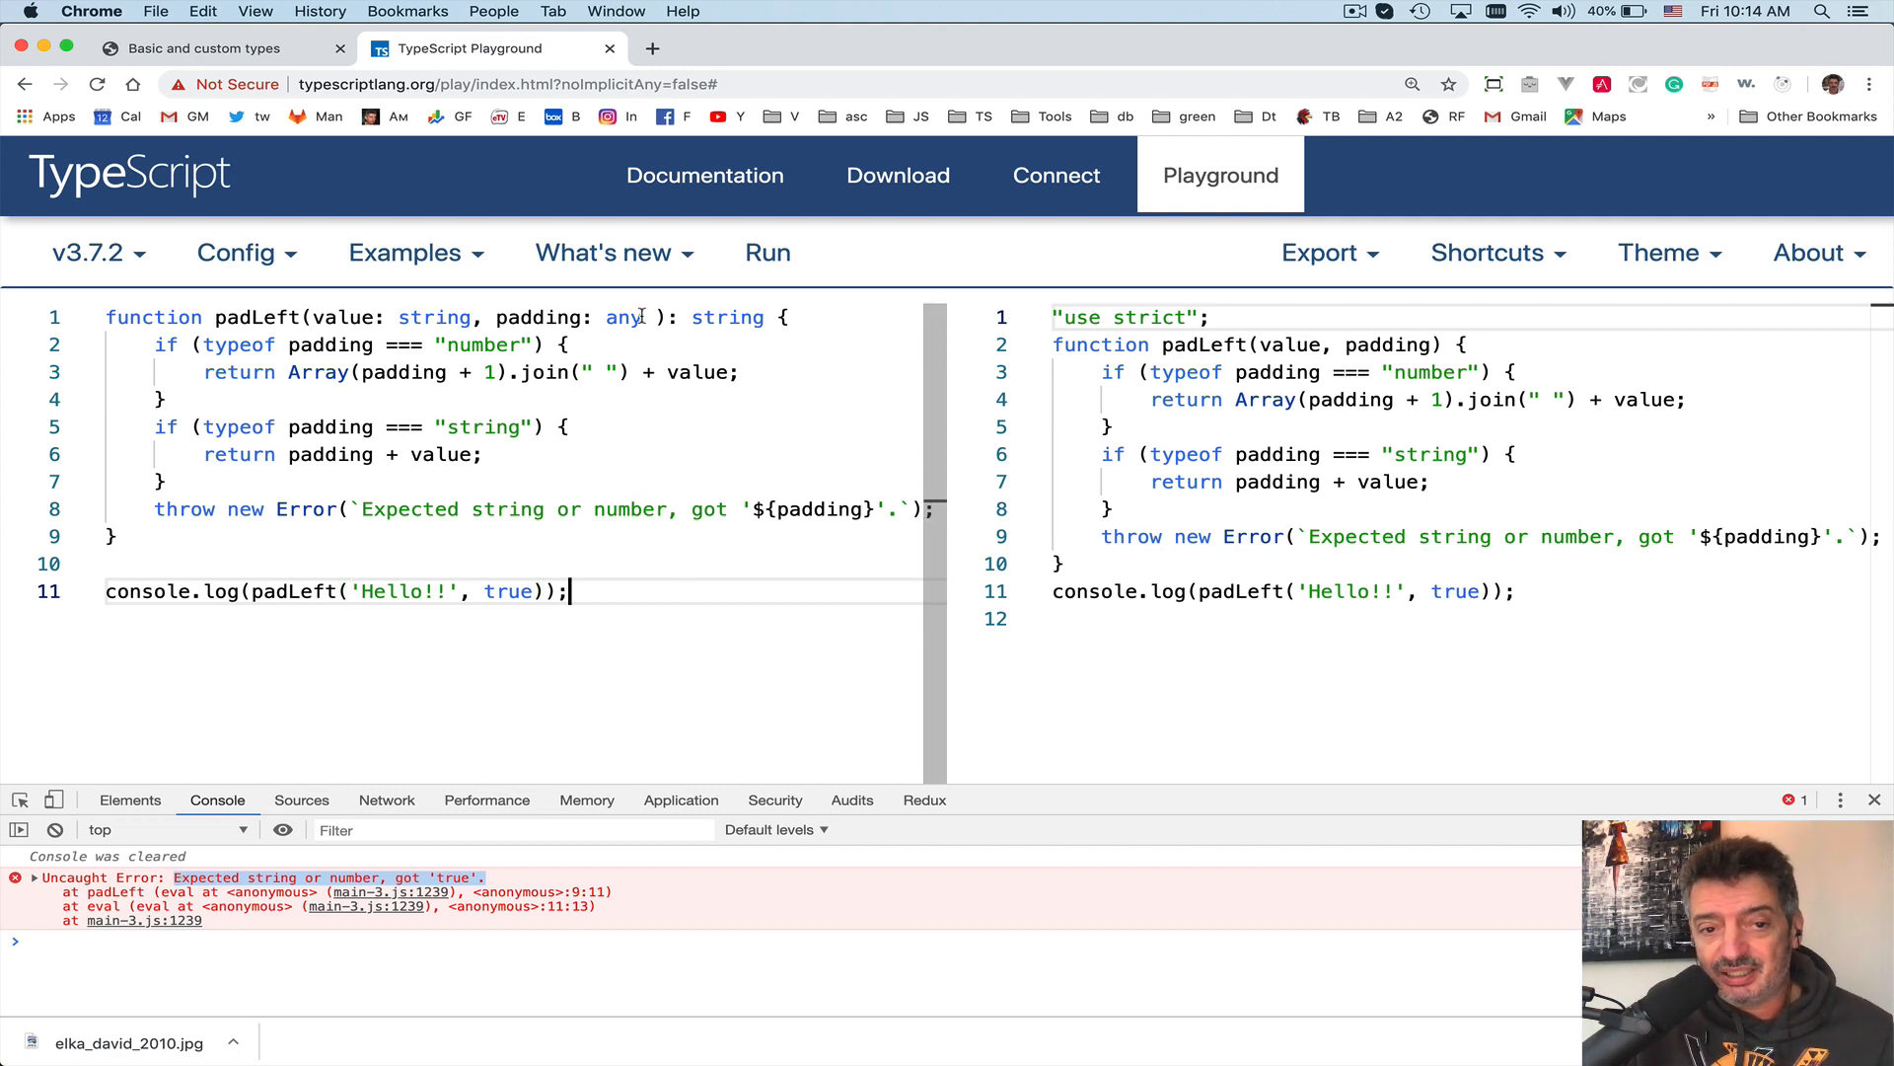
{"action": "double_click", "coordinate": [622, 316]}
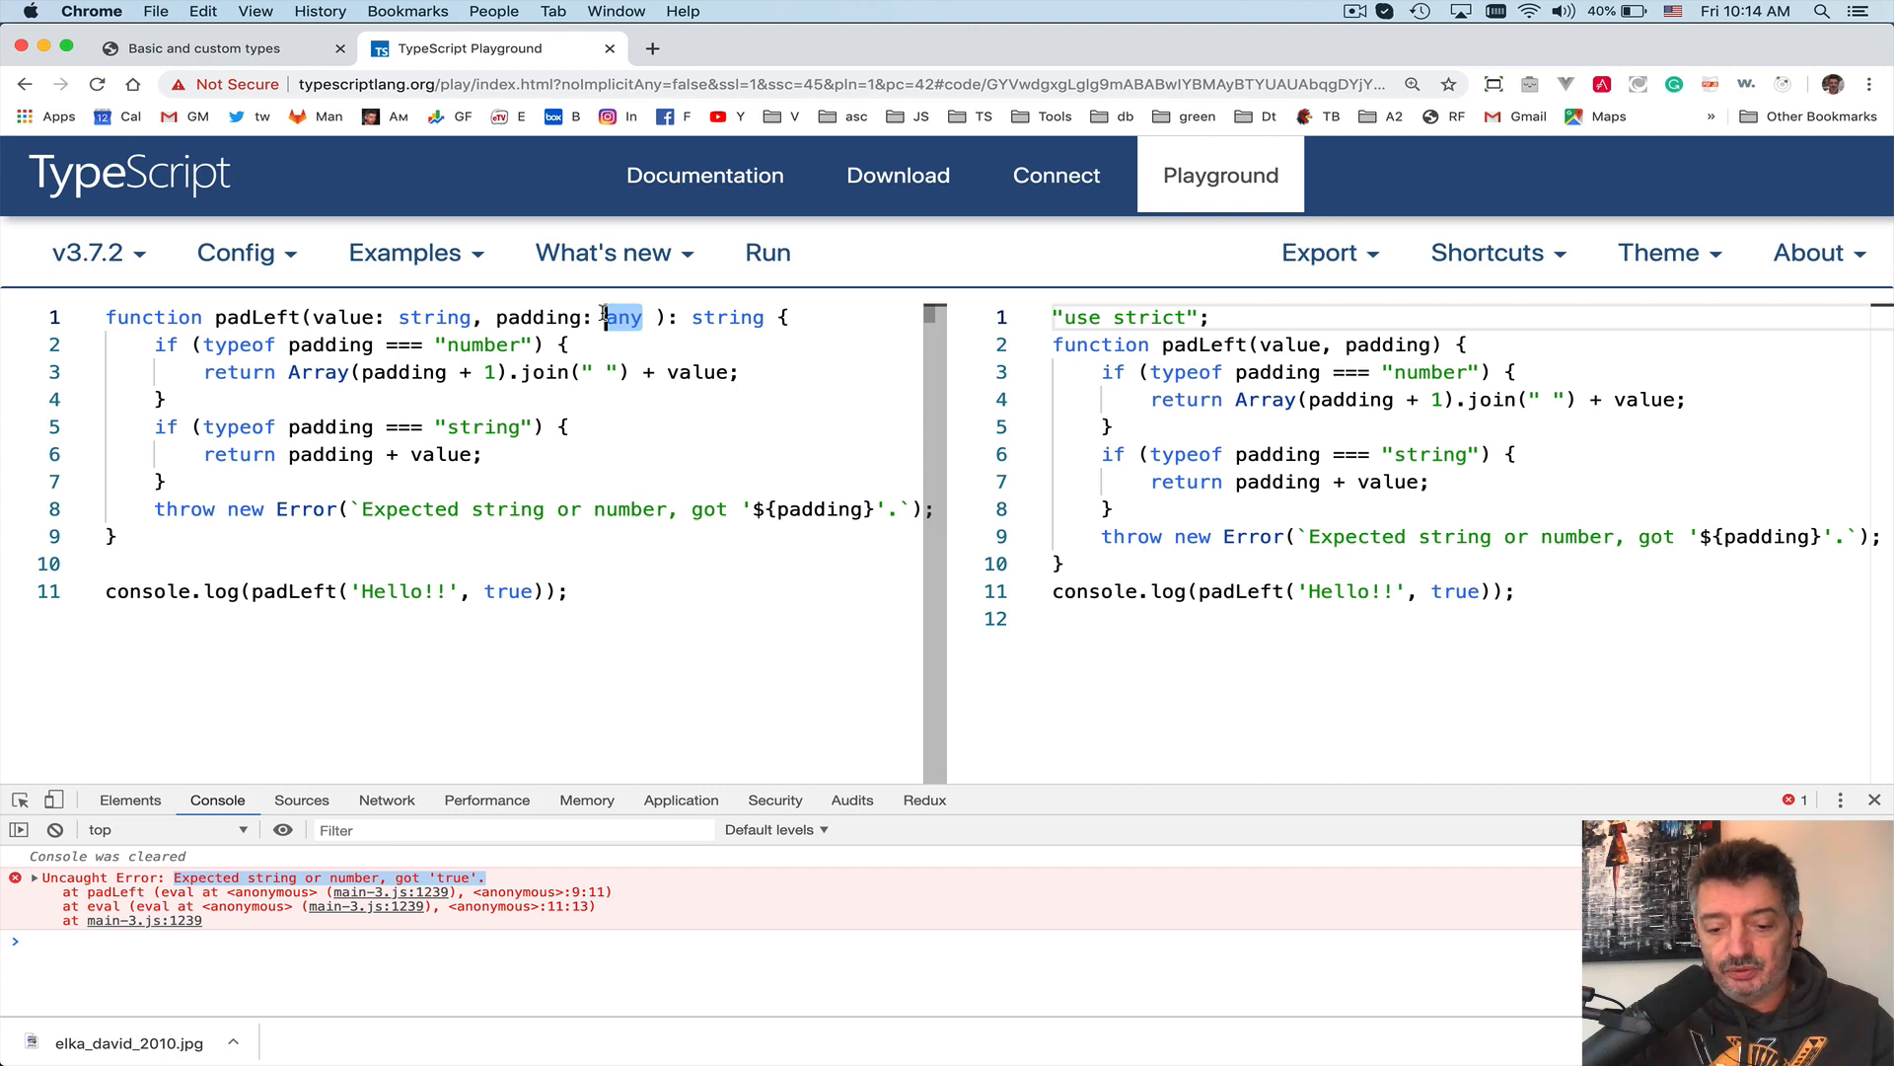
- Change the padding parameter type from any to string | number, flagging the true argument
{"action": "type", "text": "string"}
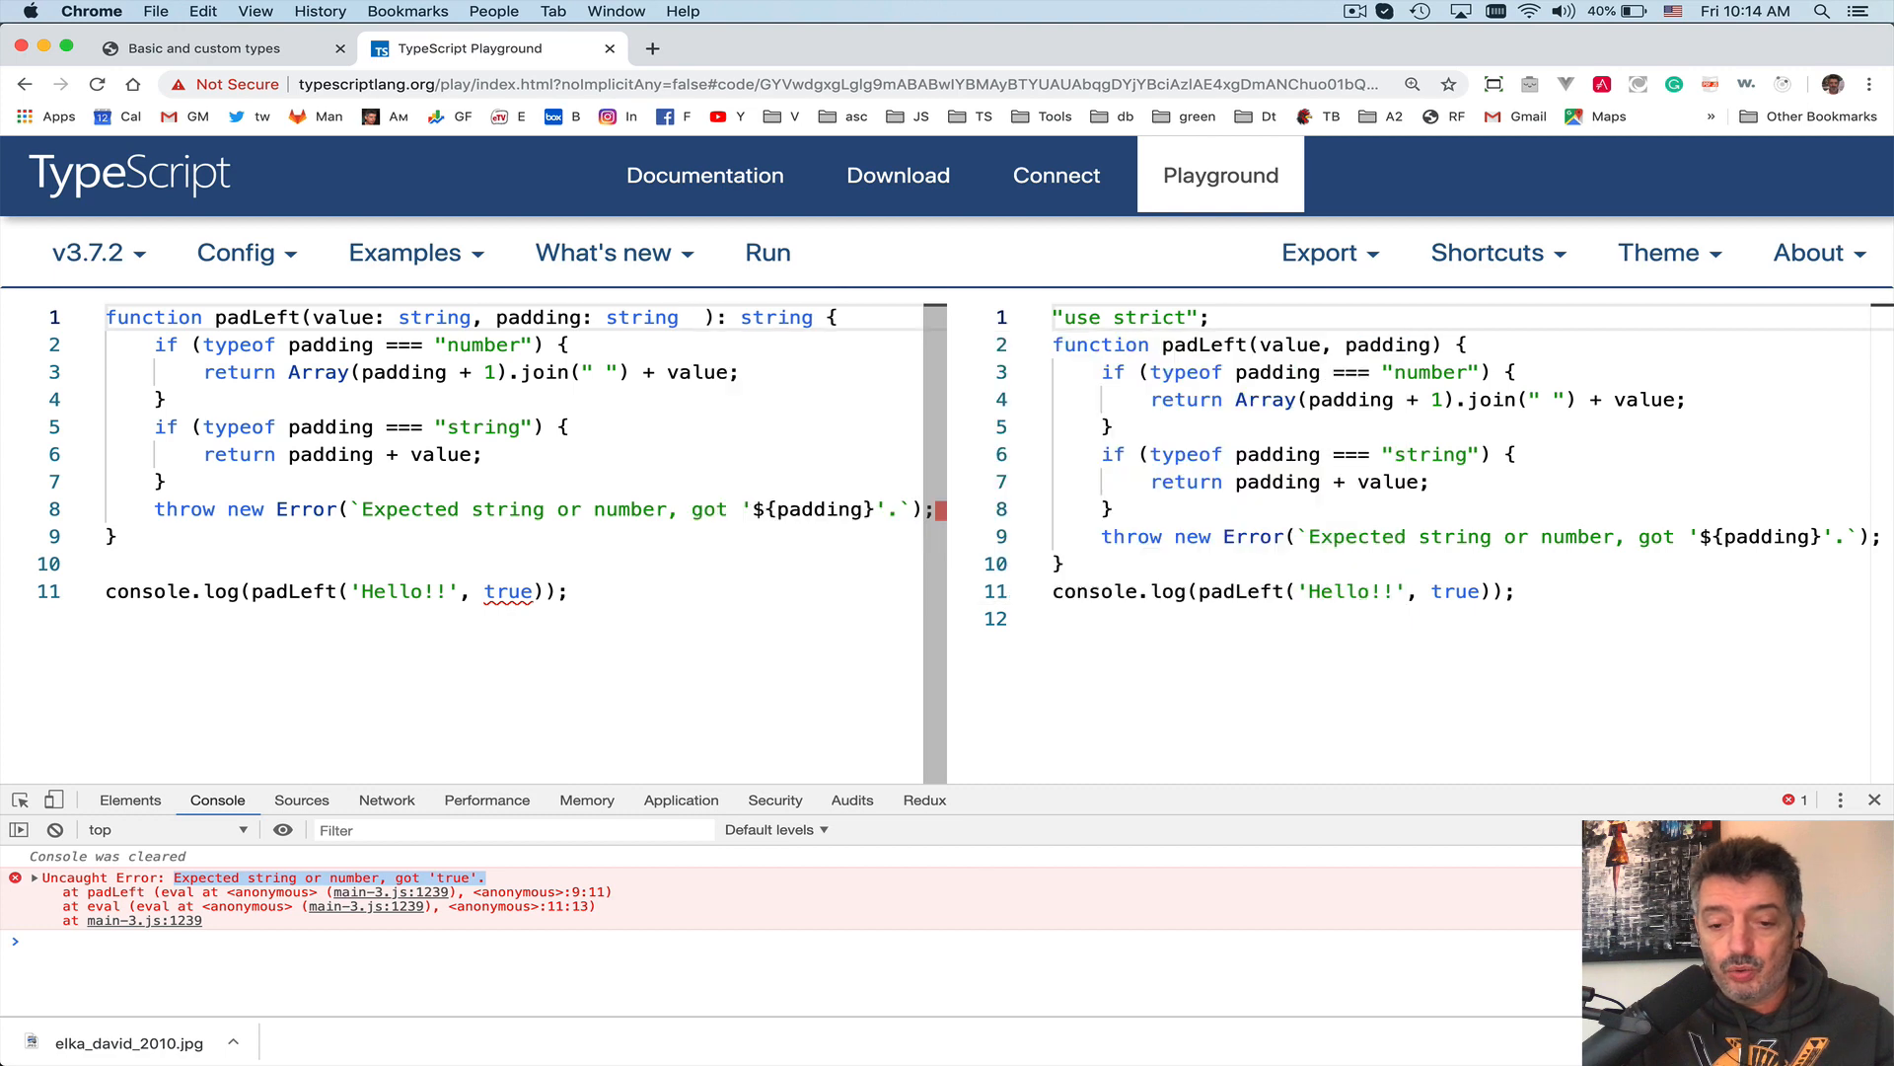
{"action": "type", "text": "| number"}
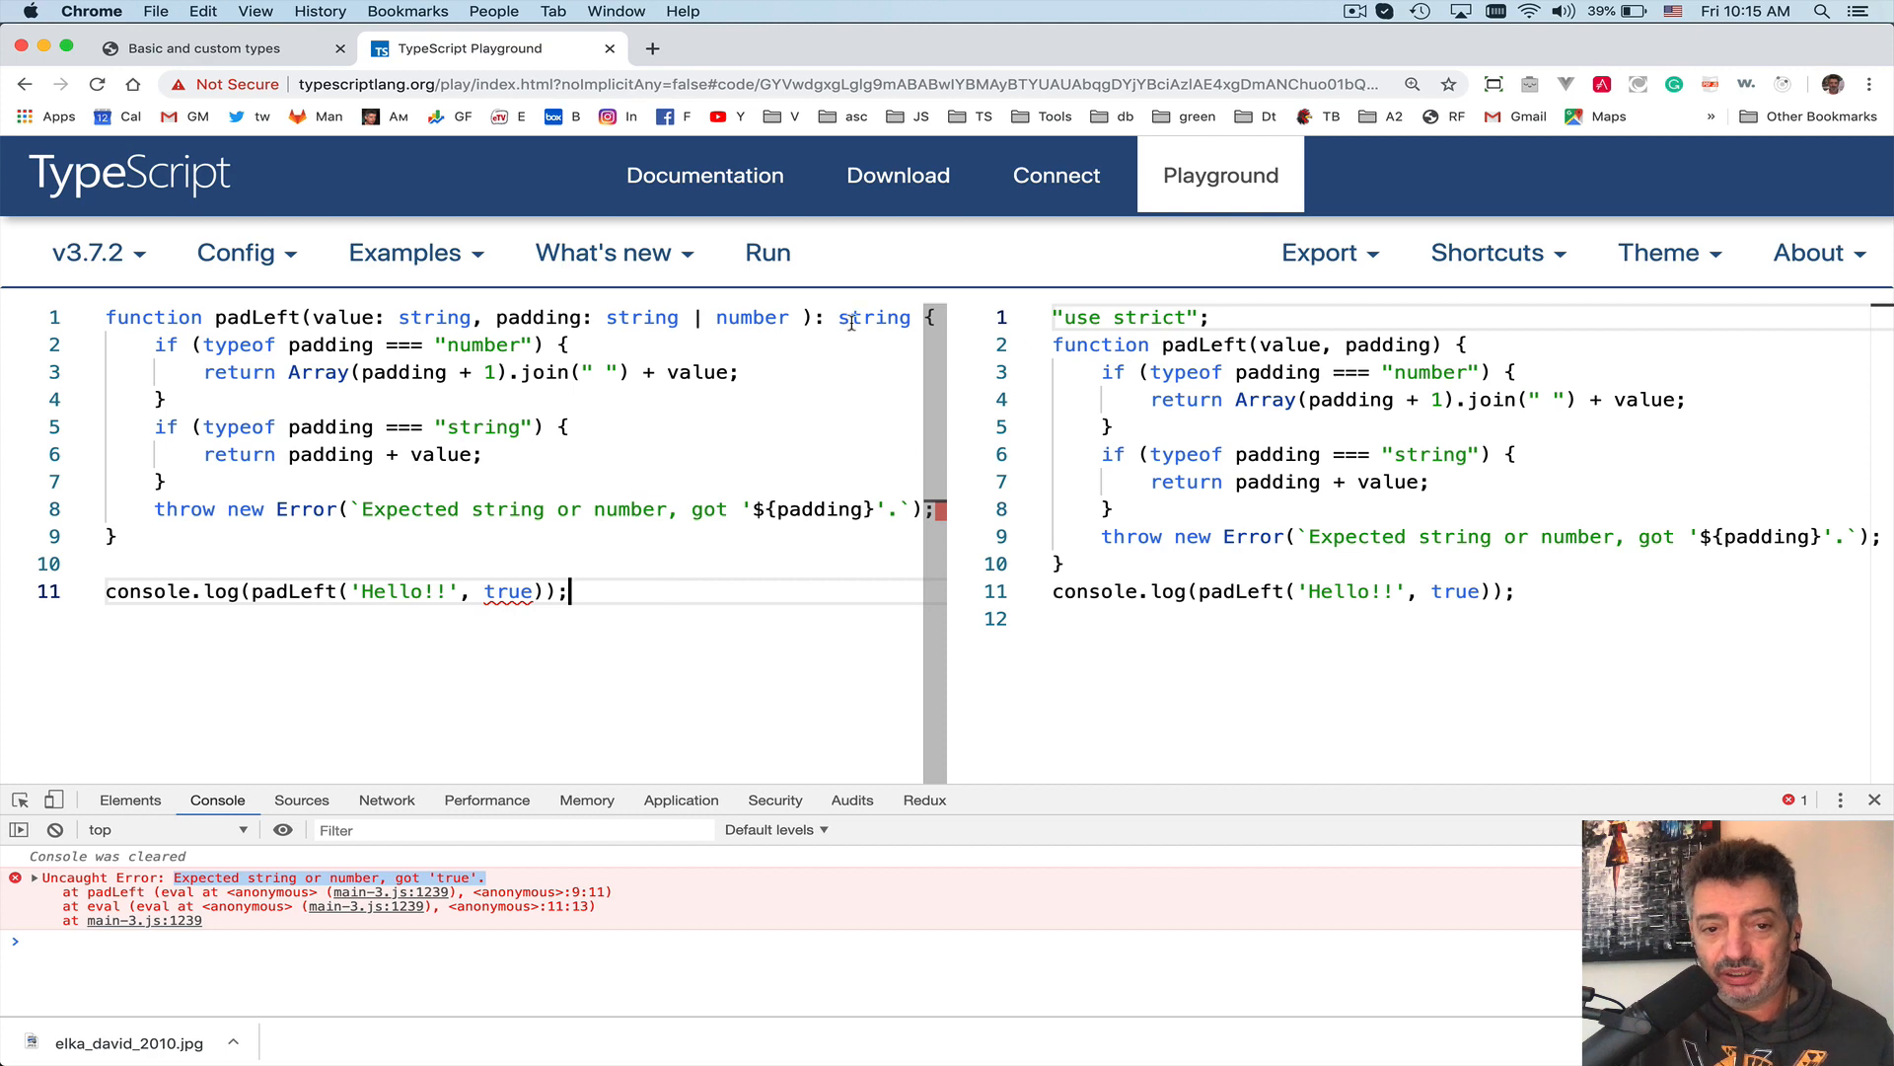
{"action": "left_click_drag", "start_coordinate": [604, 317], "coordinate": [793, 316]}
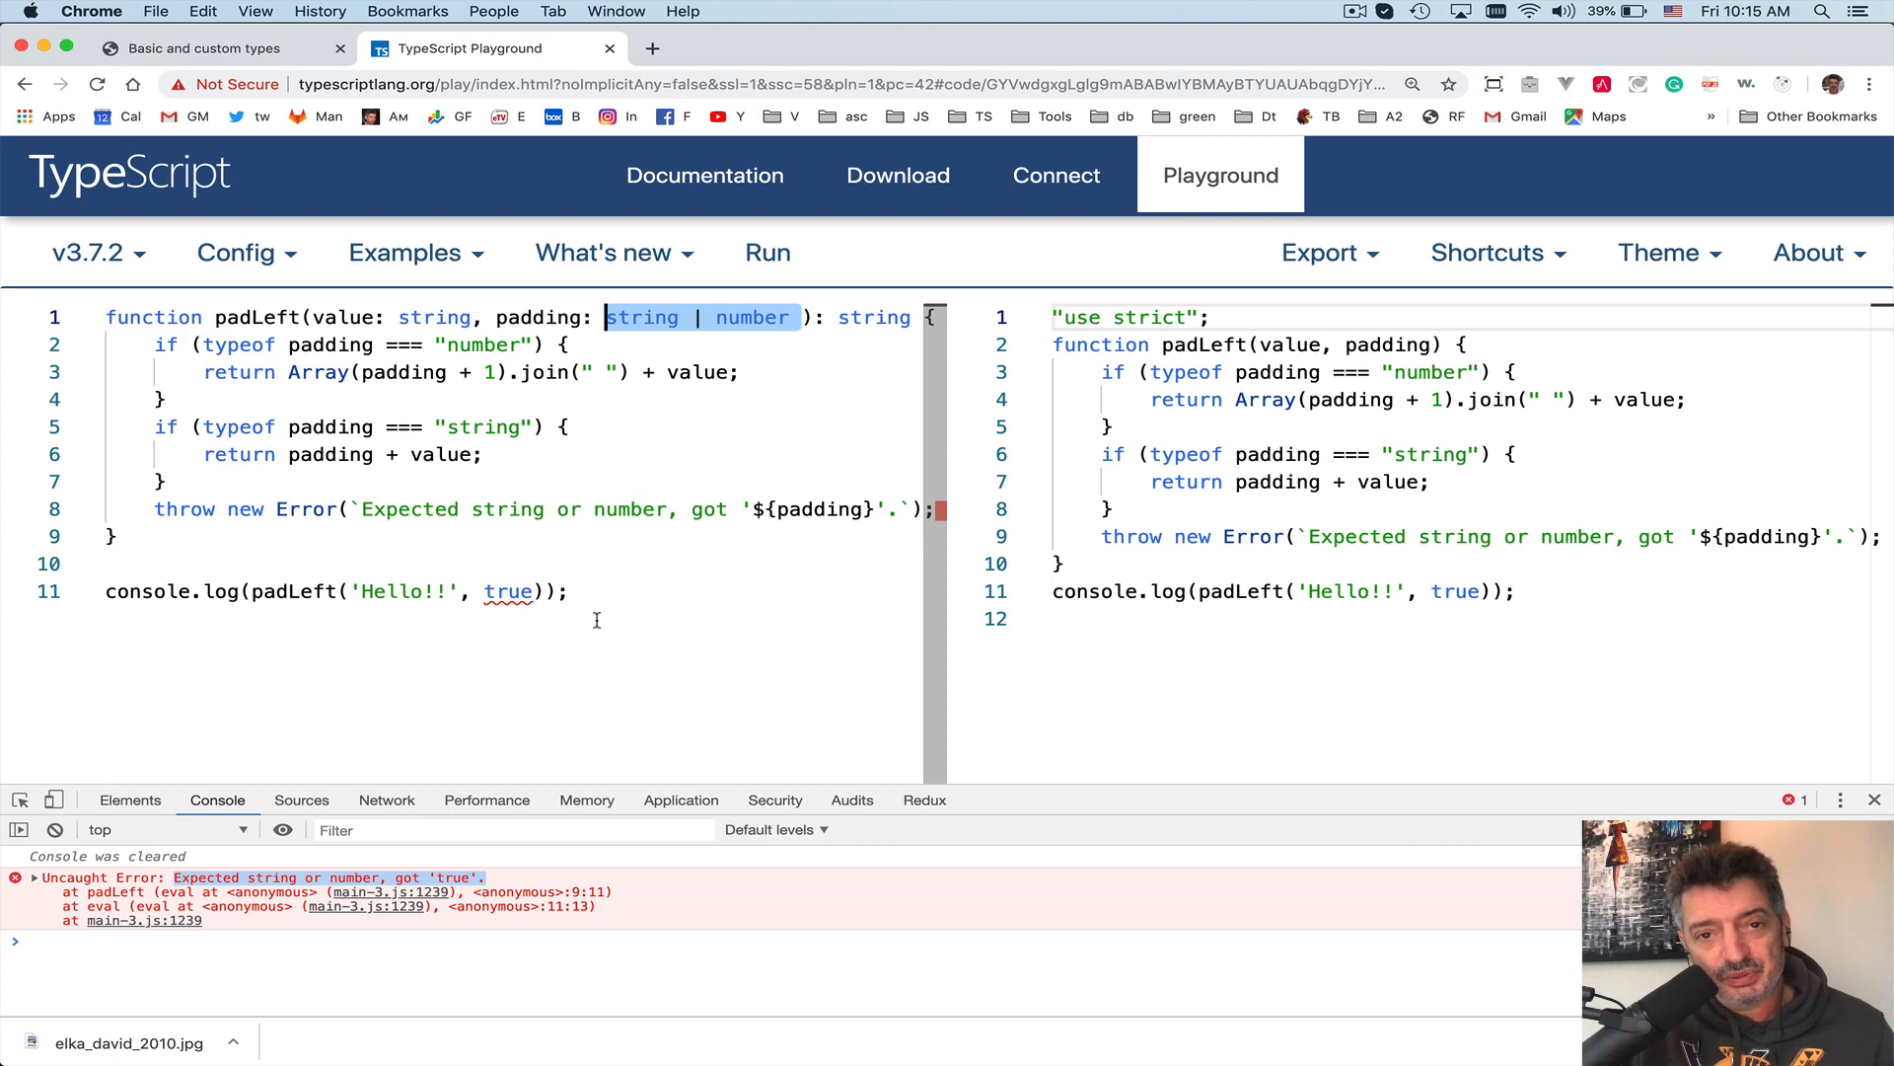
{"action": "mouse_move", "coordinate": [508, 590]}
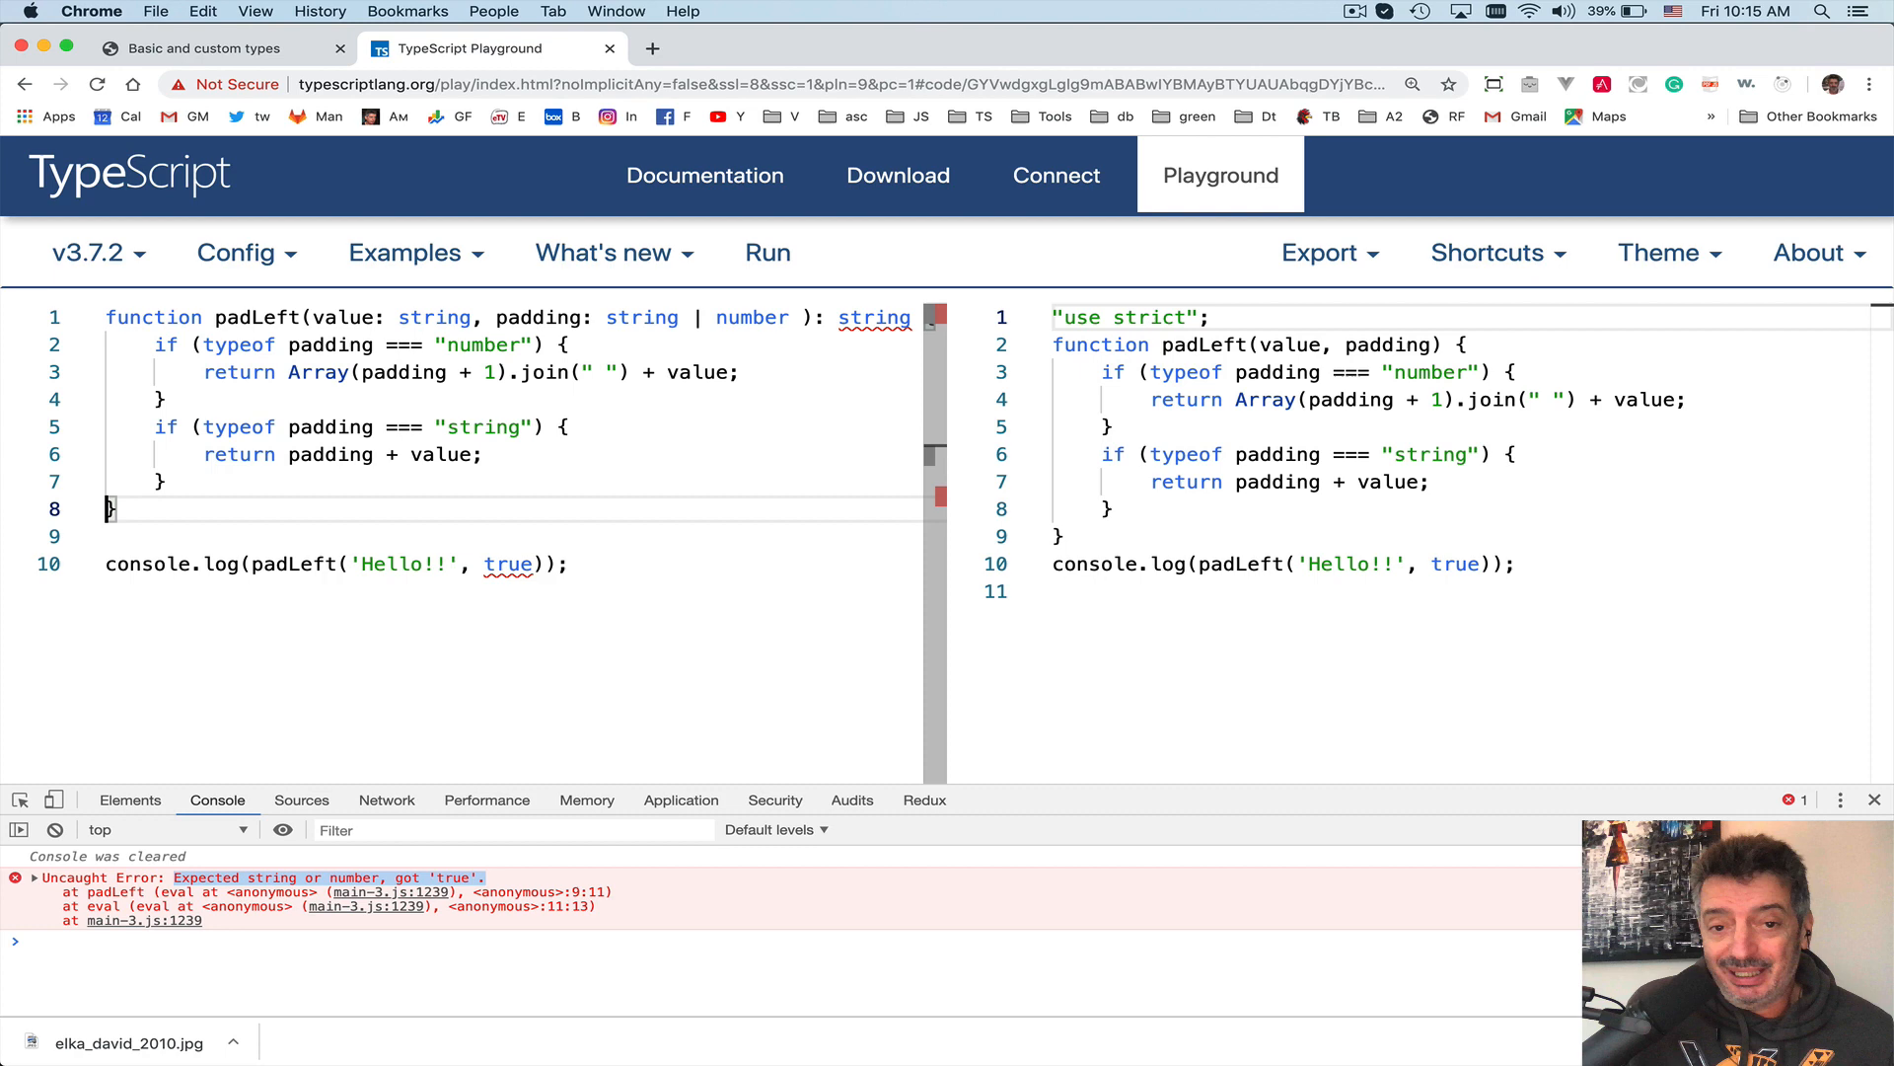
{"action": "mouse_move", "coordinate": [275, 601]}
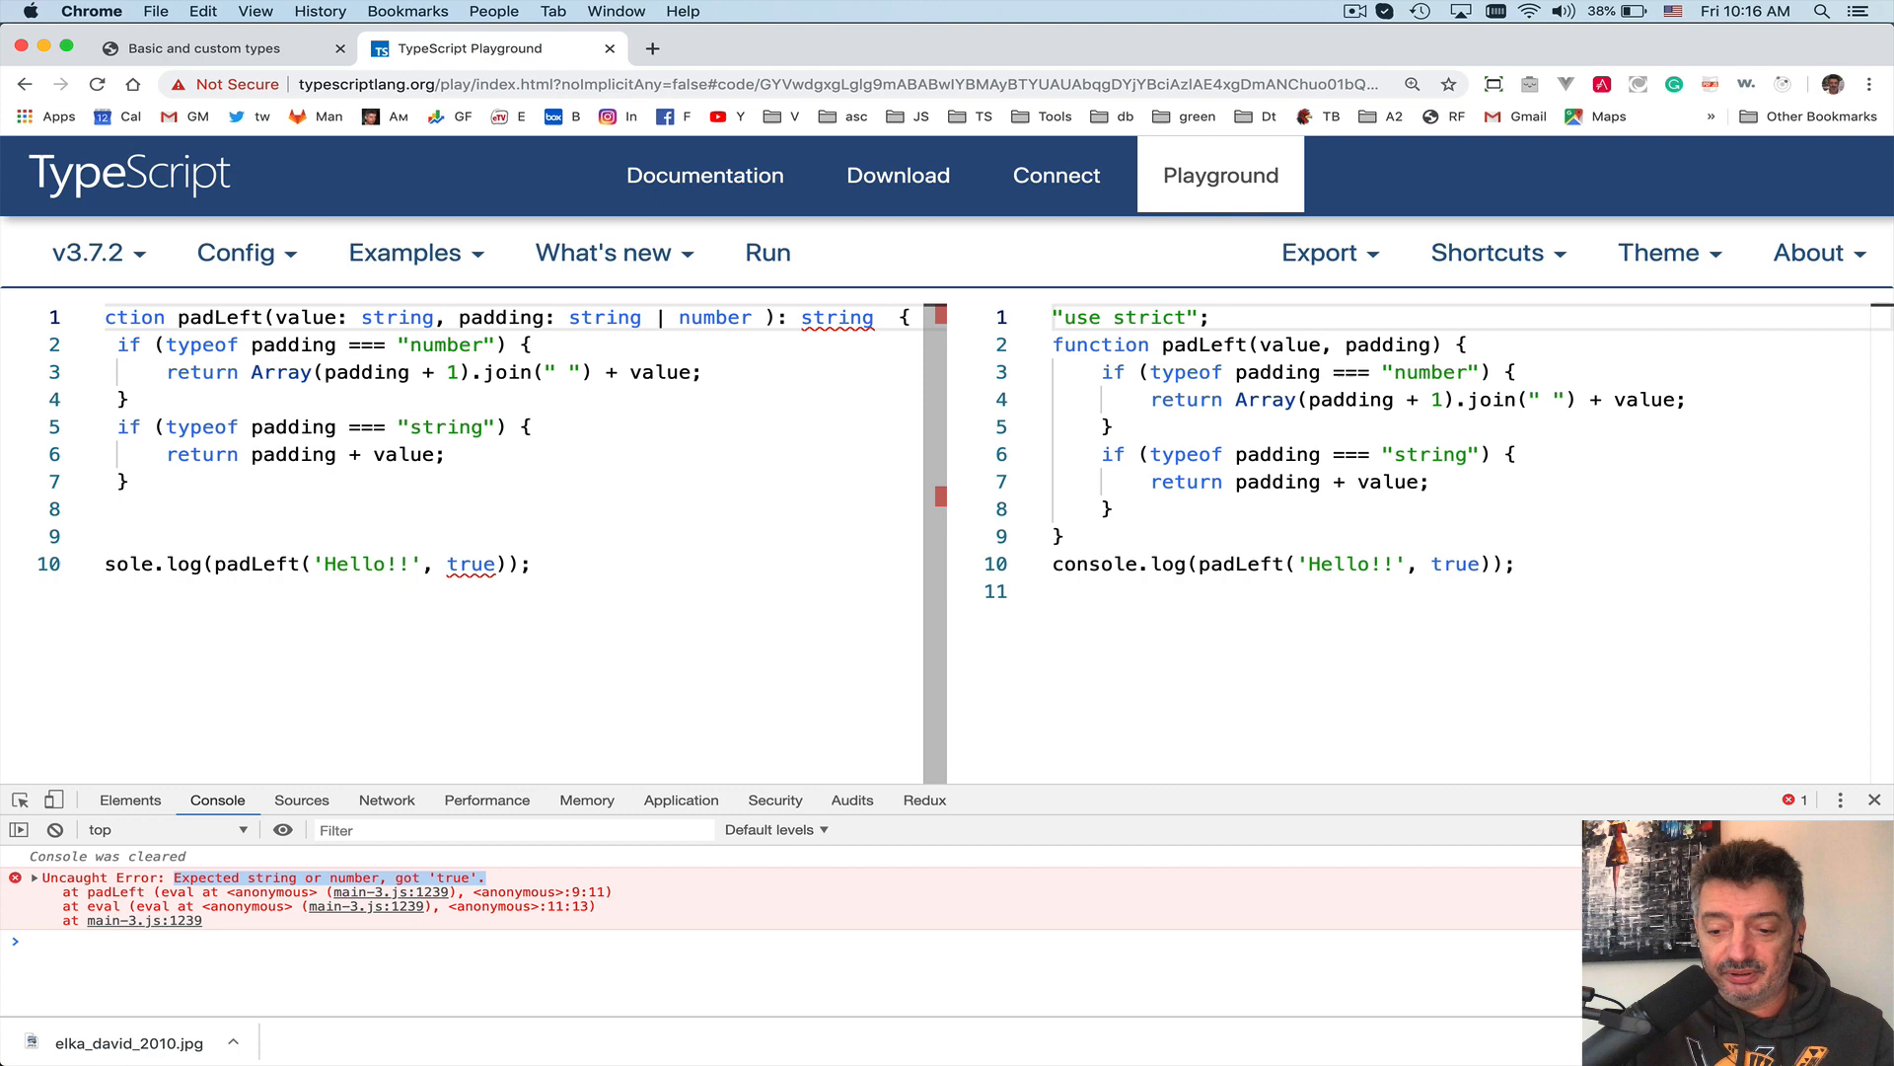
- Delete the throw line and extend padLeft's return type to string | undefined
{"action": "type", "text": "| undefined"}
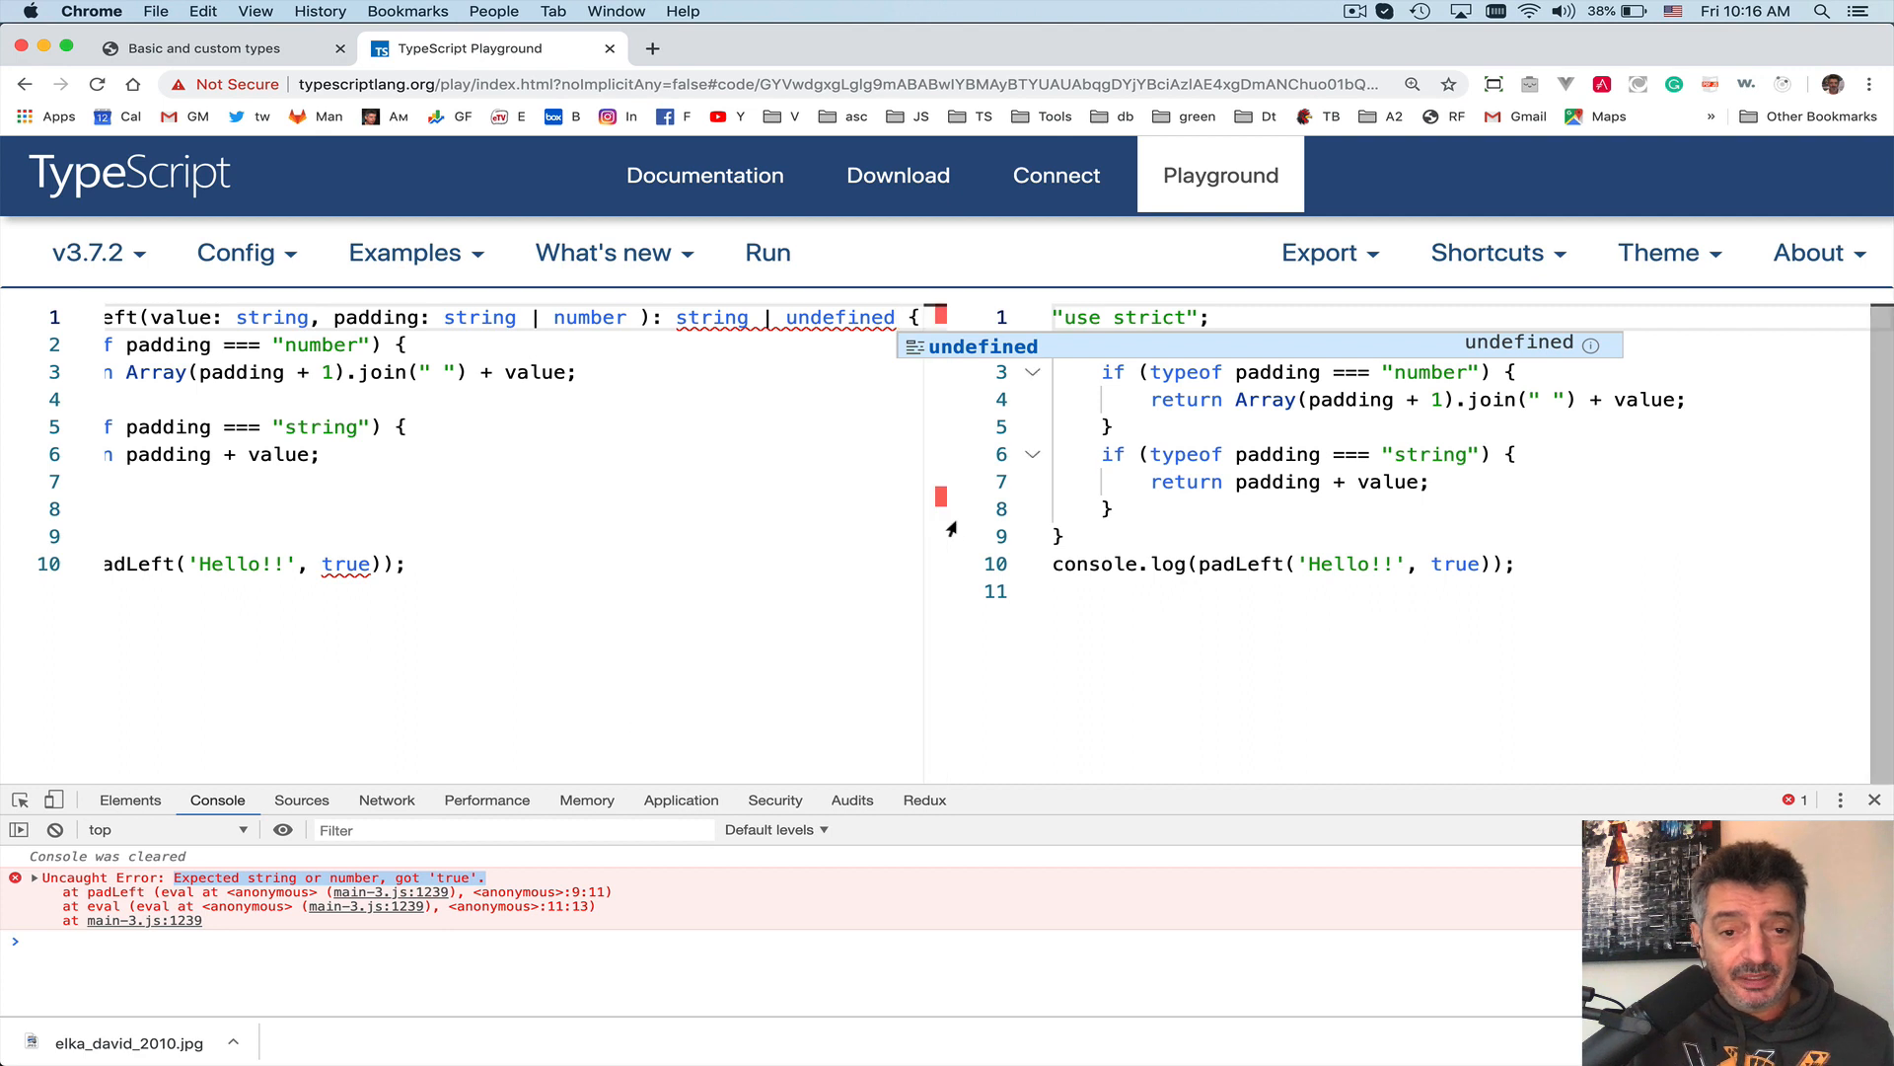
{"action": "mouse_move", "coordinate": [846, 317]}
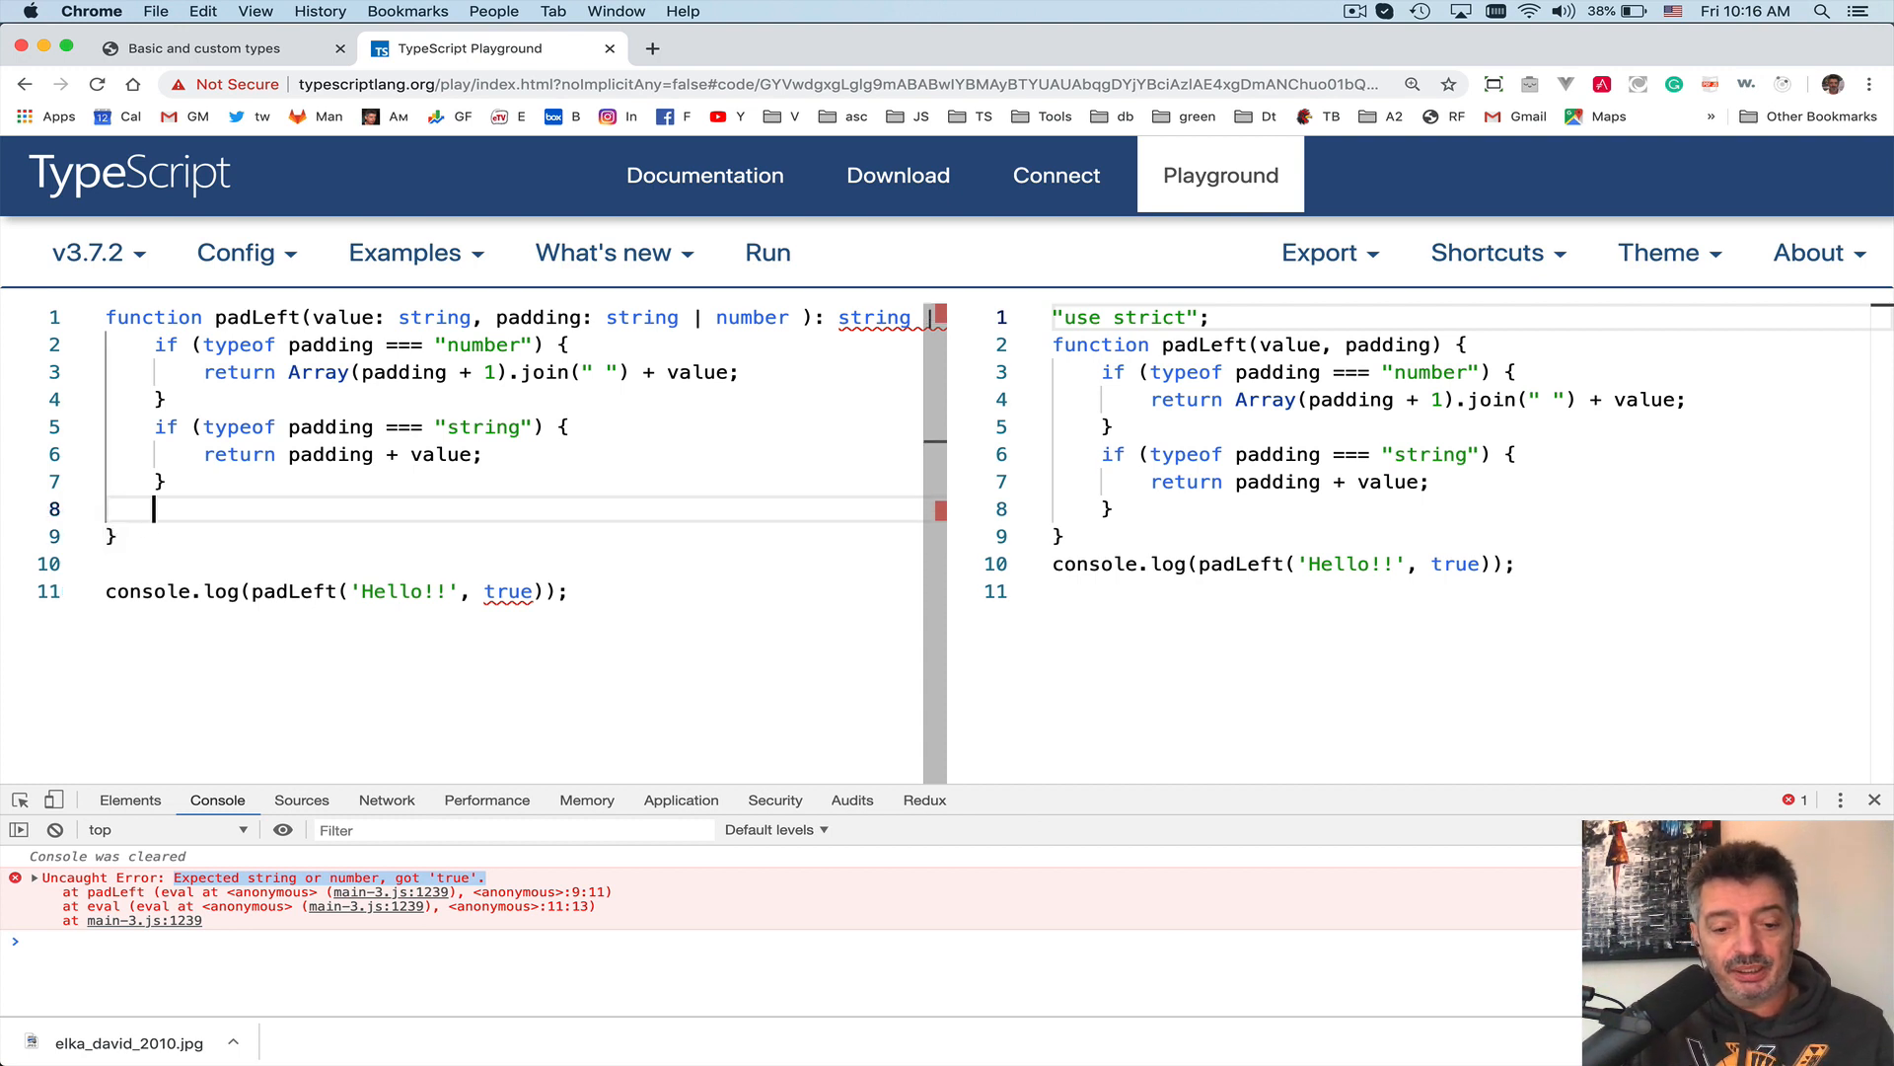
- Add return 'wrong type of padding'; as the last line of padLeft
{"action": "type", "text": "return"}
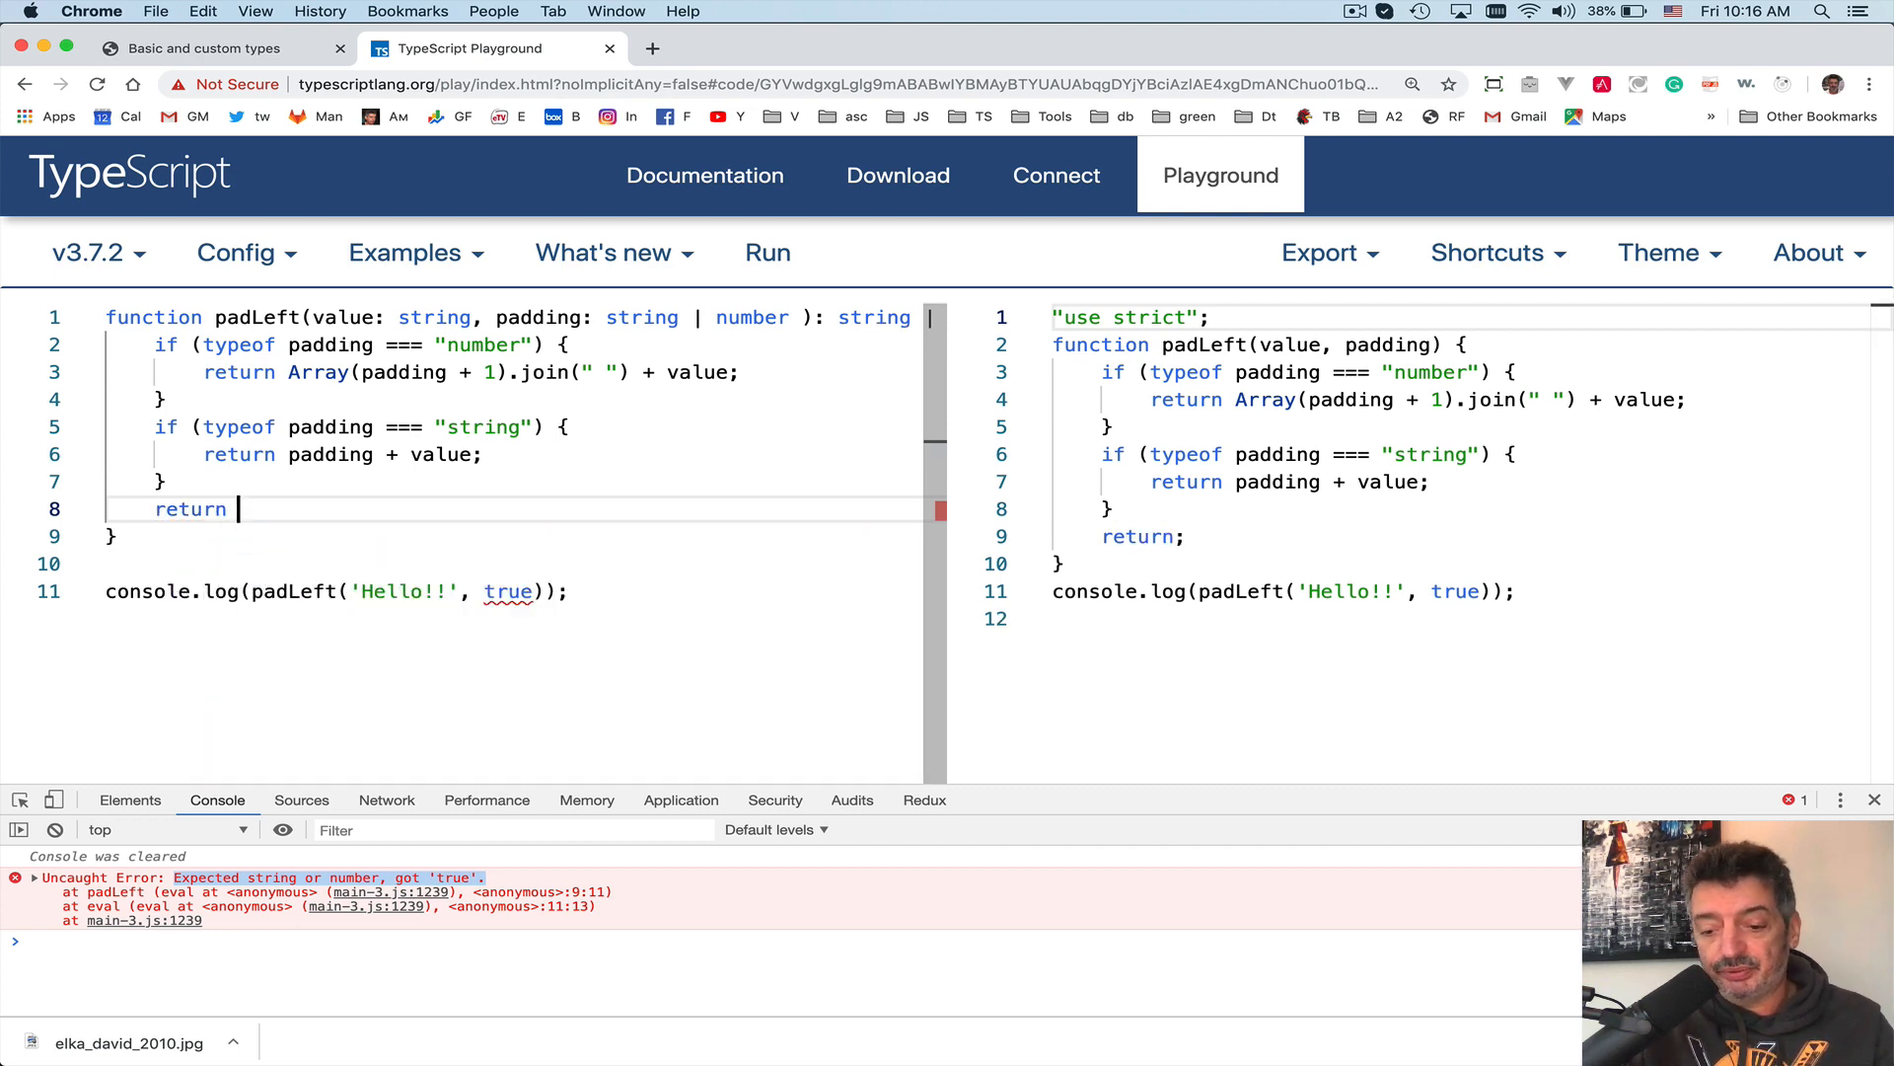
{"action": "type", "text": "''"}
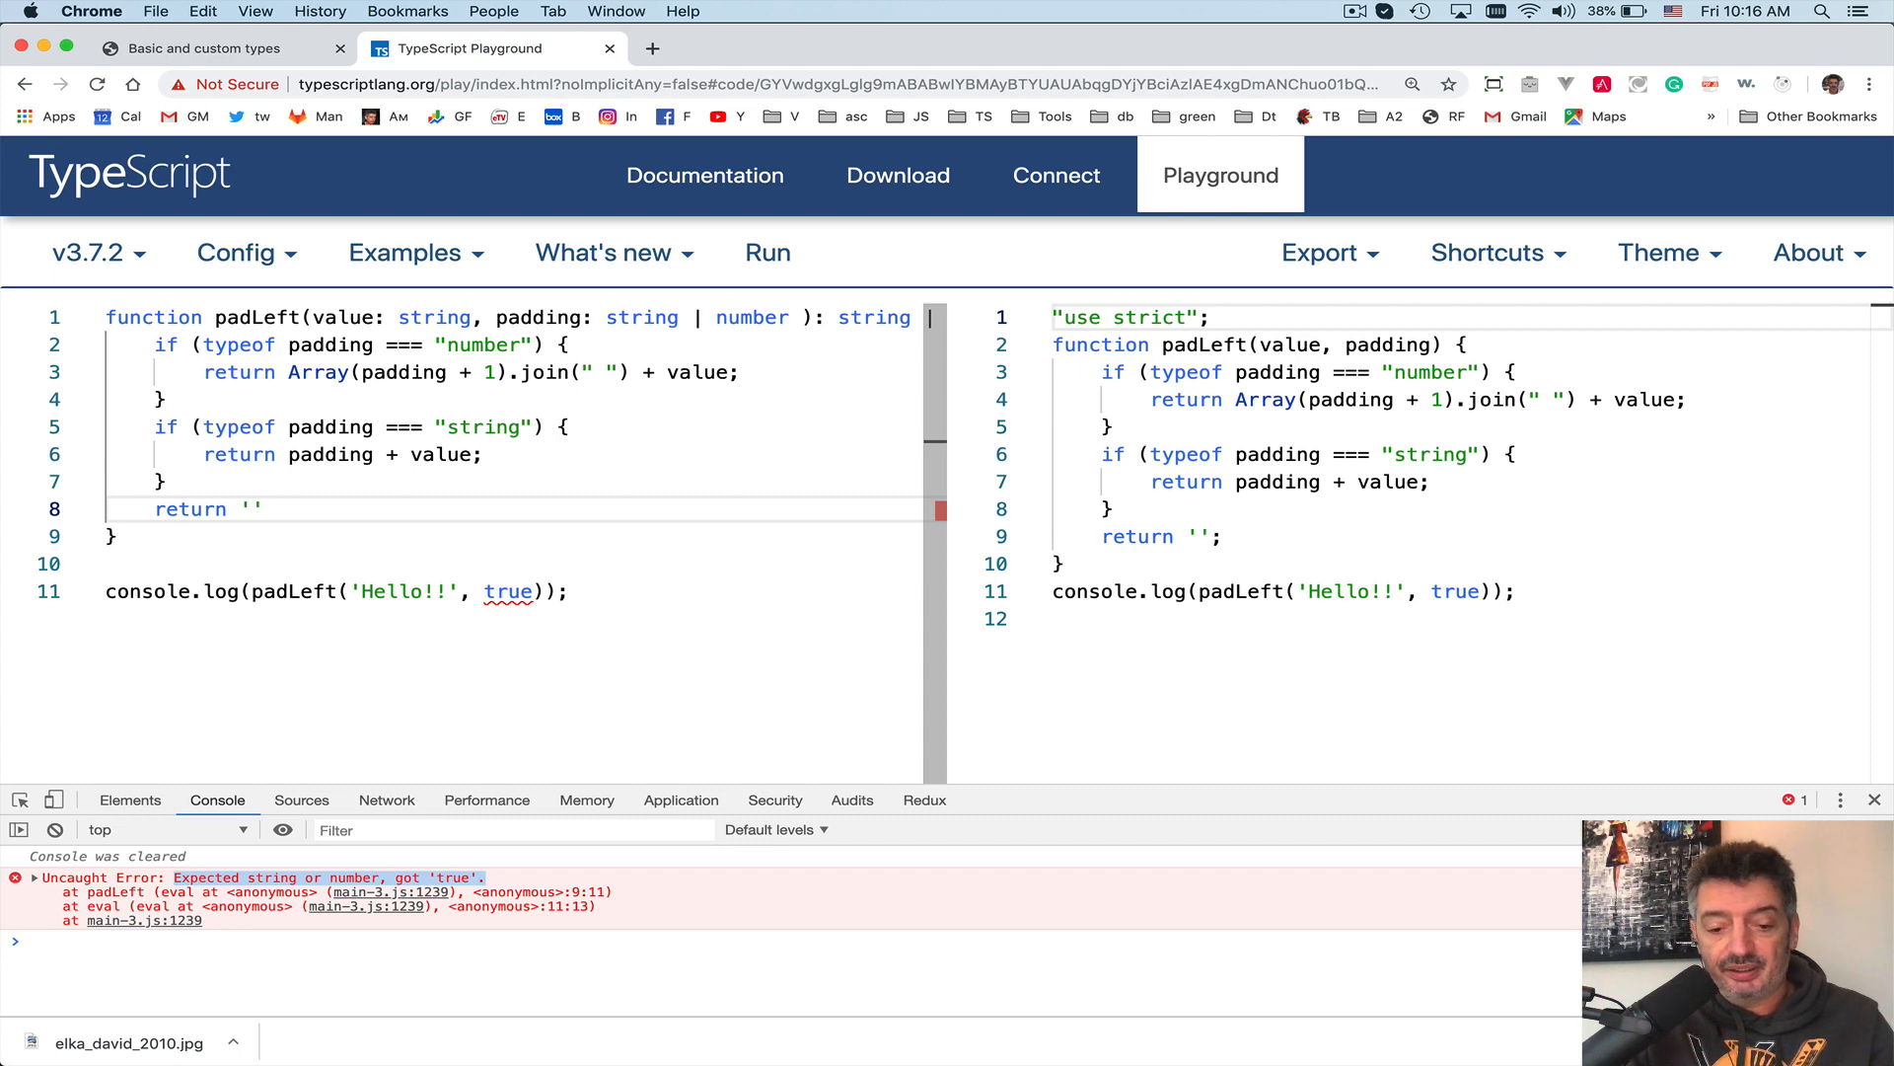
{"action": "type", "text": "wrong t"}
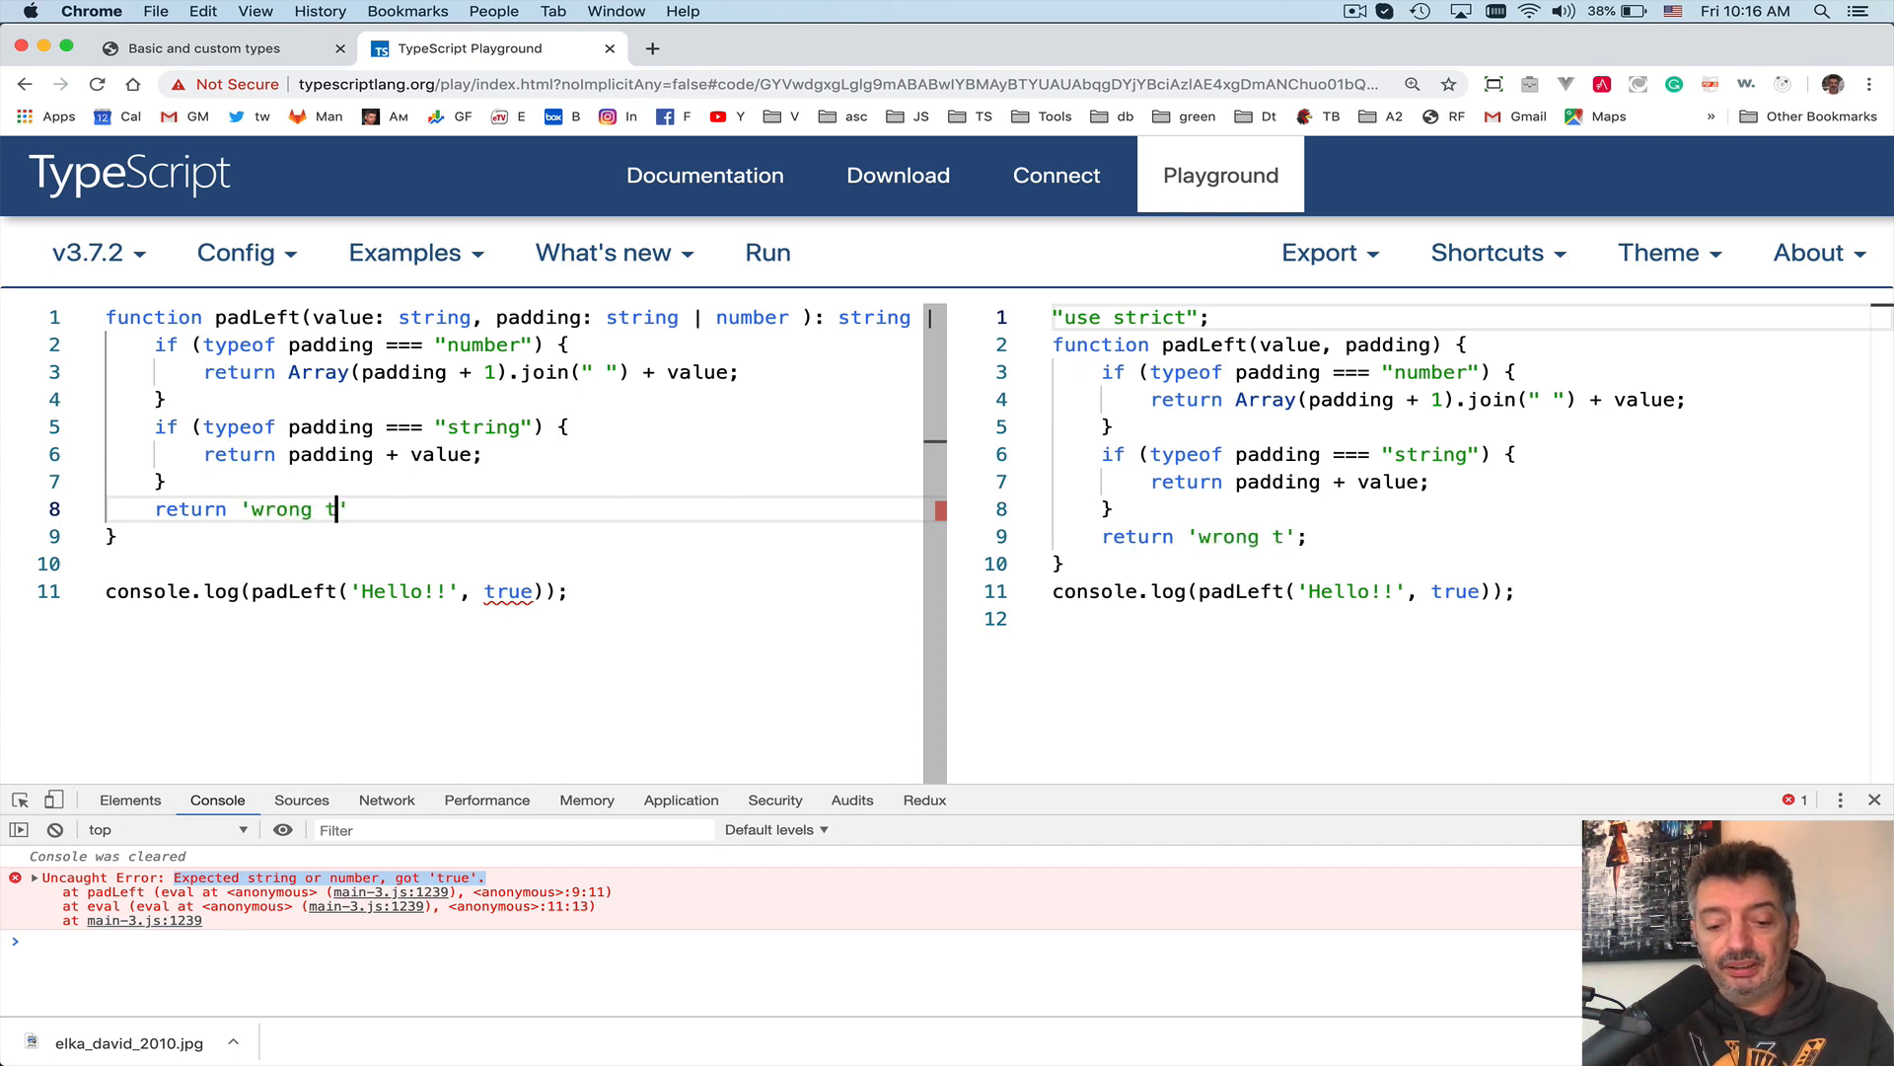
{"action": "type", "text": "ype of"}
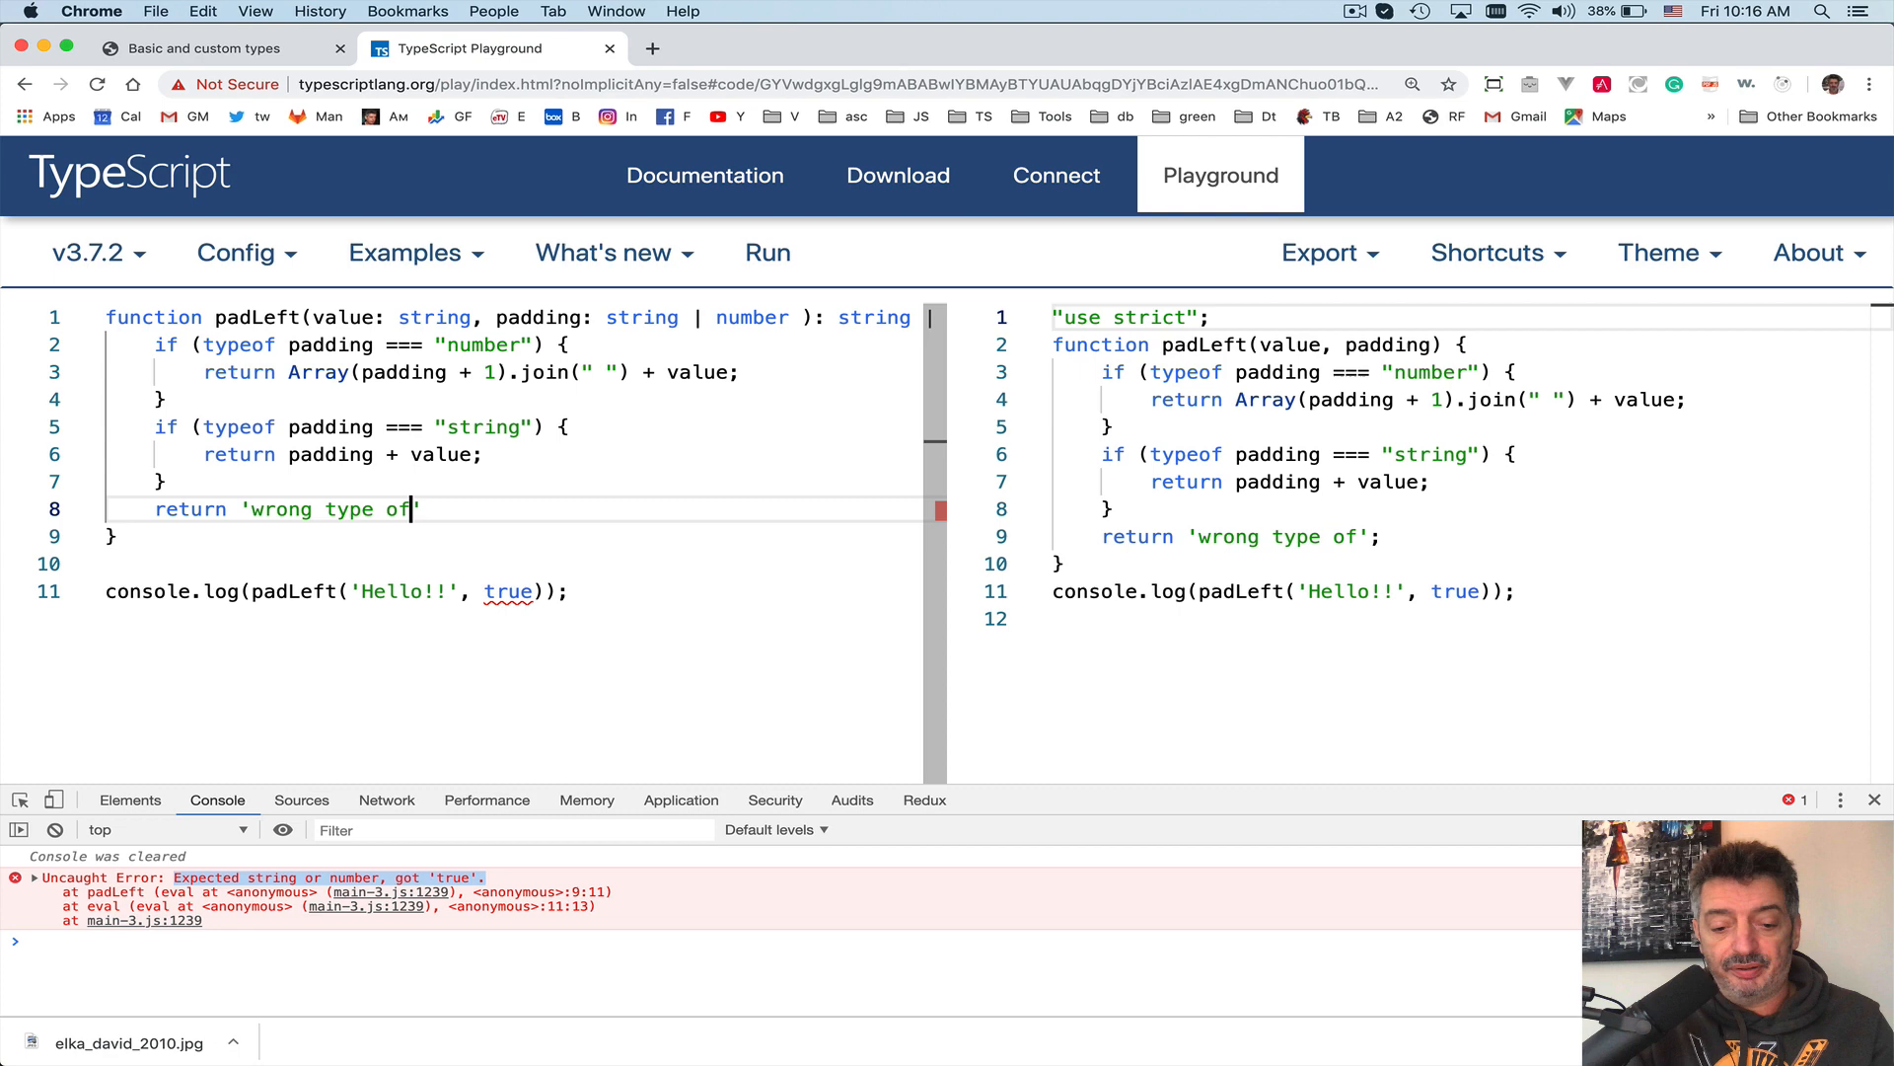
{"action": "type", "text": "padding"}
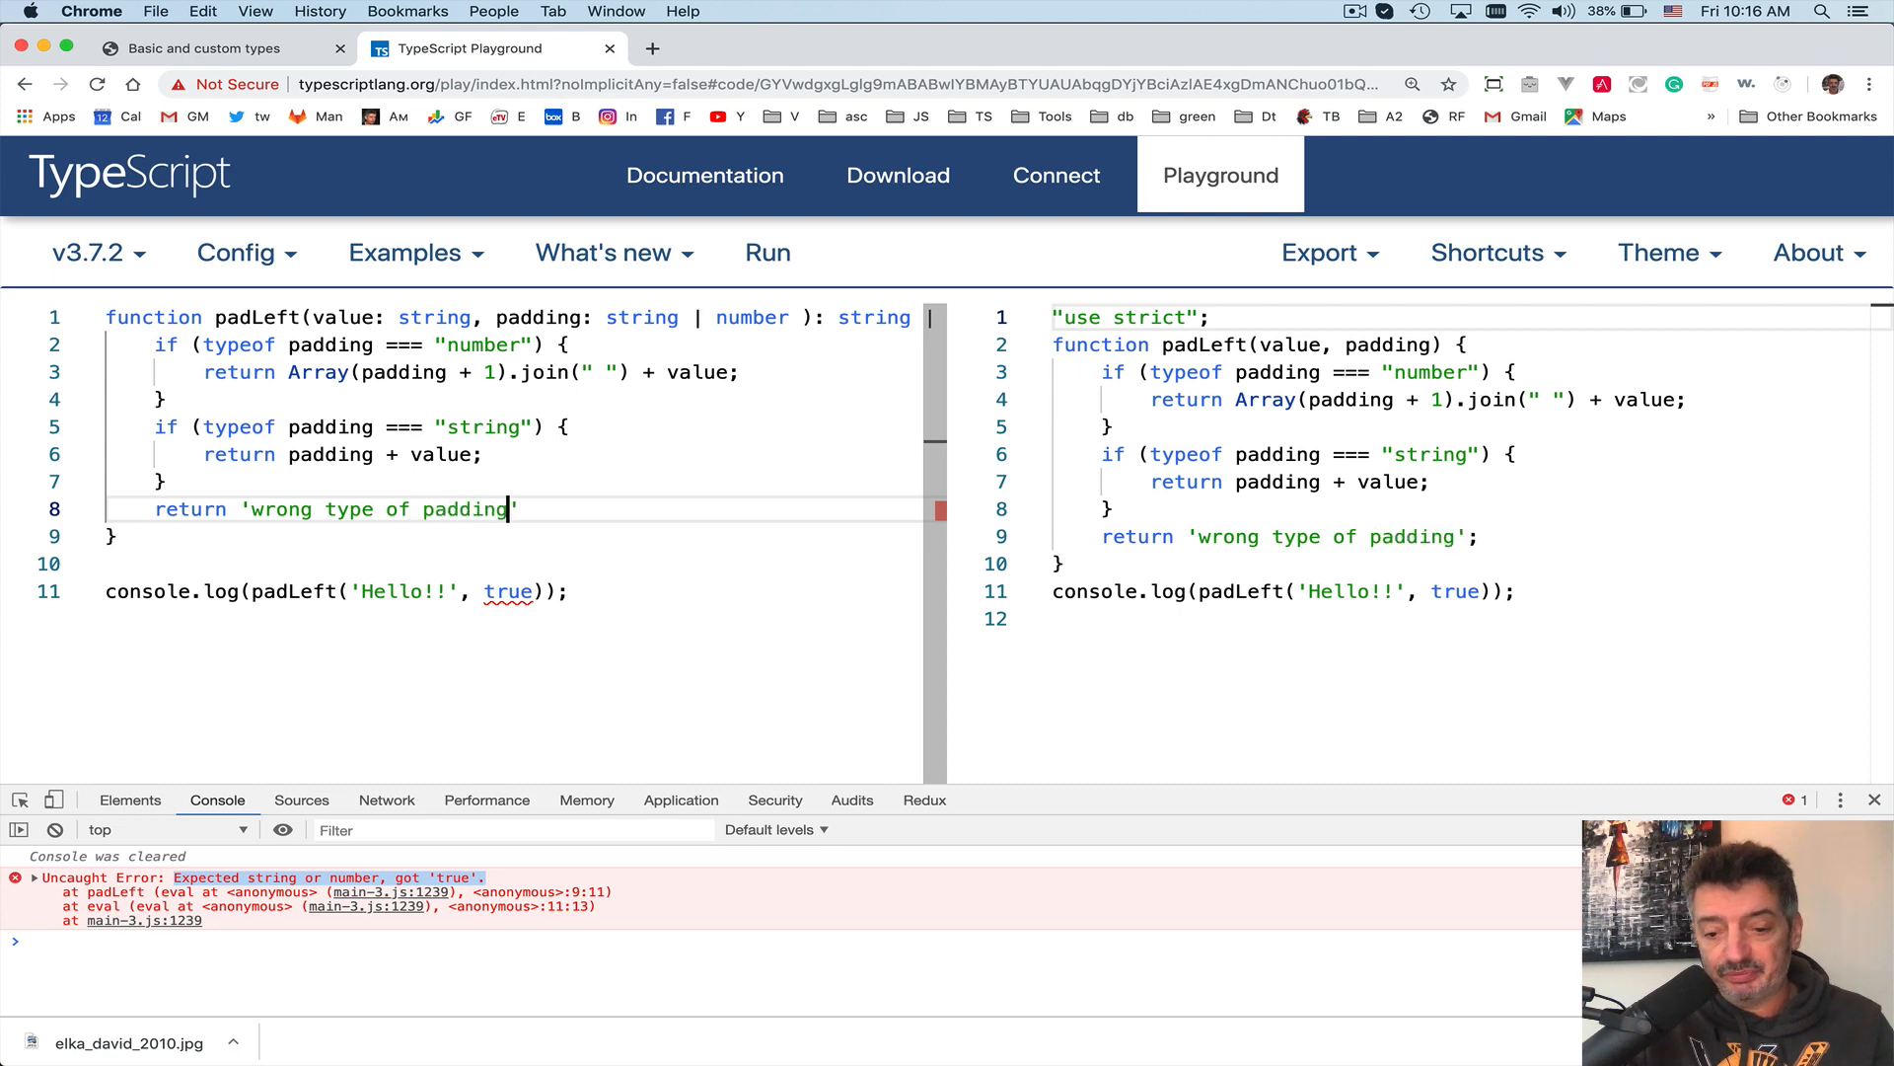
{"action": "type", "text": ";"}
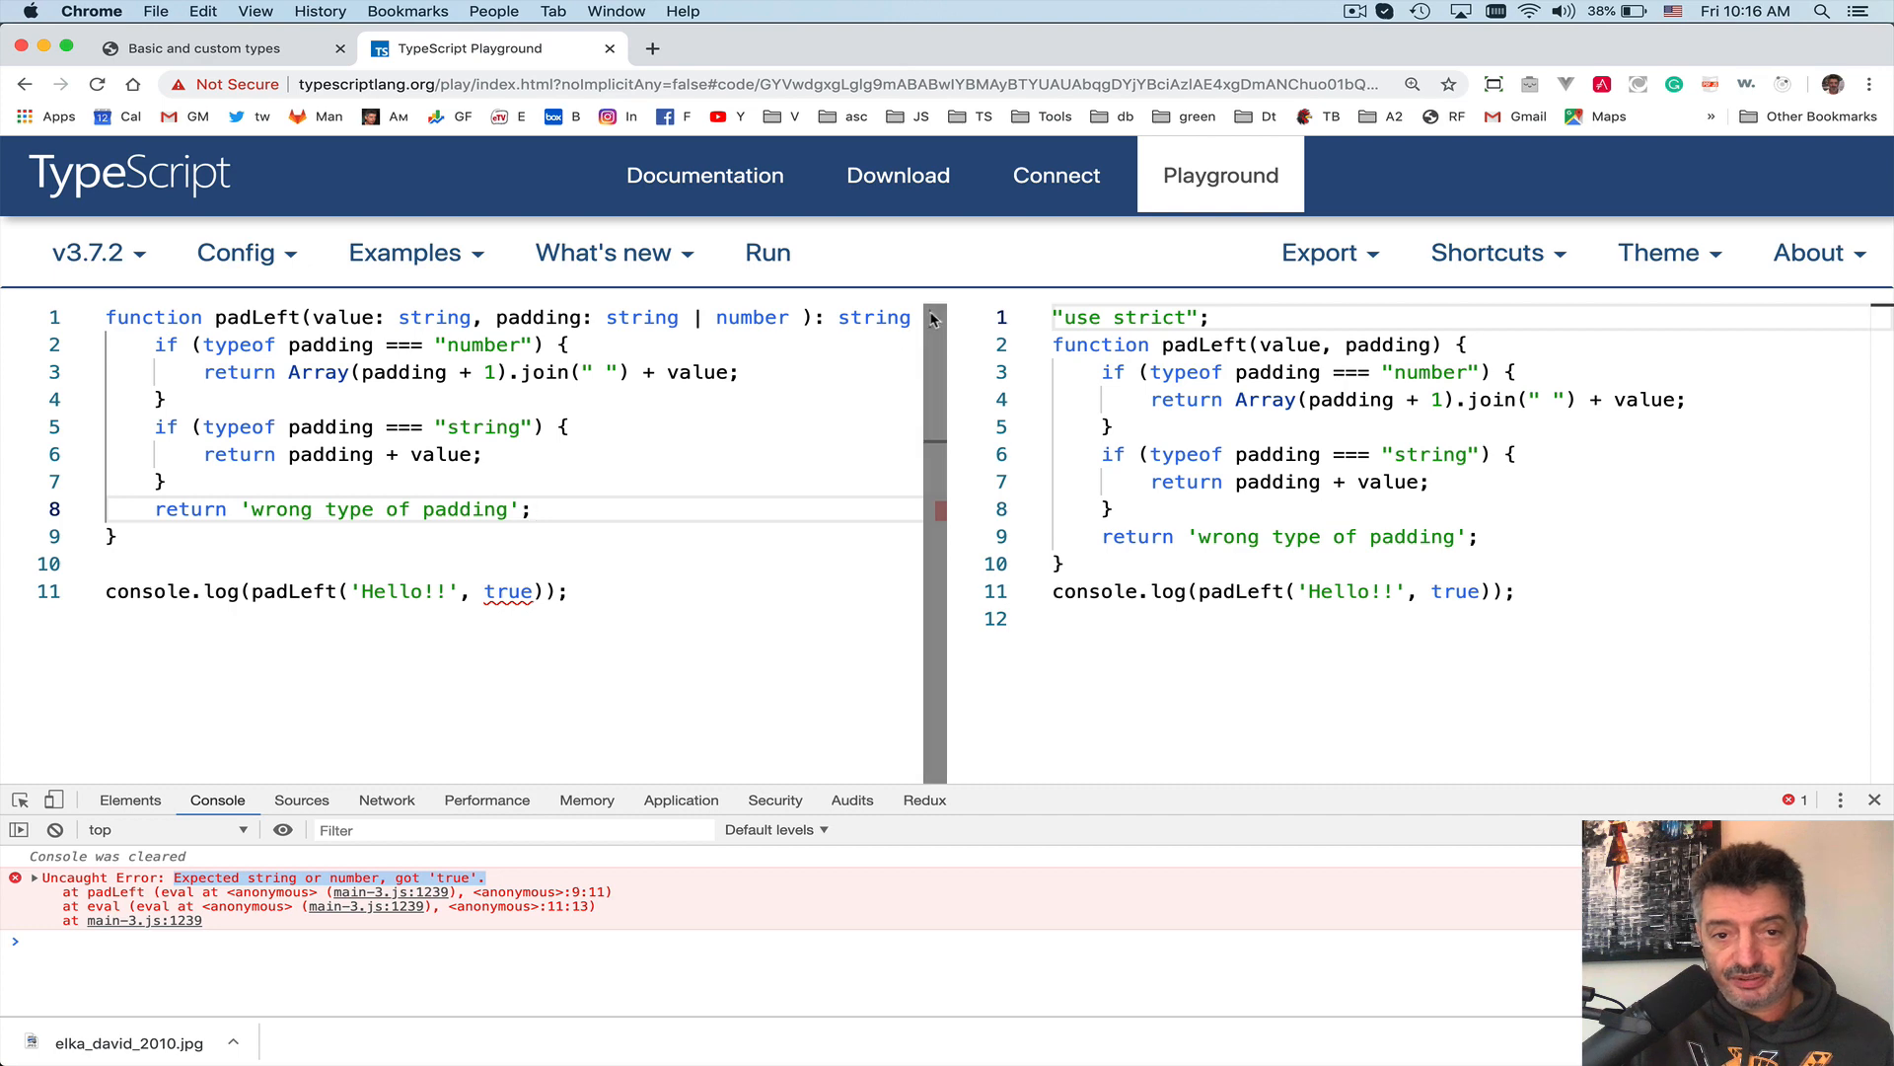
{"action": "mouse_move", "coordinate": [508, 592]}
{"action": "type", "text": " | u"}
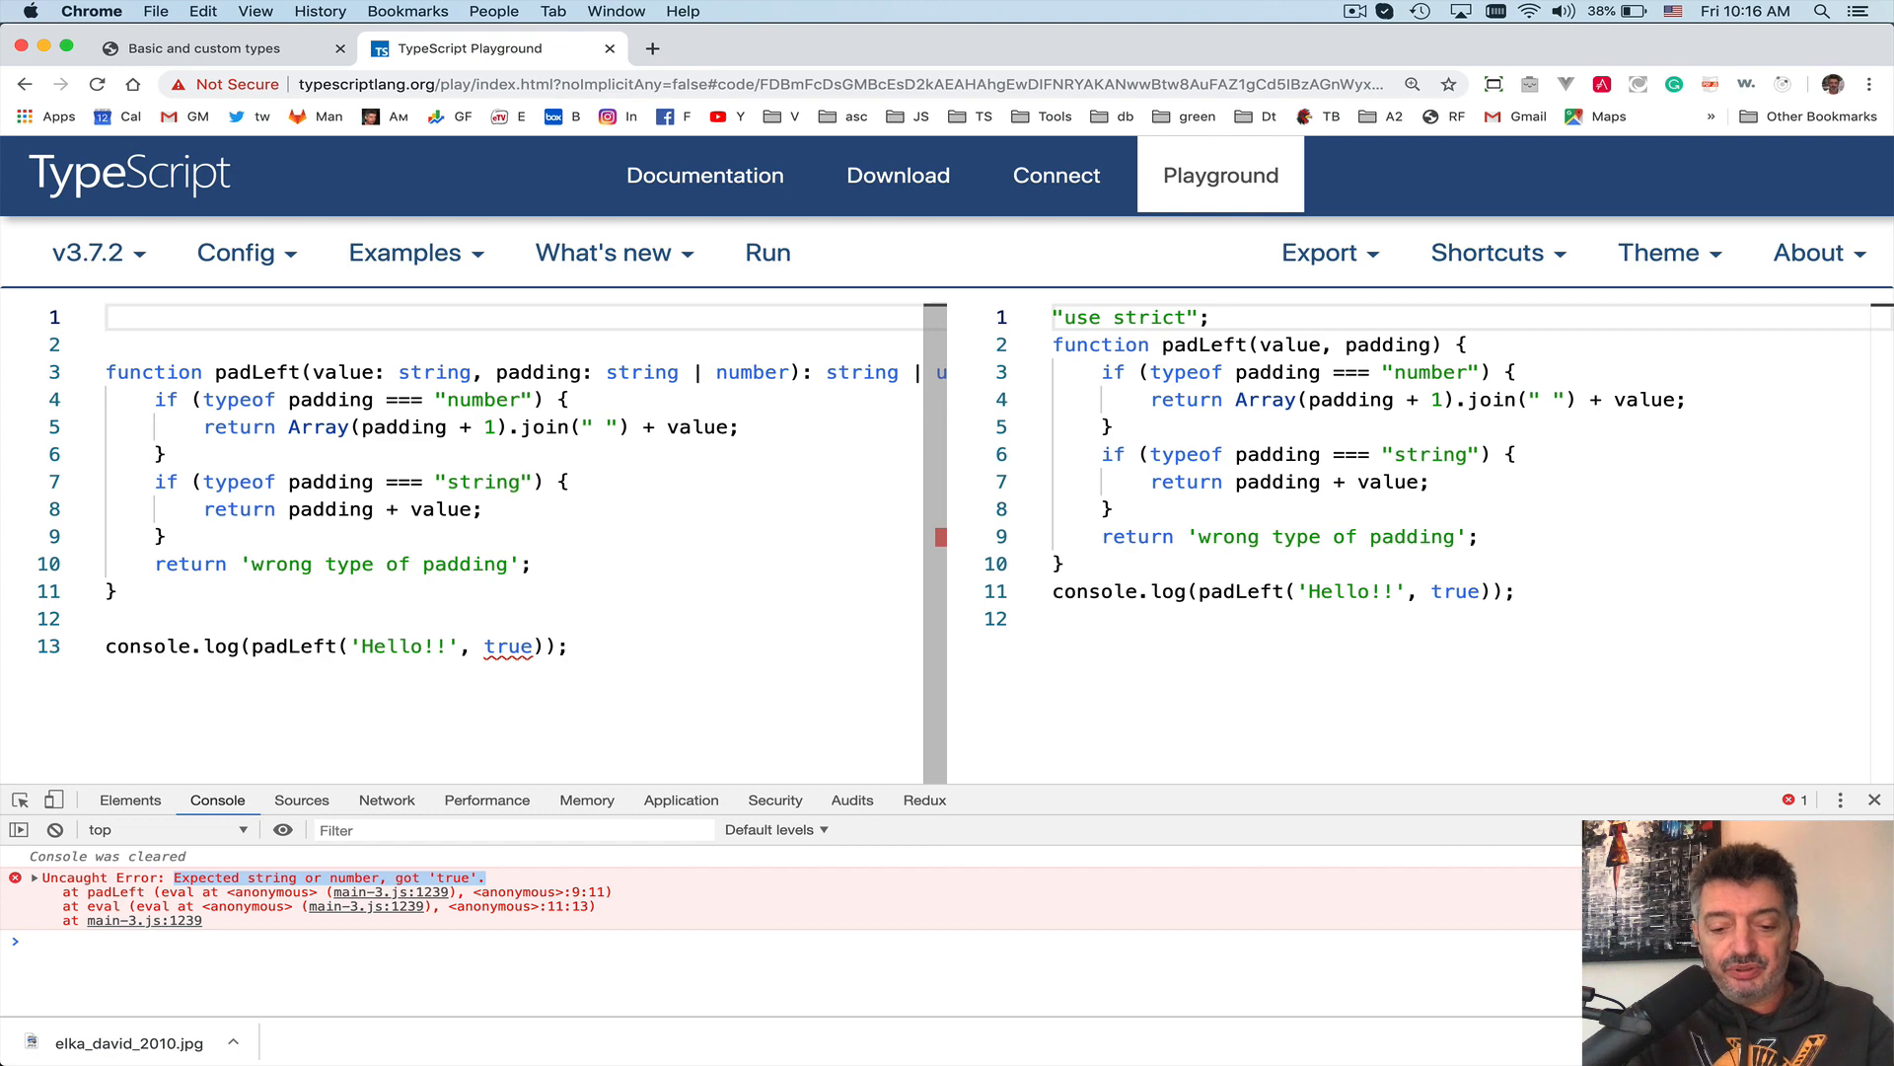
- Declare type PaddingType = string | number; at the top of the code
{"action": "type", "text": "type"}
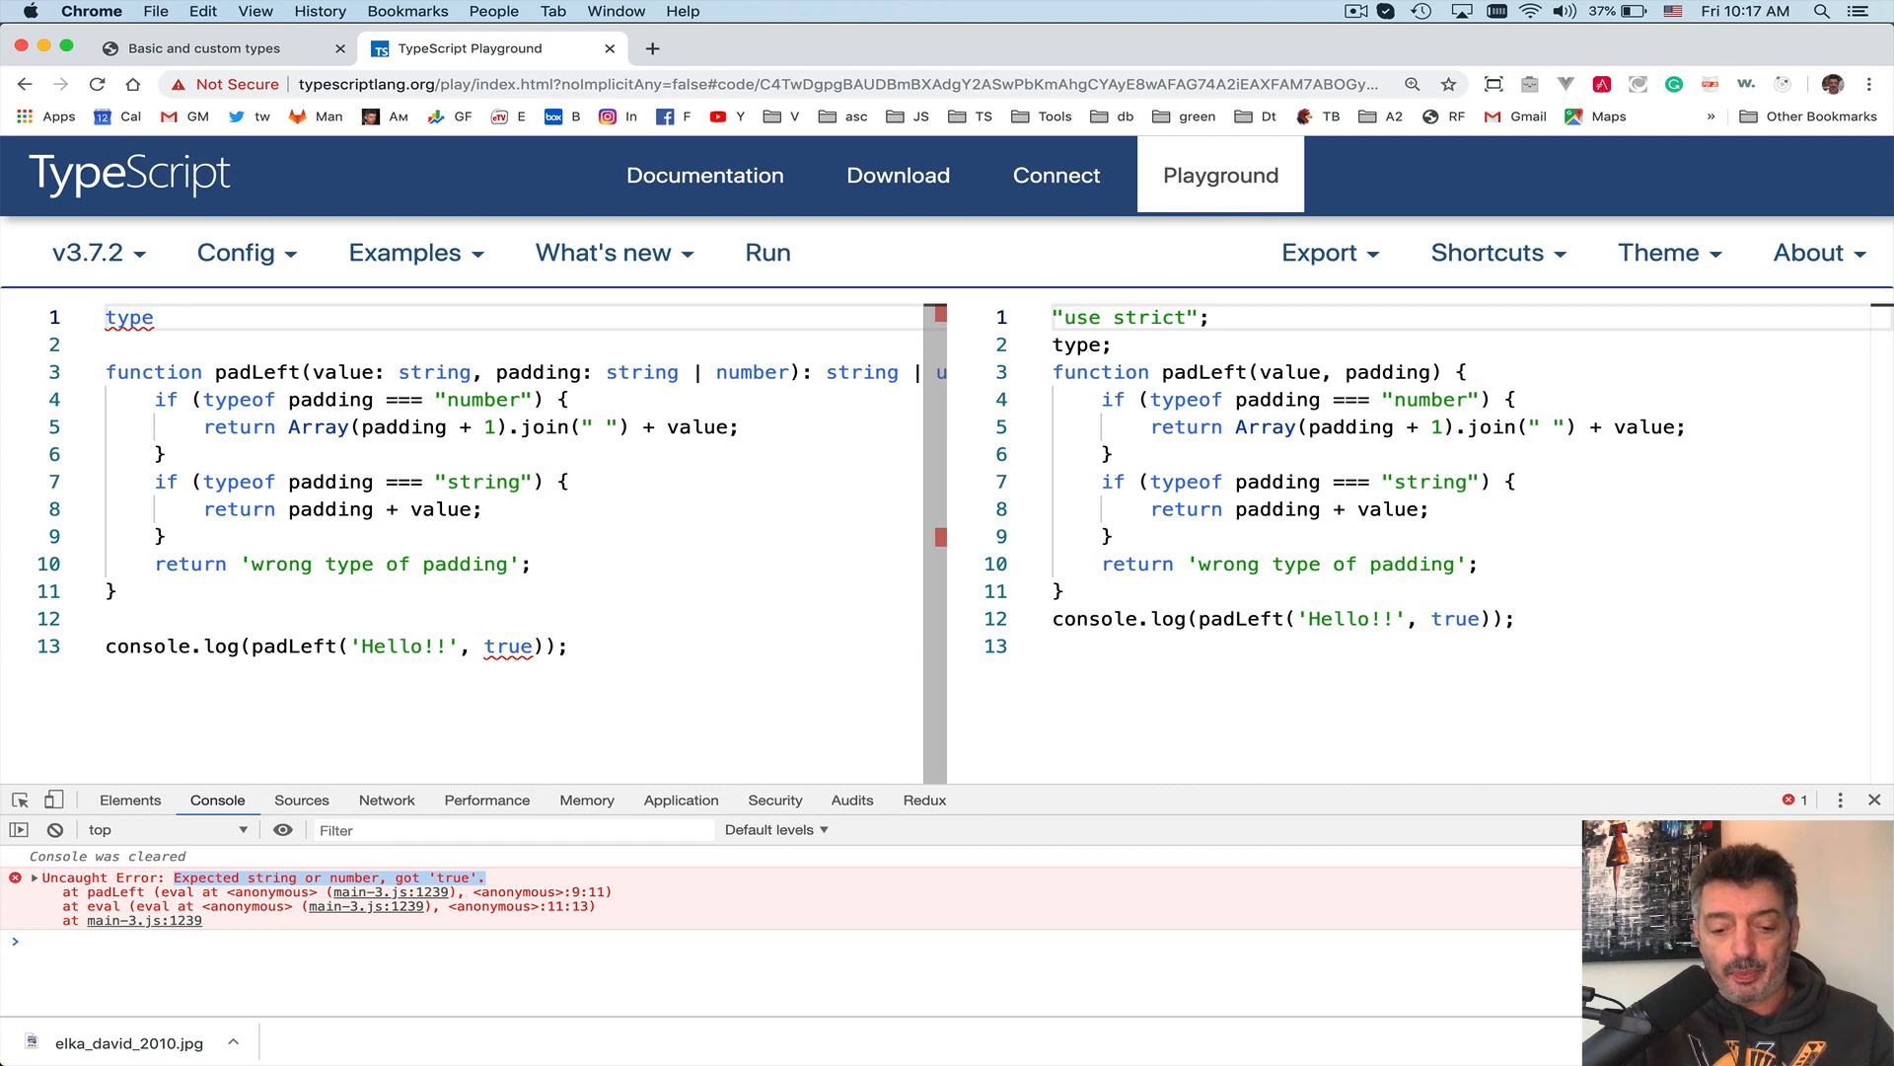
{"action": "type", "text": "padding"}
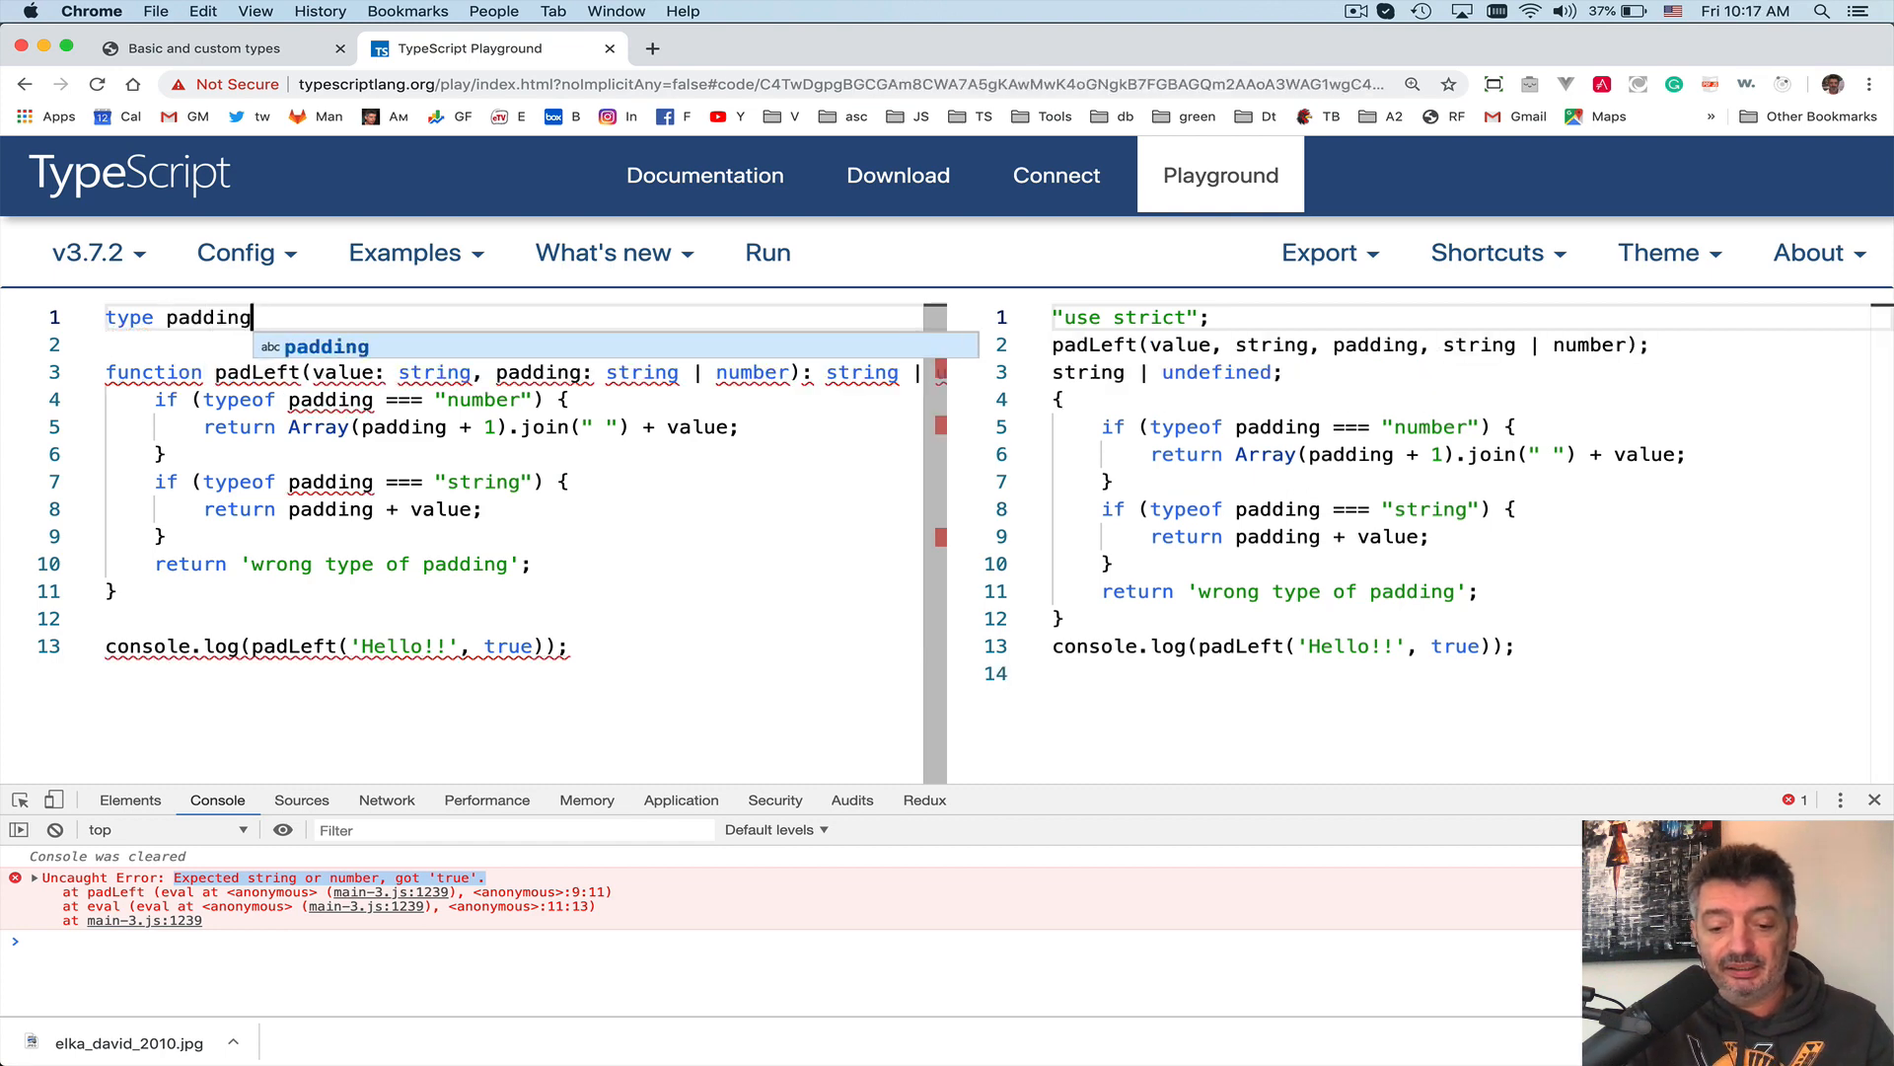
{"action": "type", "text": "Type"}
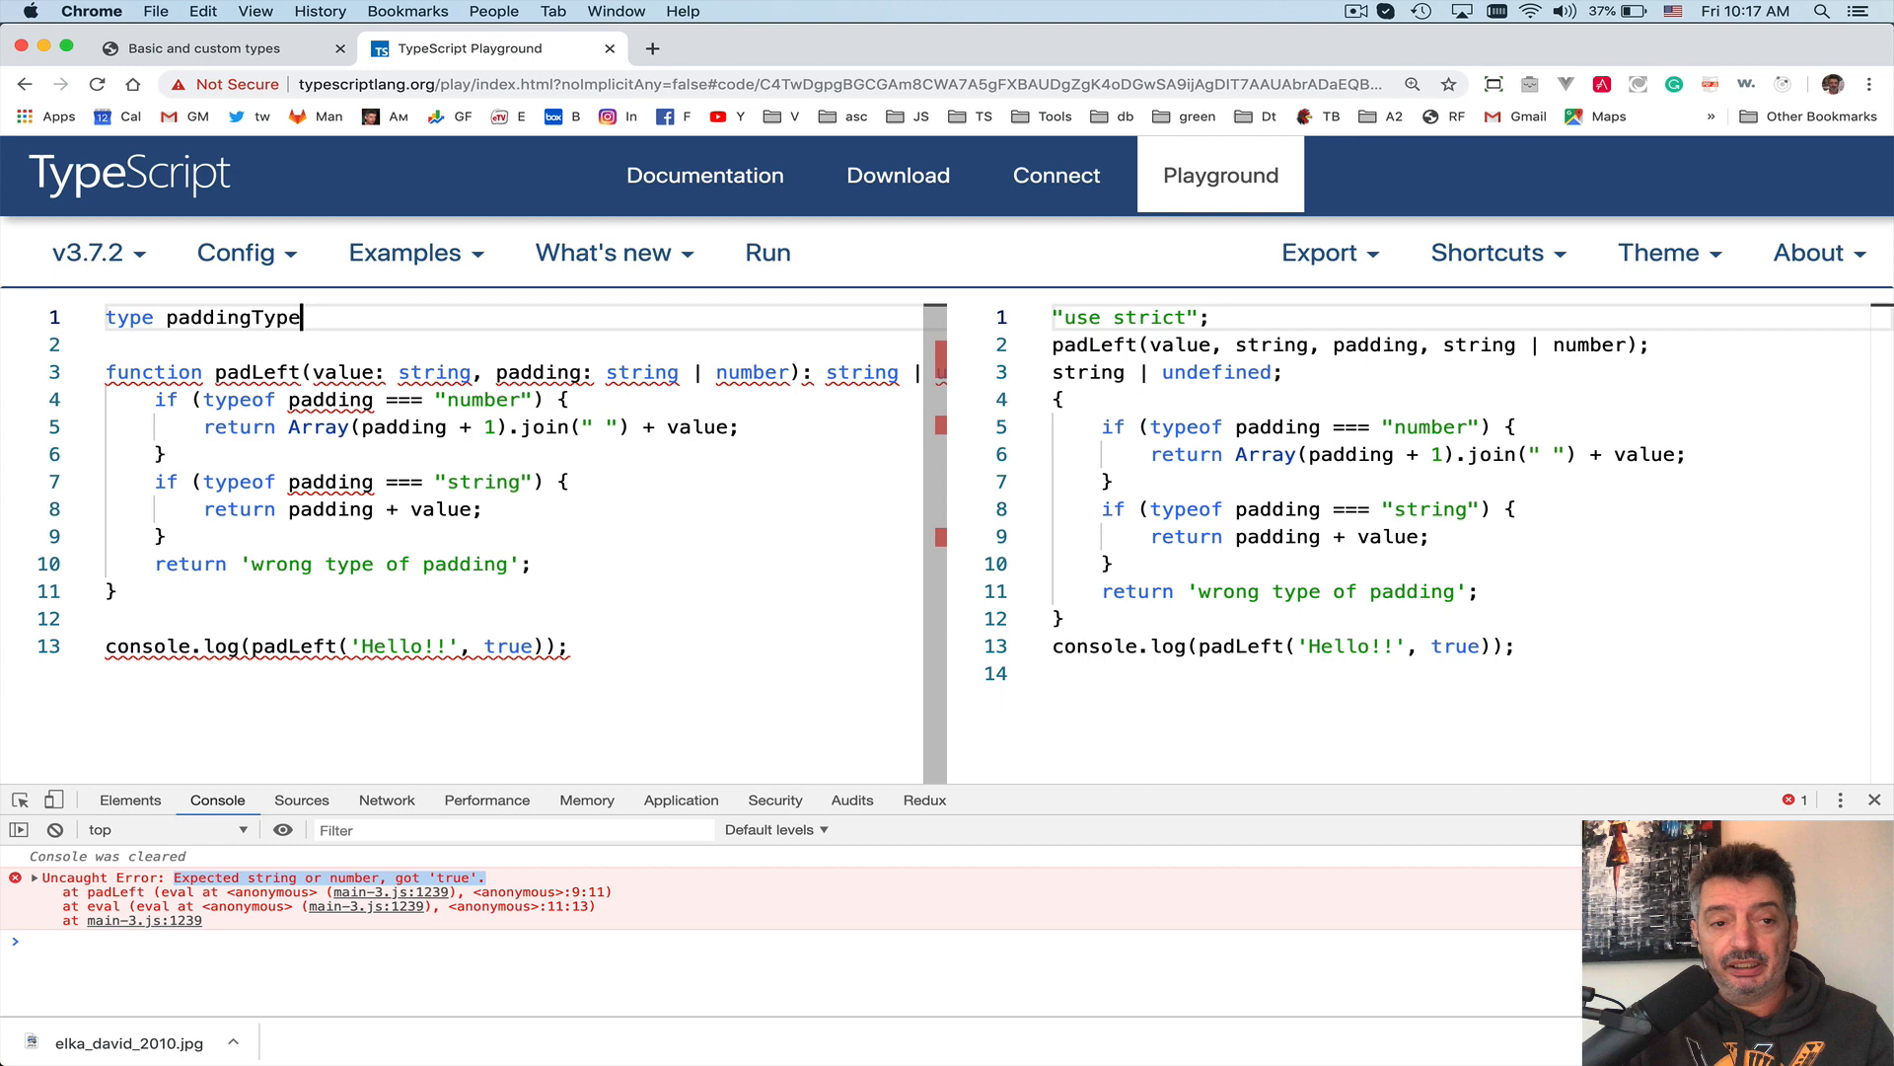
{"action": "type", "text": "="}
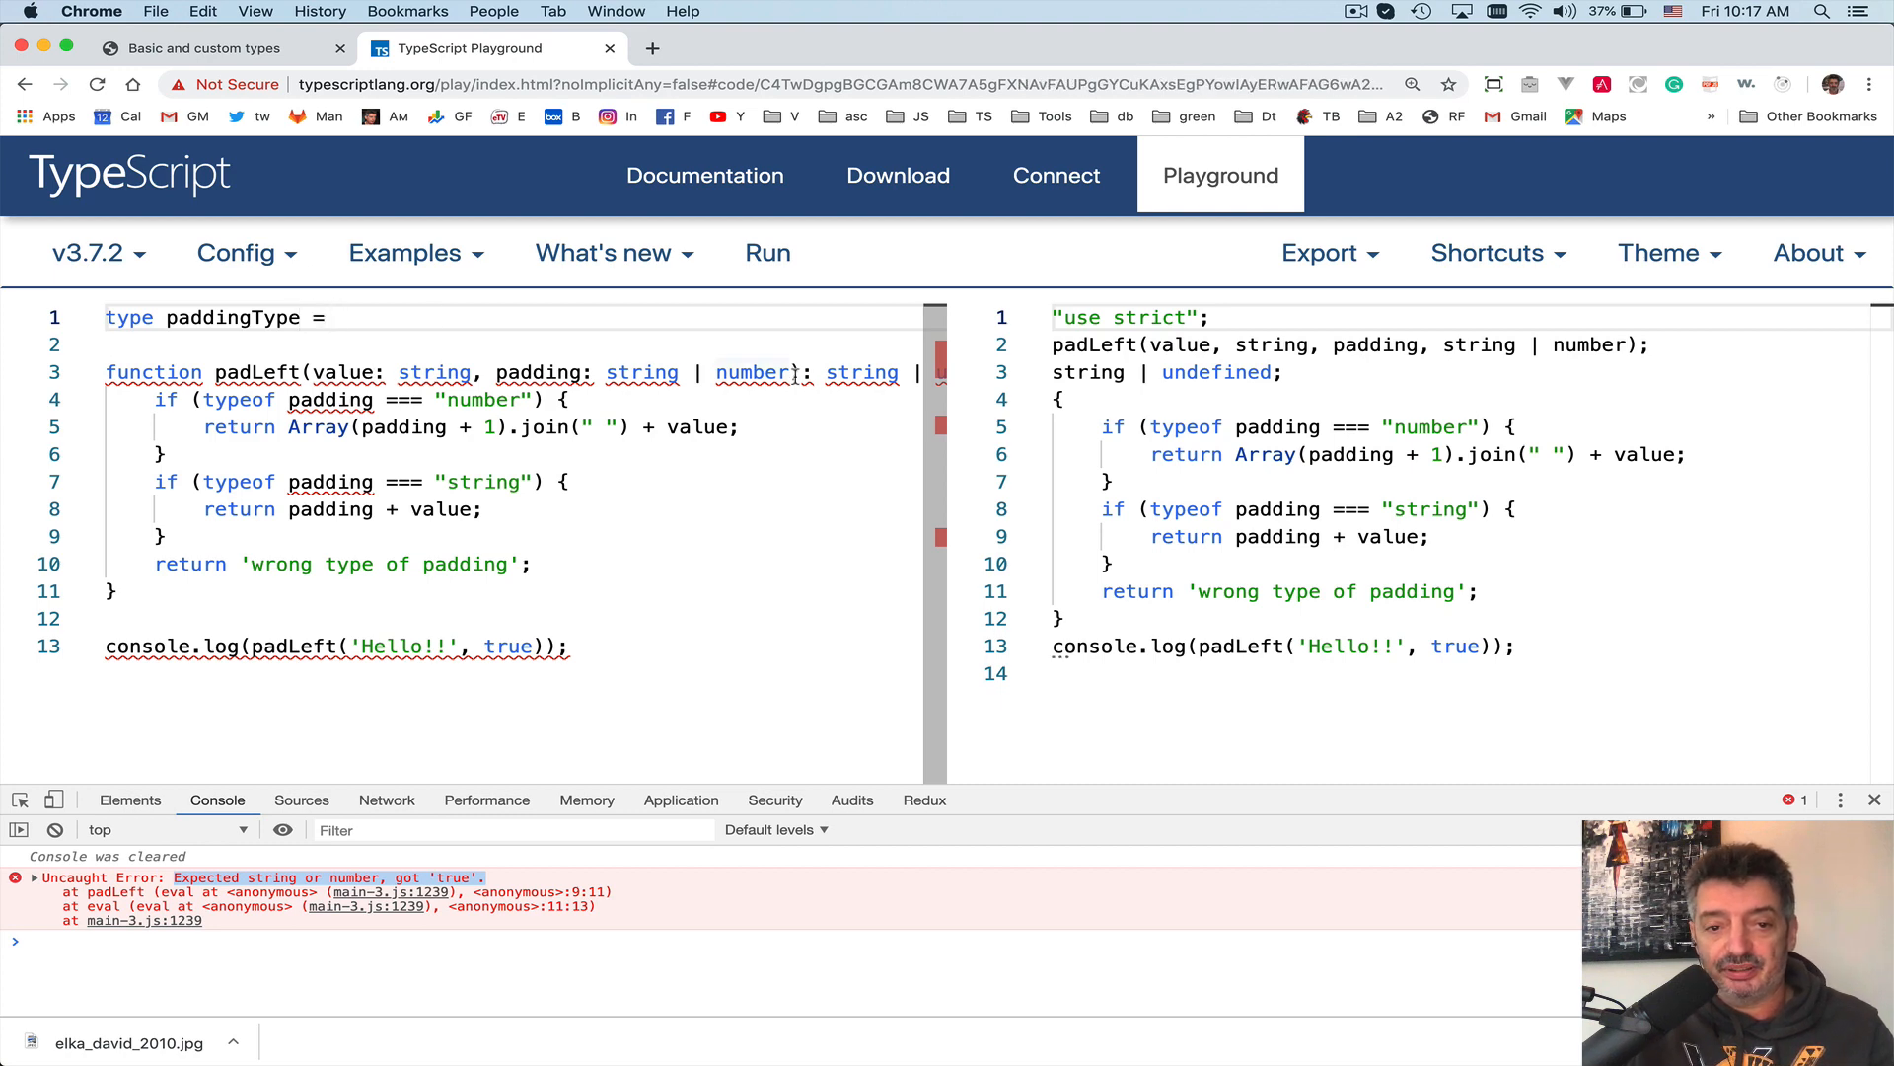
{"action": "left_click_drag", "start_coordinate": [603, 371], "coordinate": [791, 371]}
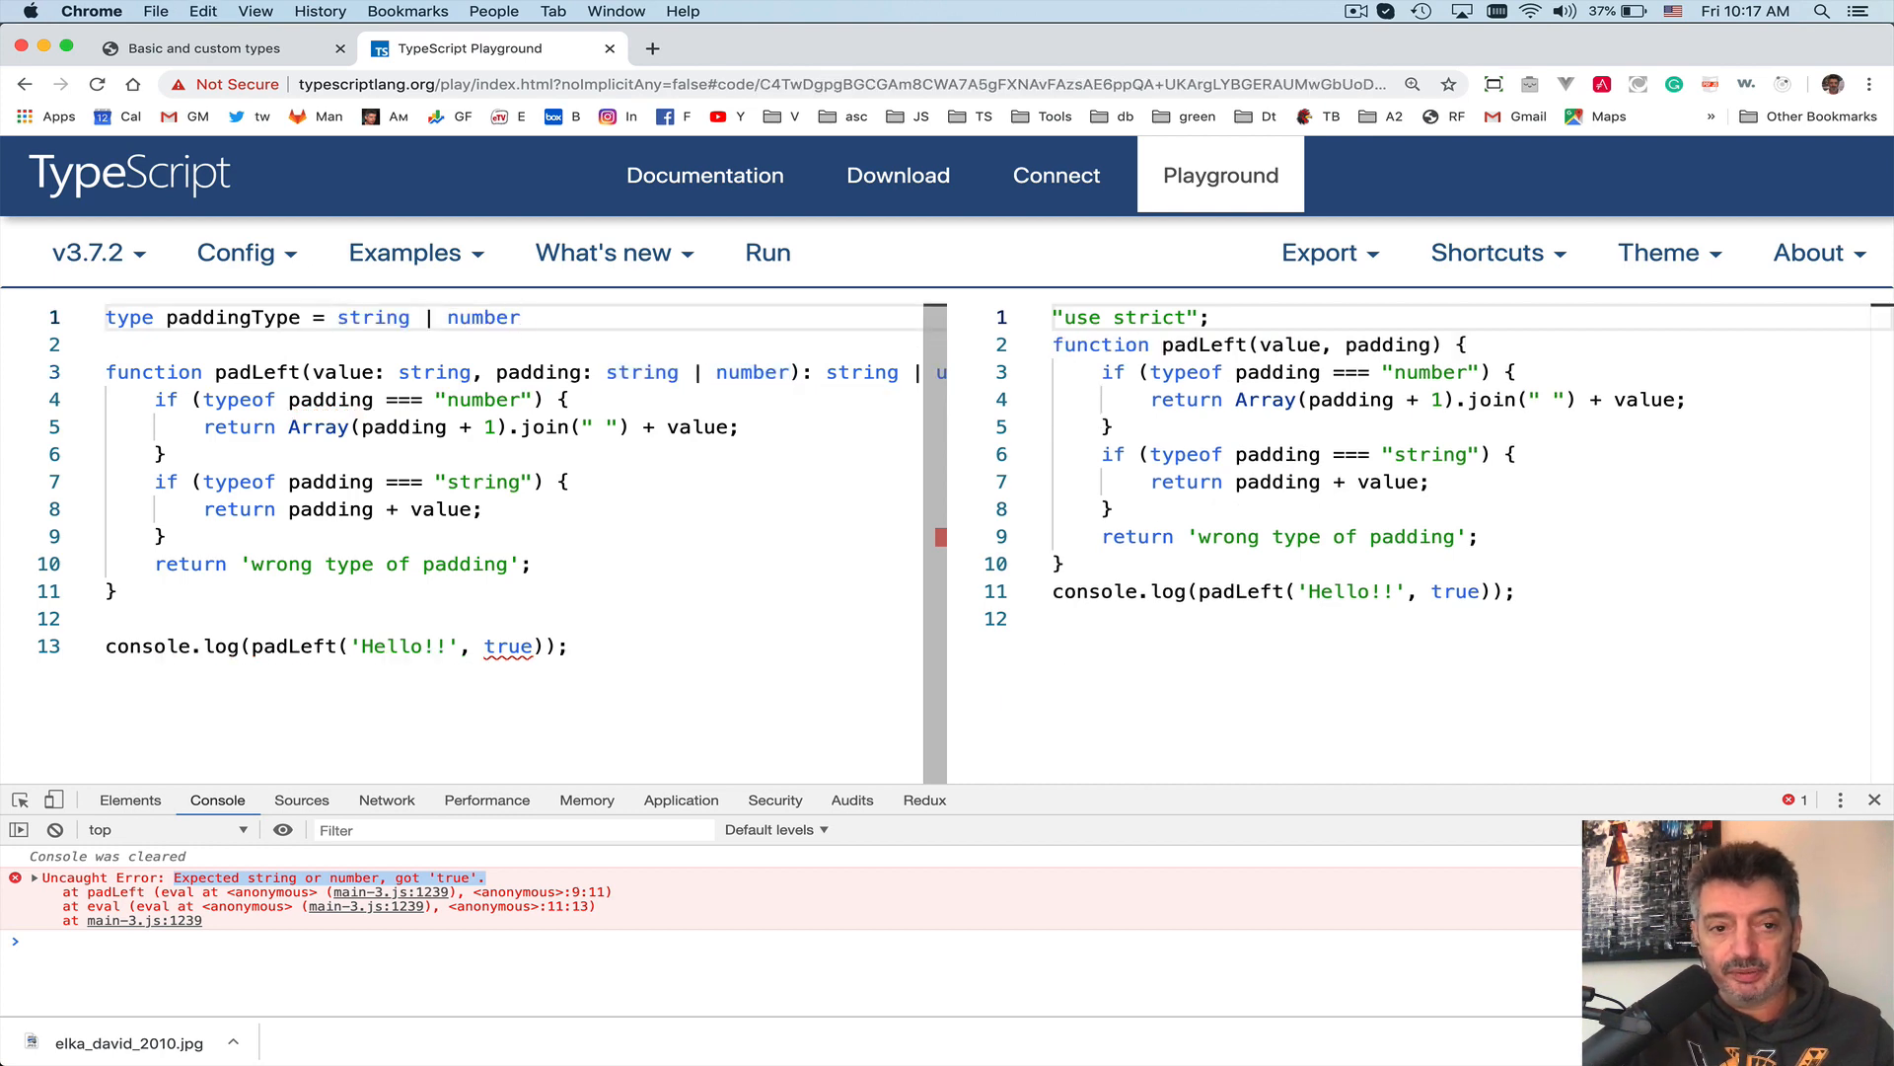
{"action": "type", "text": ";"}
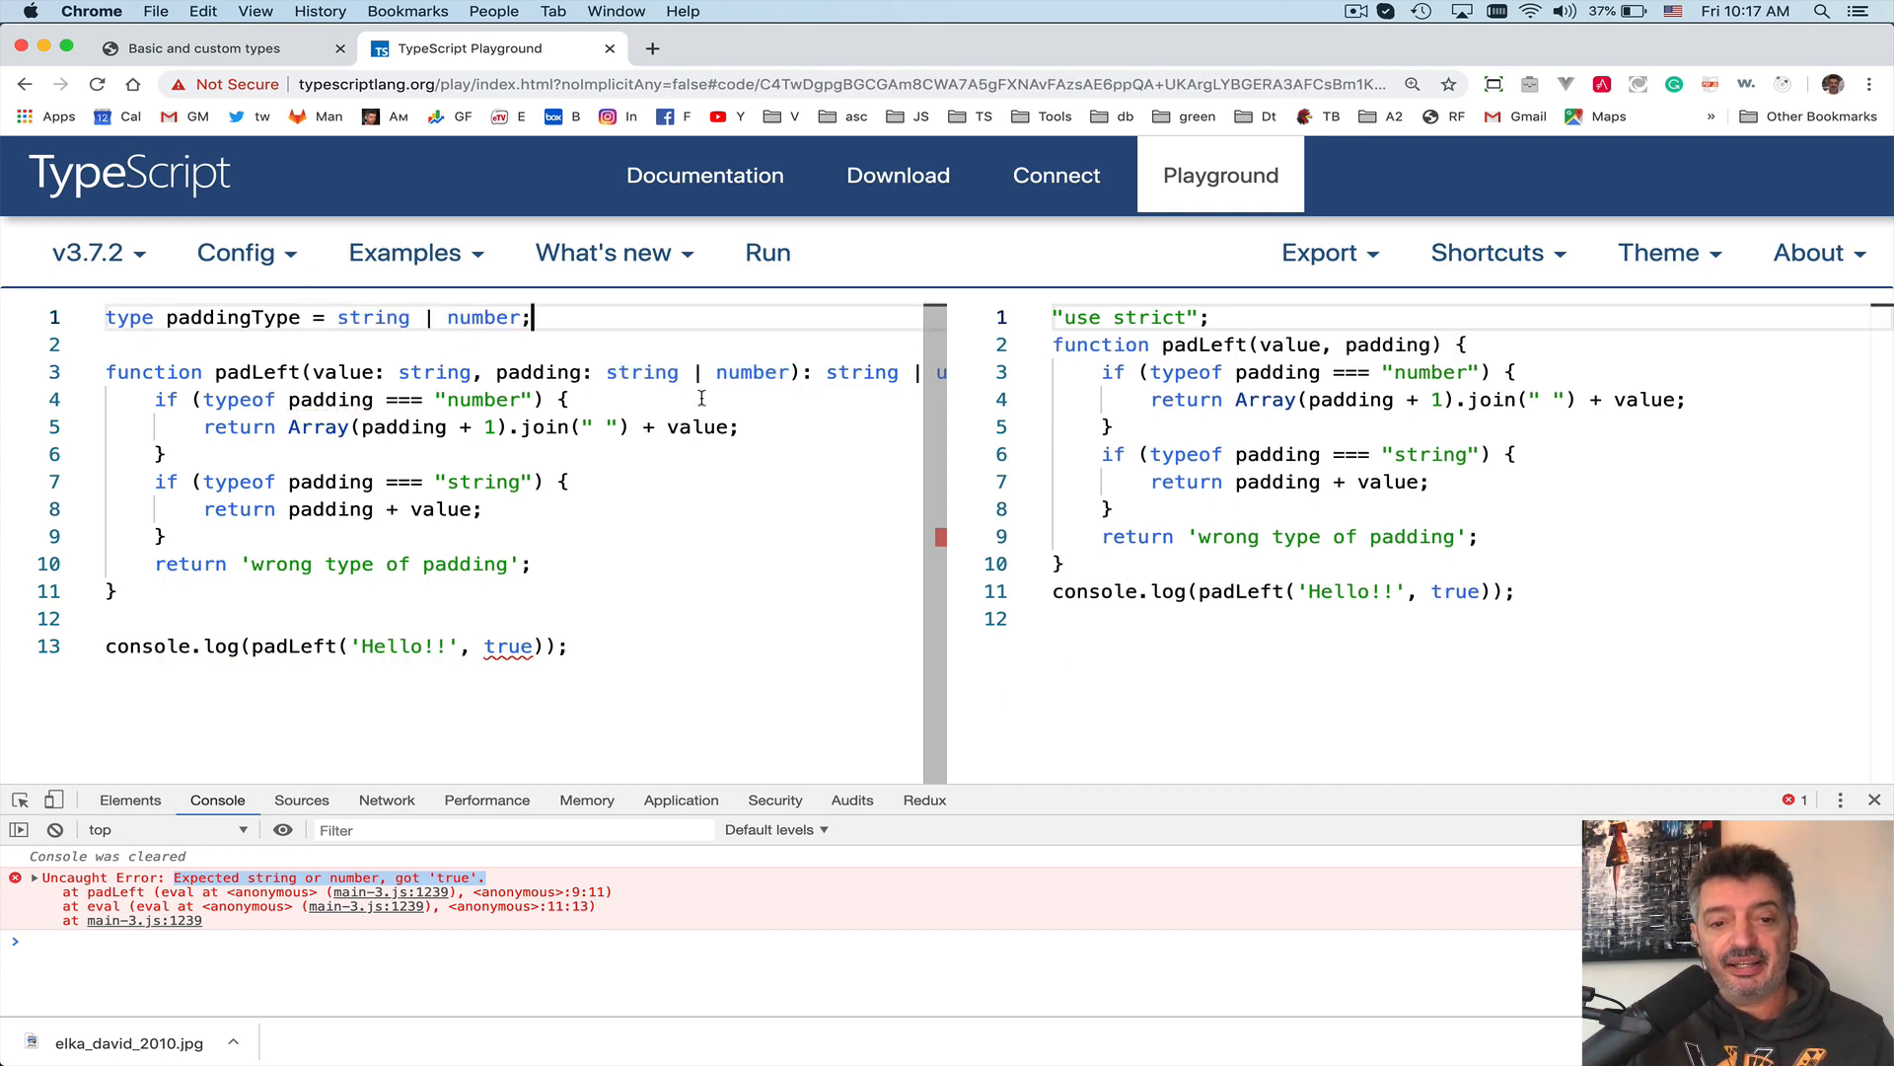
- Replace the padding parameter's string | number type with PaddingType
{"action": "double_click", "coordinate": [234, 317]}
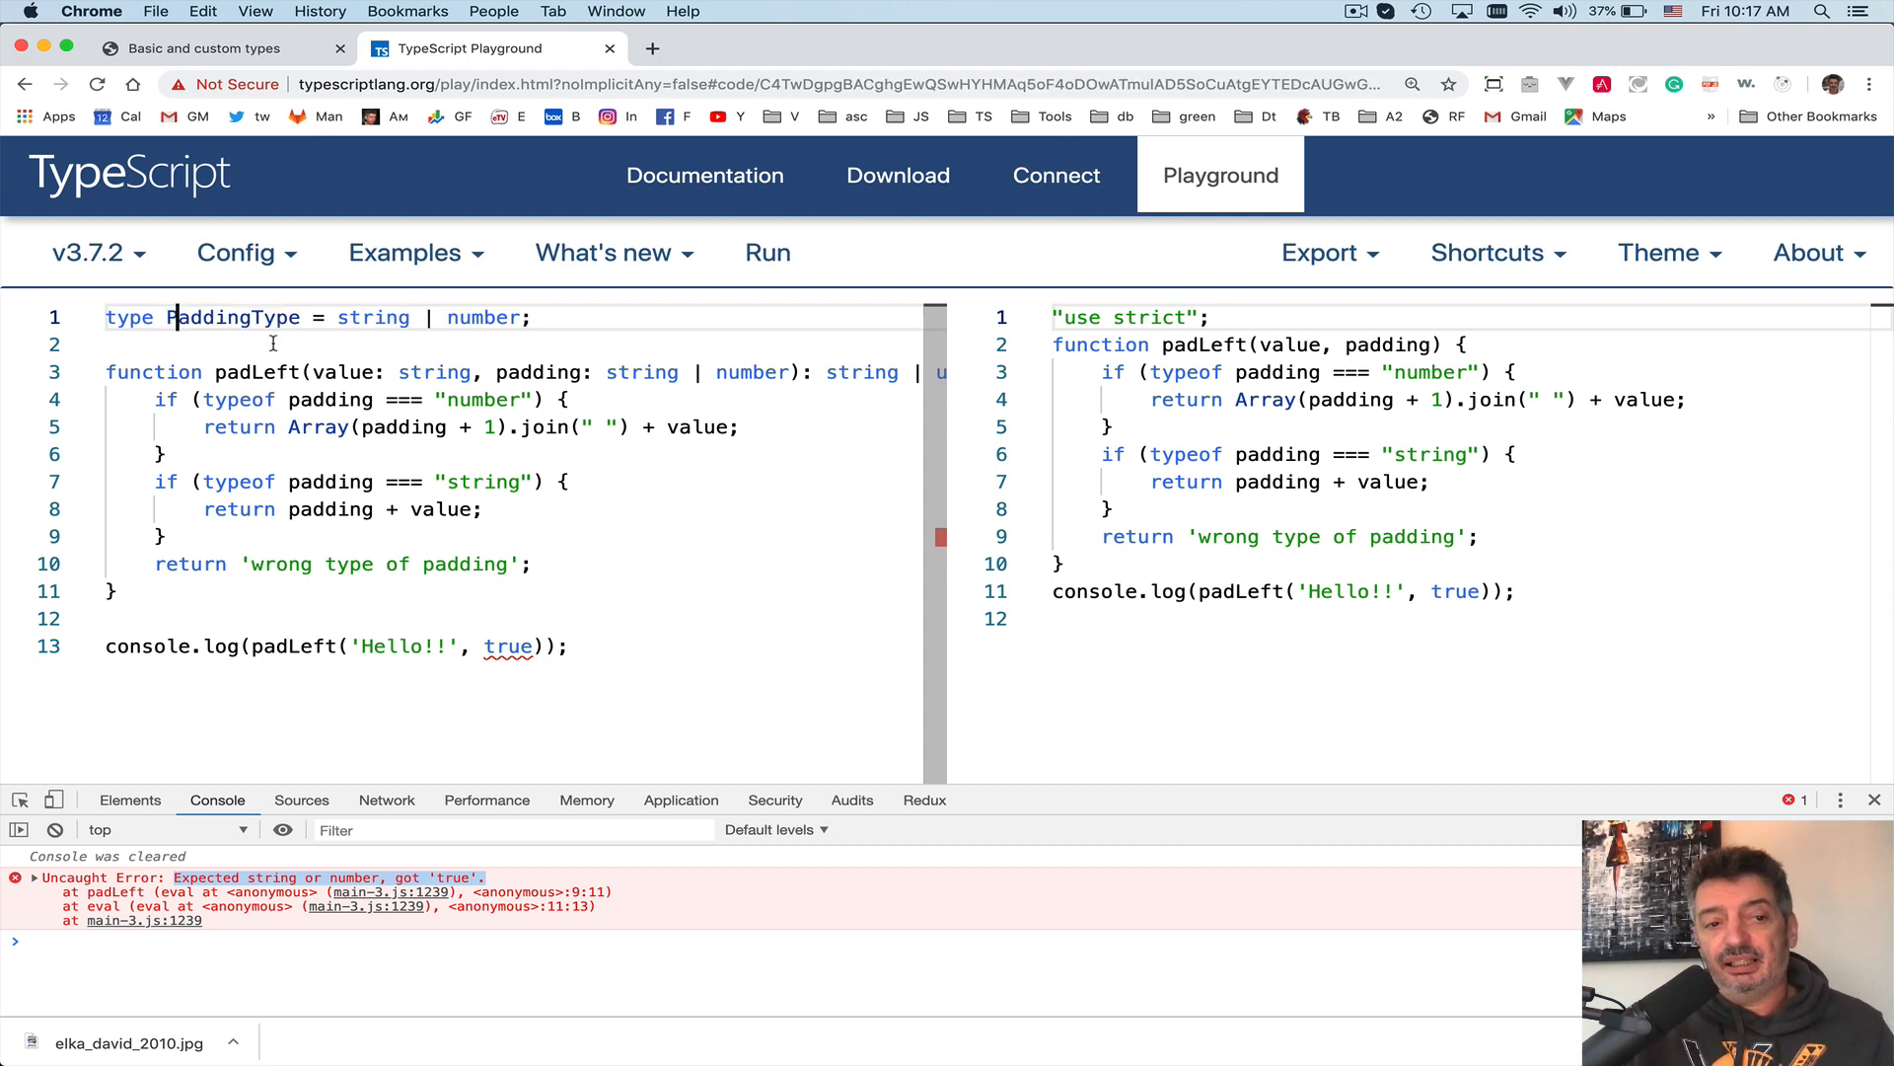
{"action": "double_click", "coordinate": [232, 317]}
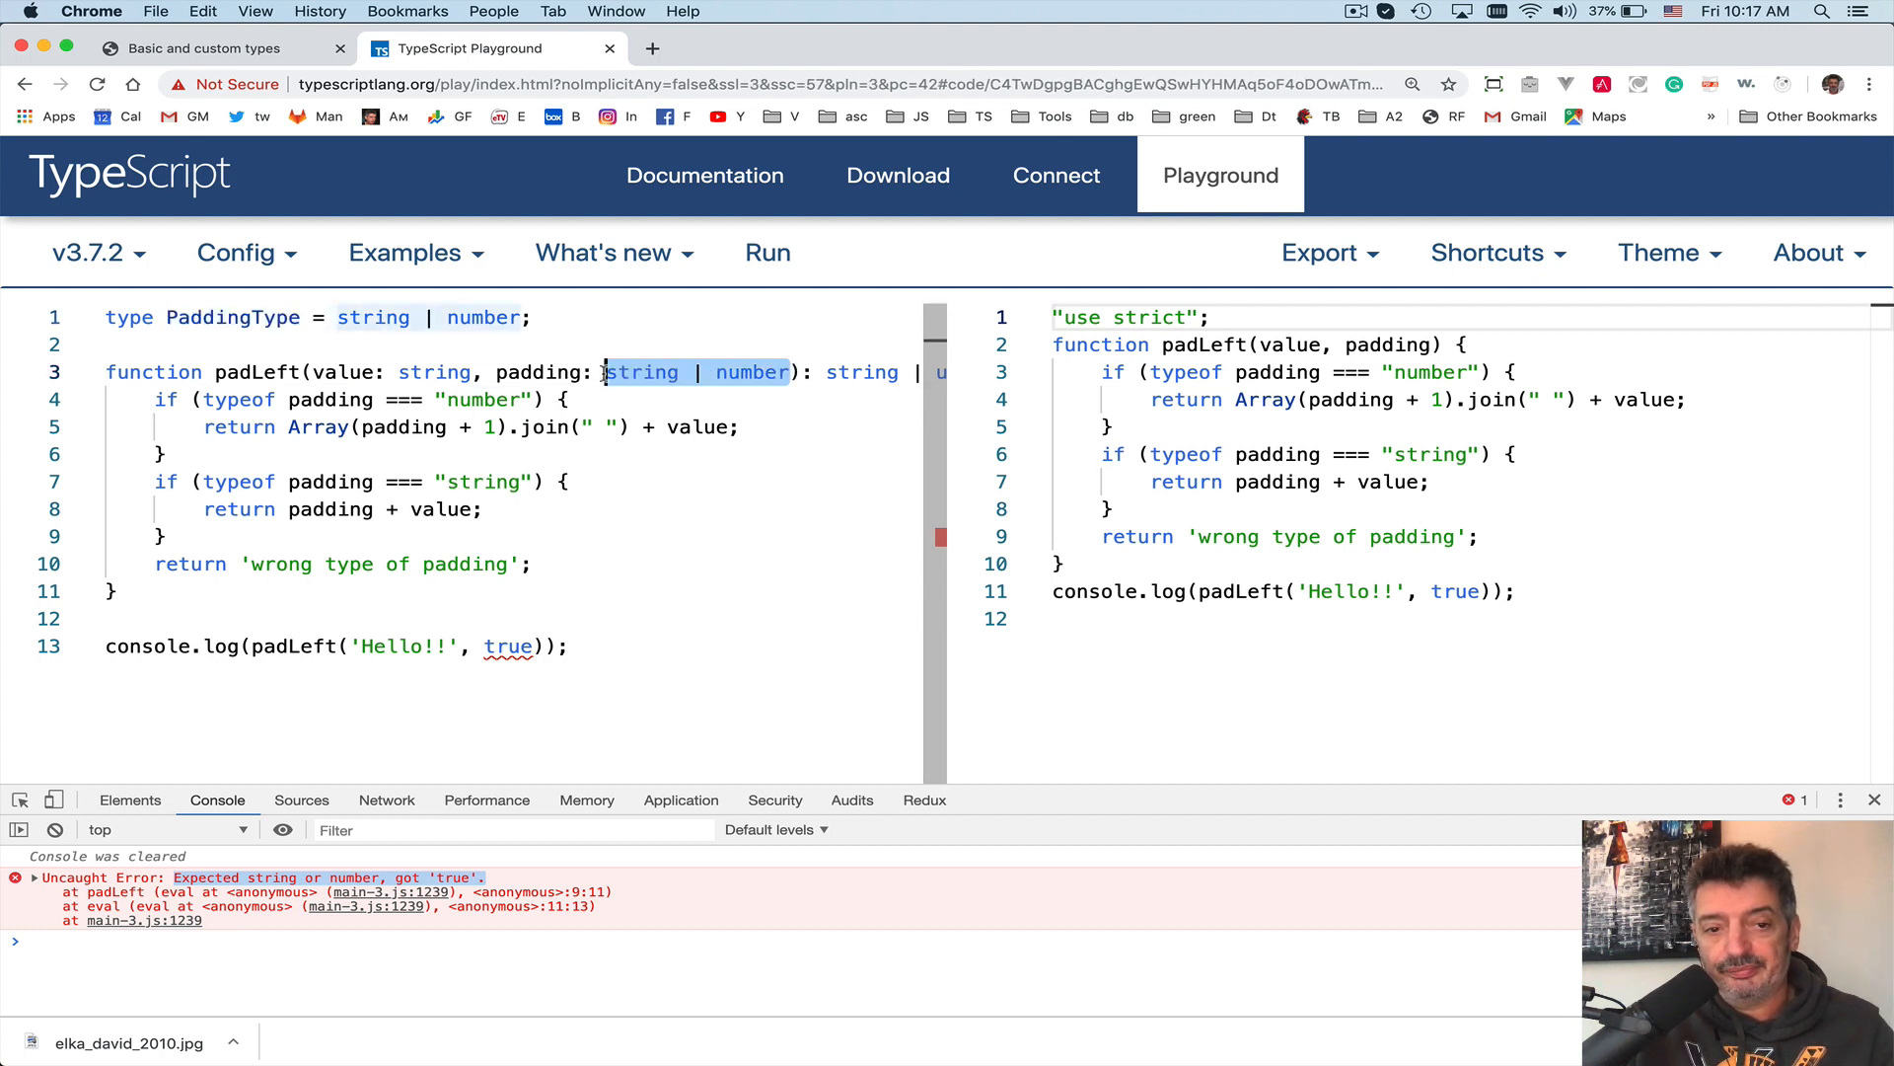
{"action": "type", "text": "PaddingType"}
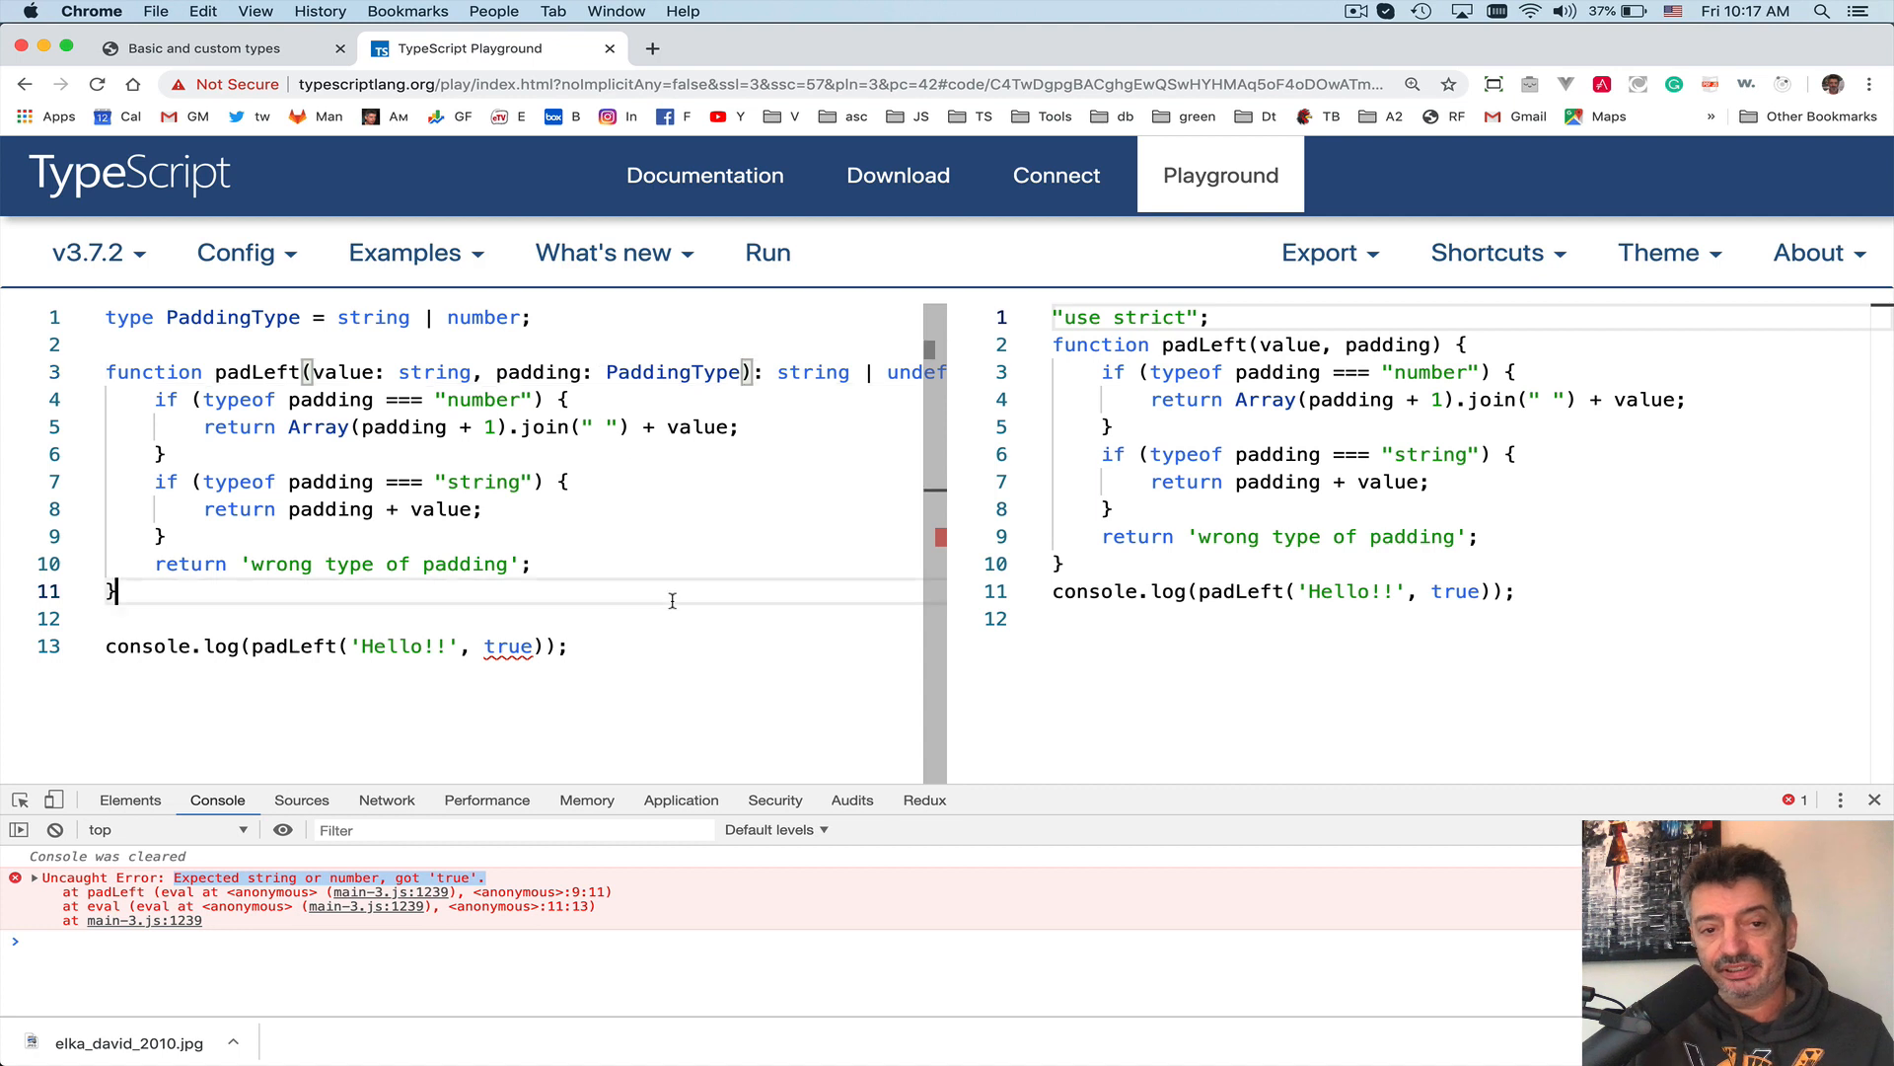
{"action": "mouse_move", "coordinate": [585, 642]}
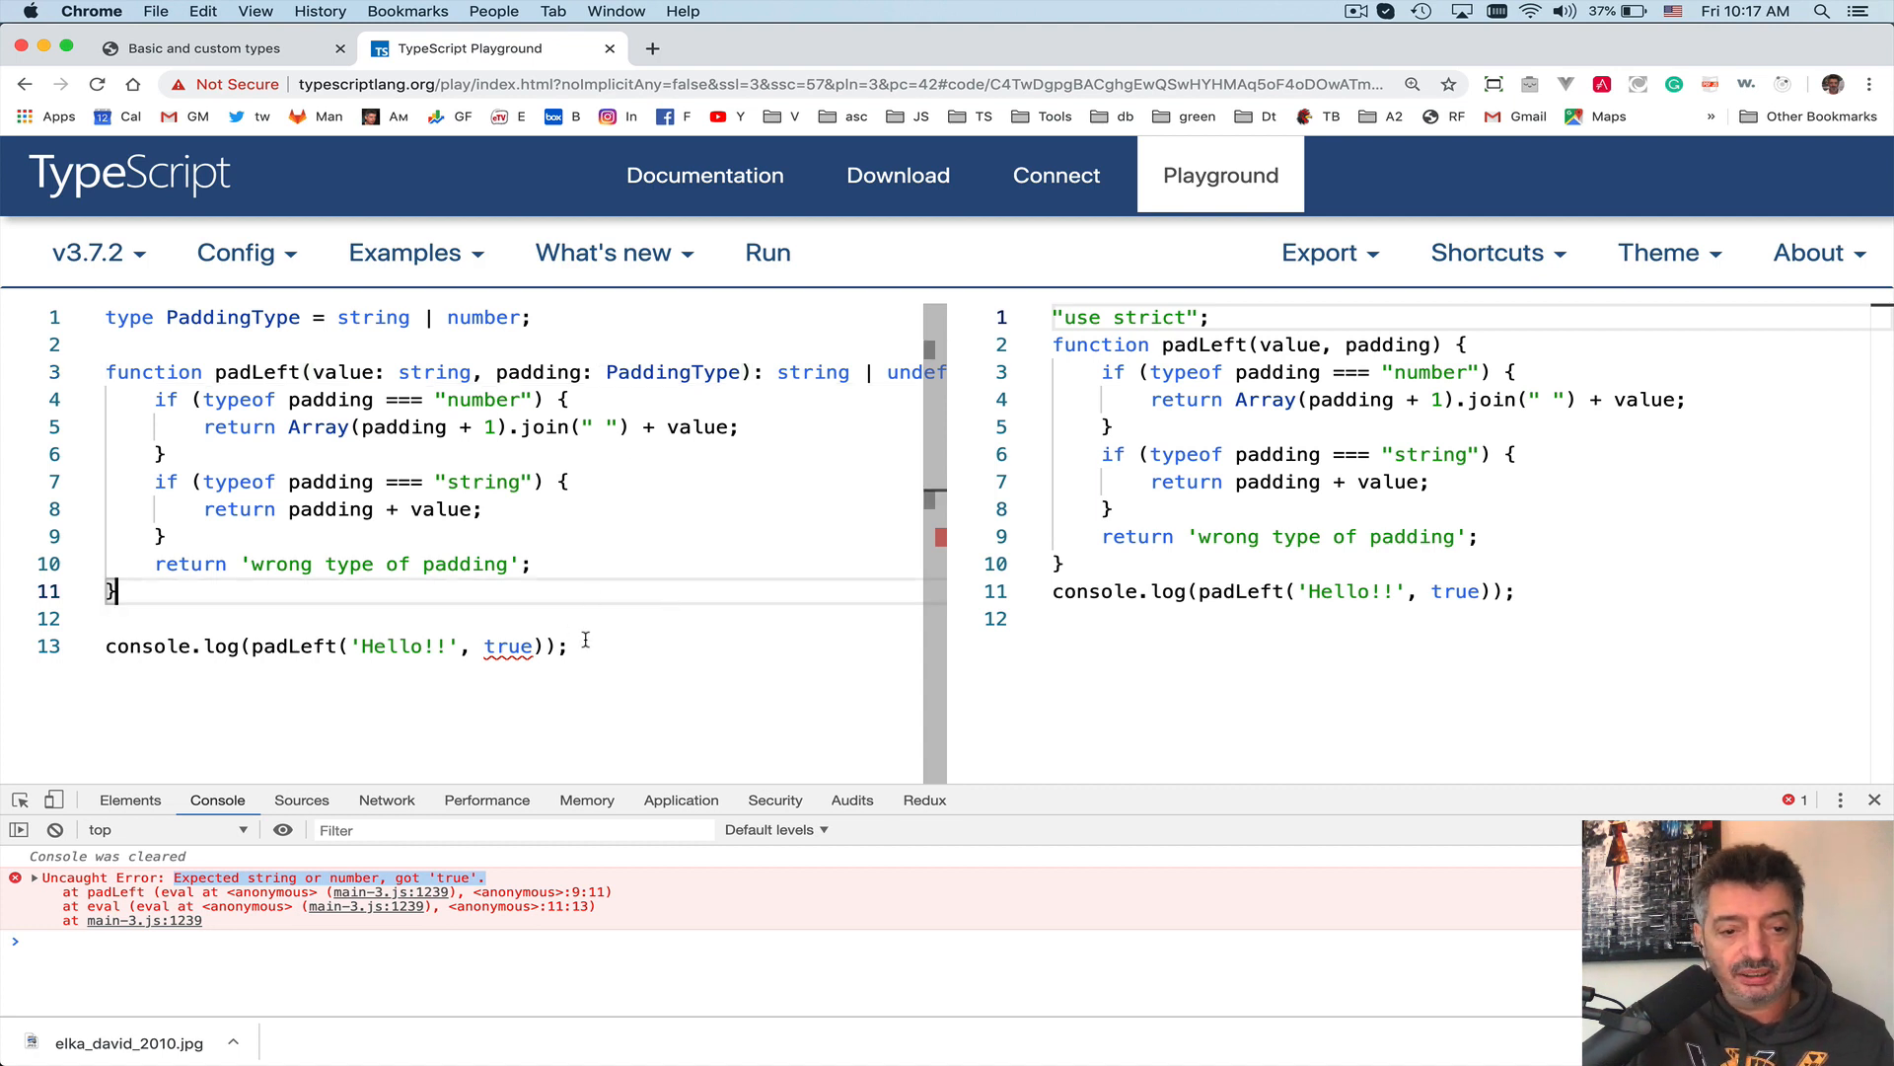
- Replace the true argument with 'John says ' and run to print John says Hello!!
{"action": "double_click", "coordinate": [508, 645]}
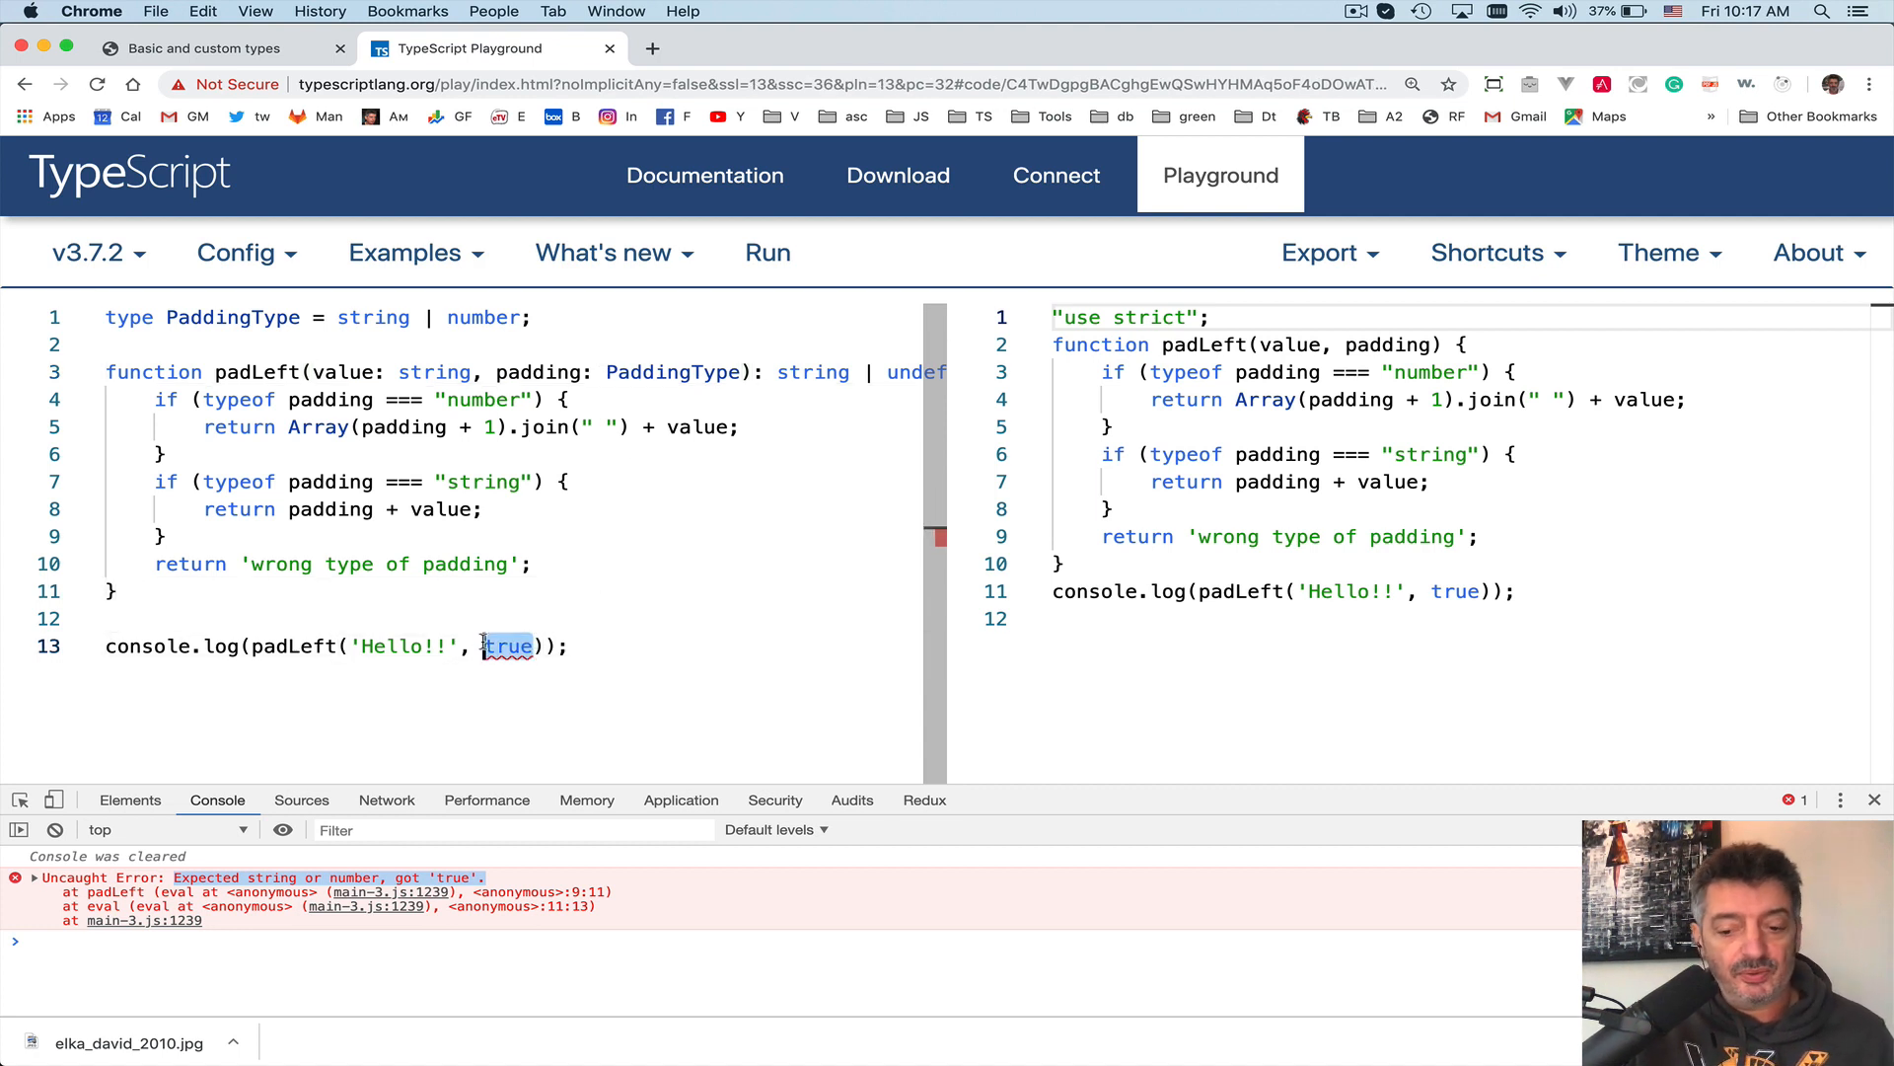
{"action": "type", "text": "''"}
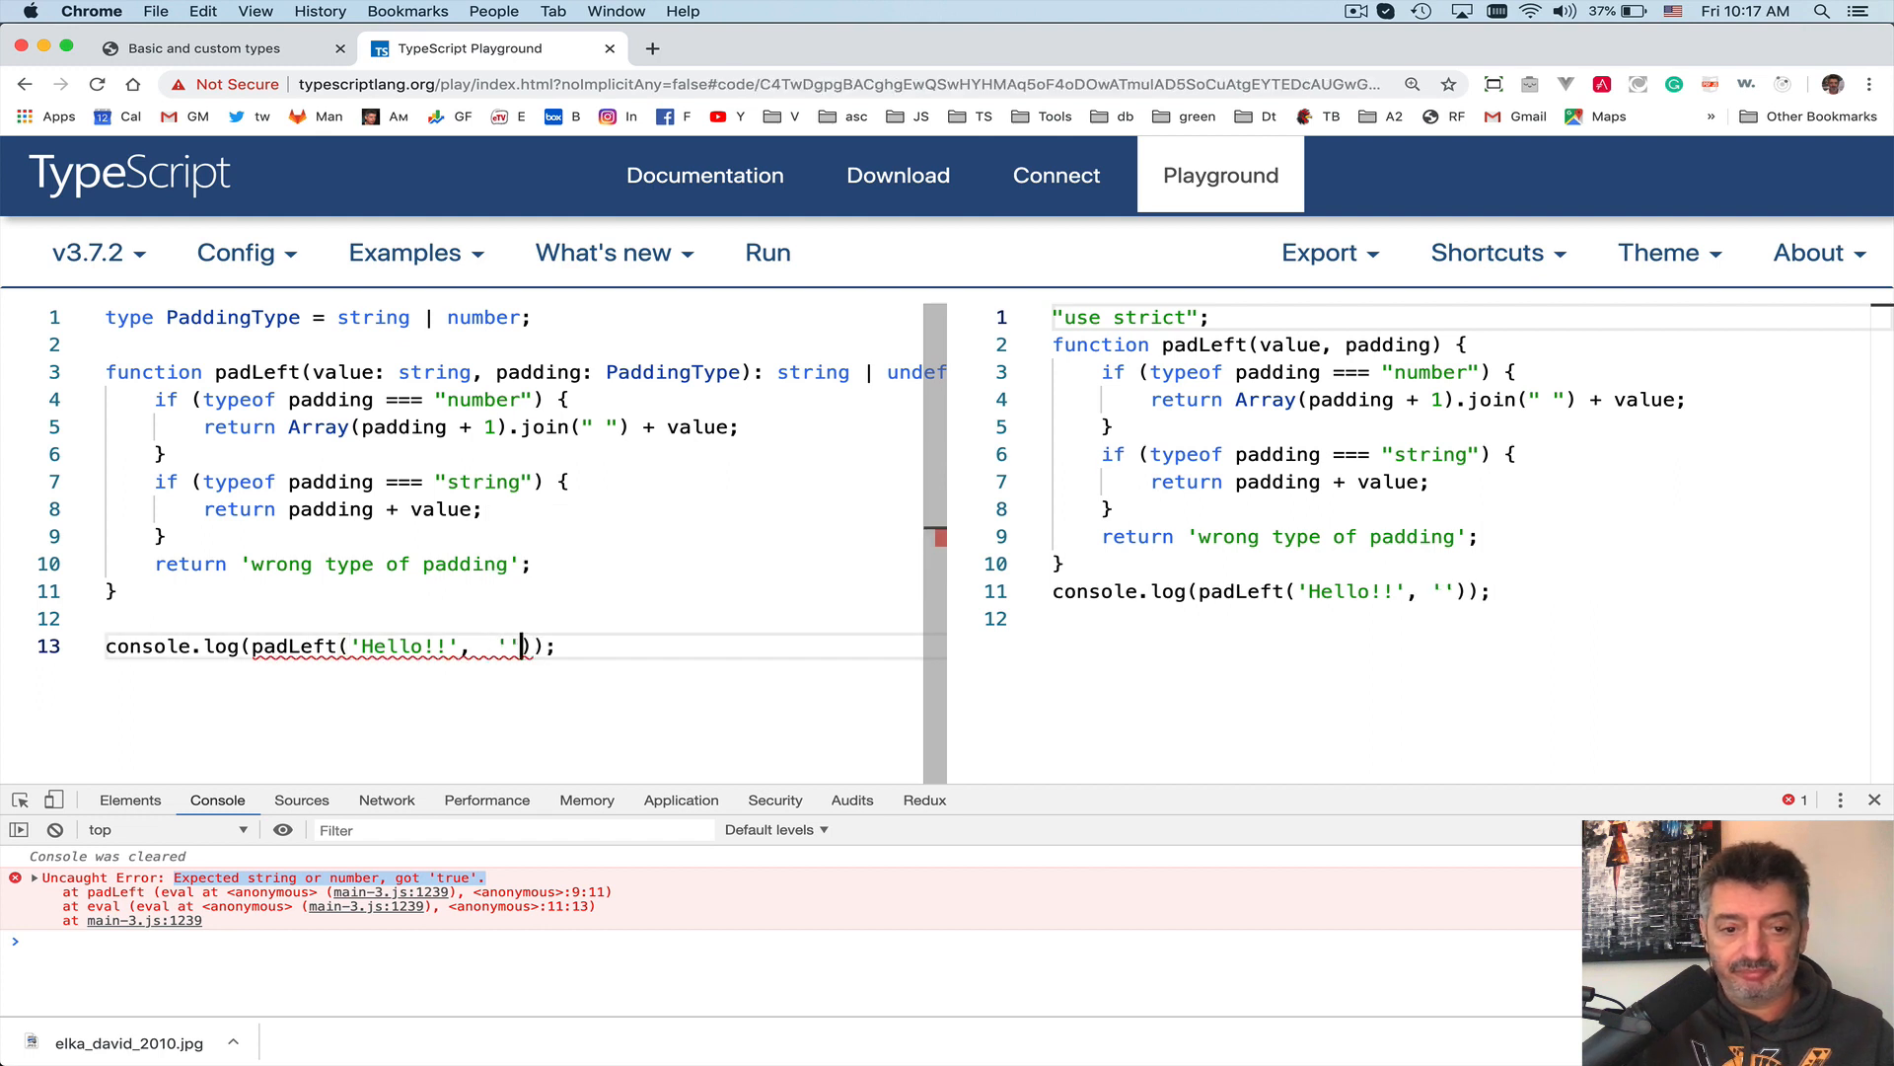
{"action": "type", "text": "John say"}
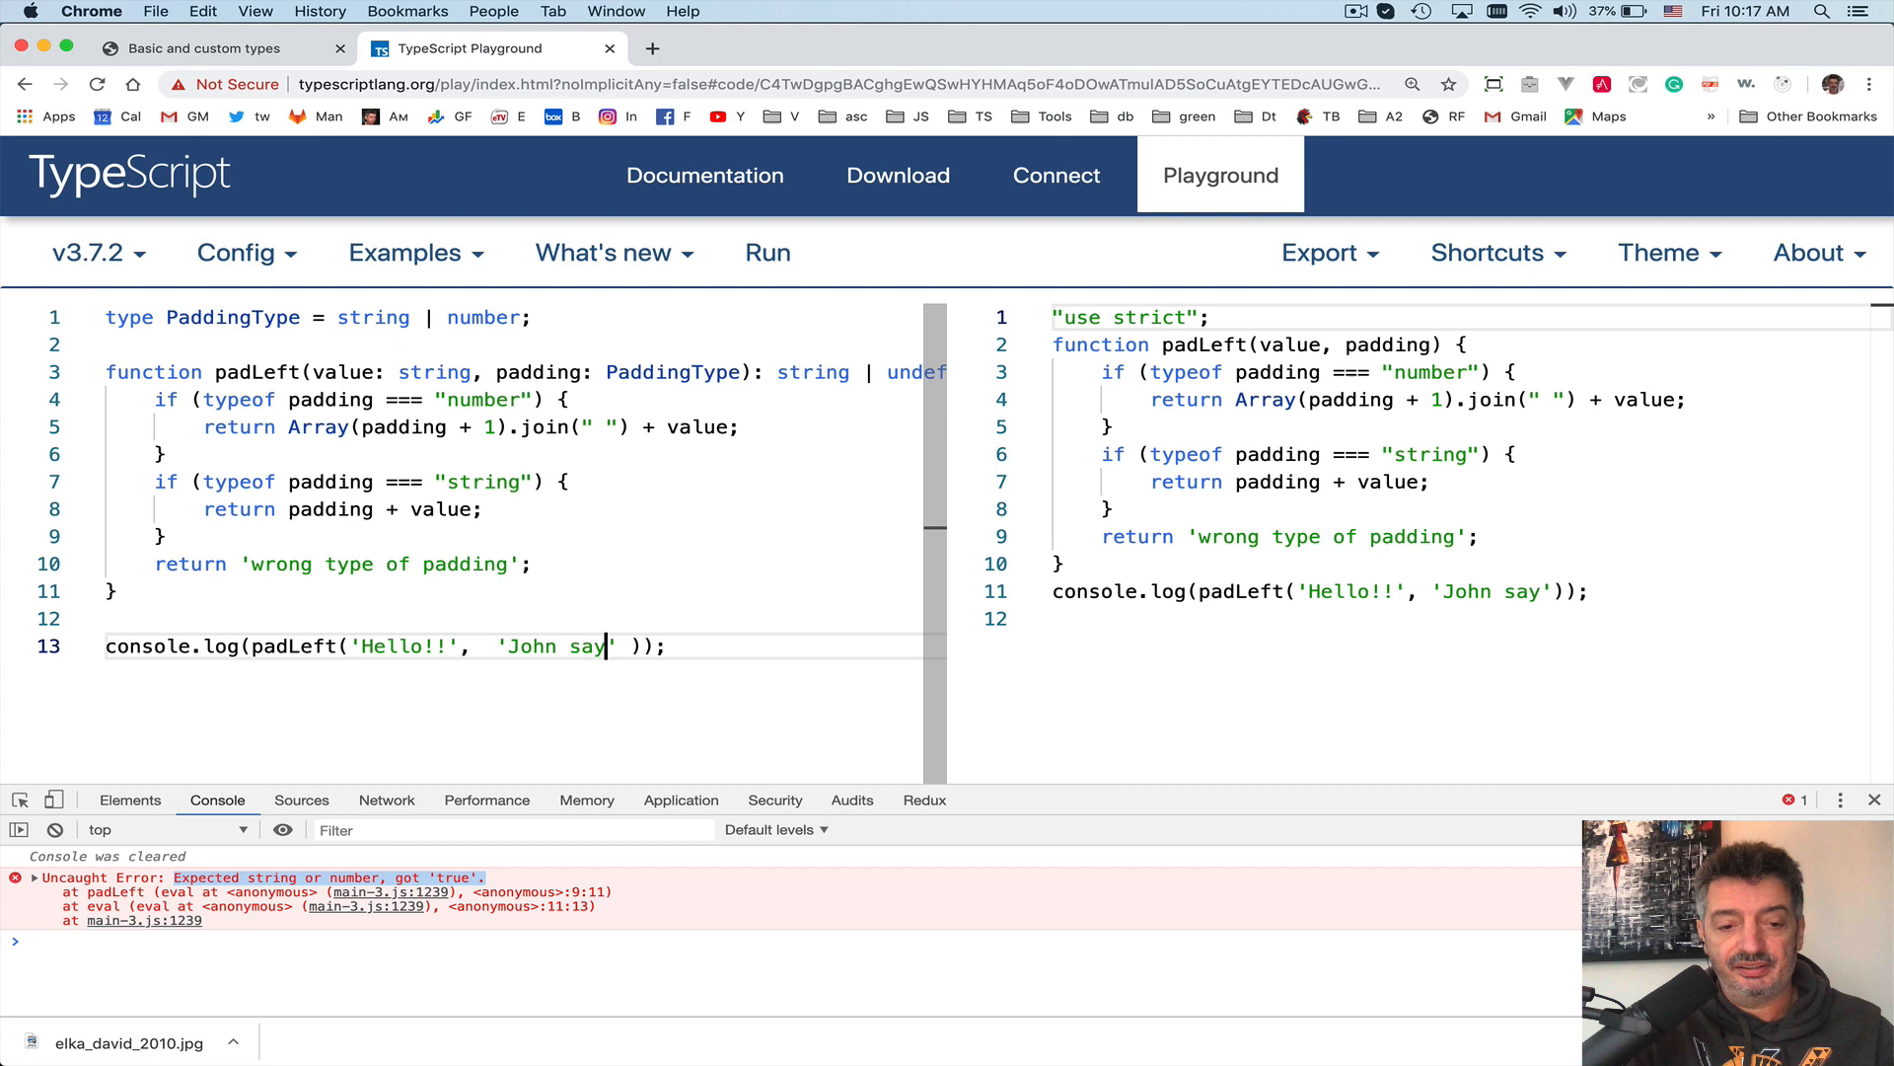
{"action": "type", "text": "s"}
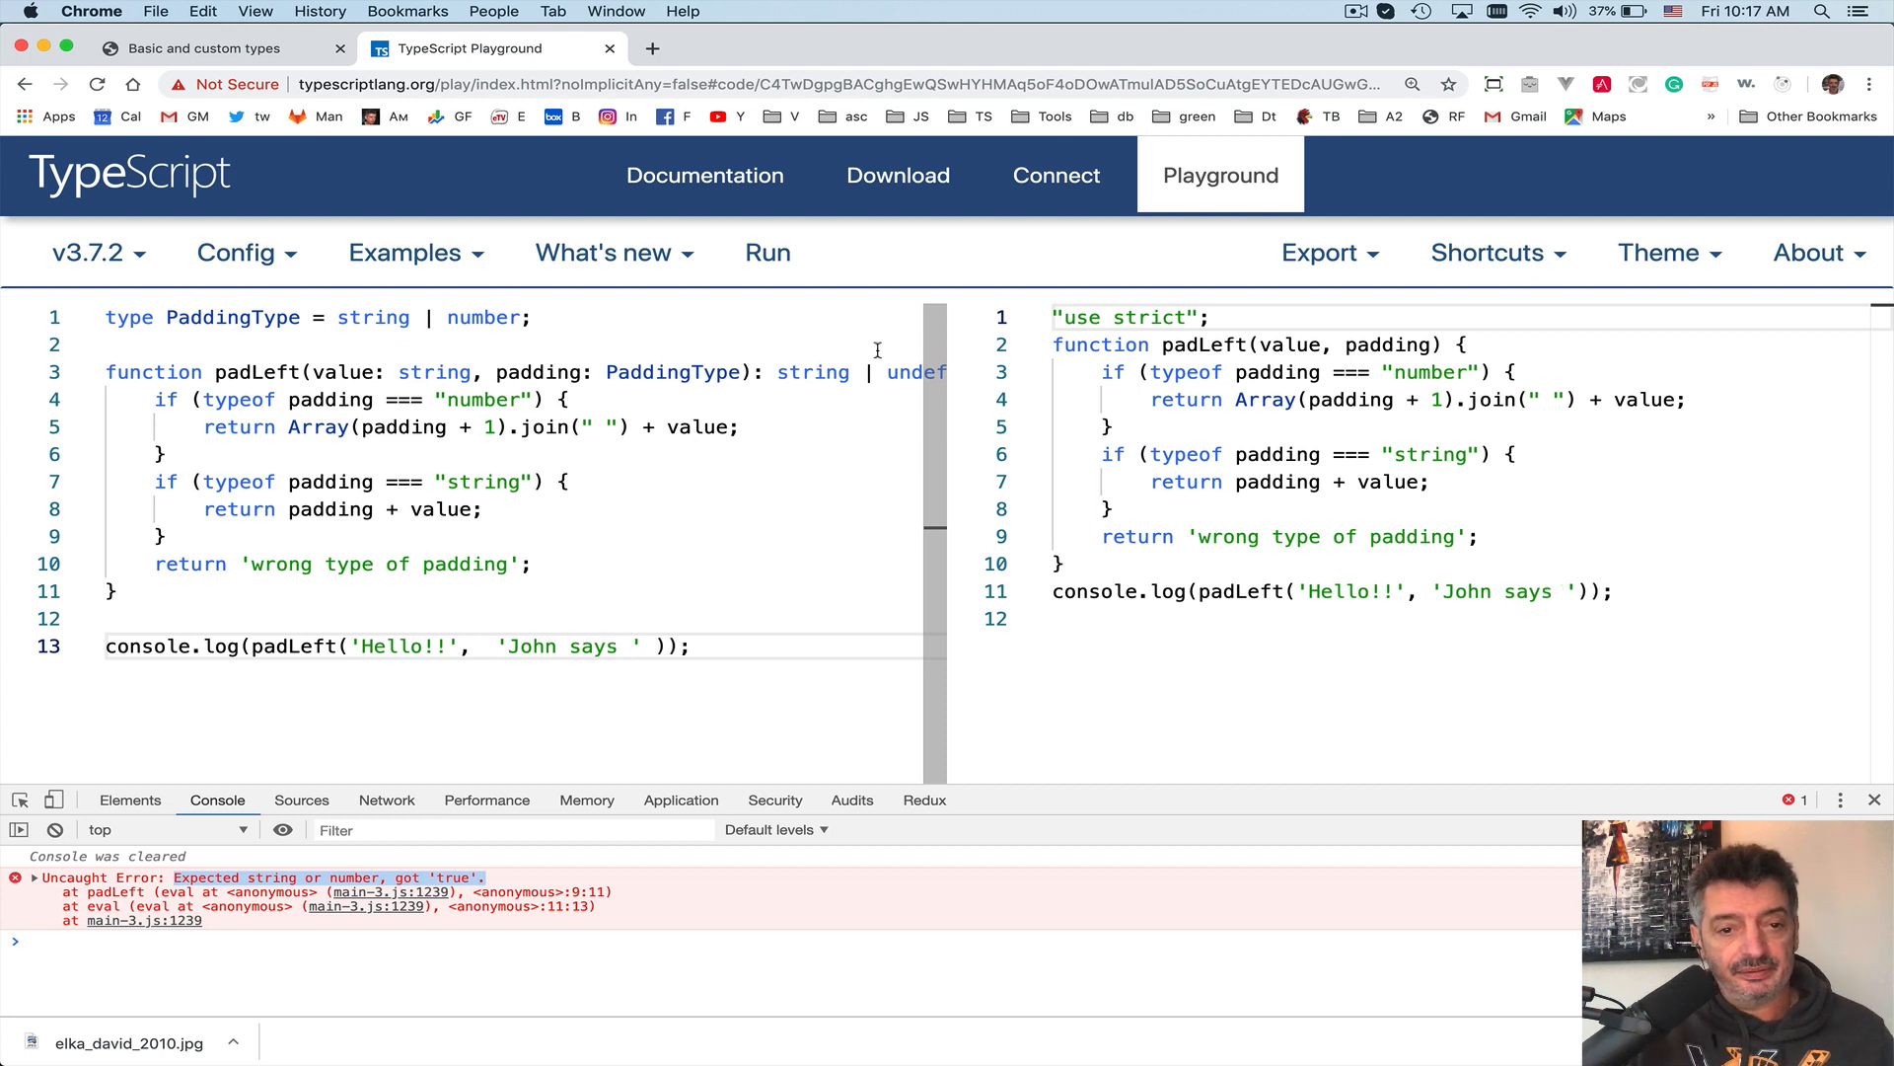
{"action": "left_click", "coordinate": [768, 252]}
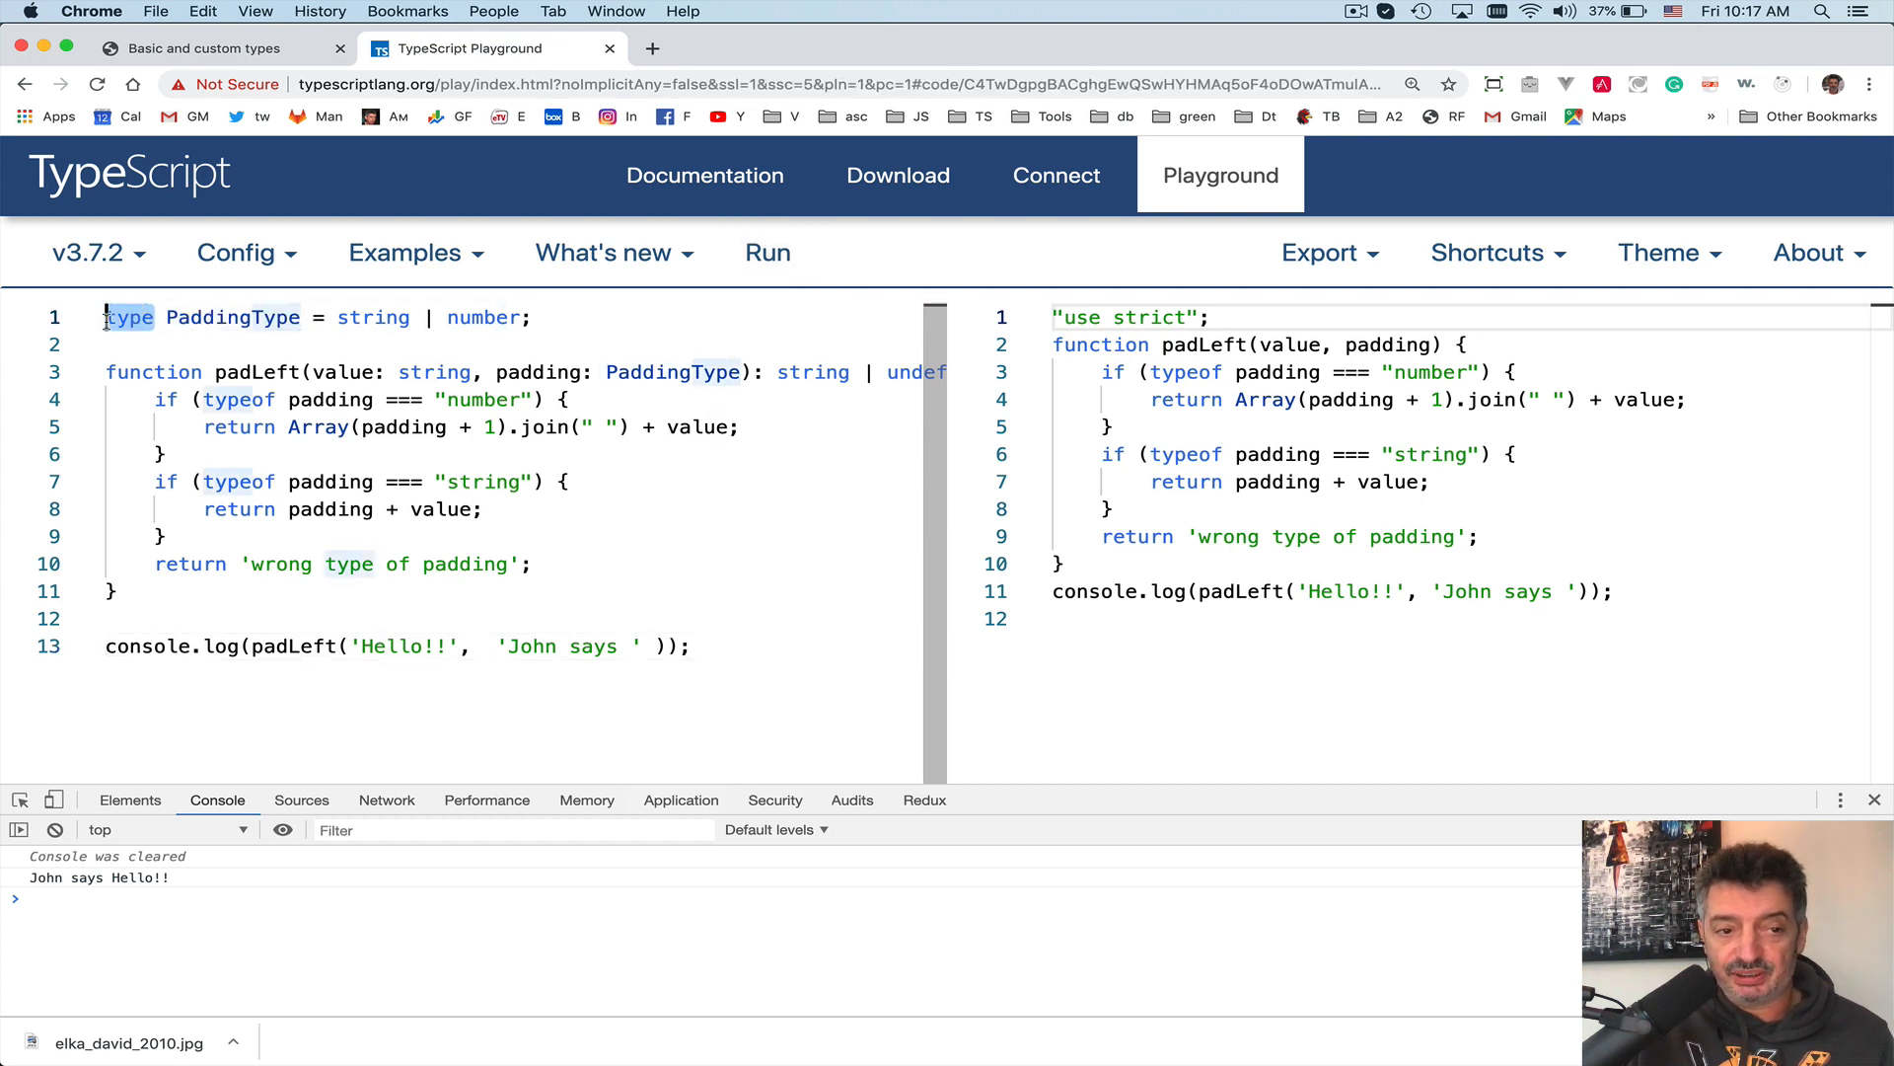
{"action": "mouse_move", "coordinate": [315, 509]}
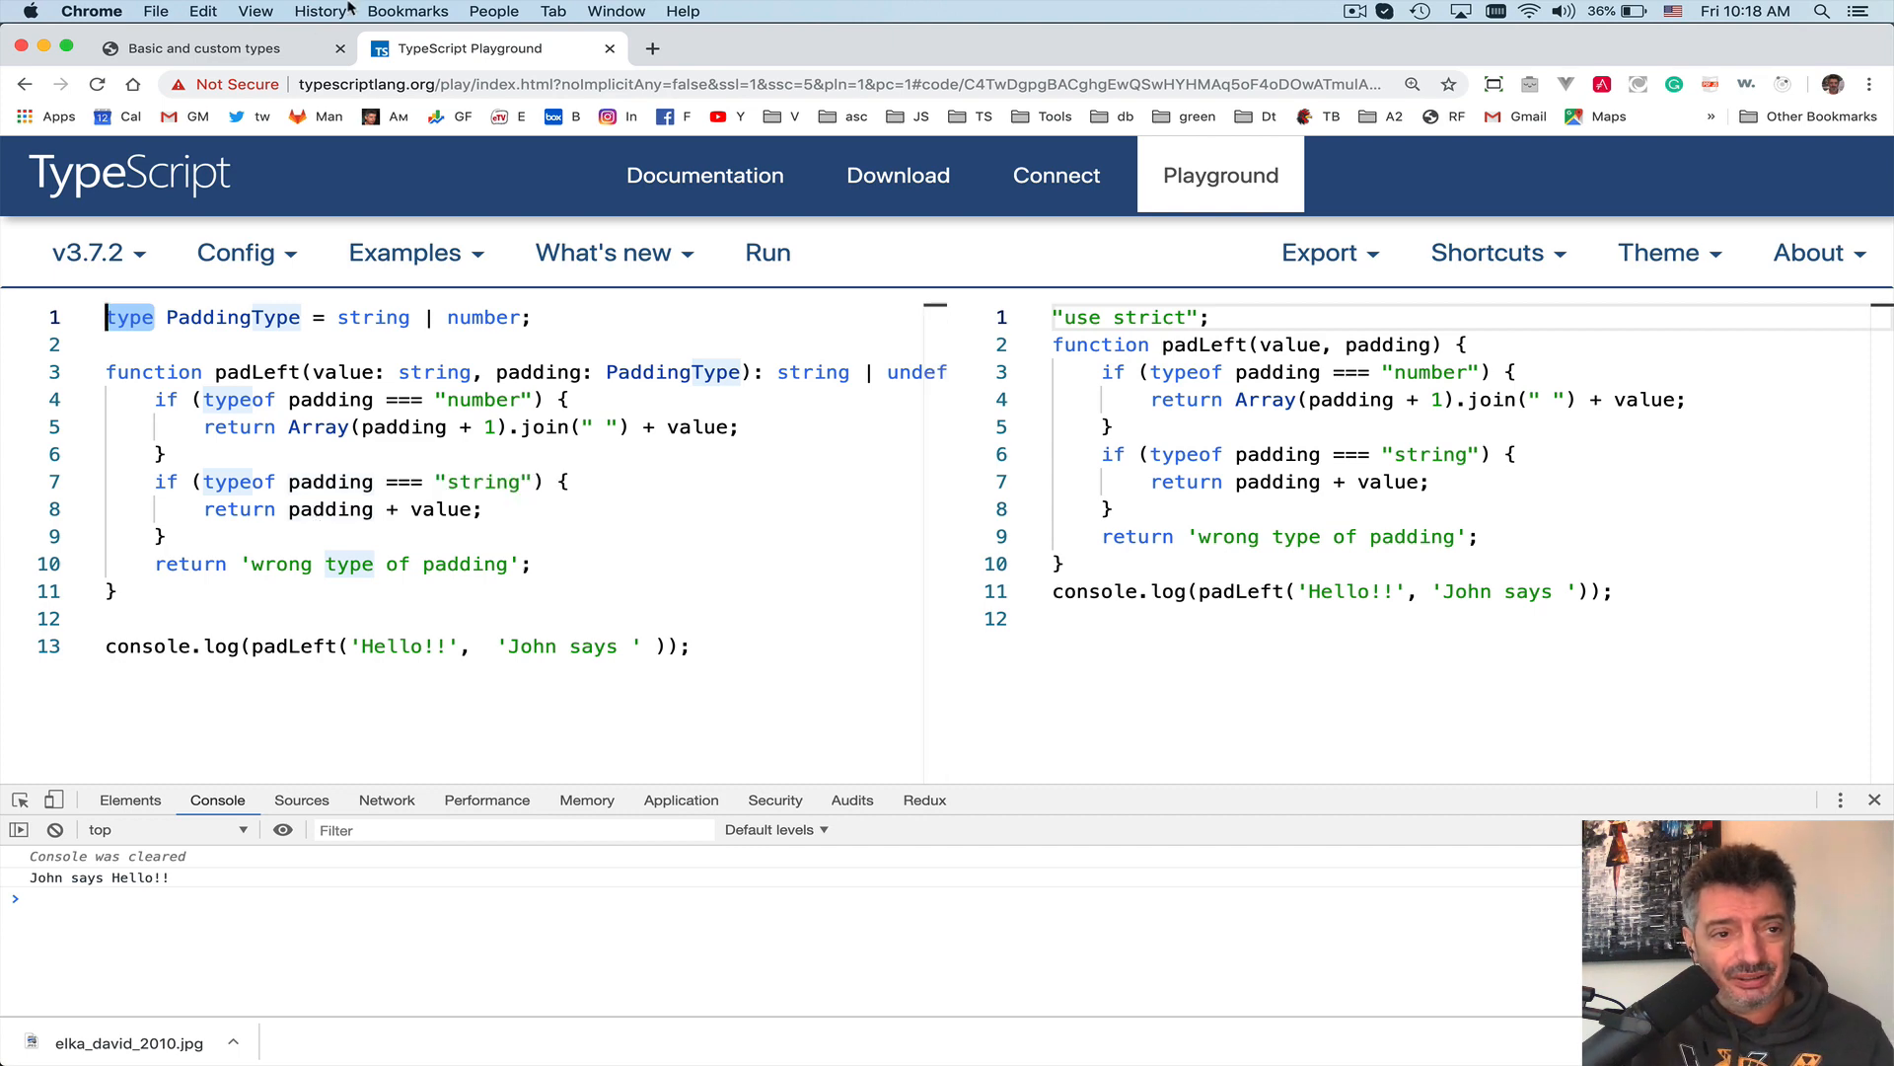
- Scroll the chapter to the 'Type guards typeof and instanceof' sidebar, then return to the Playground
{"action": "left_click", "coordinate": [217, 48]}
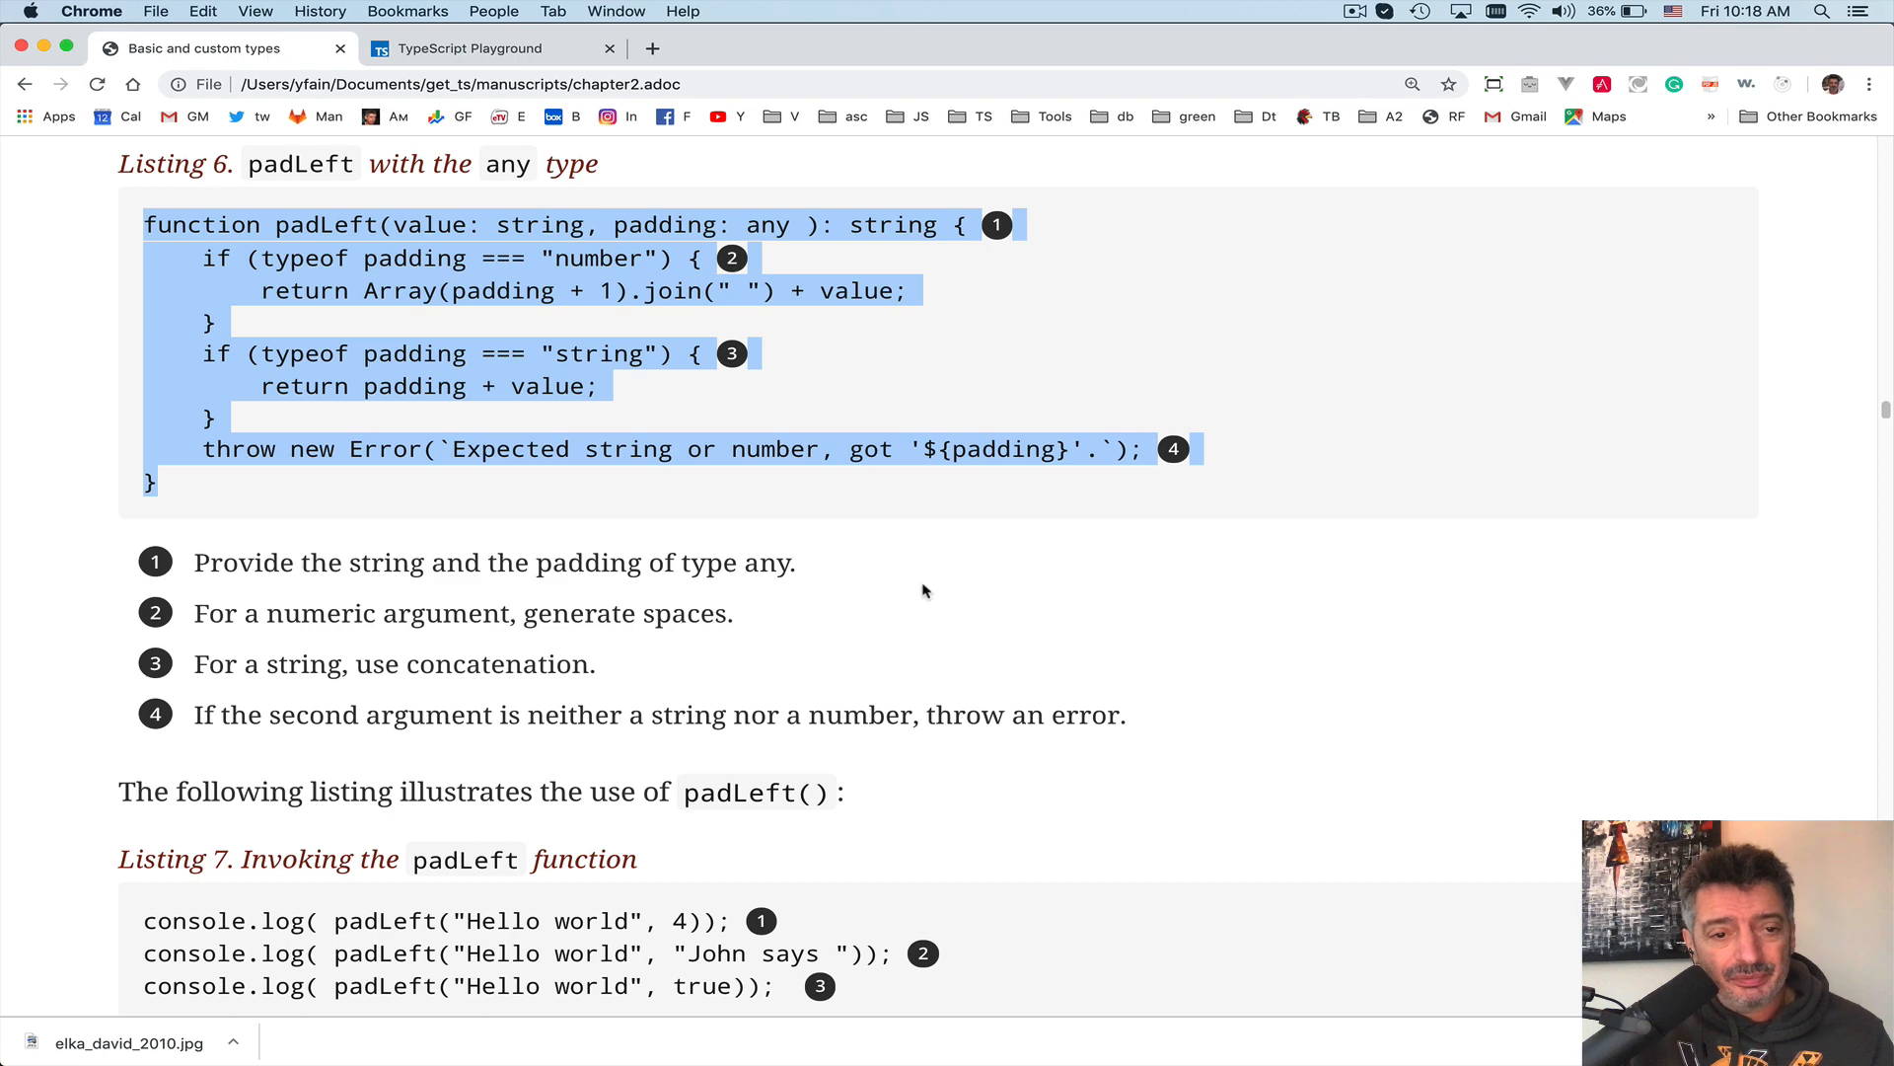
{"action": "scroll", "scroll_direction": "down", "scroll_amount": 3}
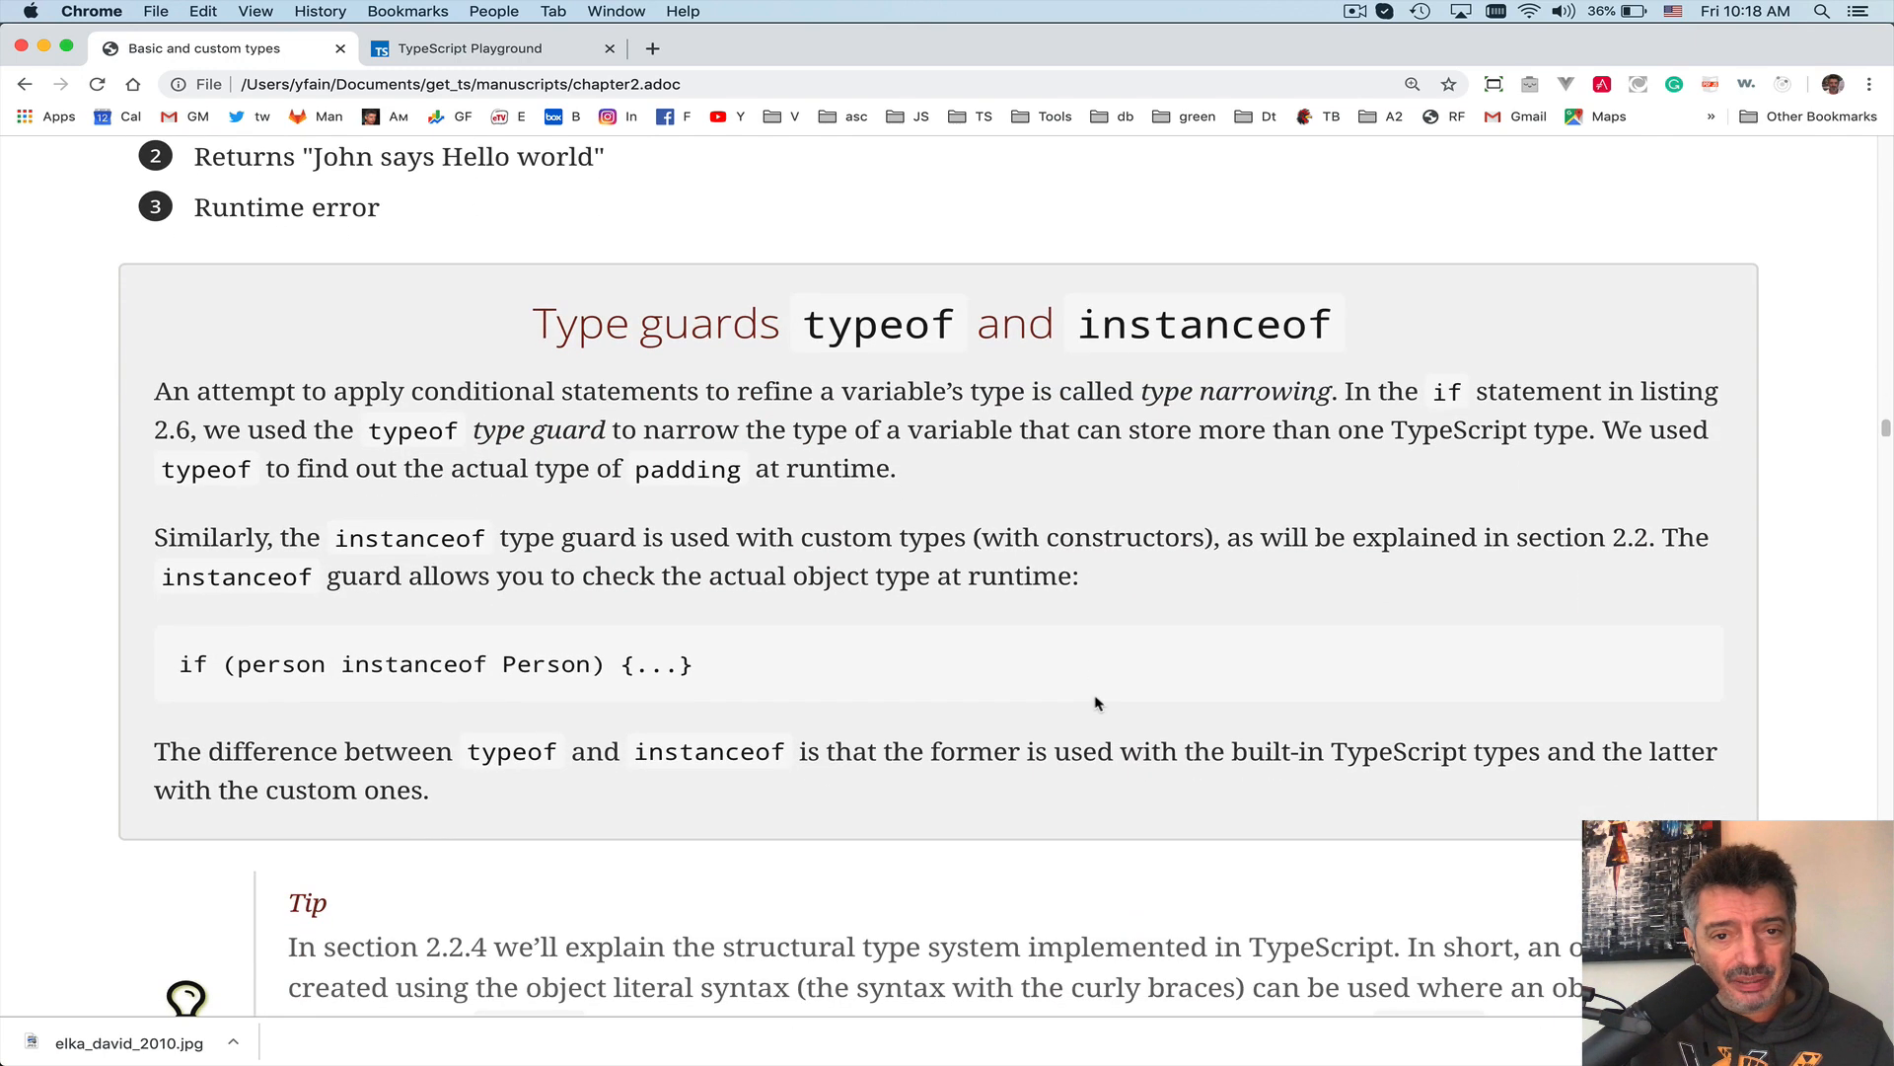
{"action": "scroll", "scroll_direction": "down", "scroll_amount": 3}
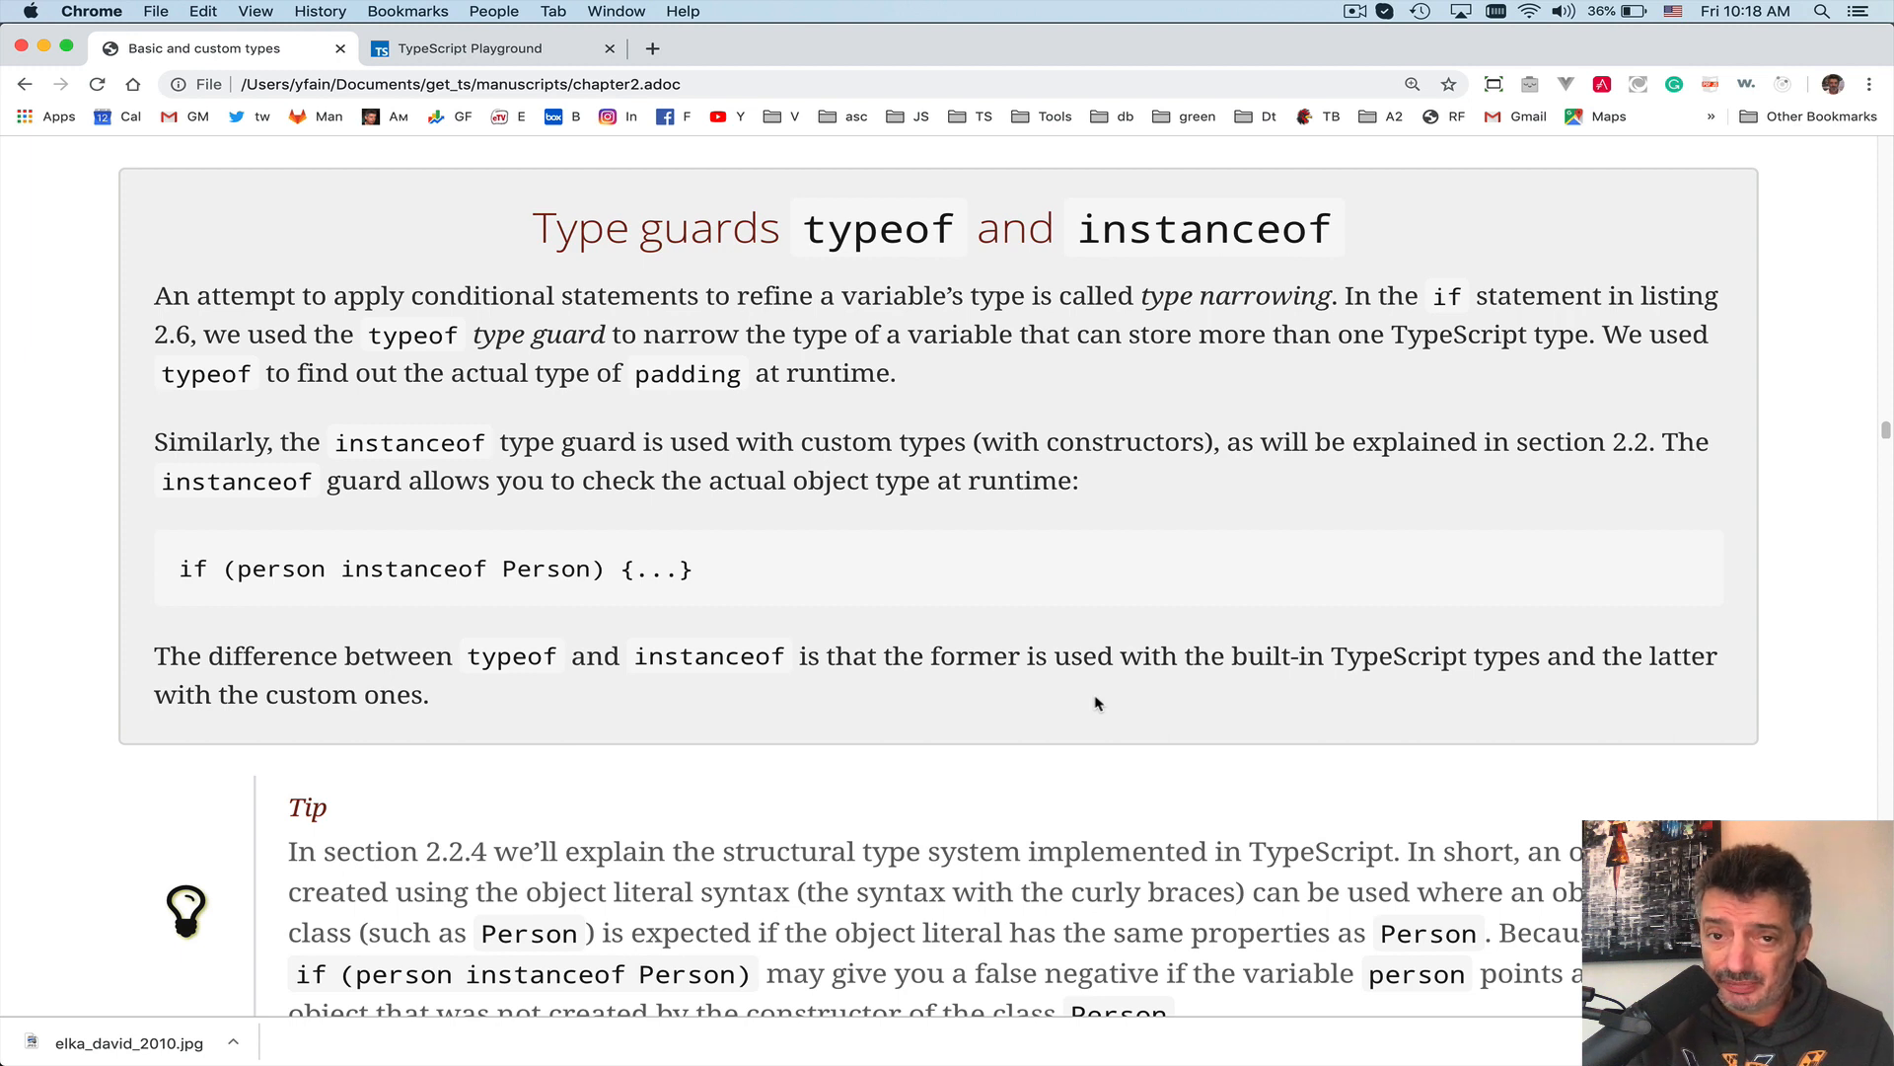
{"action": "mouse_move", "coordinate": [383, 768]}
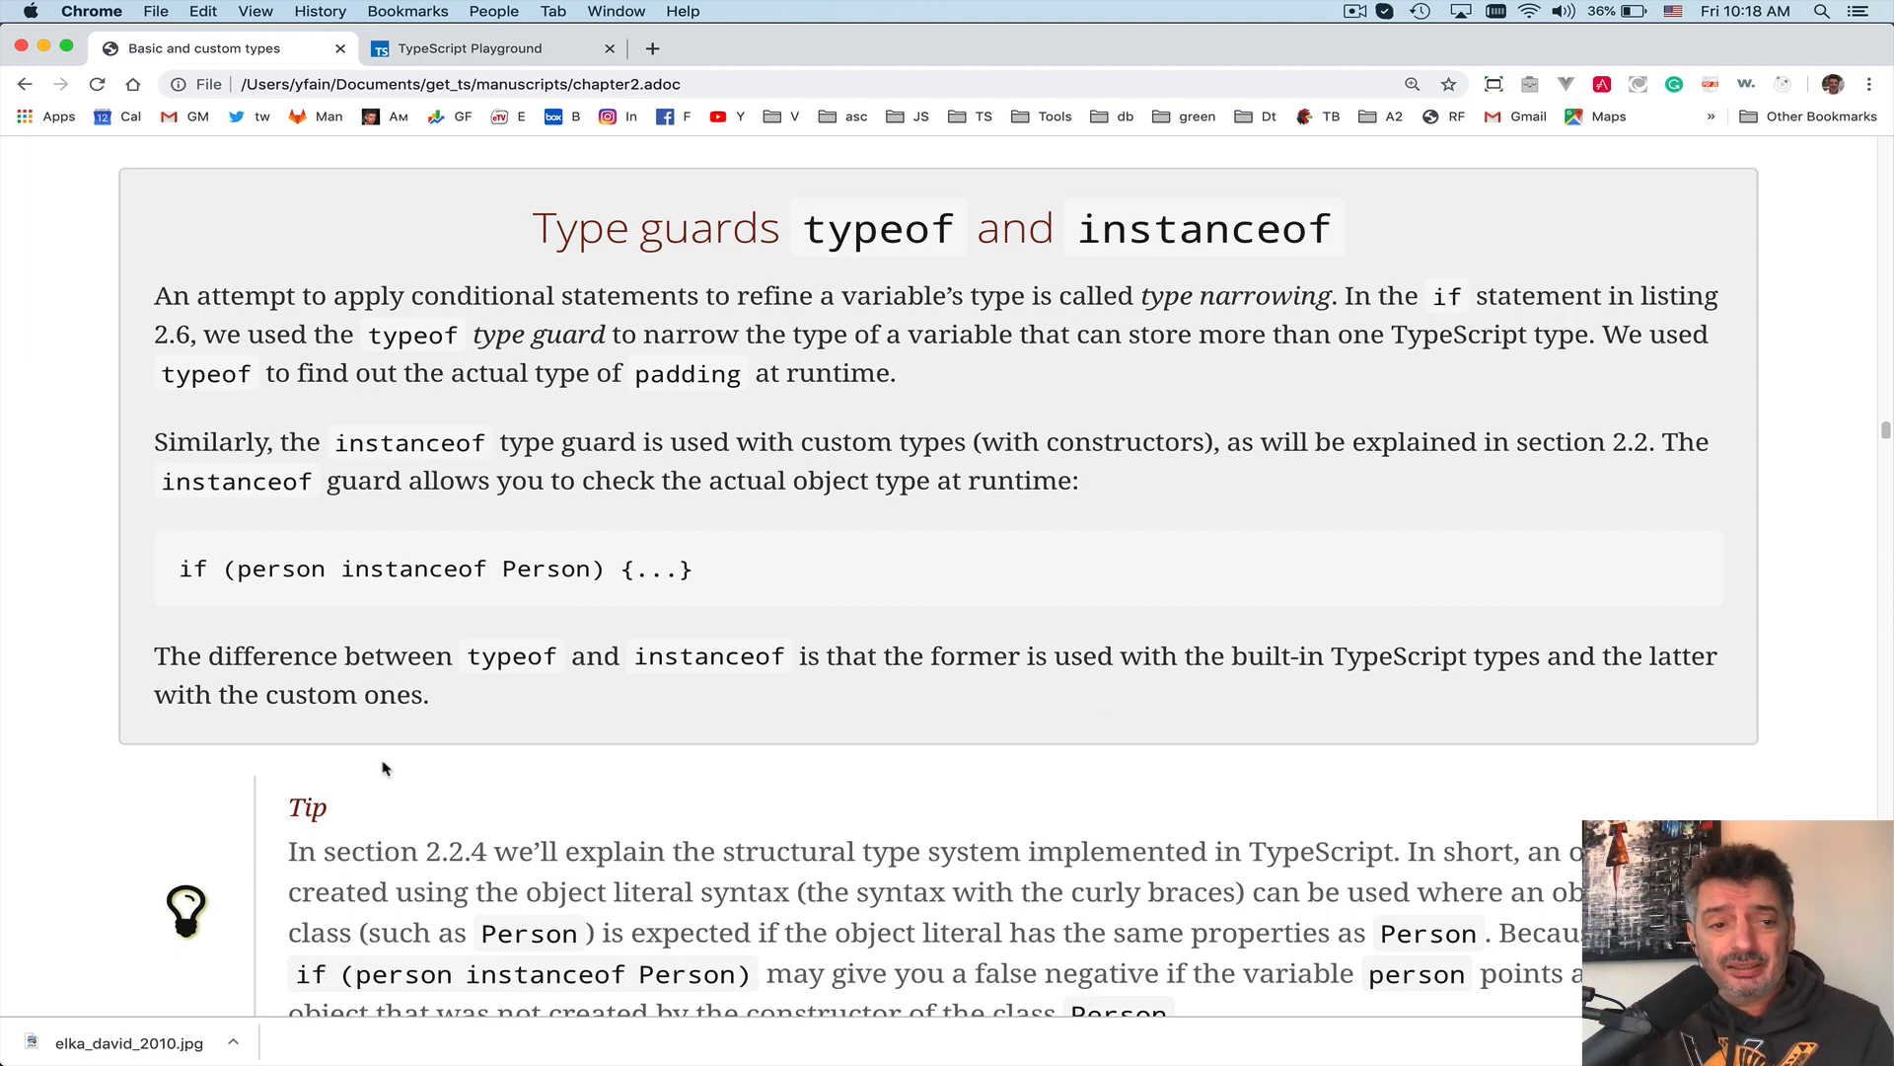
{"action": "left_click", "coordinate": [487, 48]}
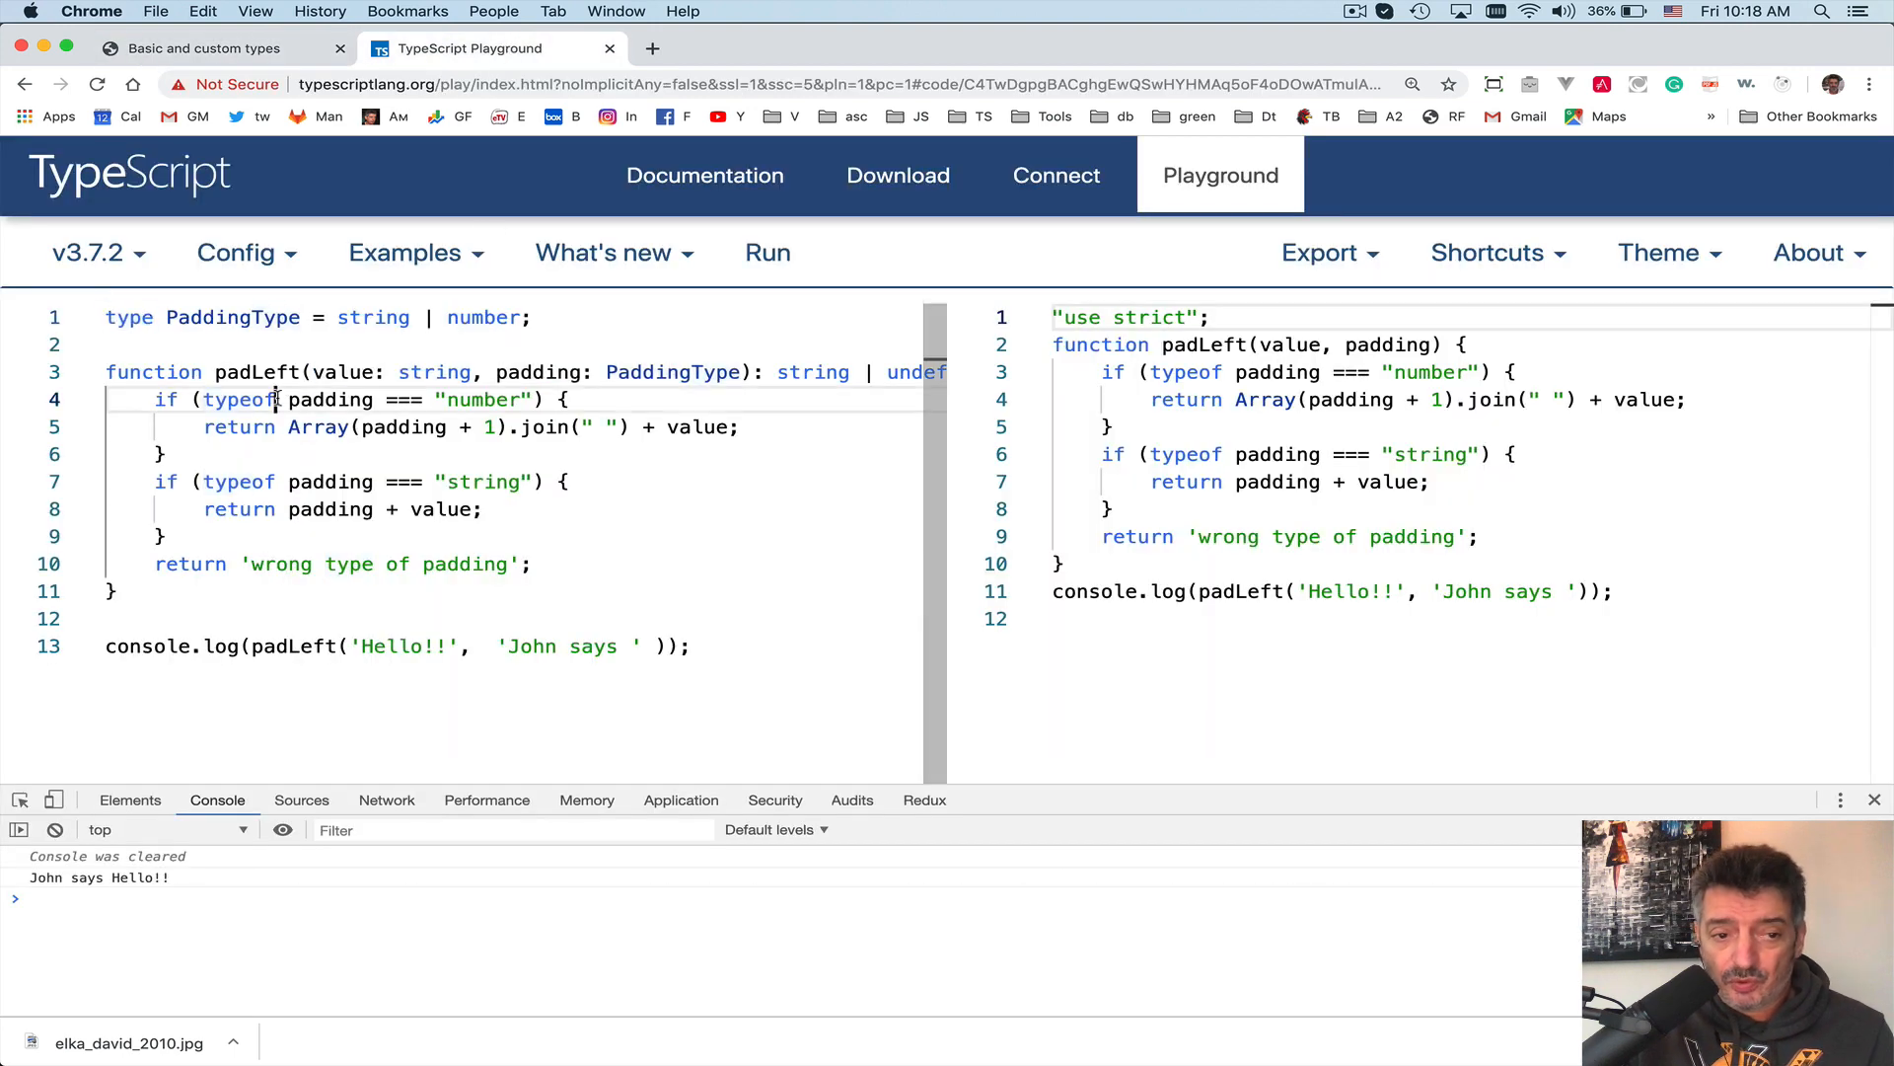
- Highlight the typeof check on line 4, then return to the Basic and custom types chapter
{"action": "double_click", "coordinate": [239, 400]}
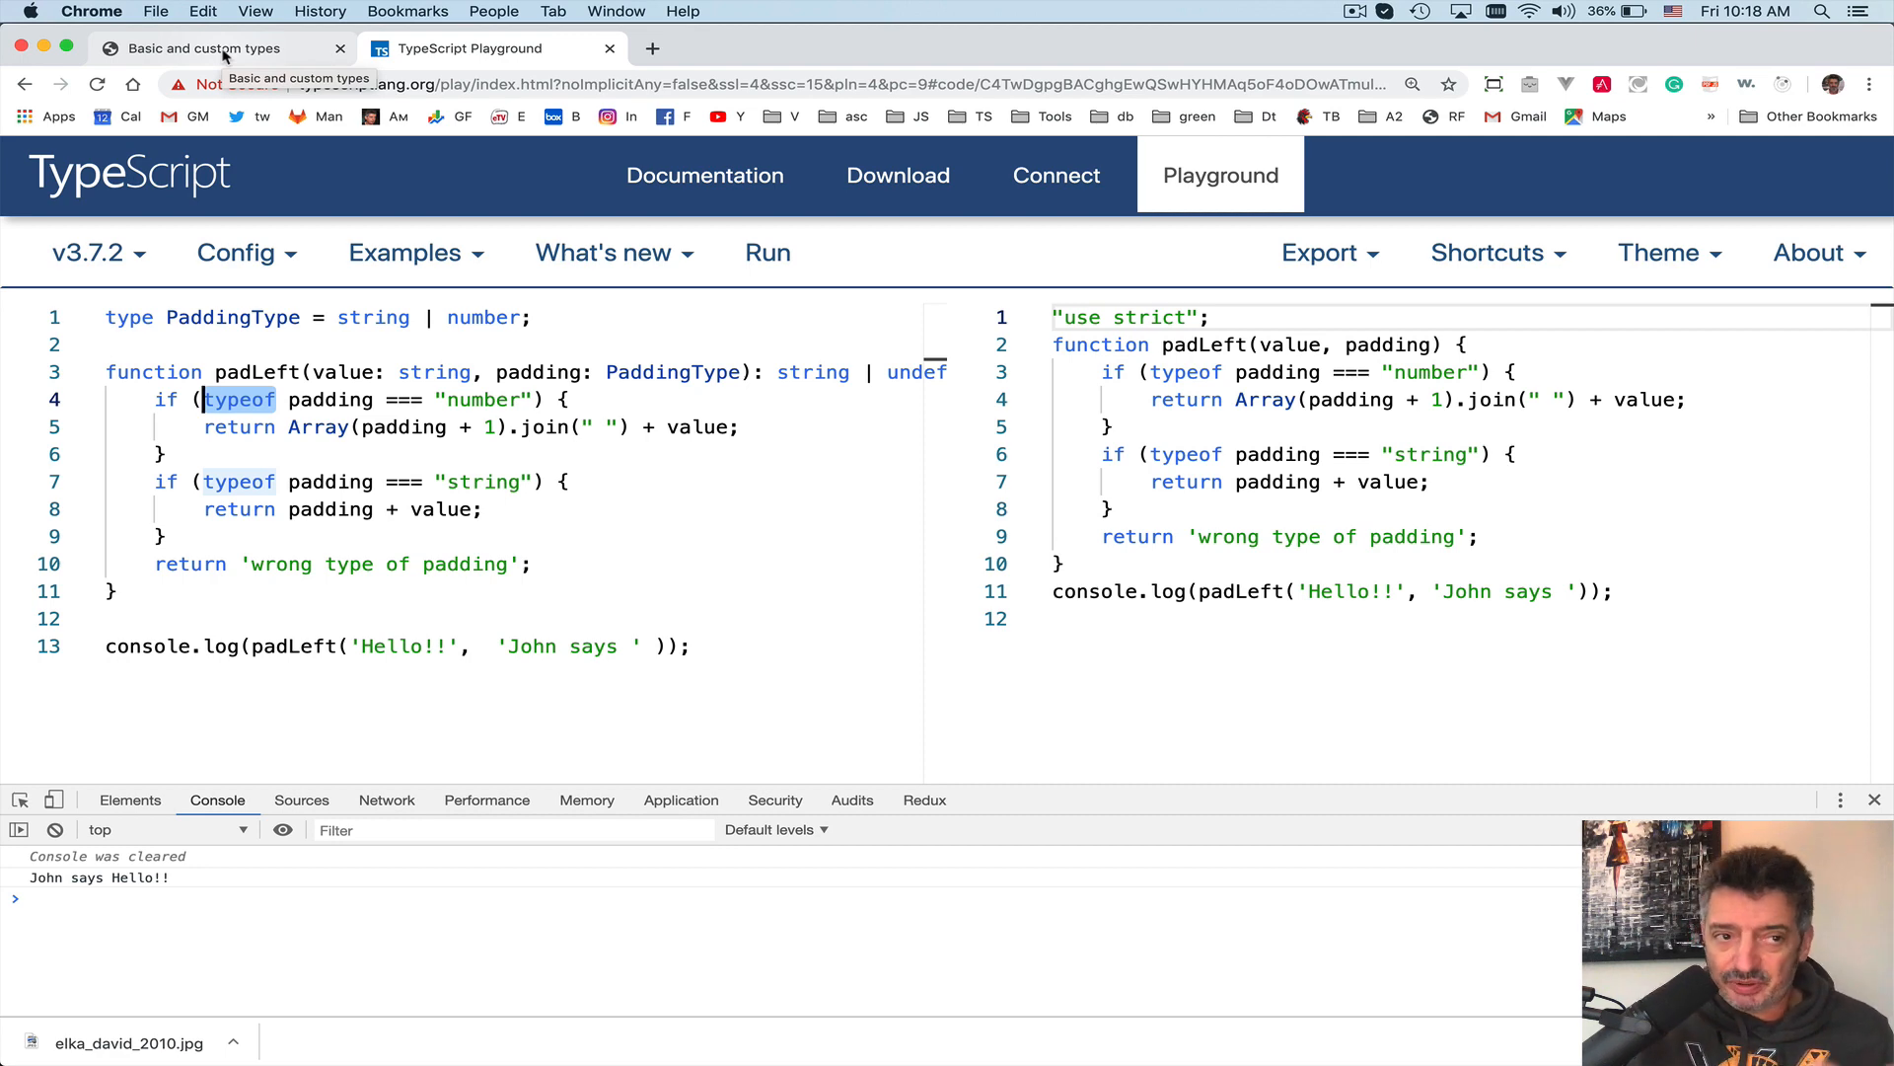
{"action": "left_click", "coordinate": [202, 48]}
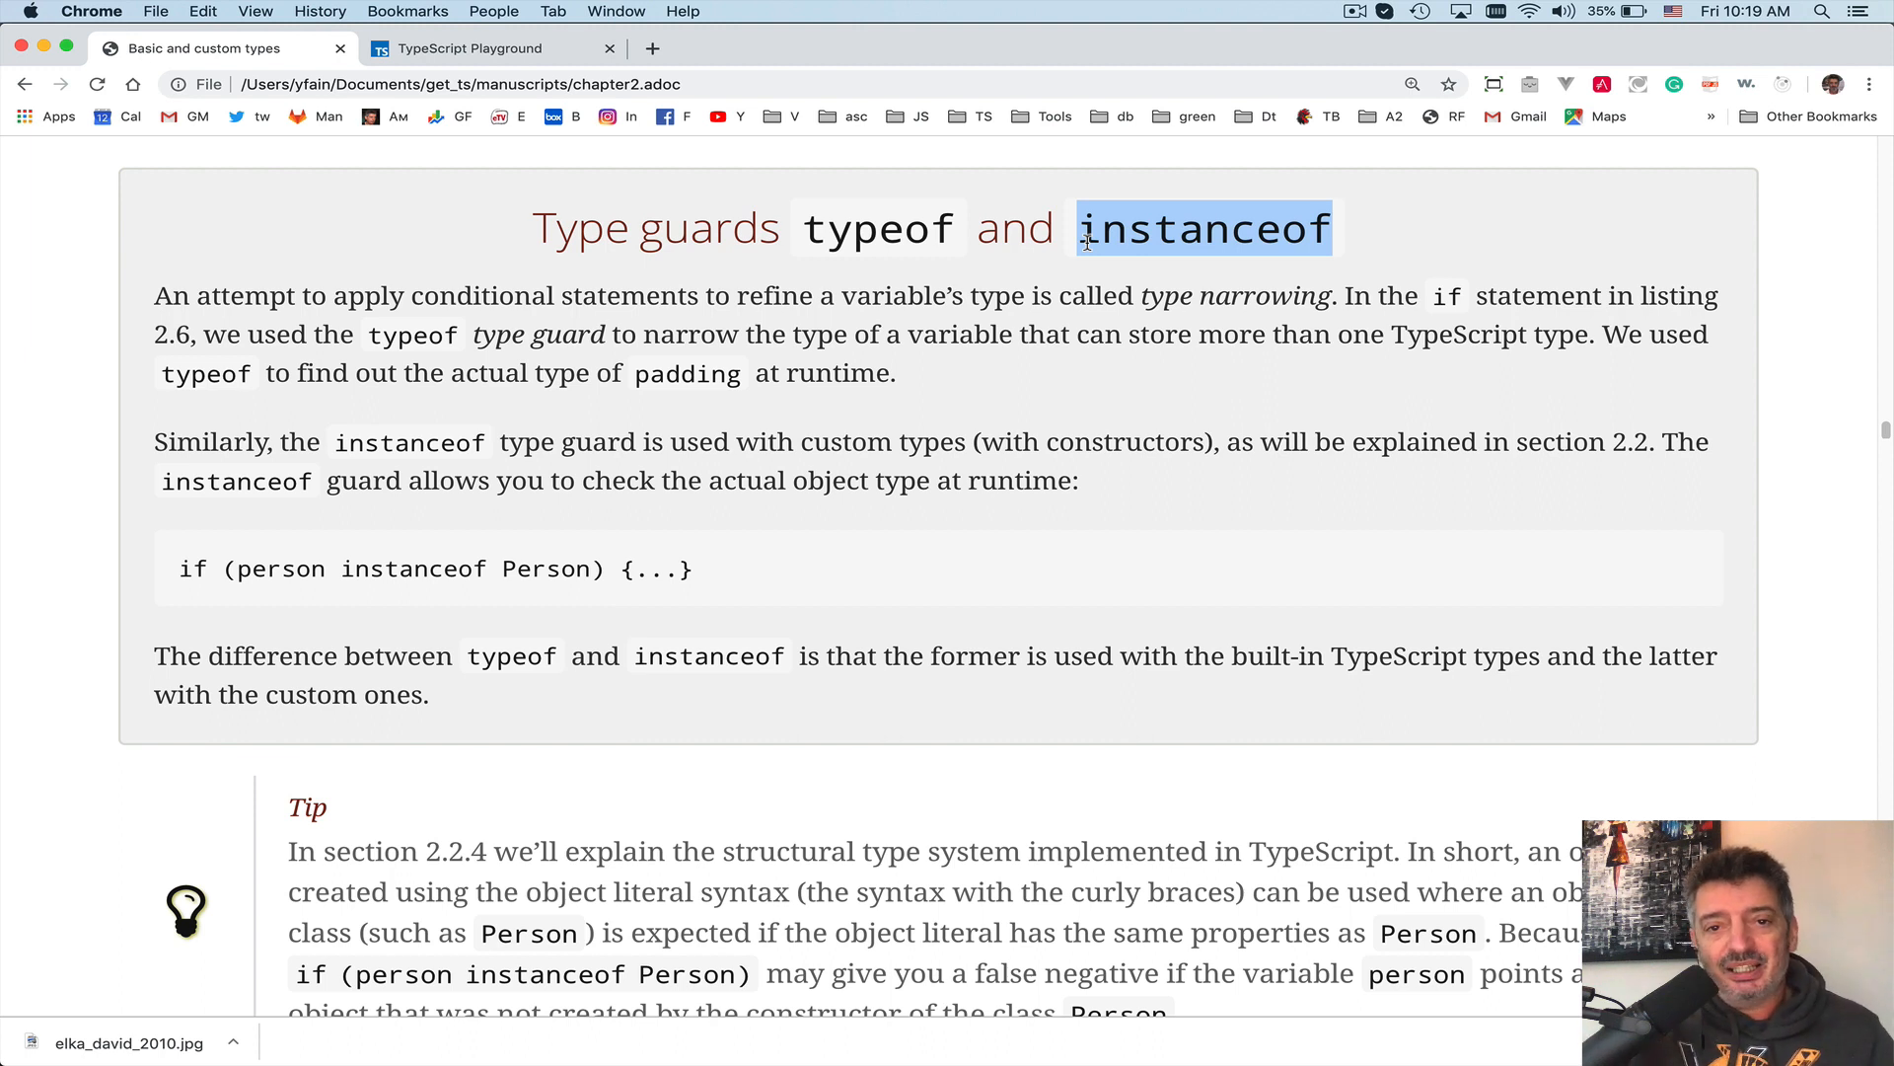
{"action": "left_click", "coordinate": [472, 568]}
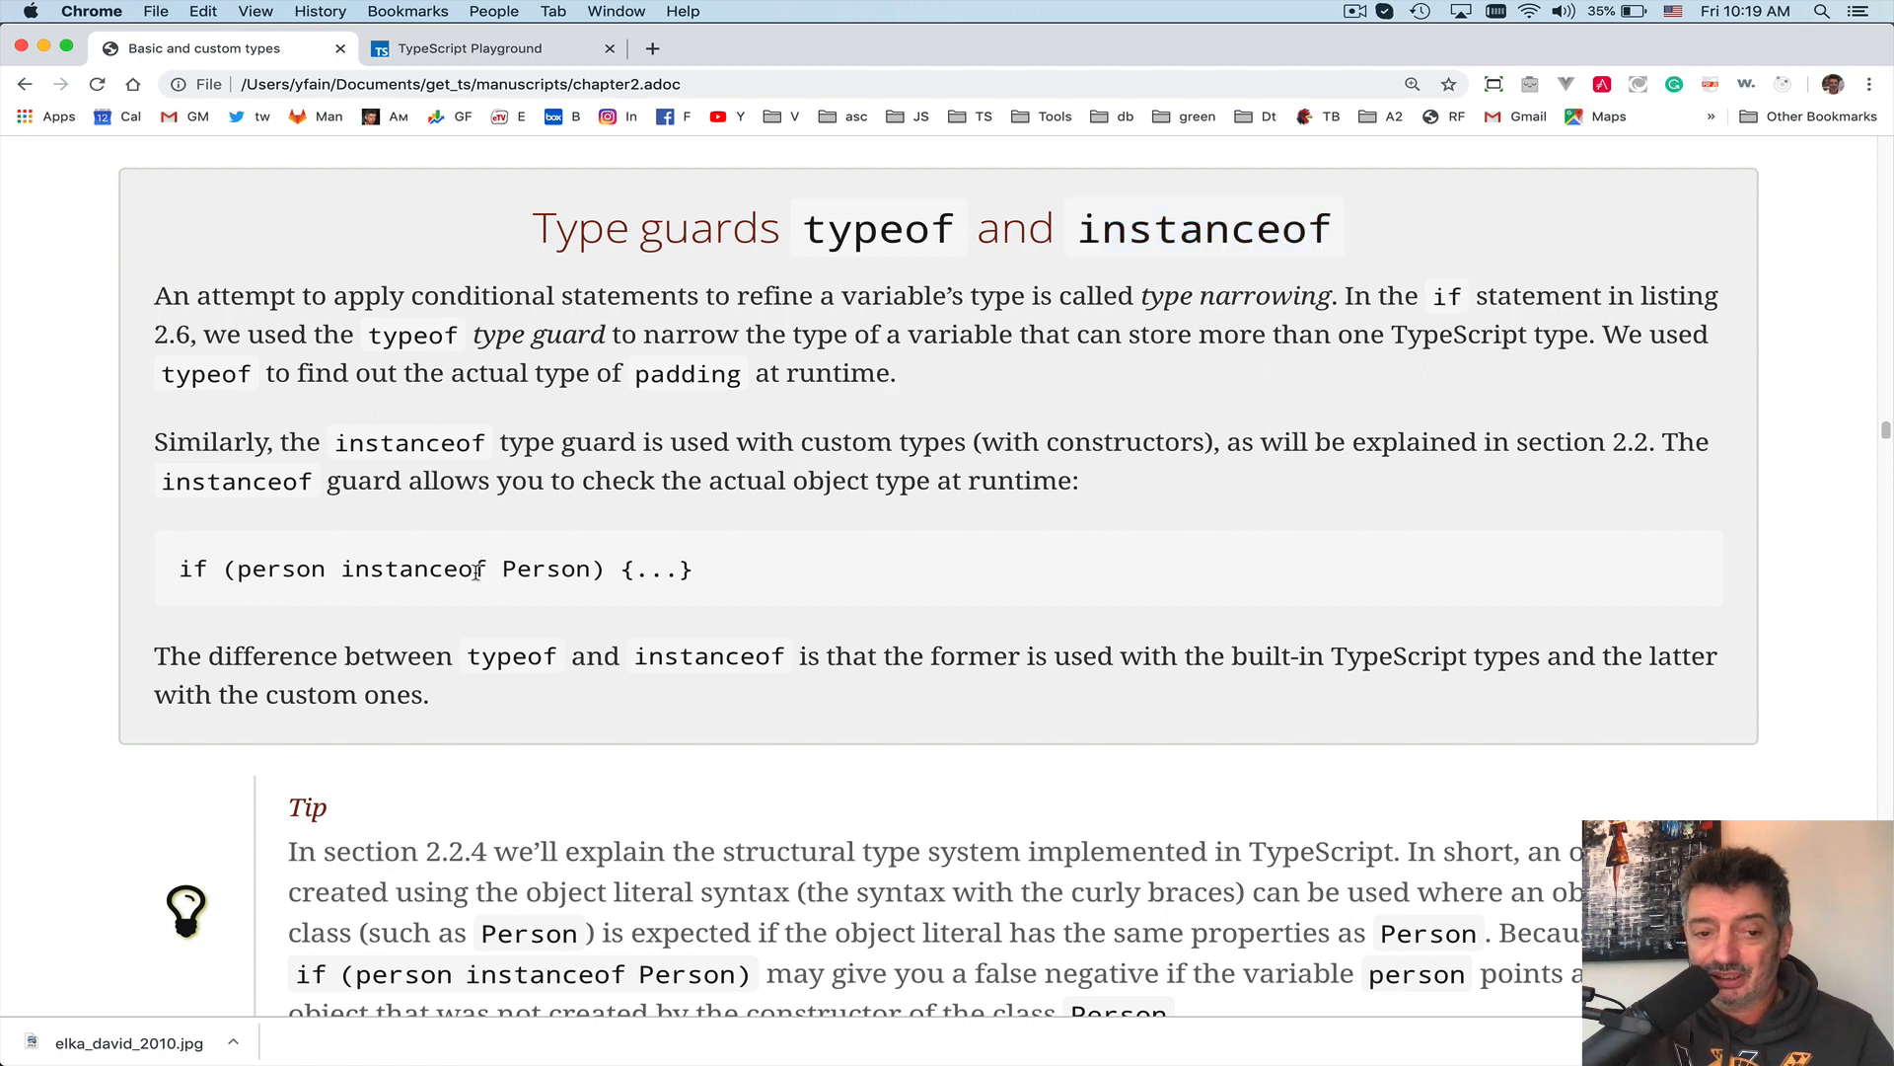
{"action": "double_click", "coordinate": [414, 568]}
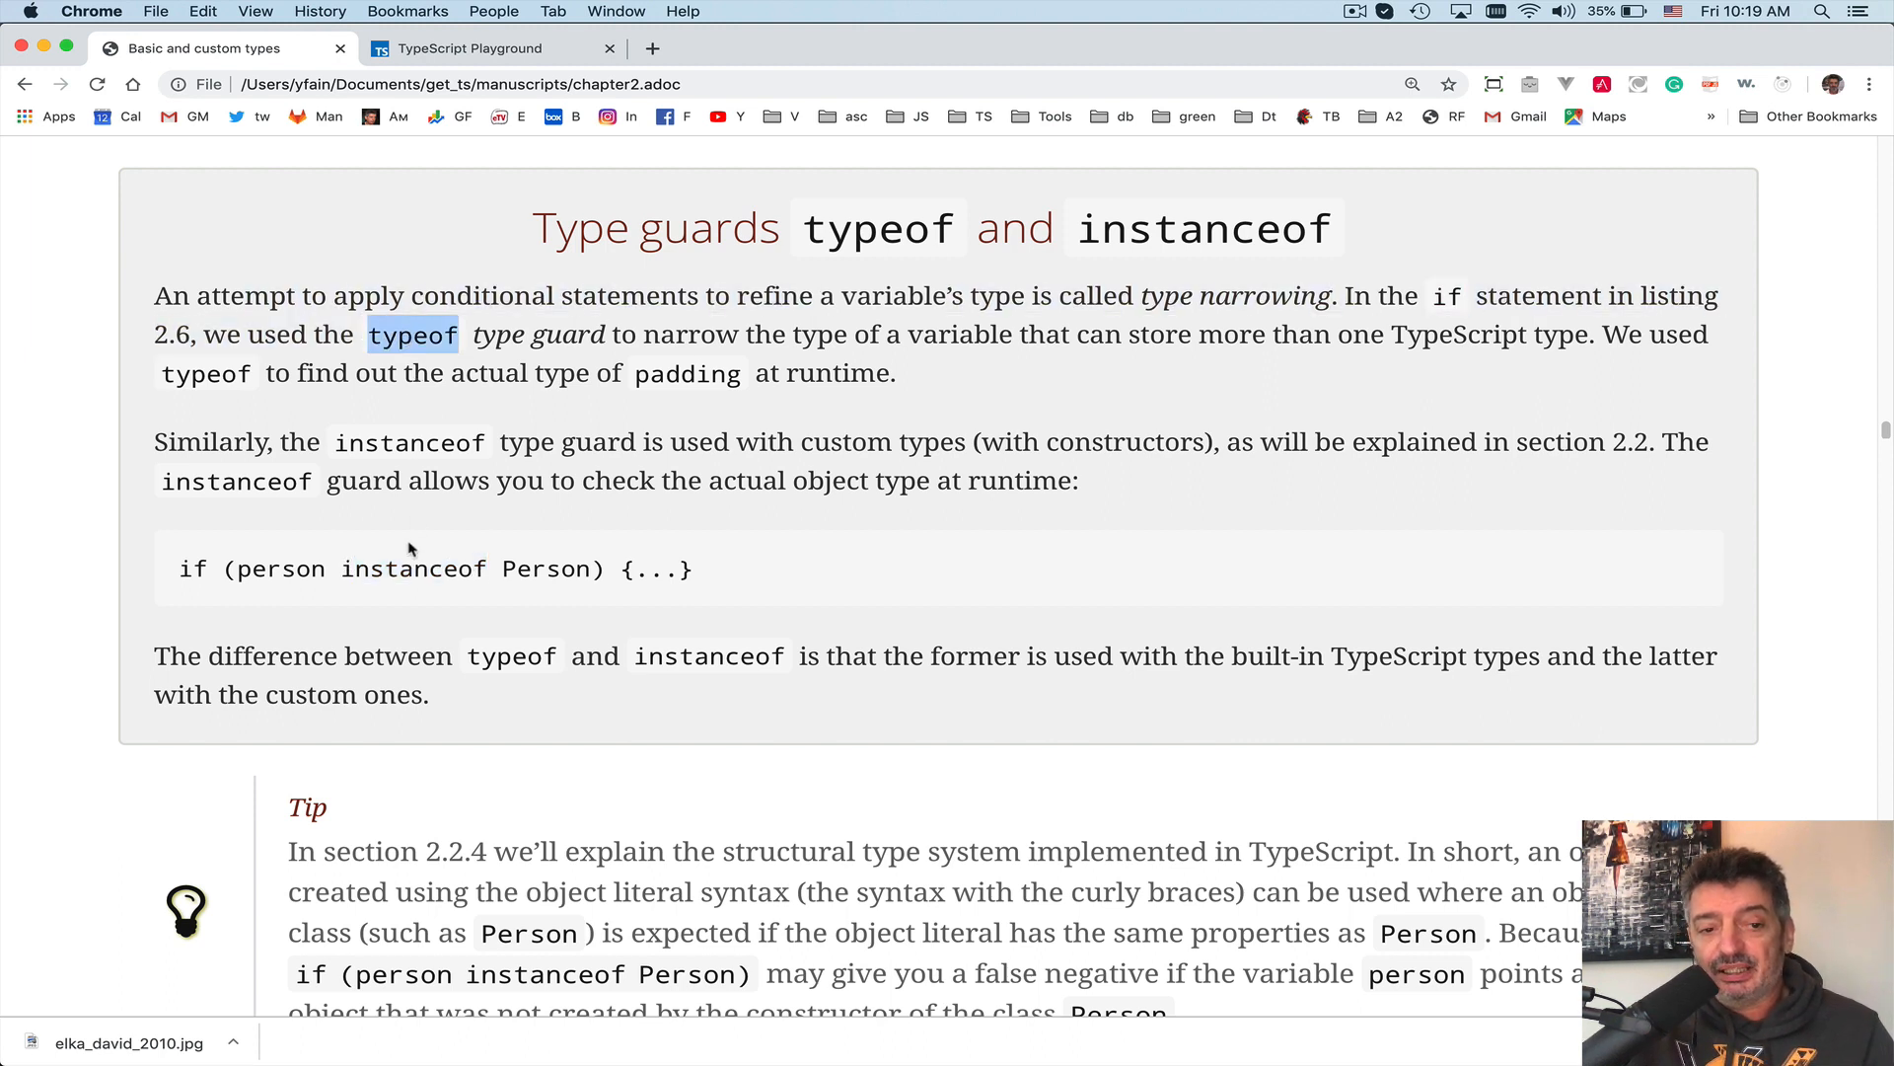
{"action": "double_click", "coordinate": [412, 568]}
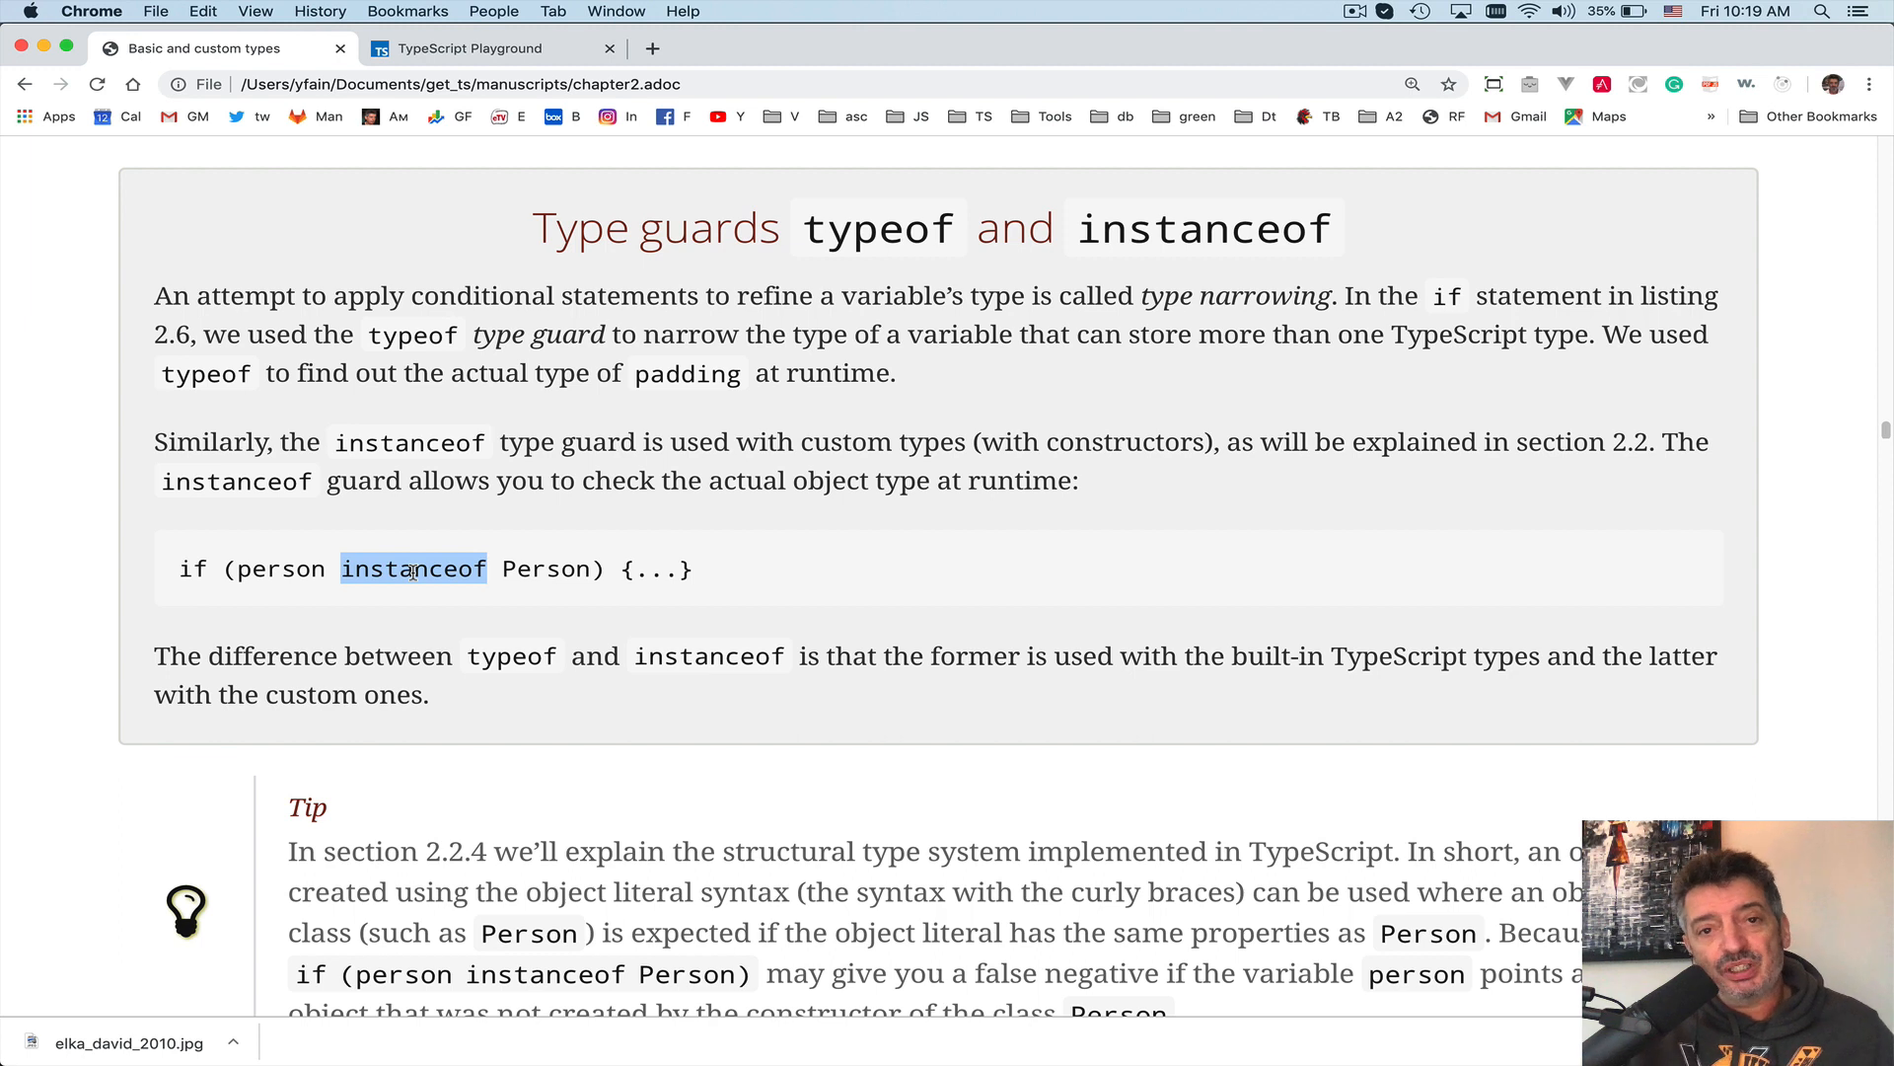